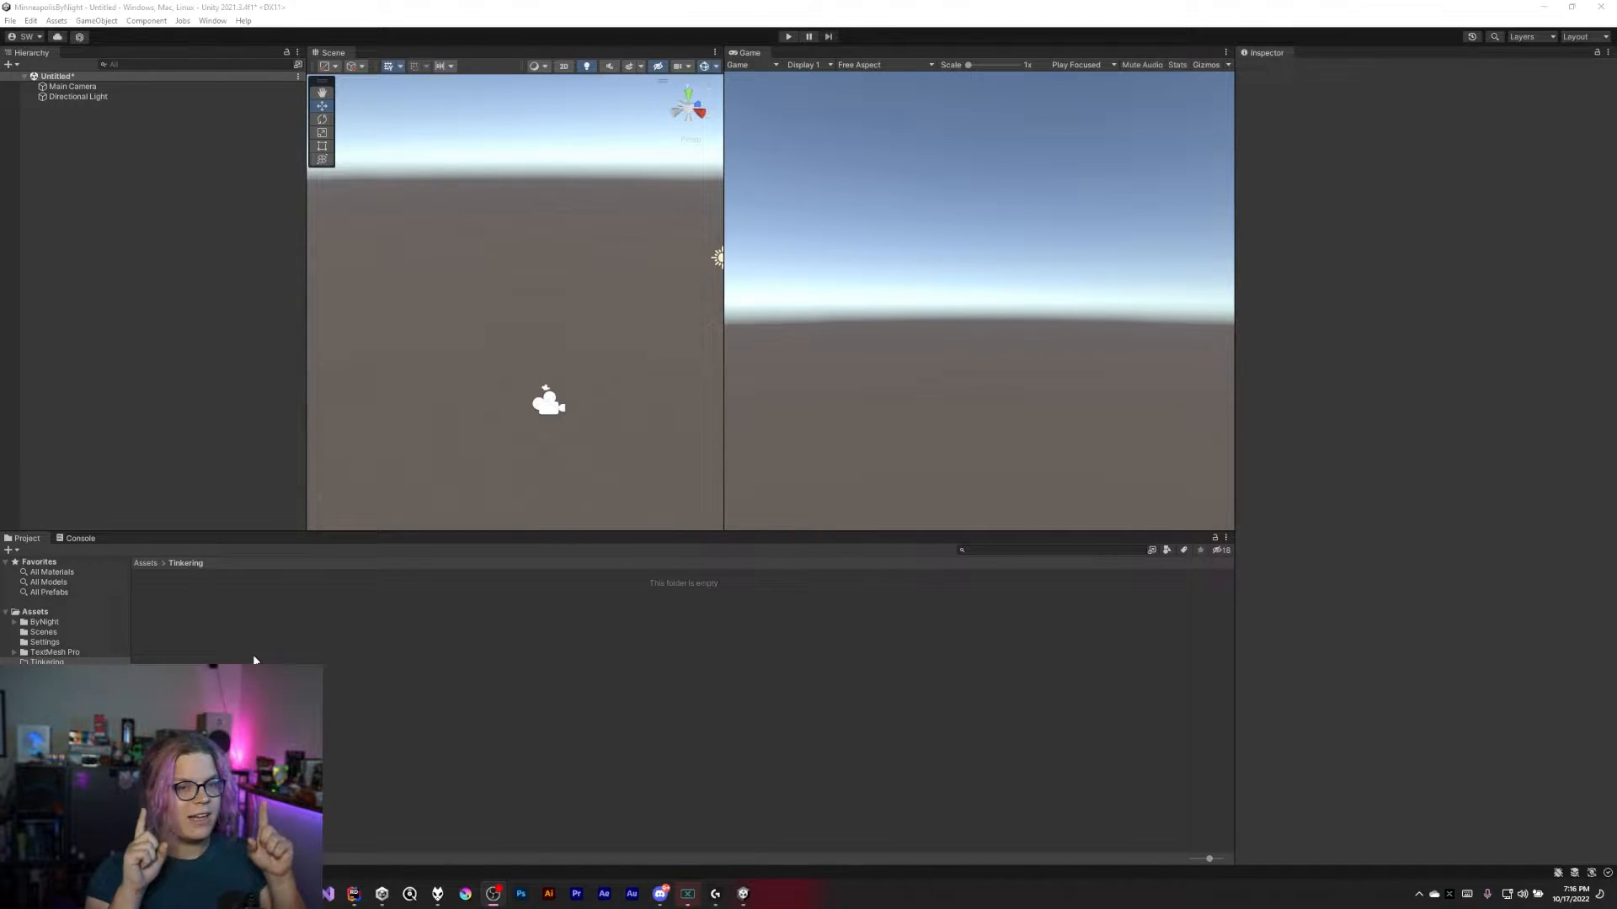
mouse_move(376, 431)
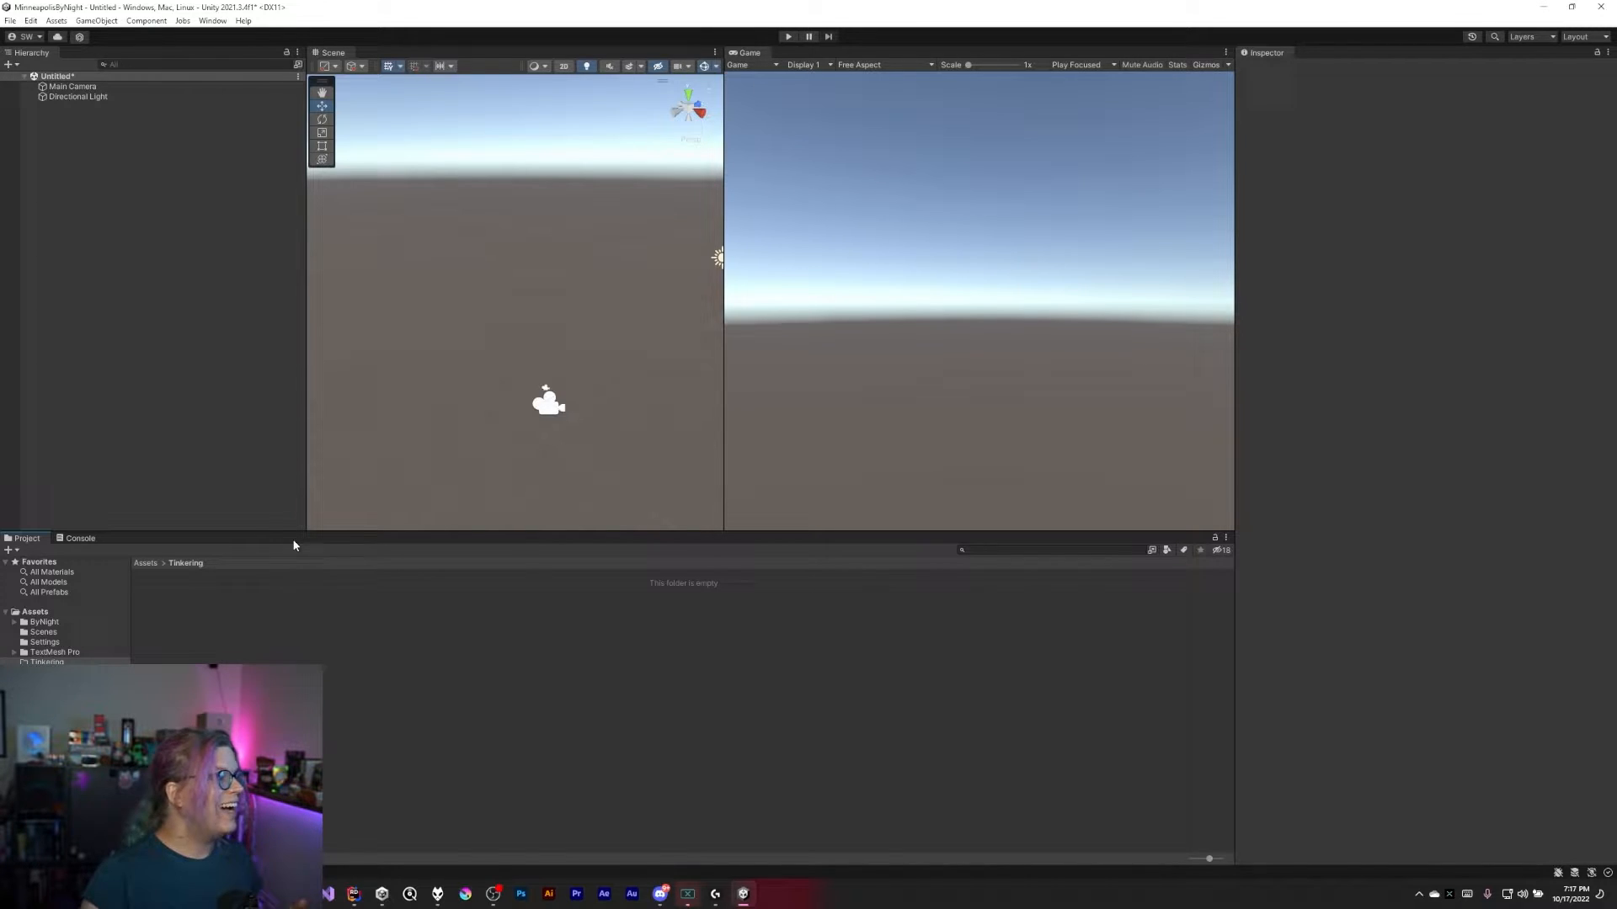
Create a 3D cube from the Hierarchy menu and place it at position 0, 0, 0
click(78, 96)
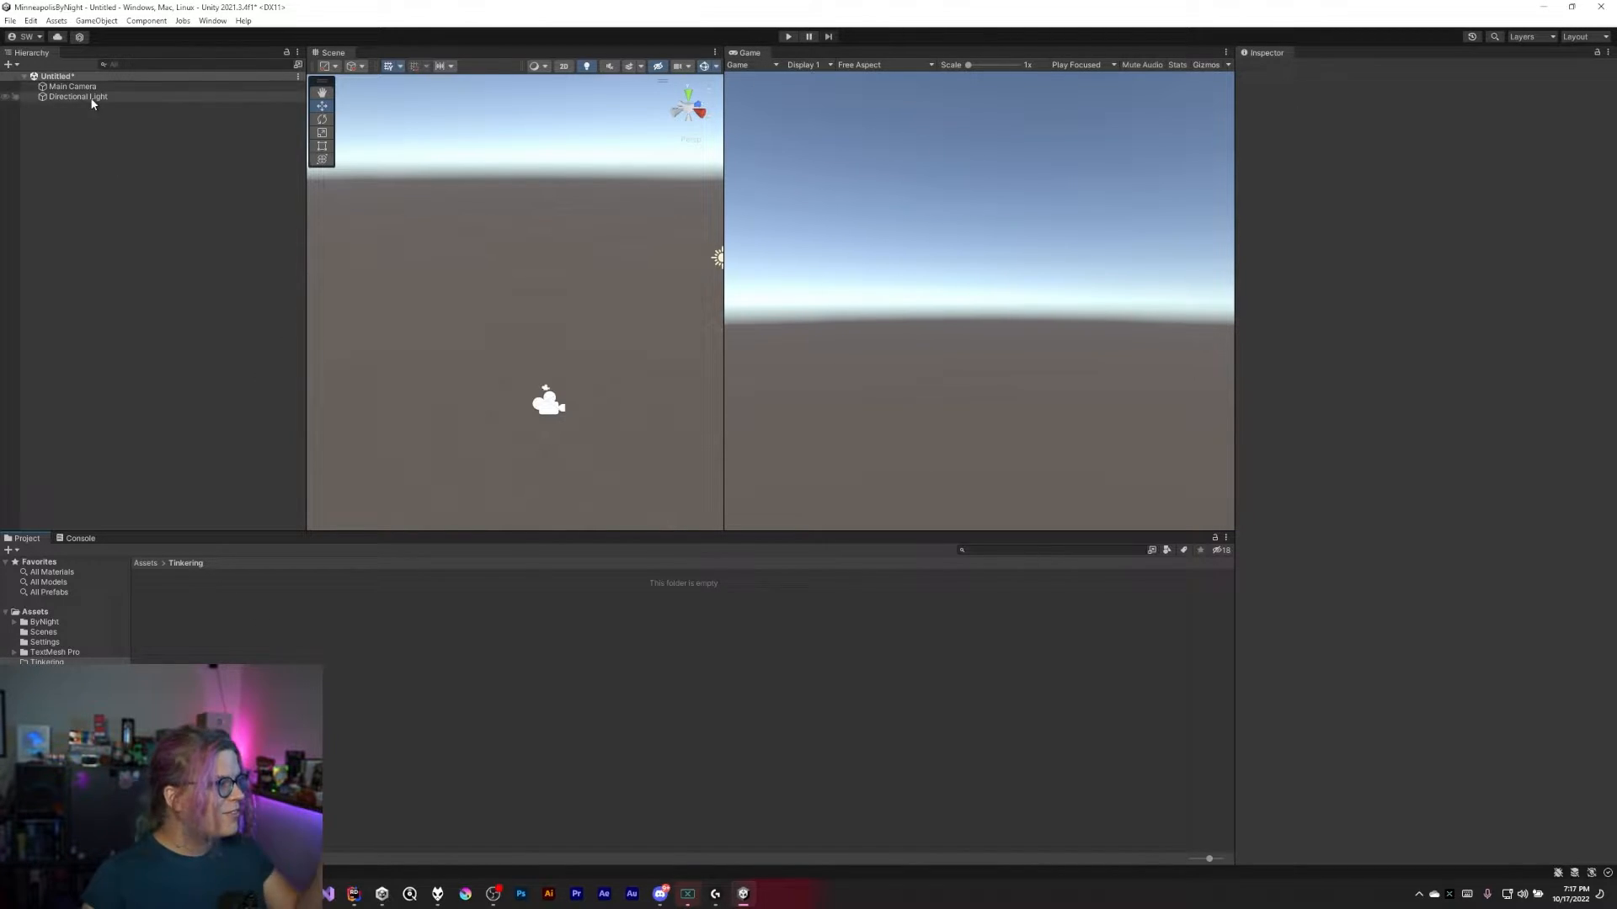
click(78, 96)
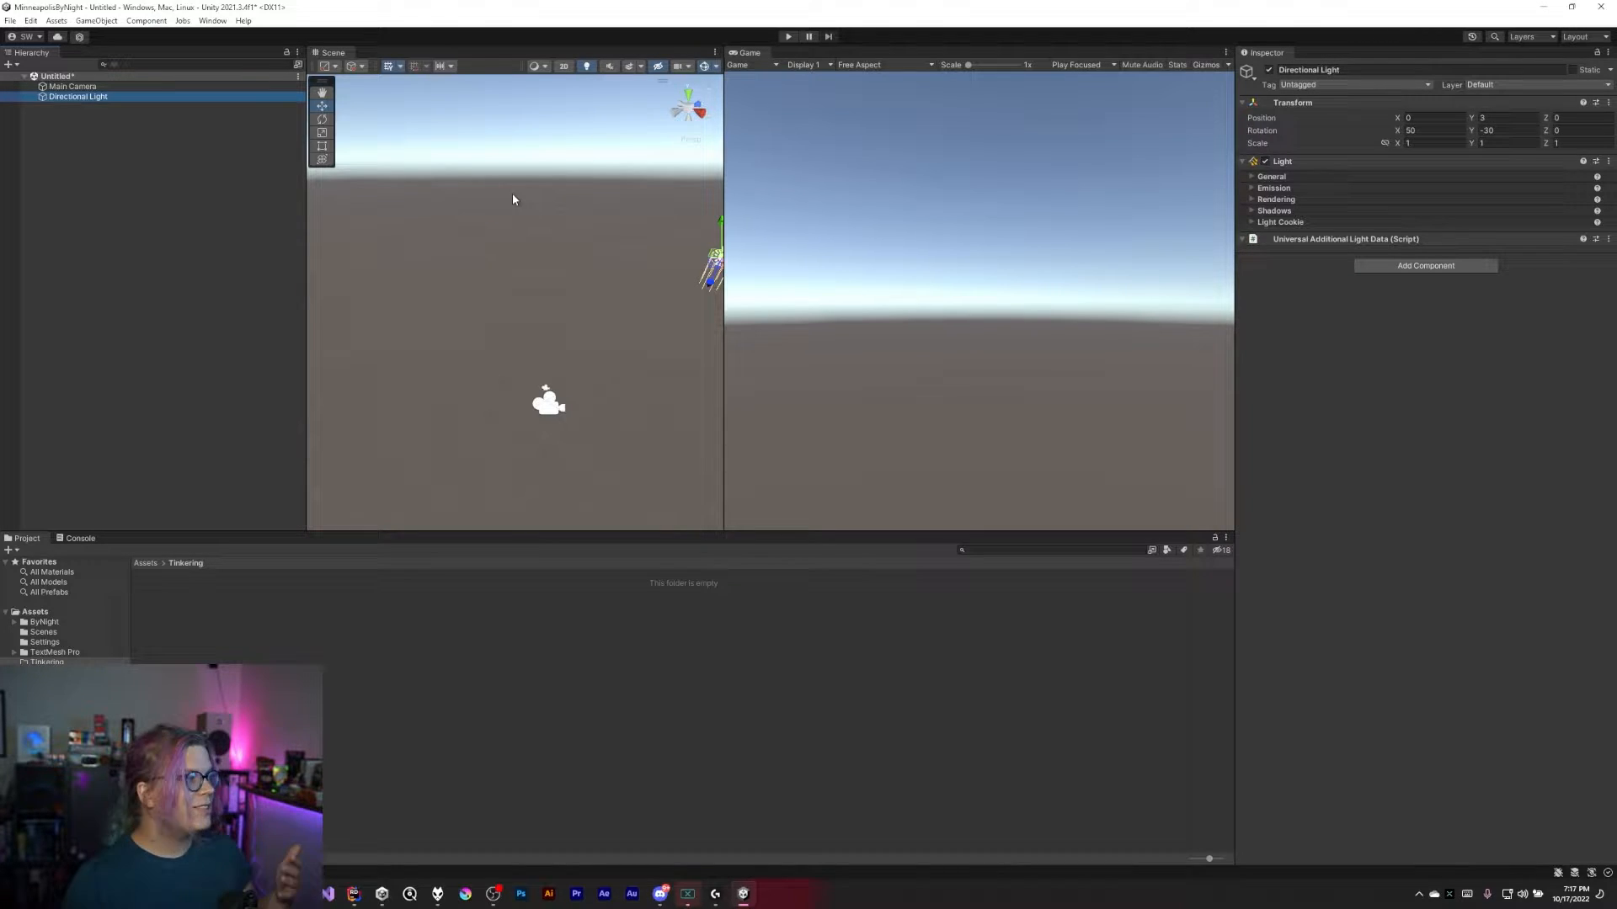
click(96, 20)
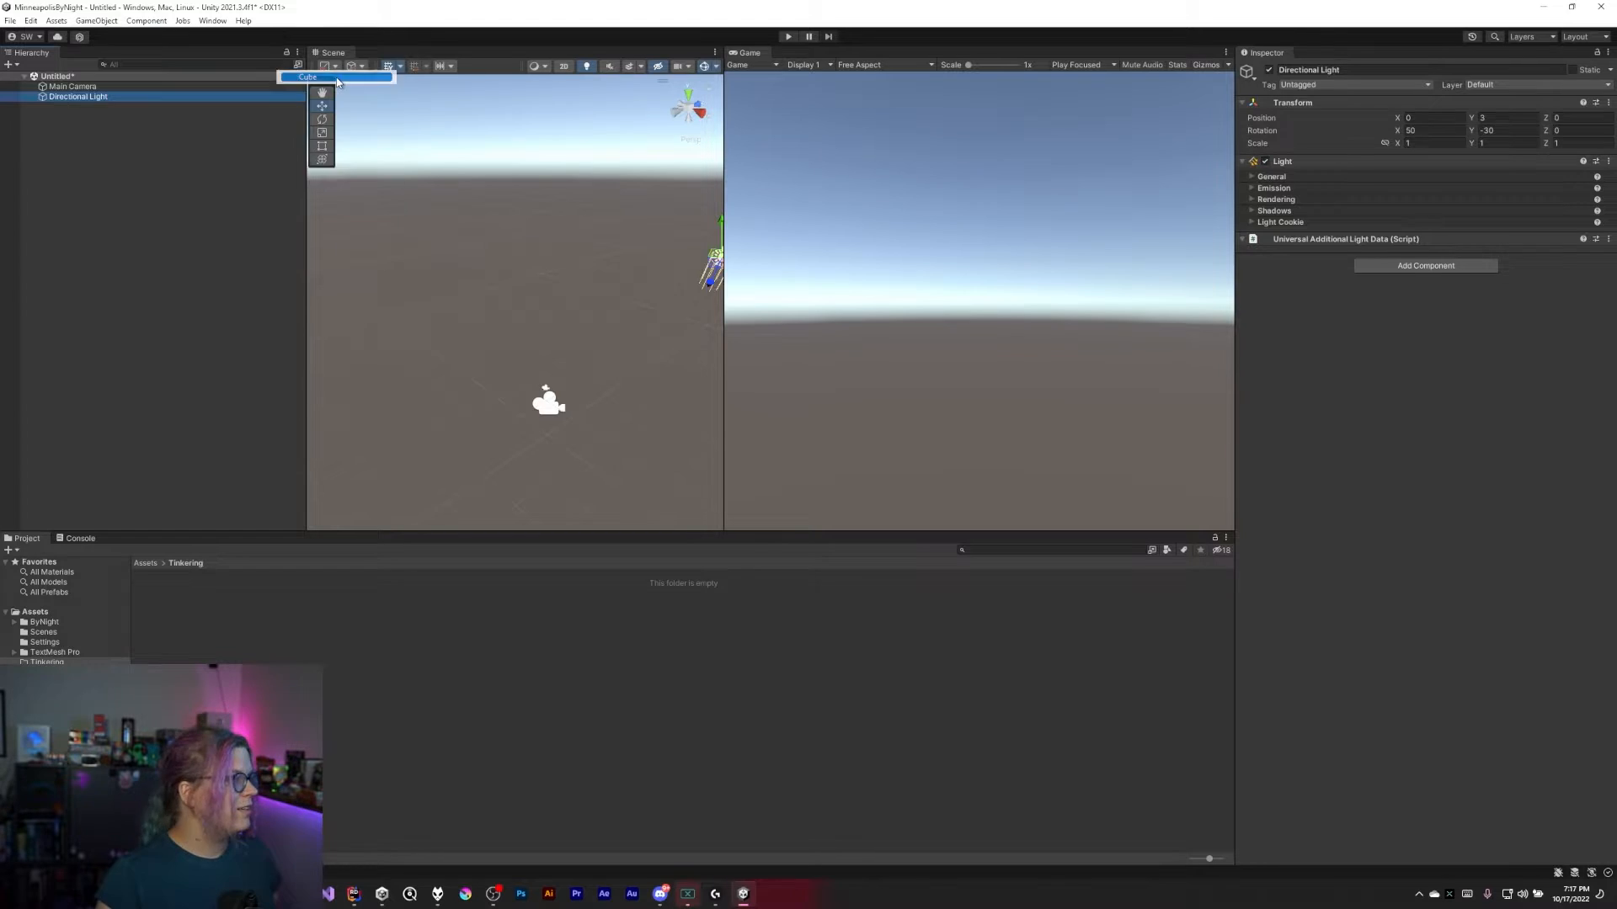
click(306, 76)
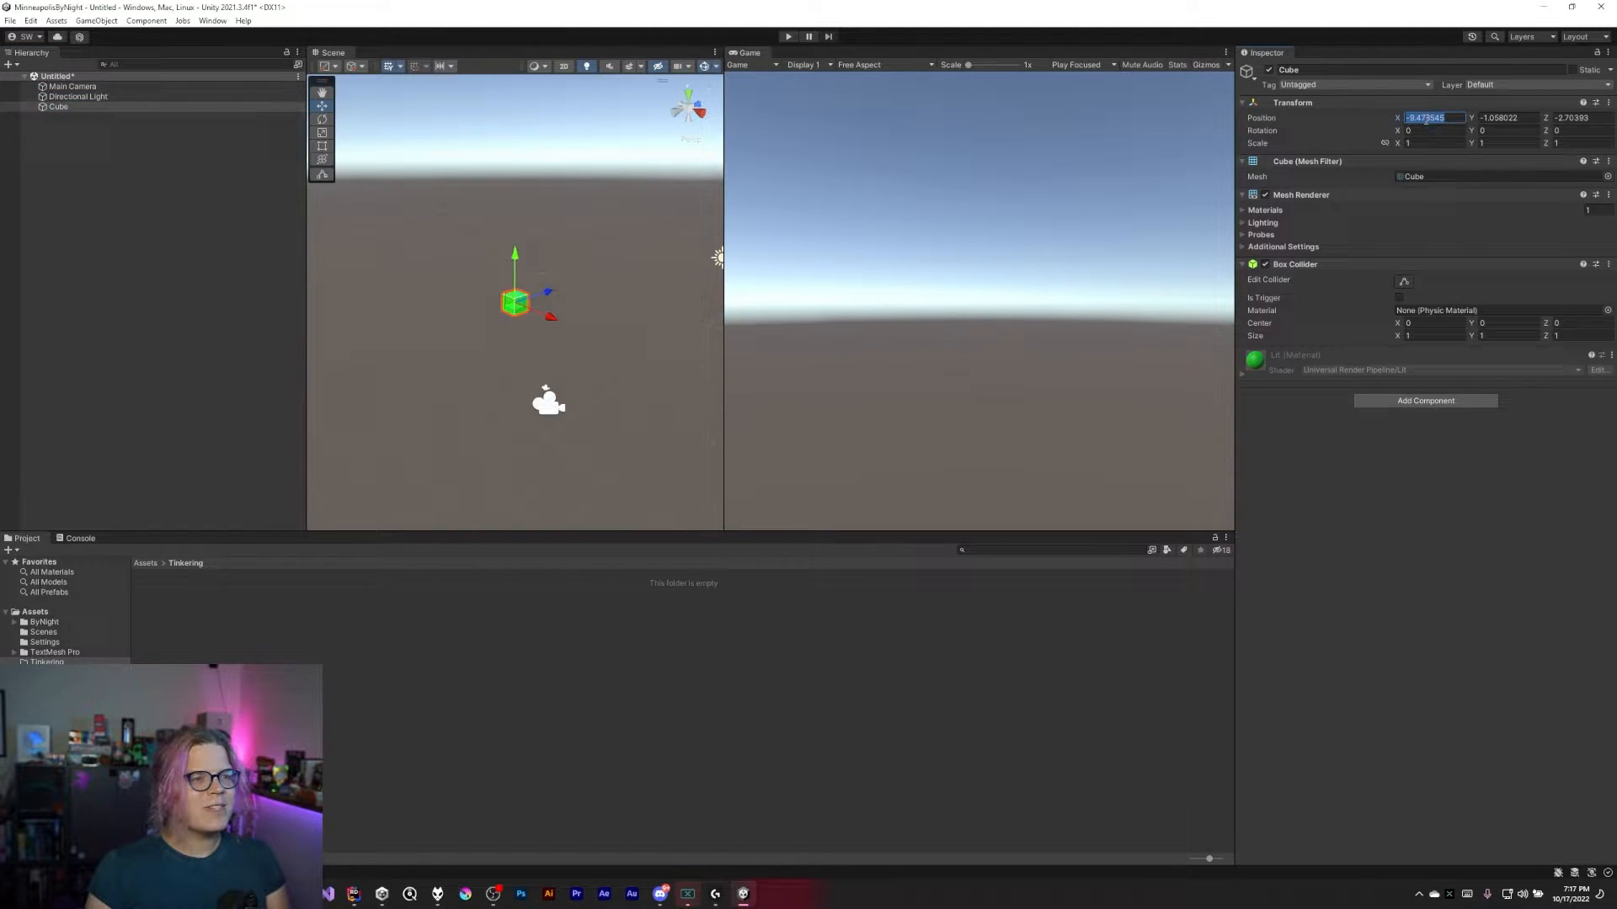
text(0)
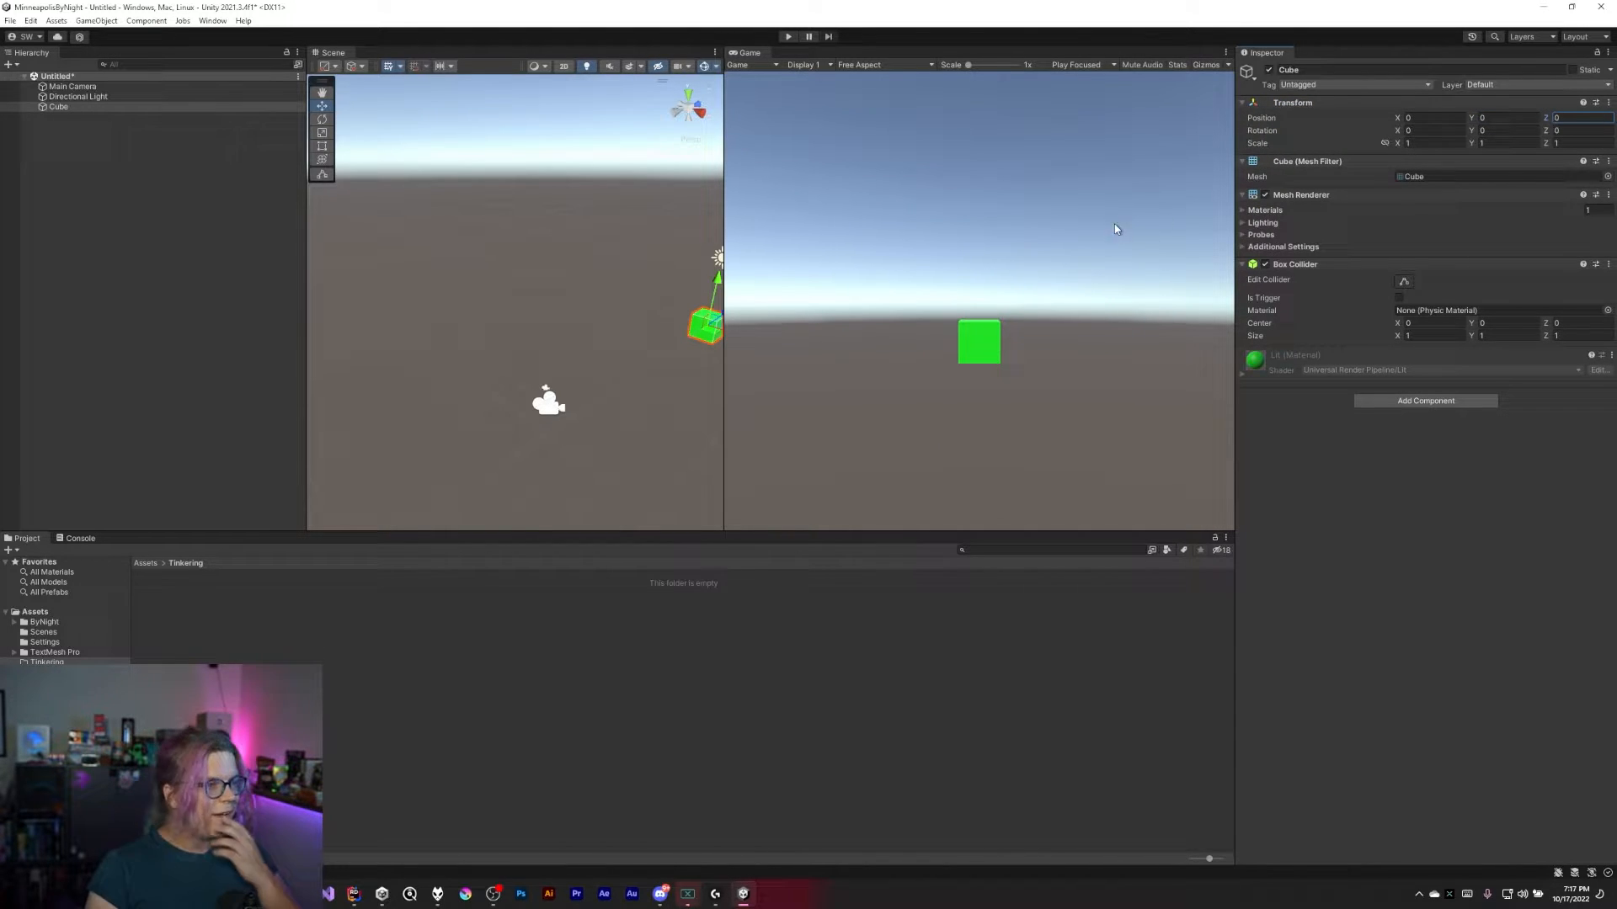
mouse_move(1140, 237)
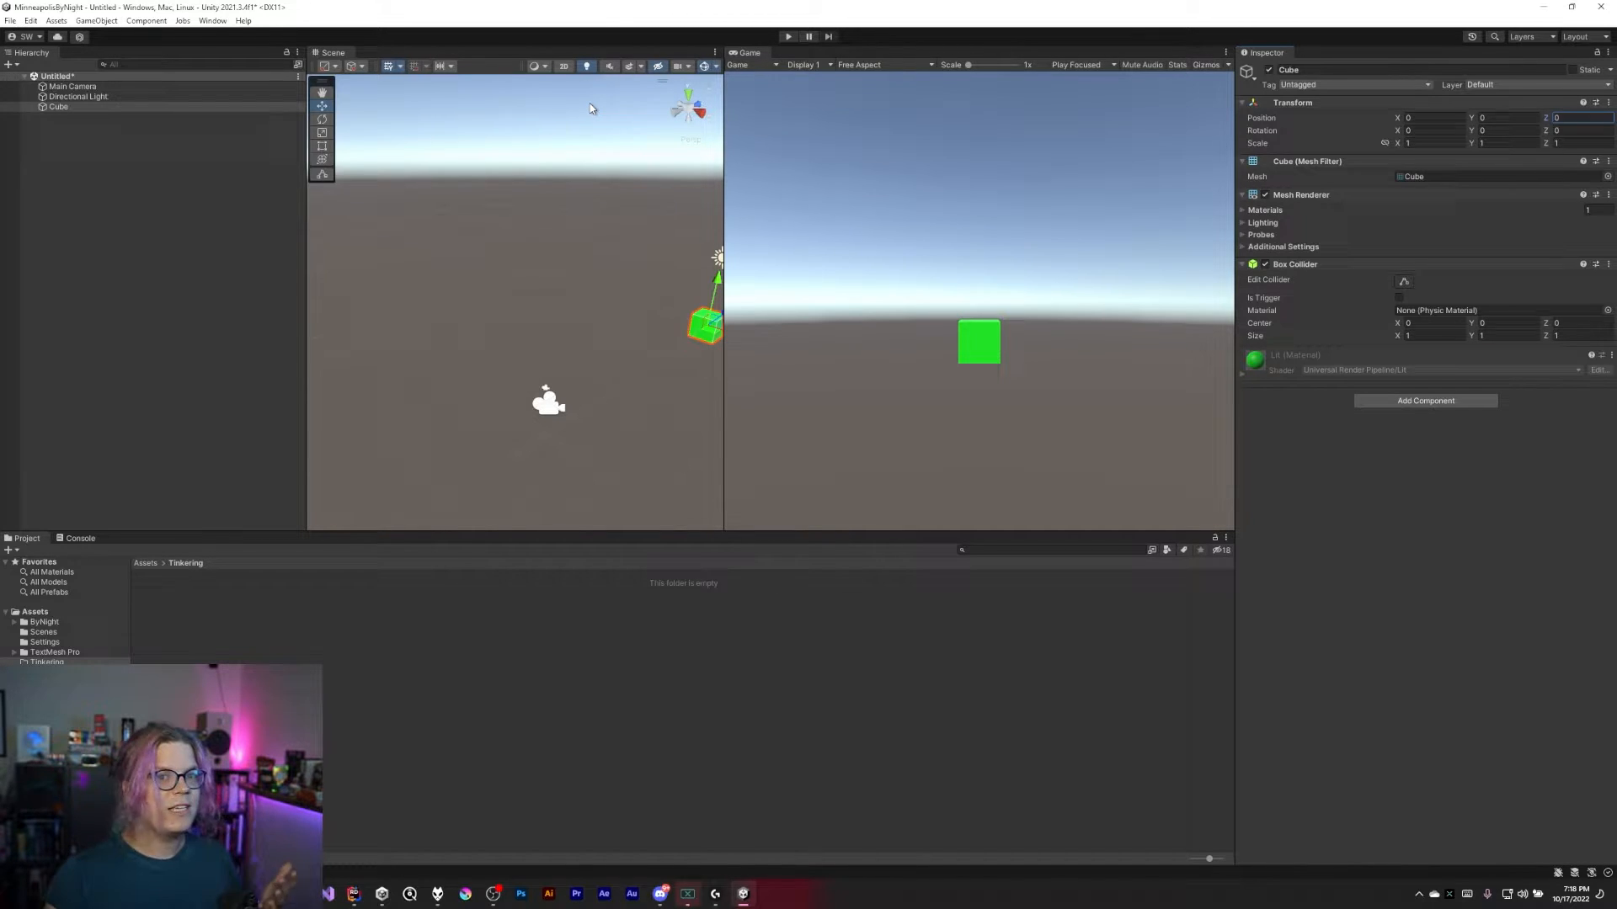
mouse_move(556, 124)
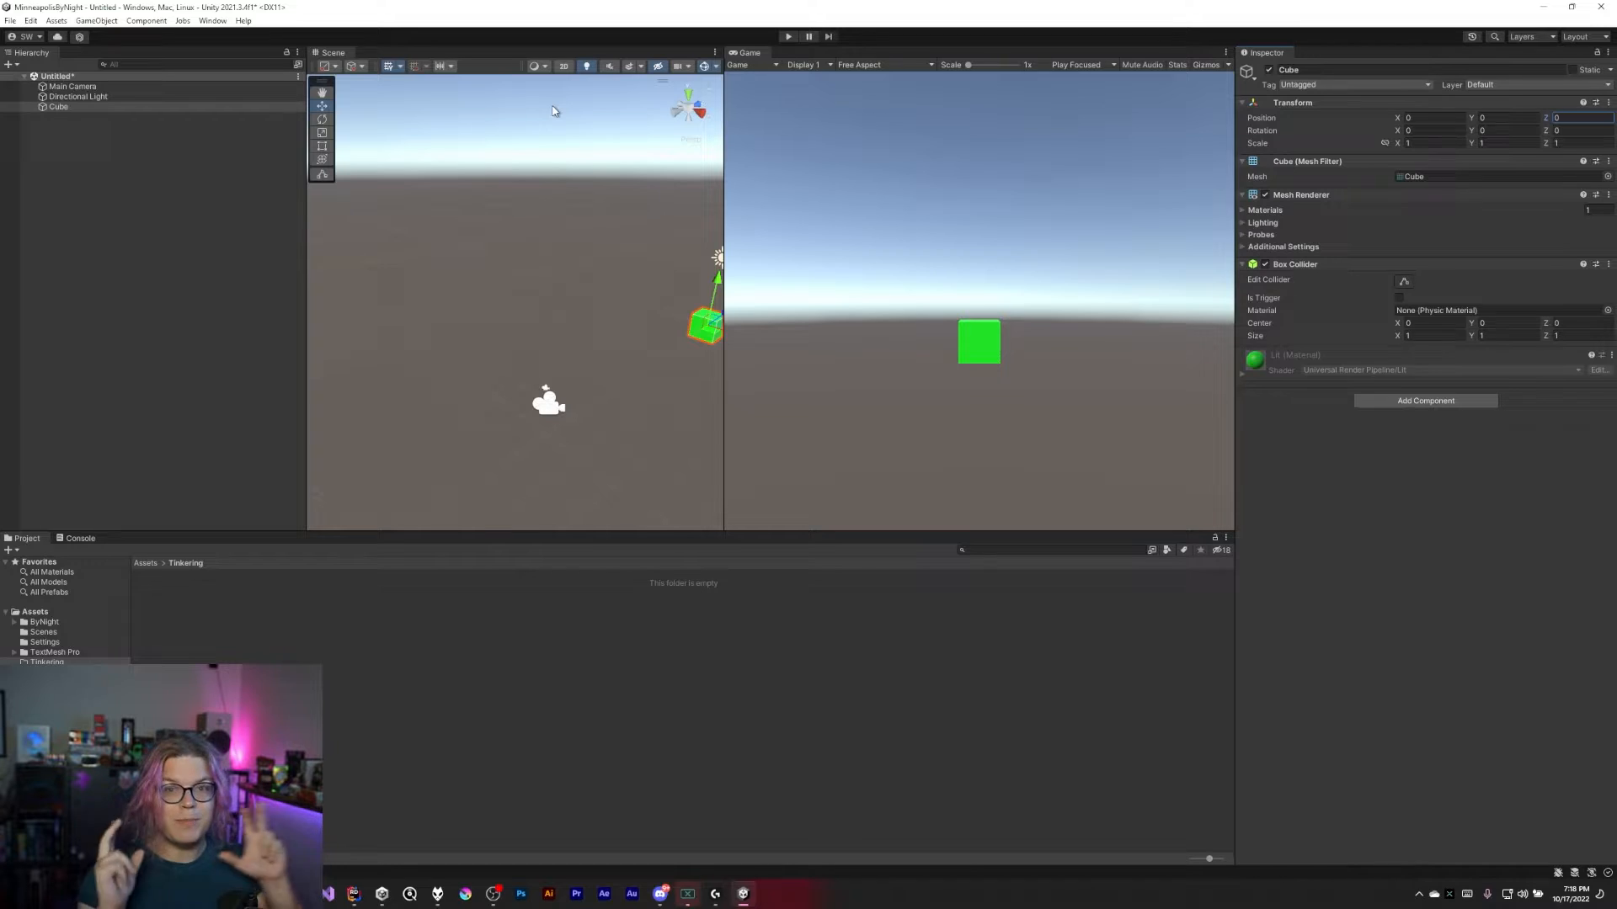
mouse_move(670, 84)
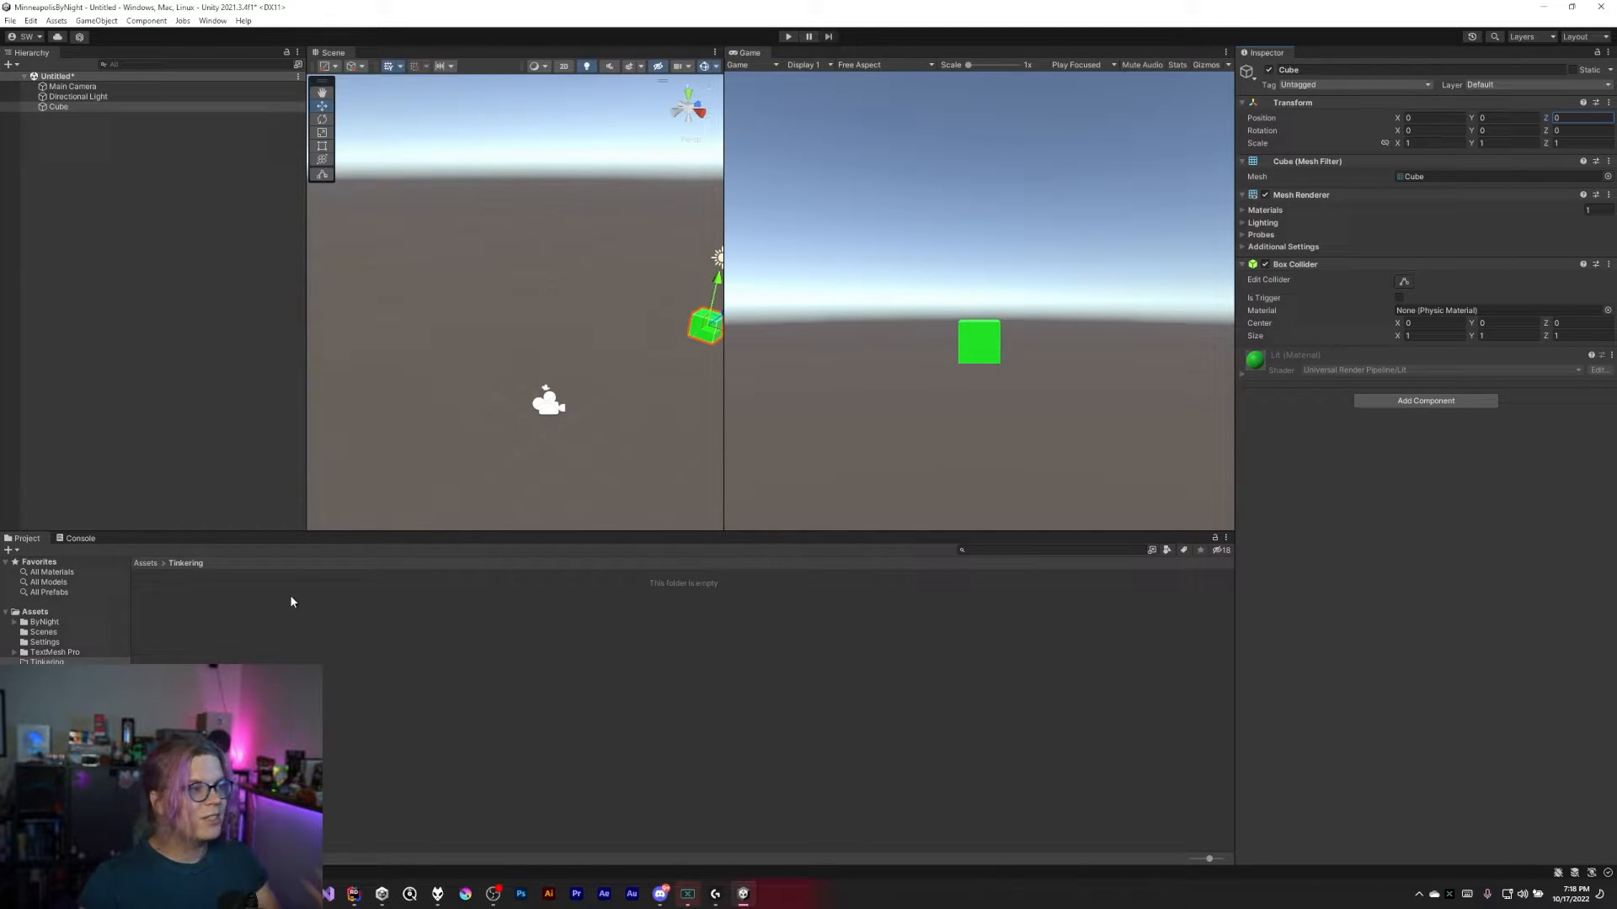
Create a C# script named InCameraDetector in the Tinkering folder and open it
right_click(292, 601)
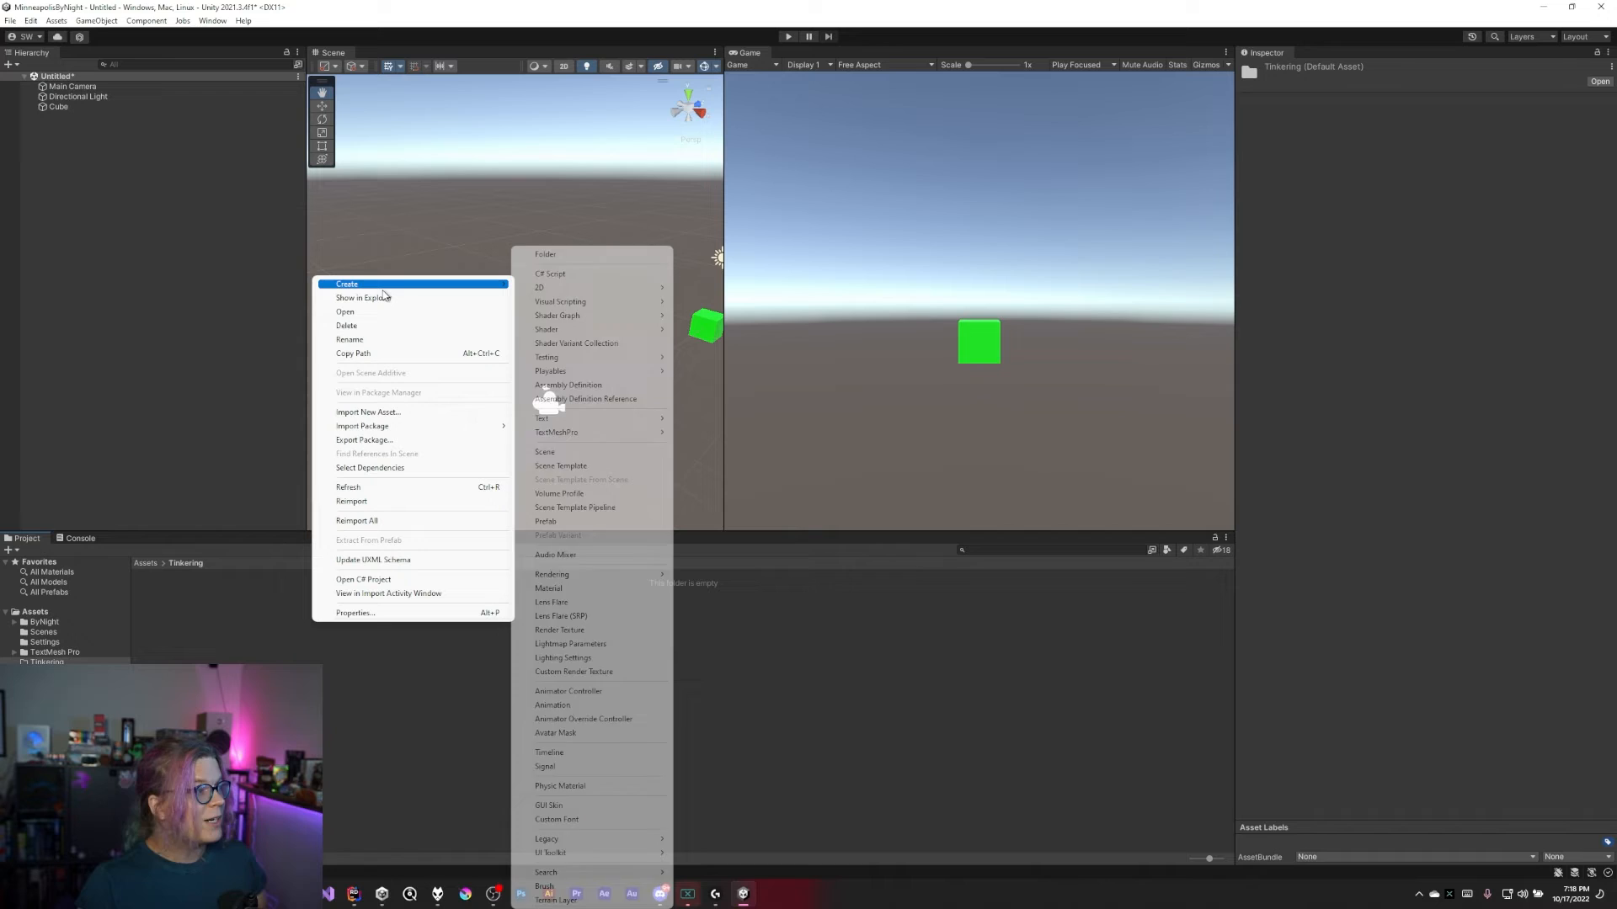
mouse_move(391, 311)
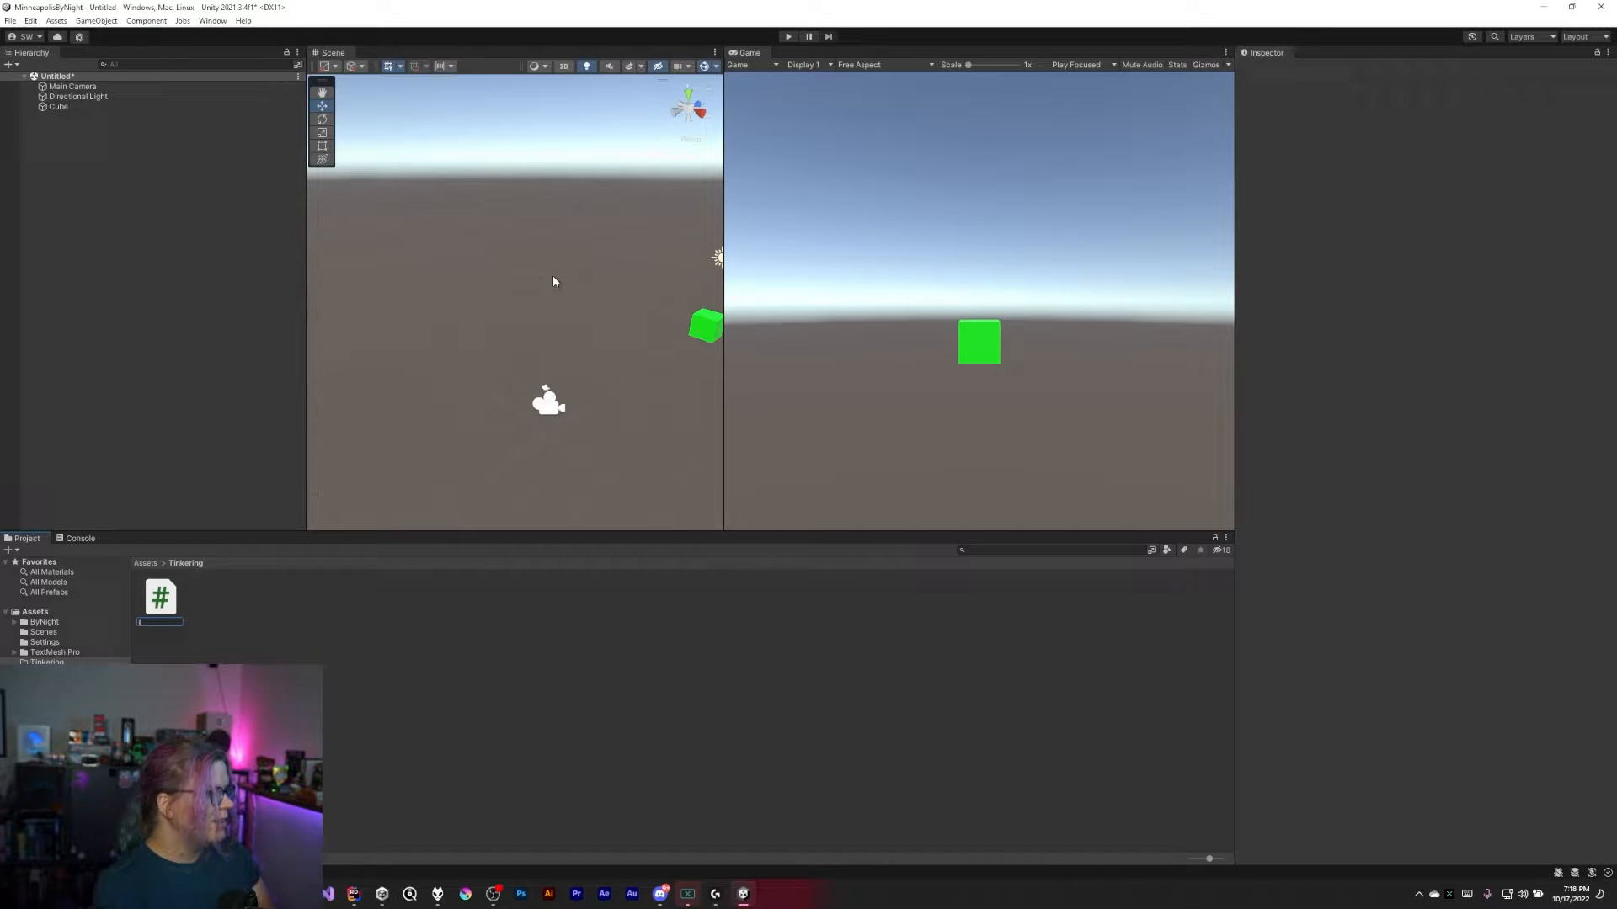
text(CameraDetector)
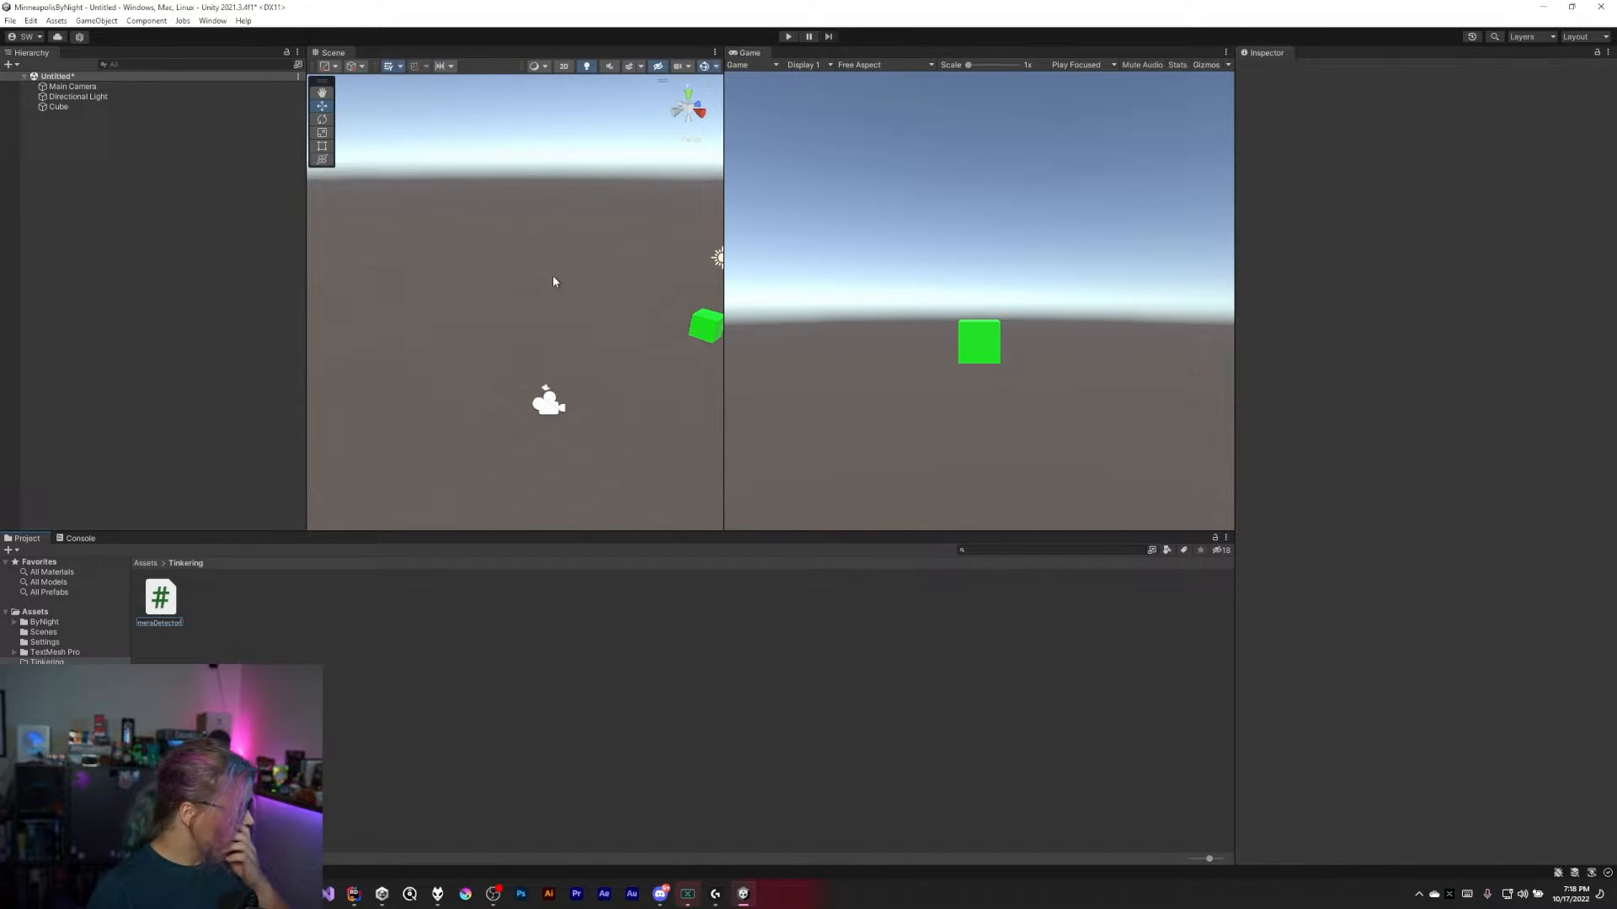
click(160, 601)
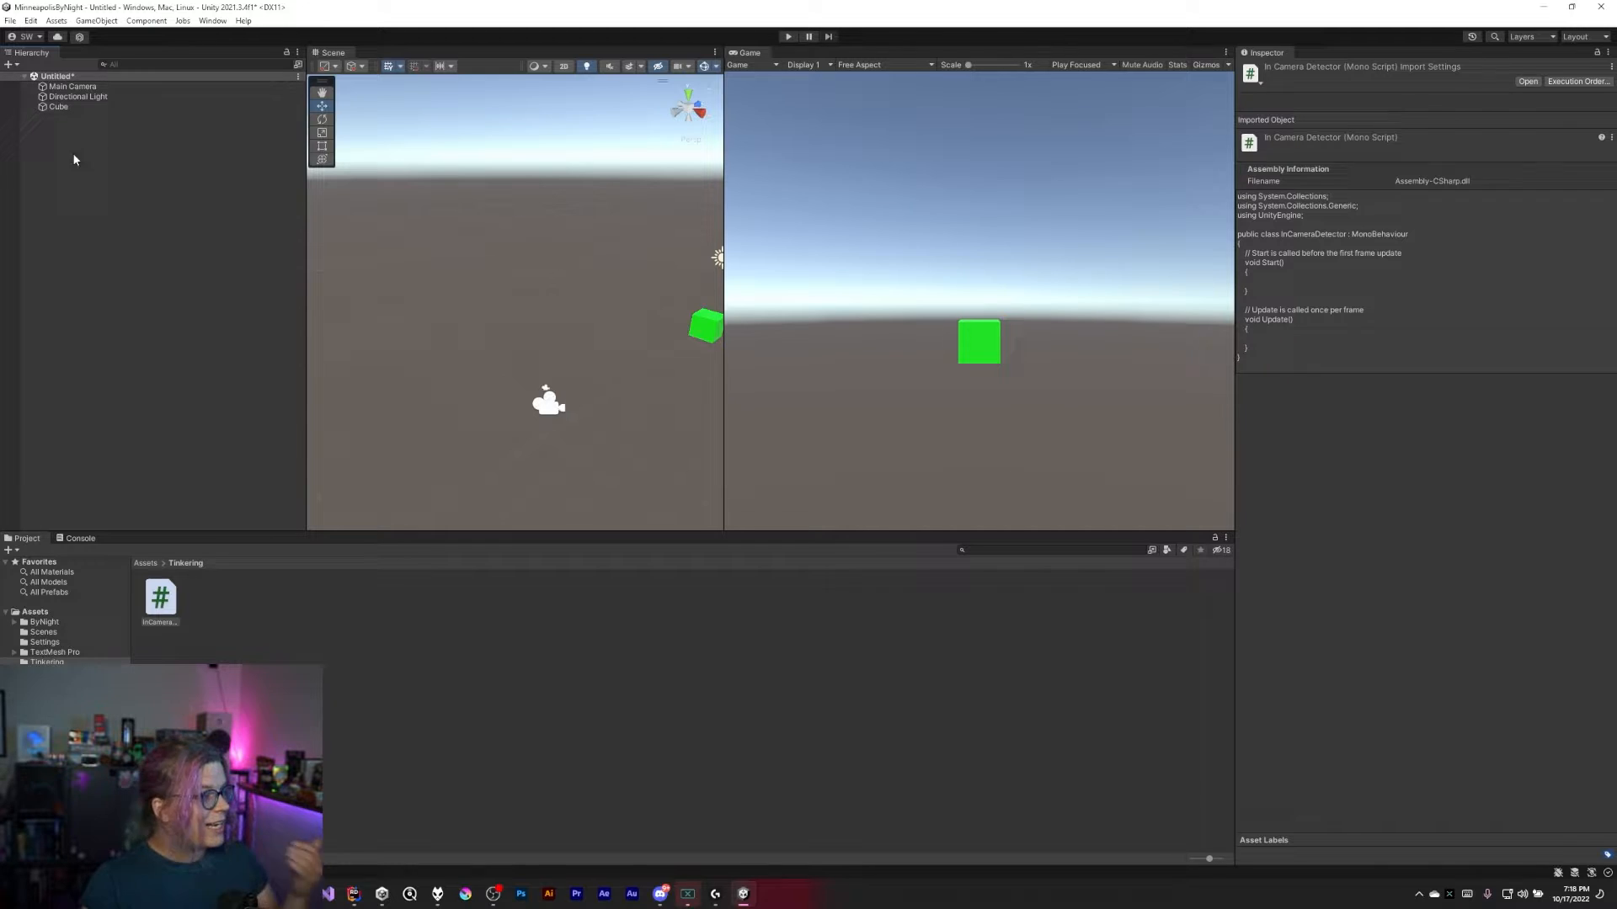
click(58, 106)
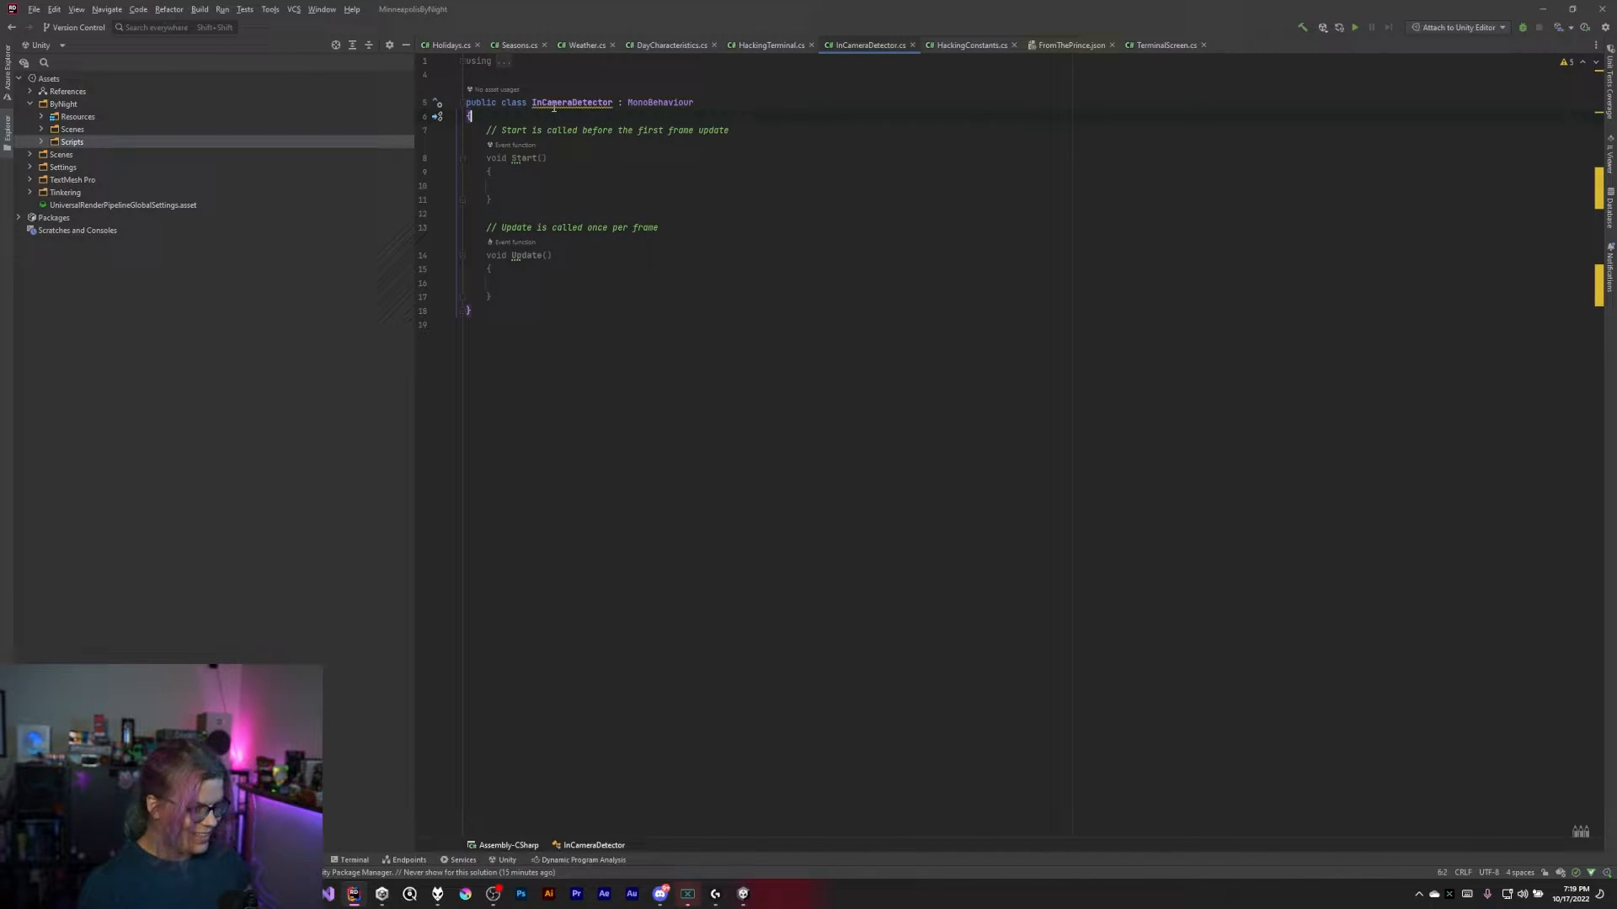
Declare 'Camera camera;' and 'MeshRenderer renderer;' fields, assigning Camera.main in Start
key(enter)
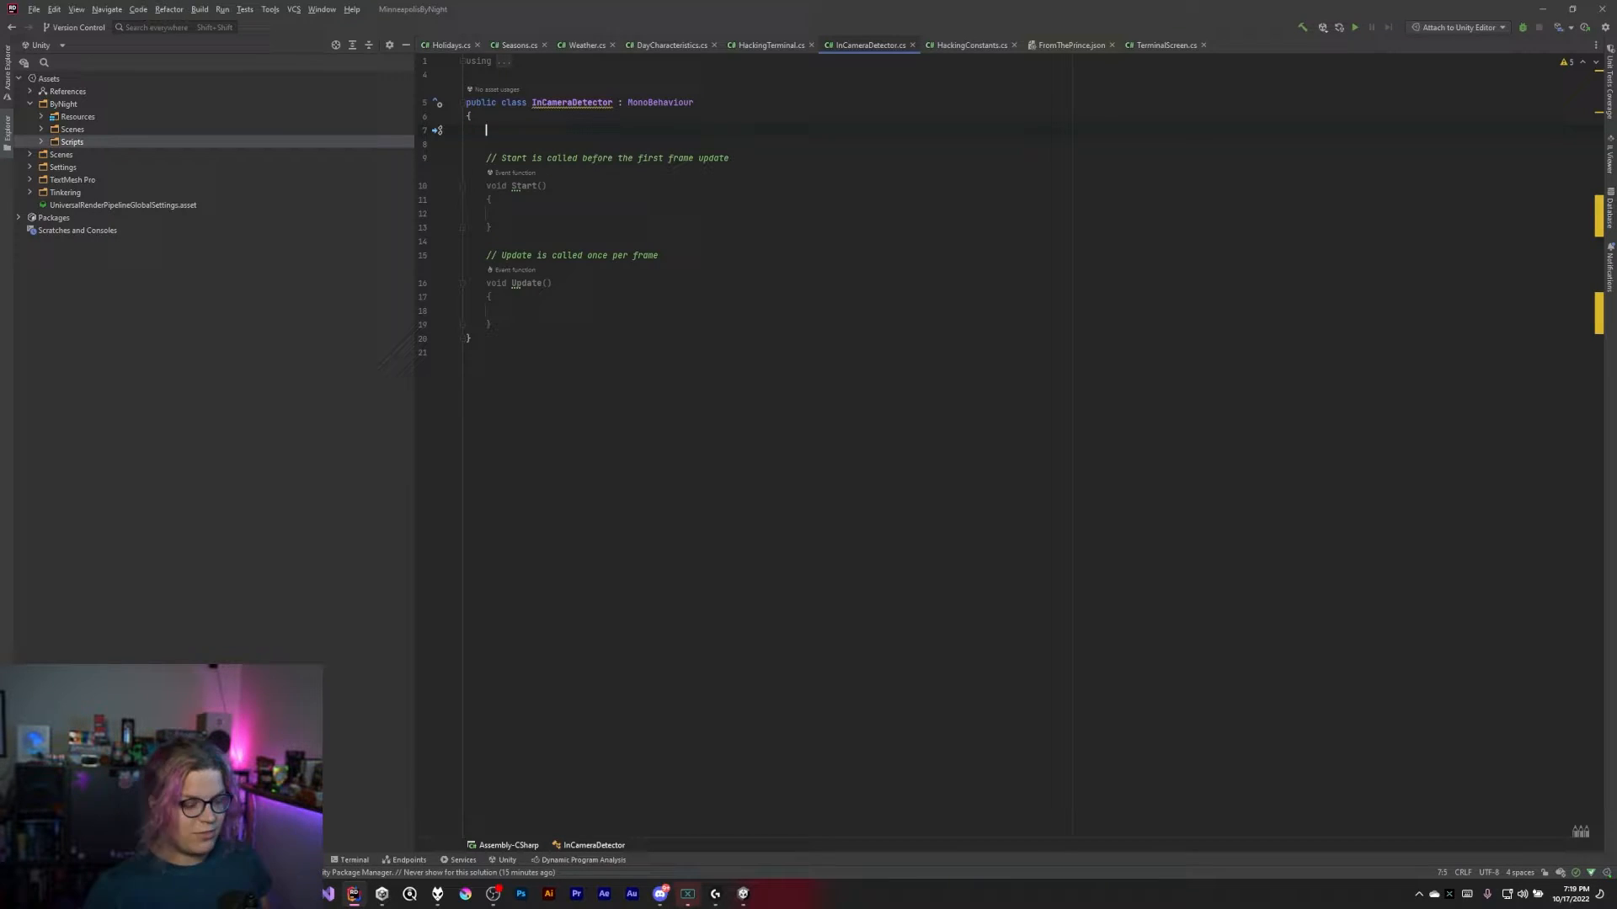
text(Camera)
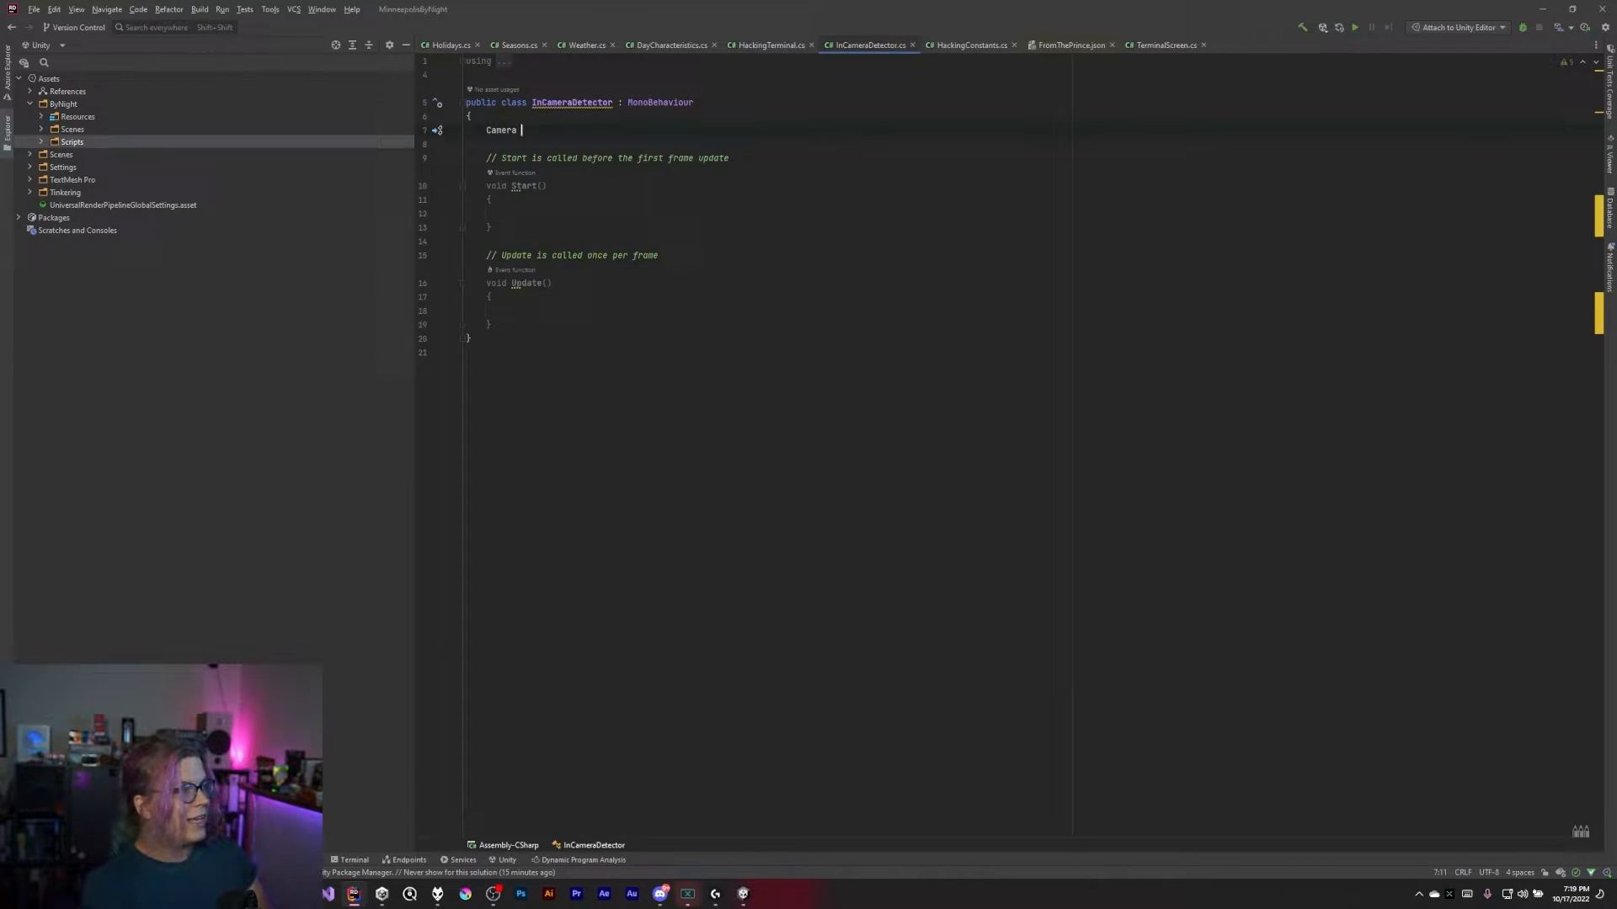
text(camera;)
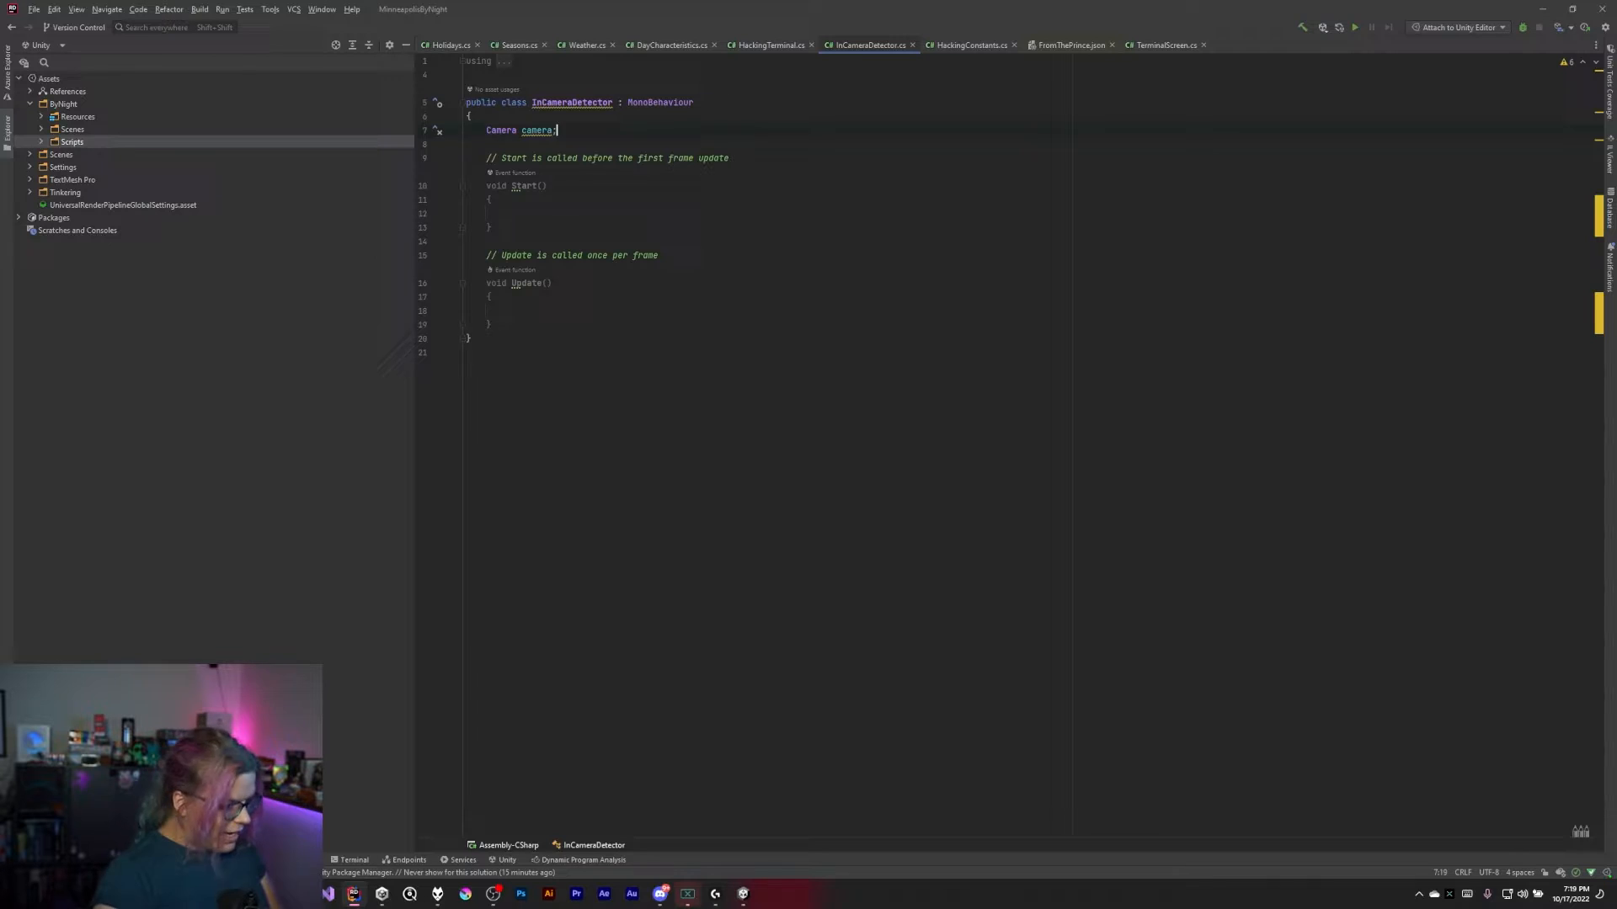
text(MeshRende)
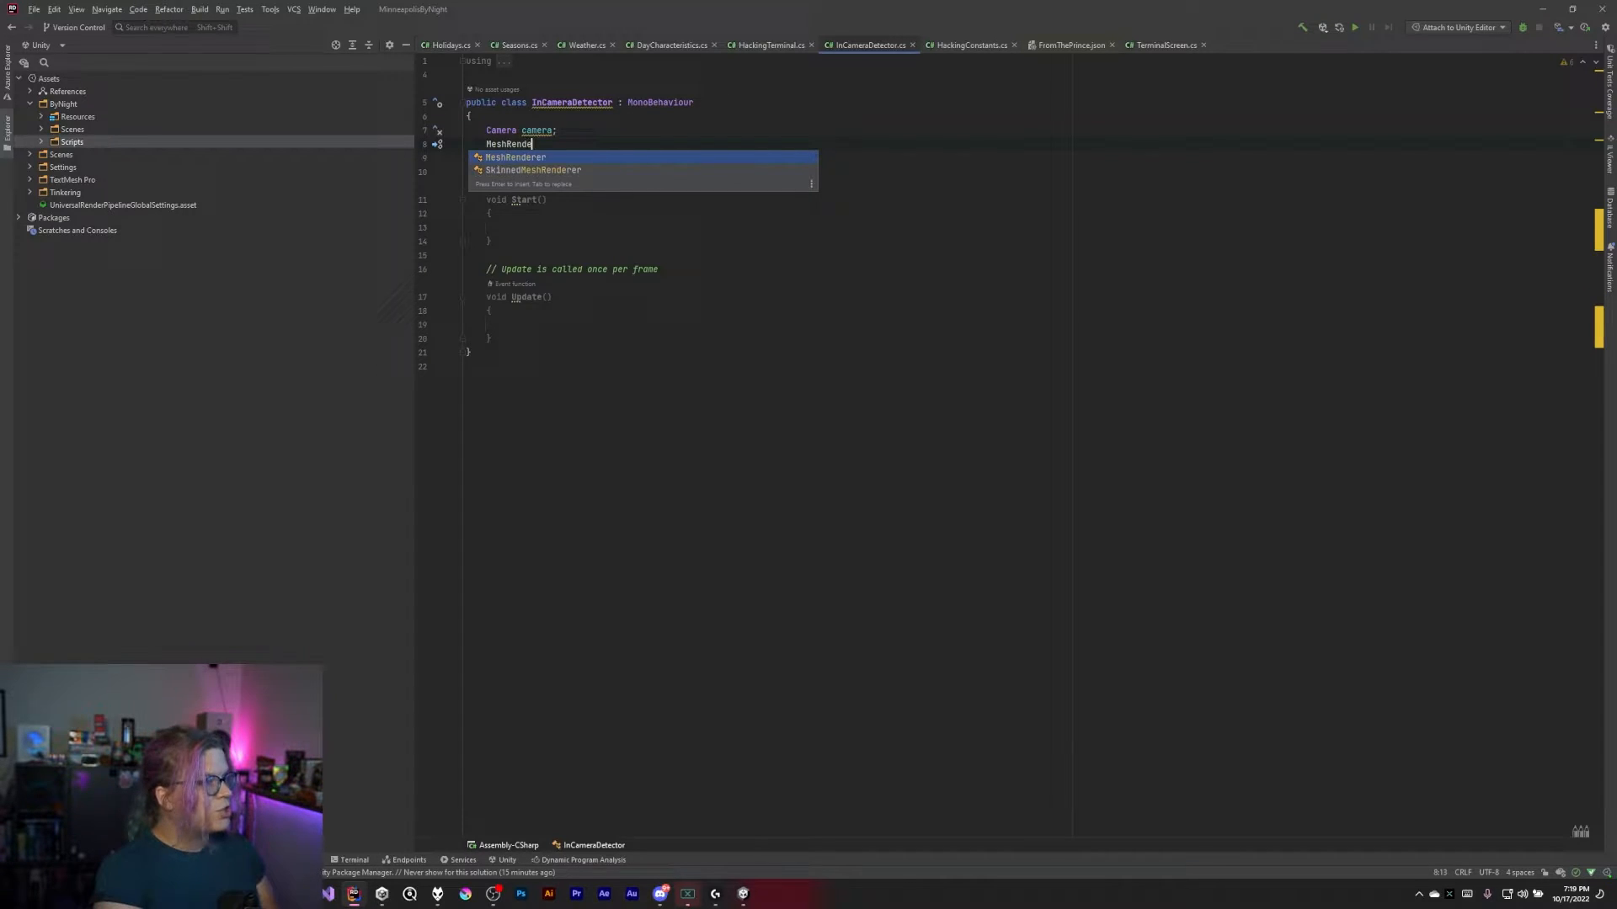
text(renderer;)
click(779, 228)
text(camera = Camera.main;)
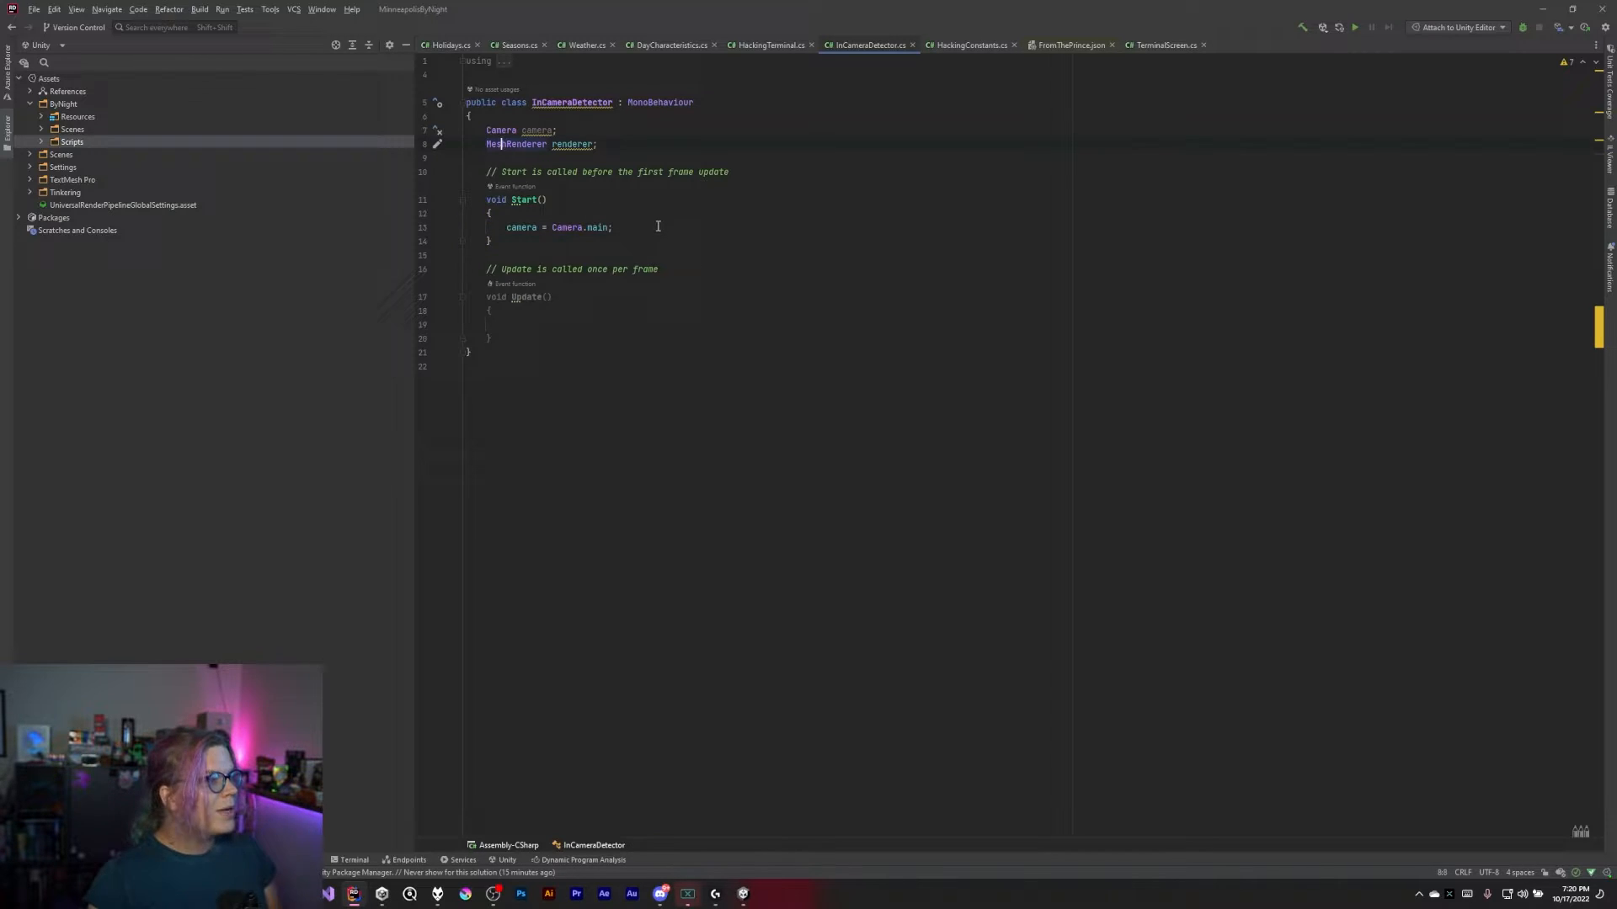
Add 'renderer = GetComponent<MeshRenderer>();' after the camera assignment in Start
click(612, 227)
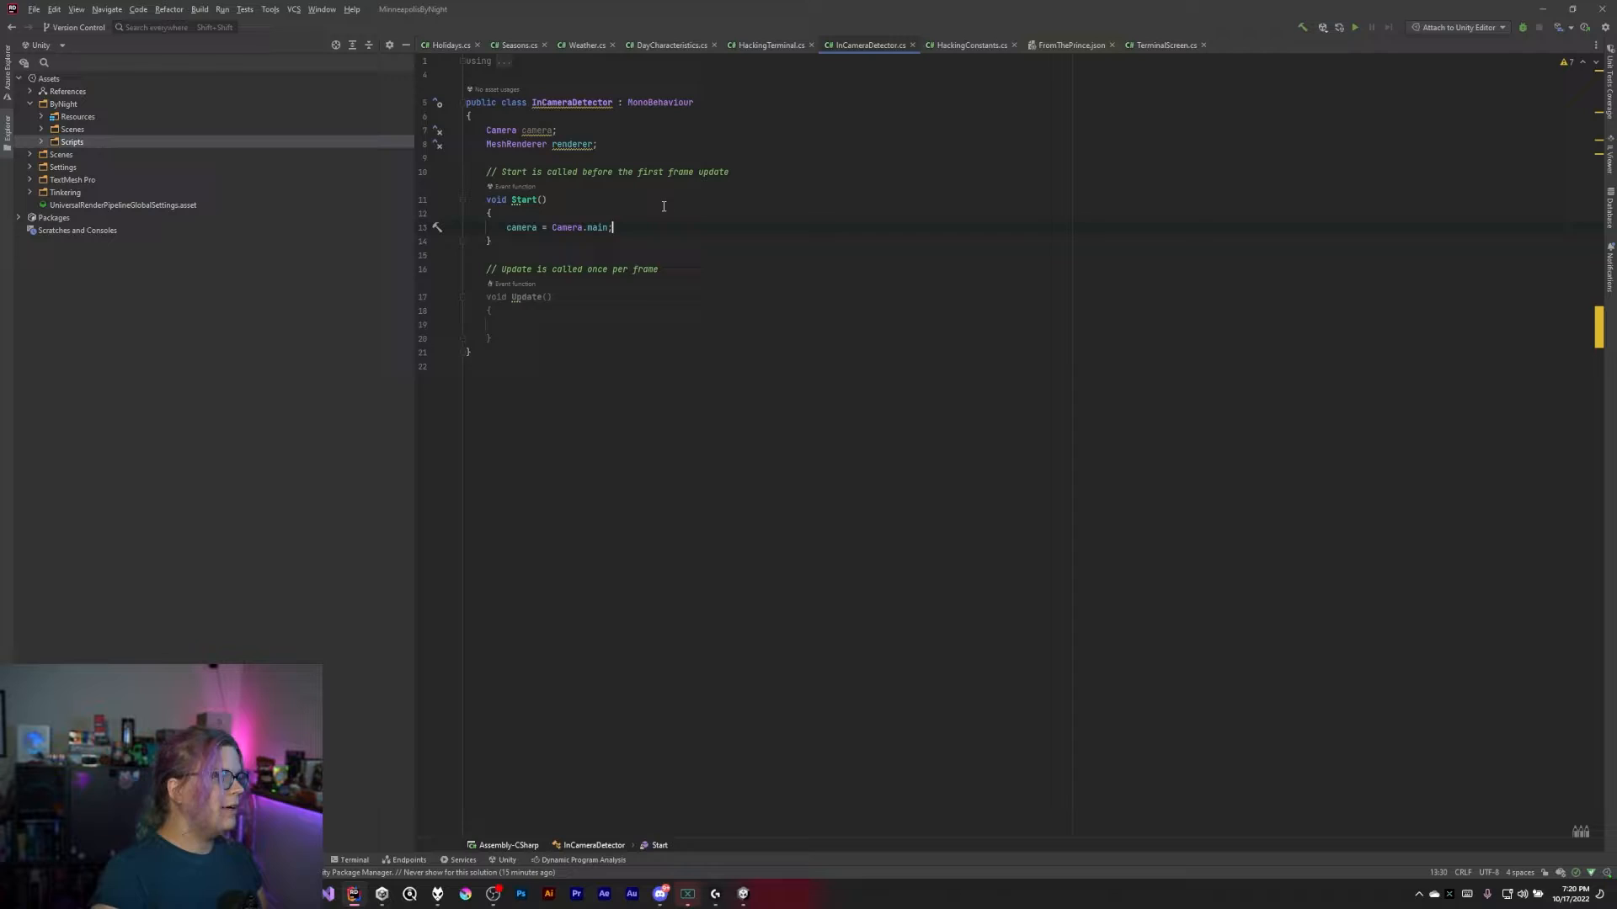
text(renderer)
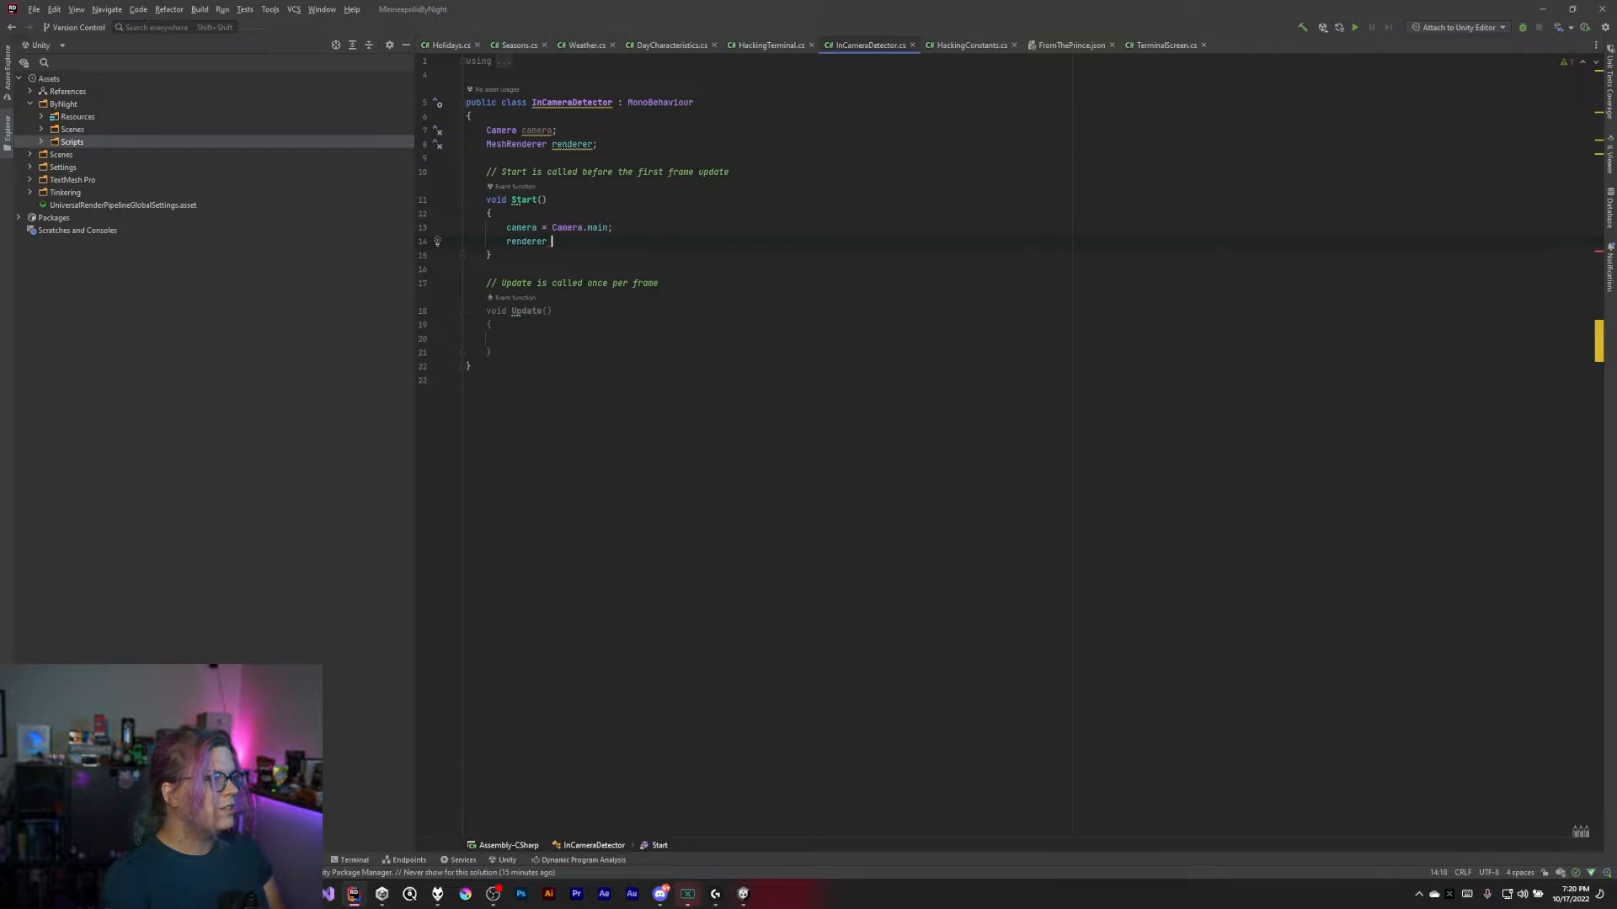
text(= GetCon)
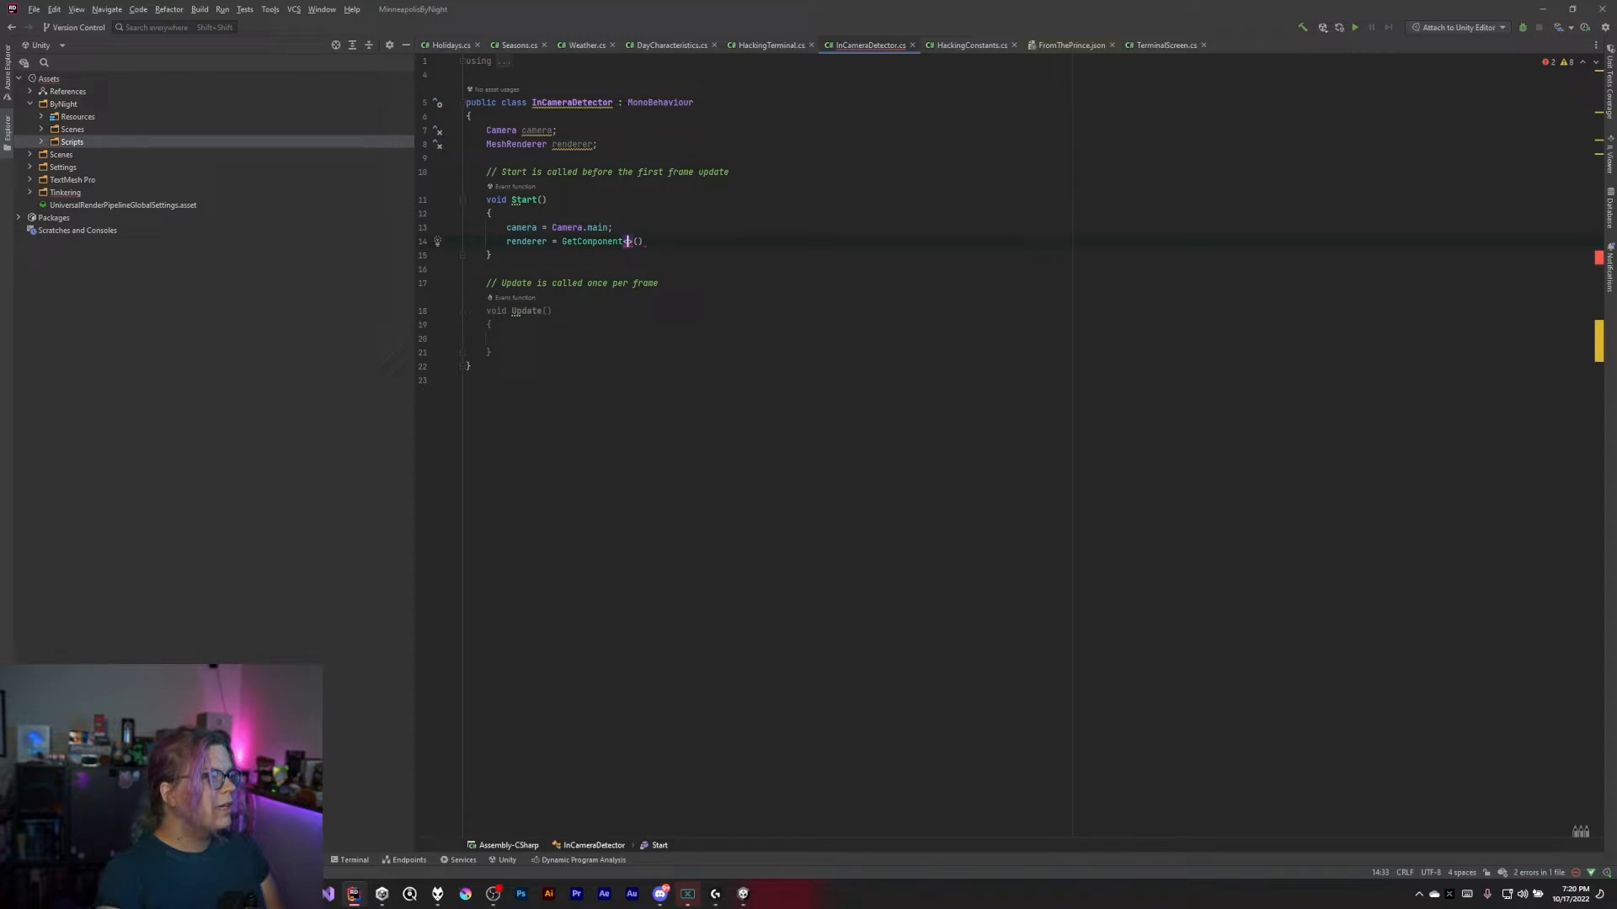
text(<Mesh)
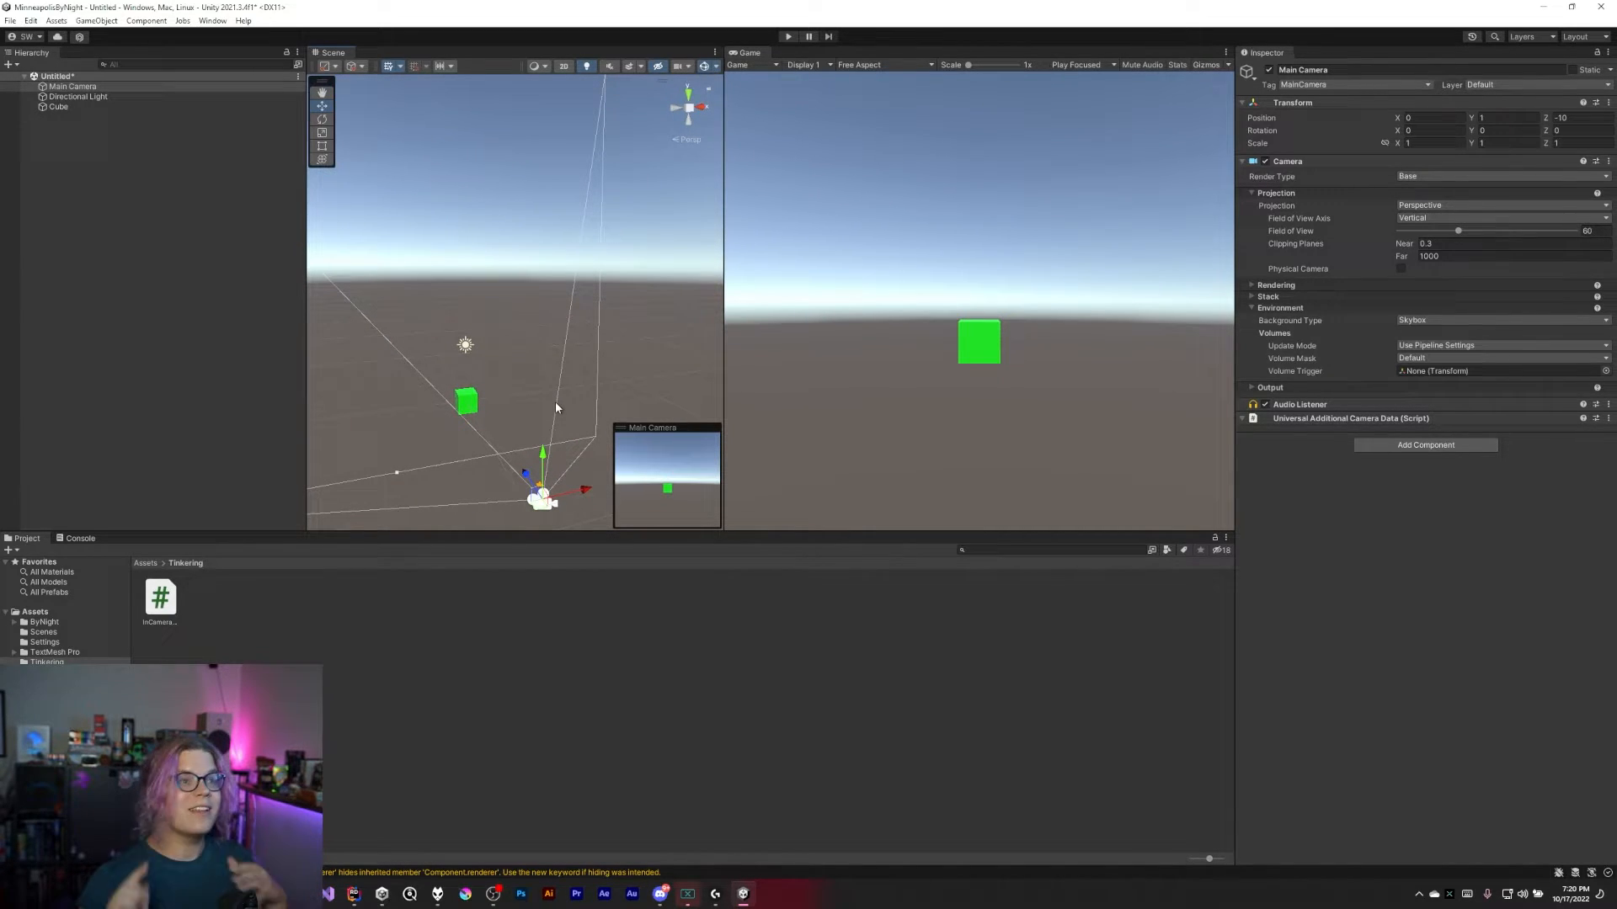
Open the Main Camera's Projection dropdown and keep Perspective
click(1496, 205)
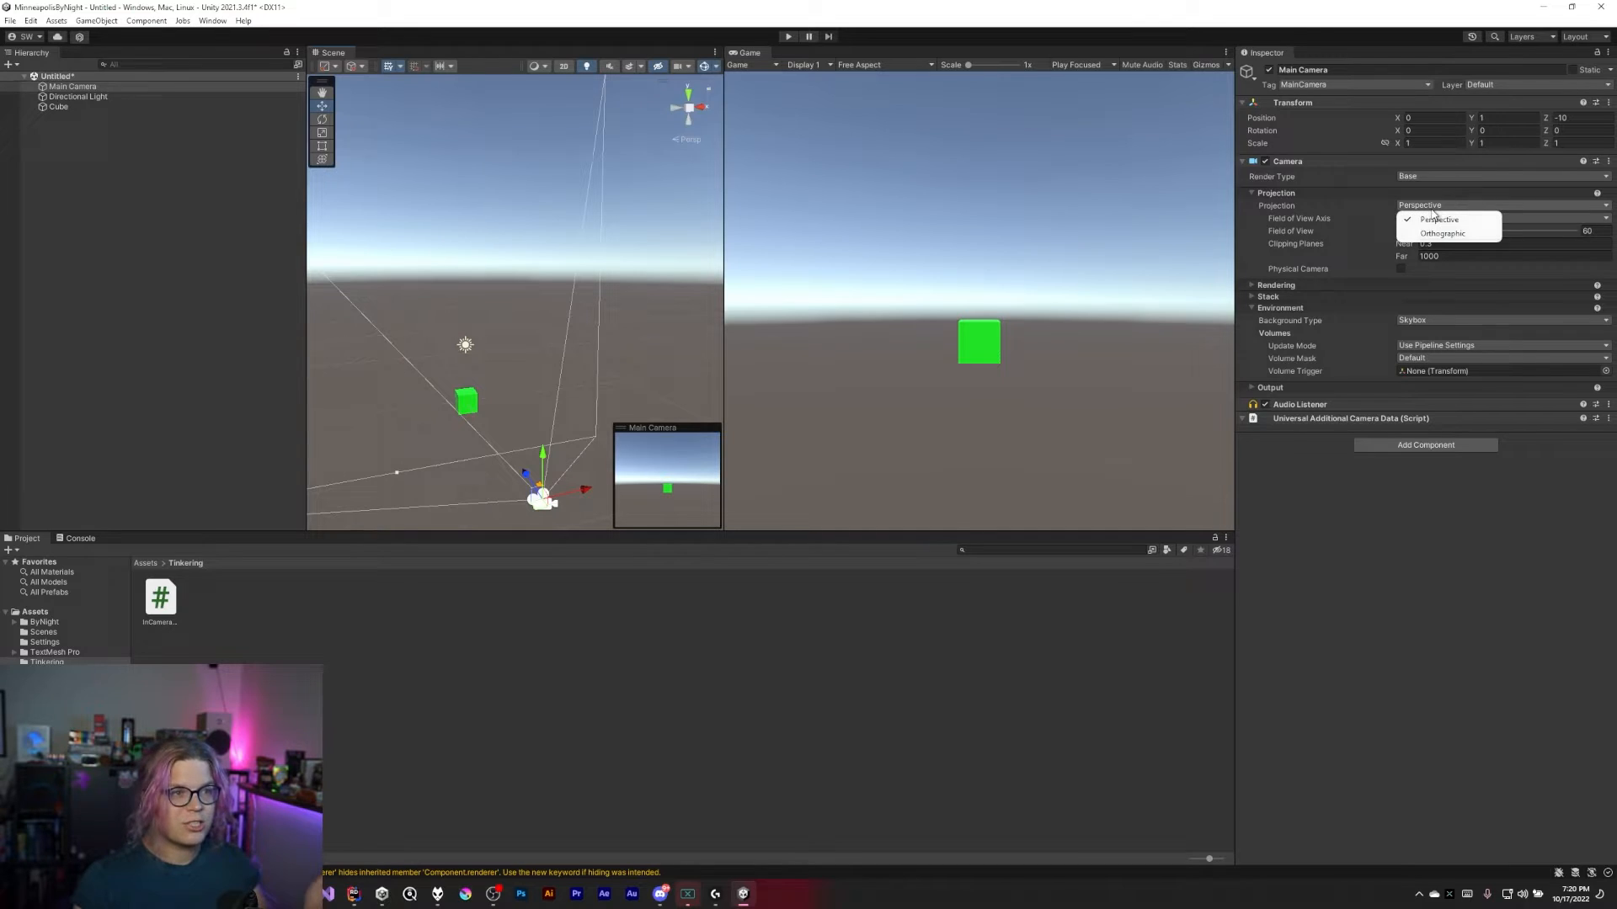
click(1439, 220)
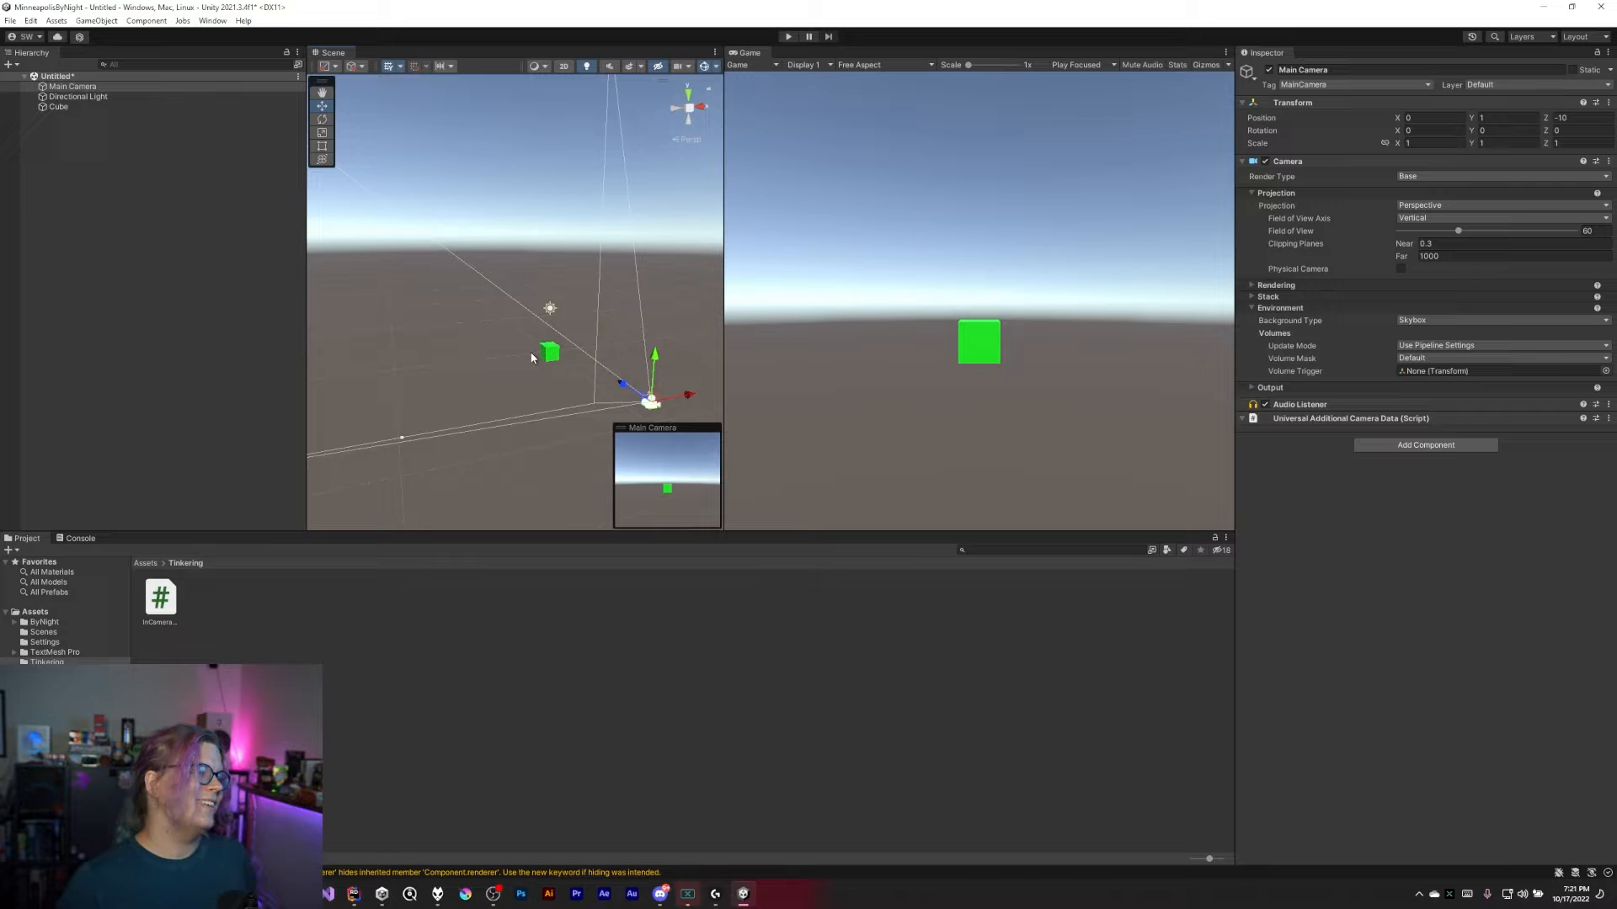
mouse_move(605, 279)
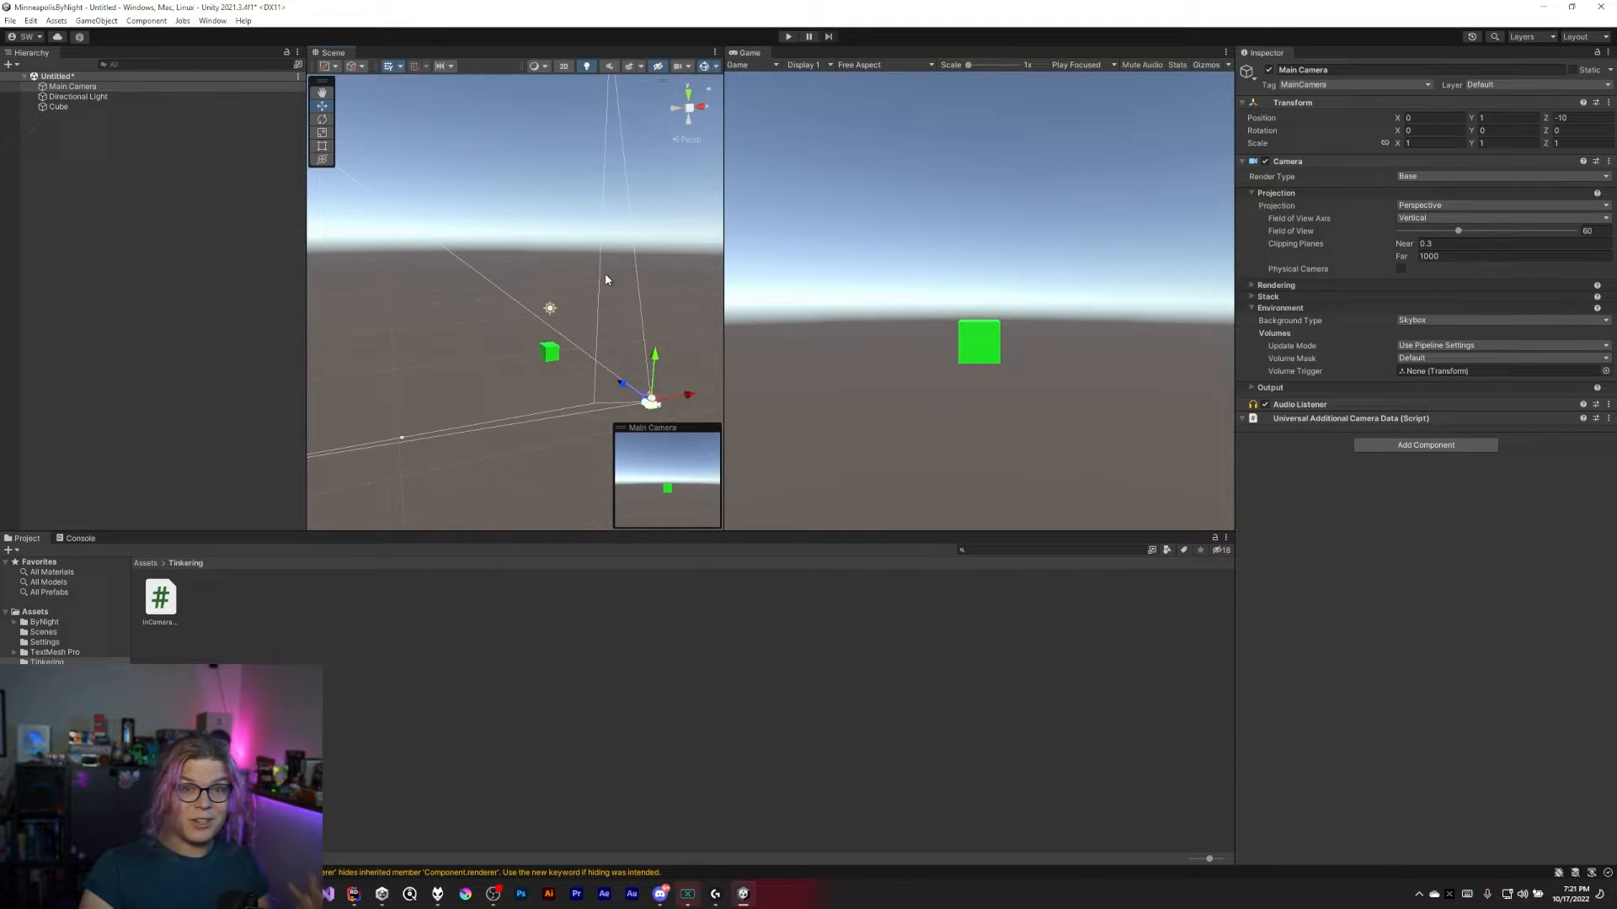
Add a Plane[] cameraFrustum field set from GeometryUtility.CalculateFrustumPlanes(camera) in Start
click(352, 894)
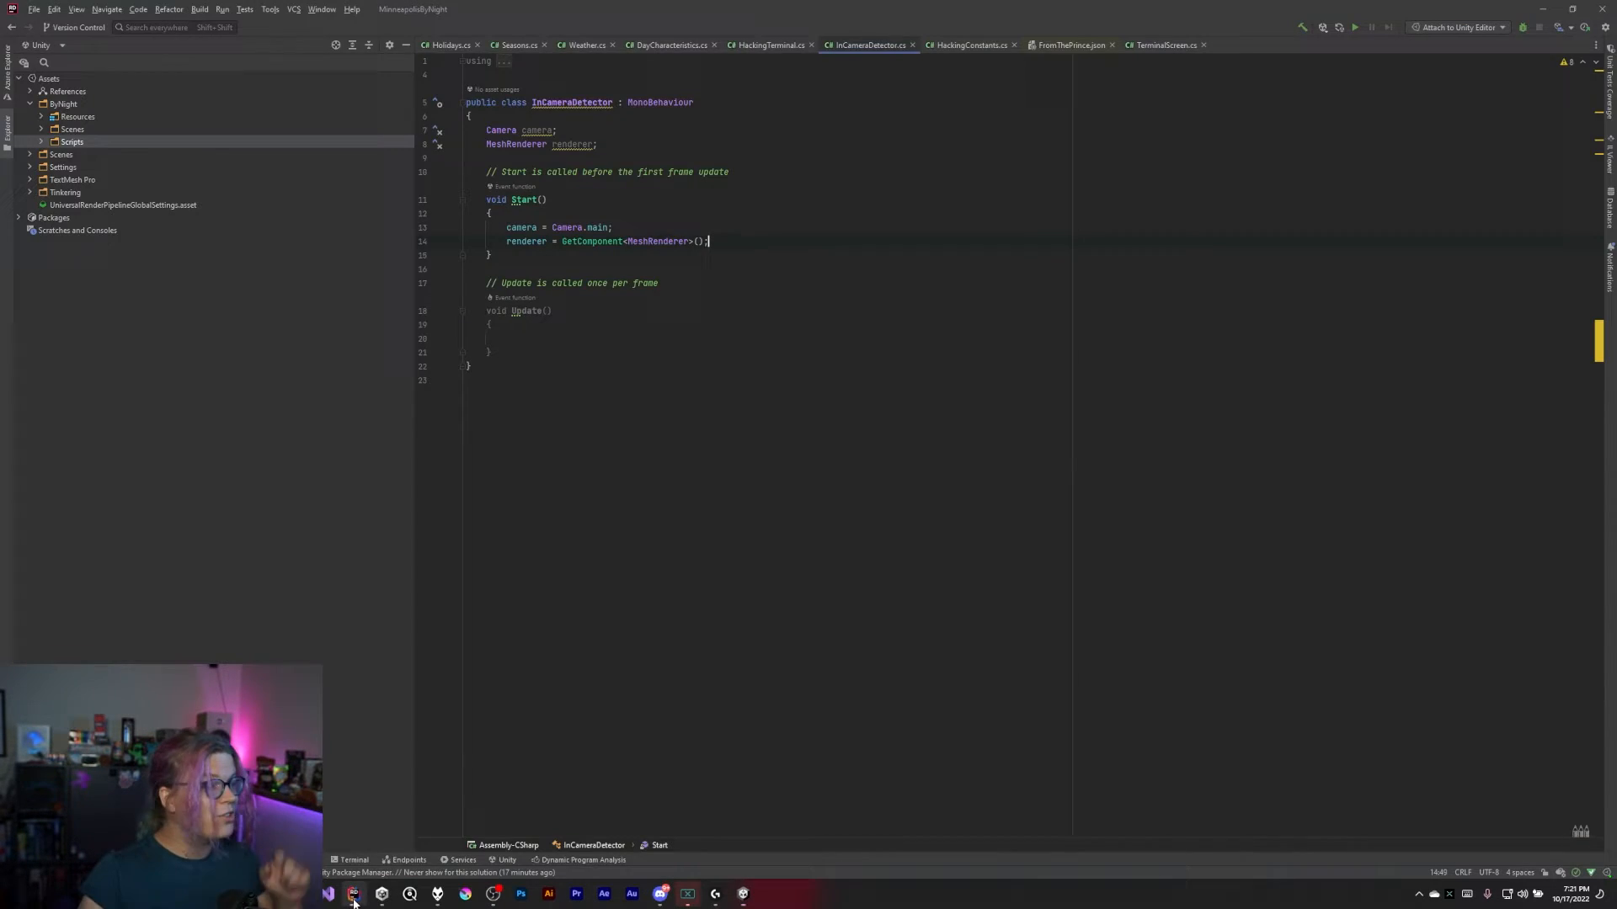
key(enter)
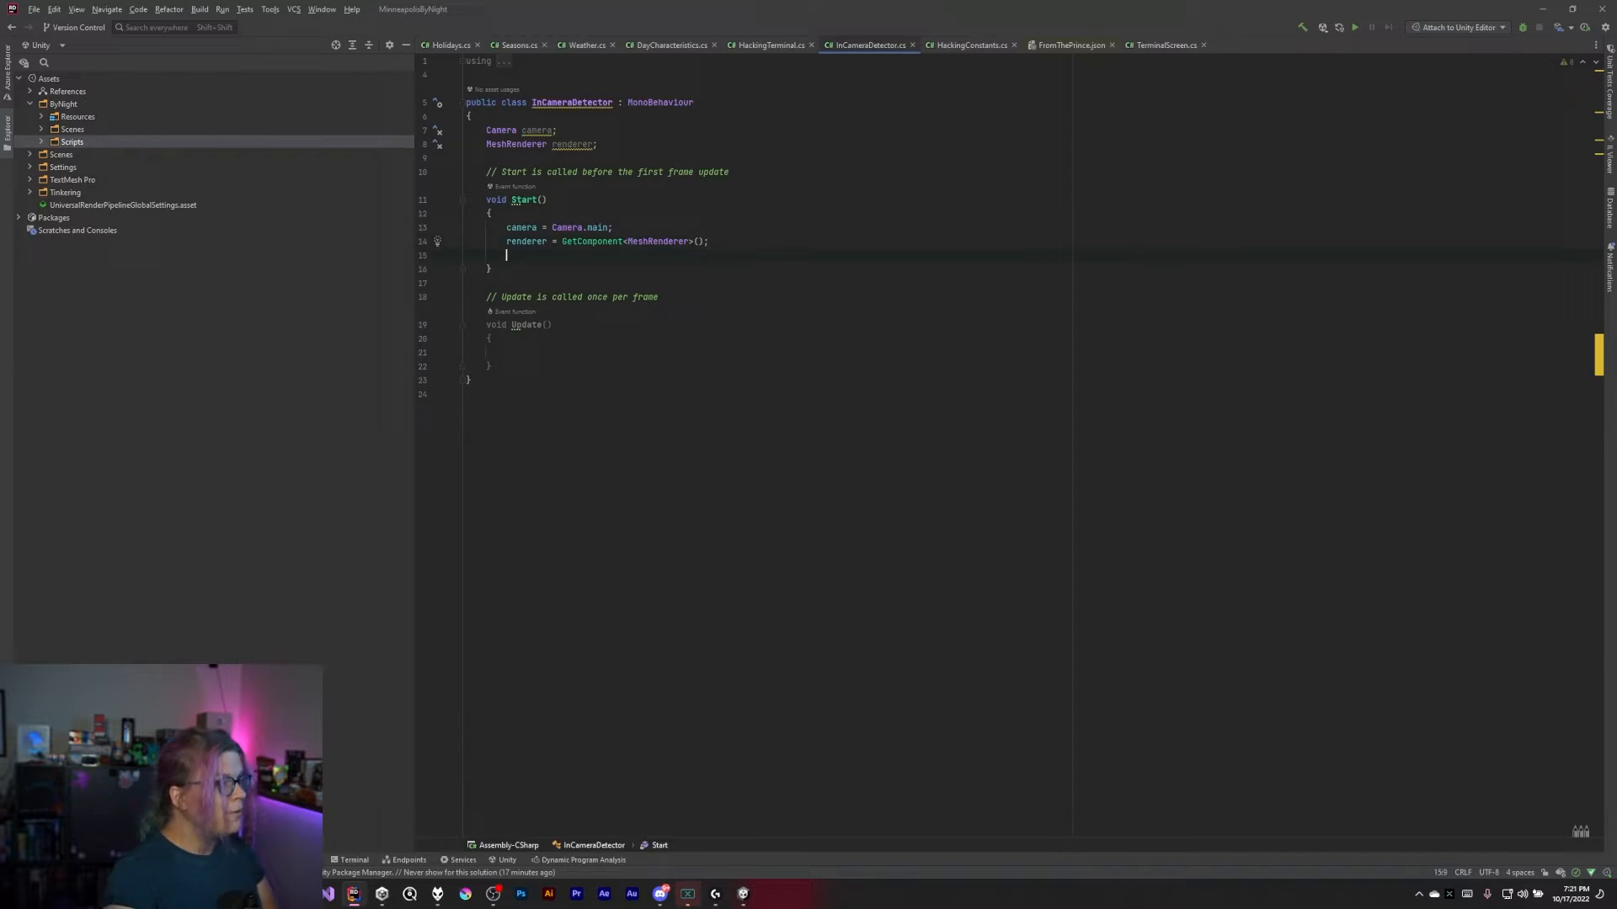
text(plan)
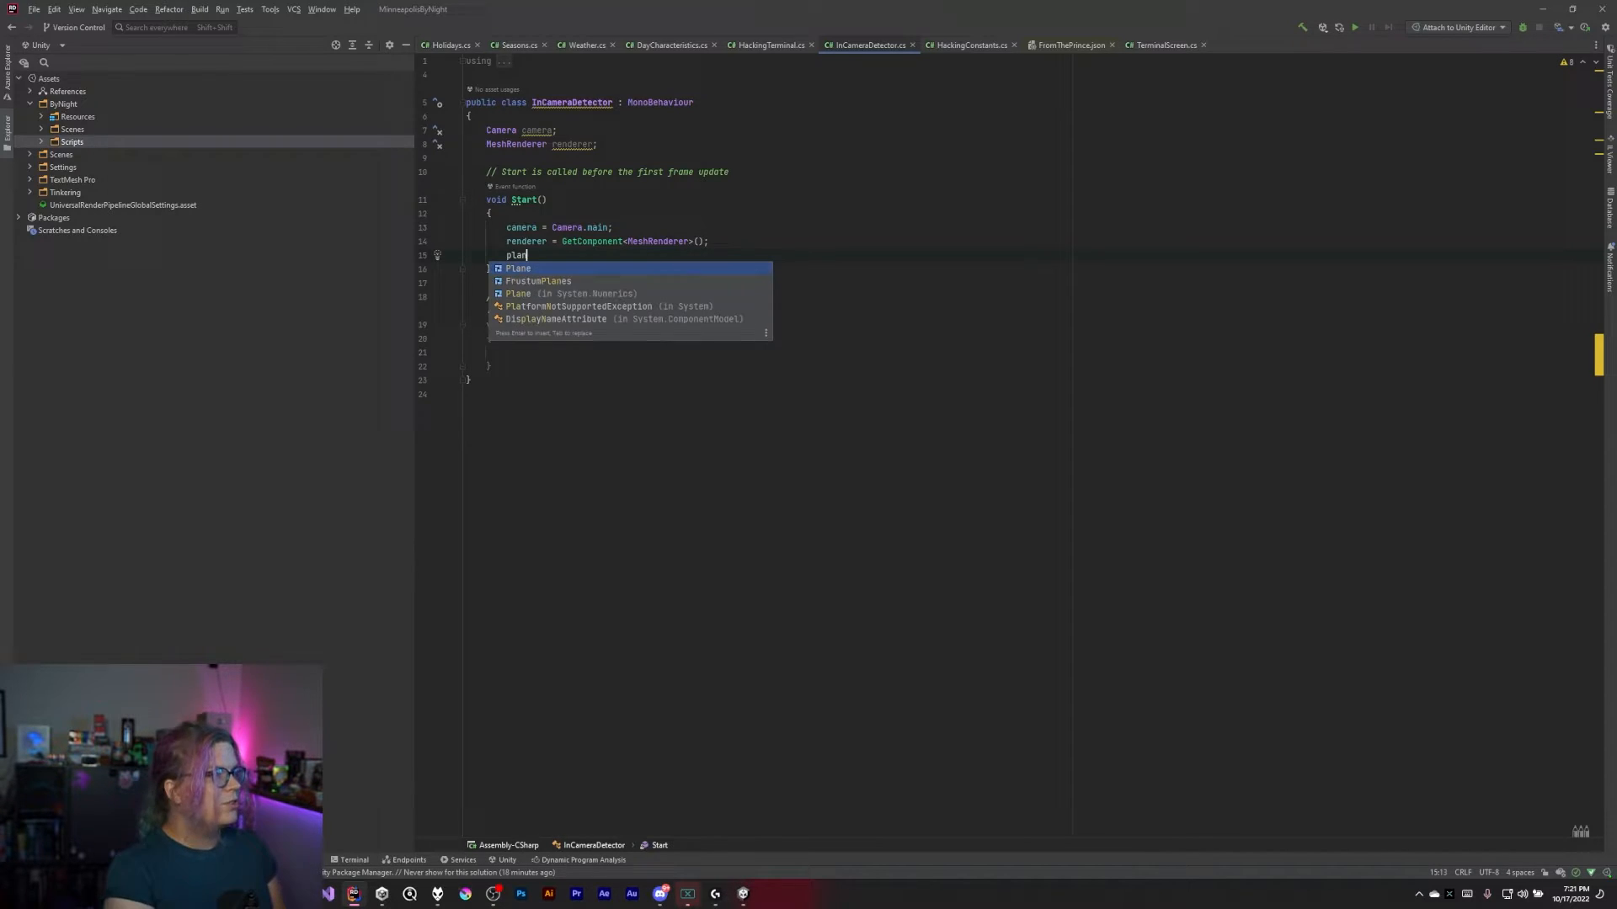
text(camera)
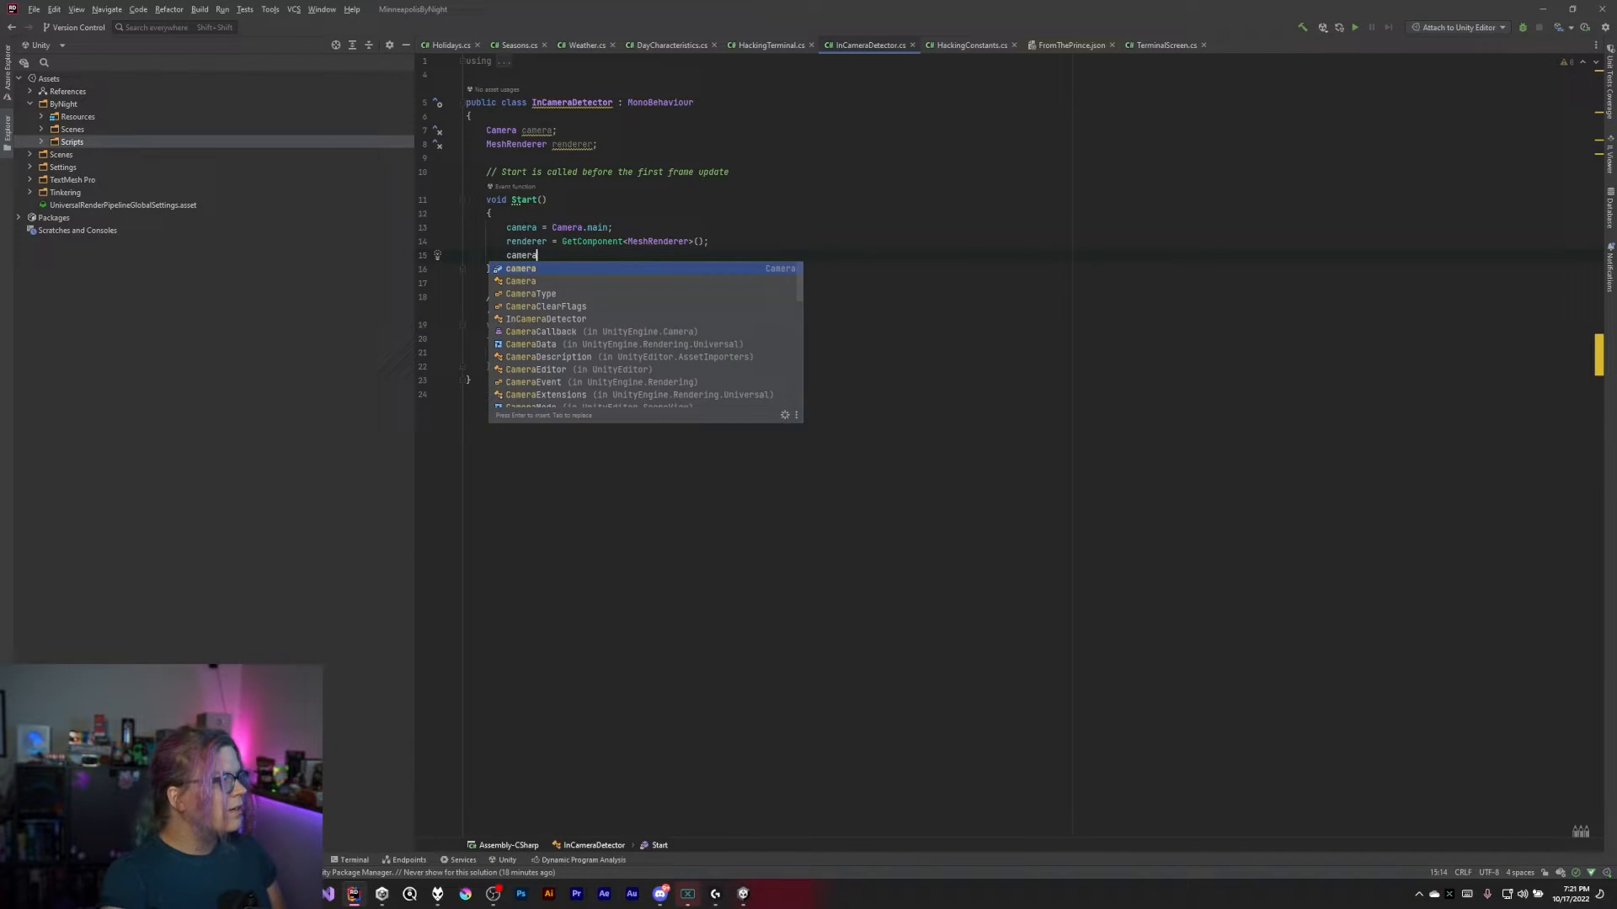
text(Frustum =)
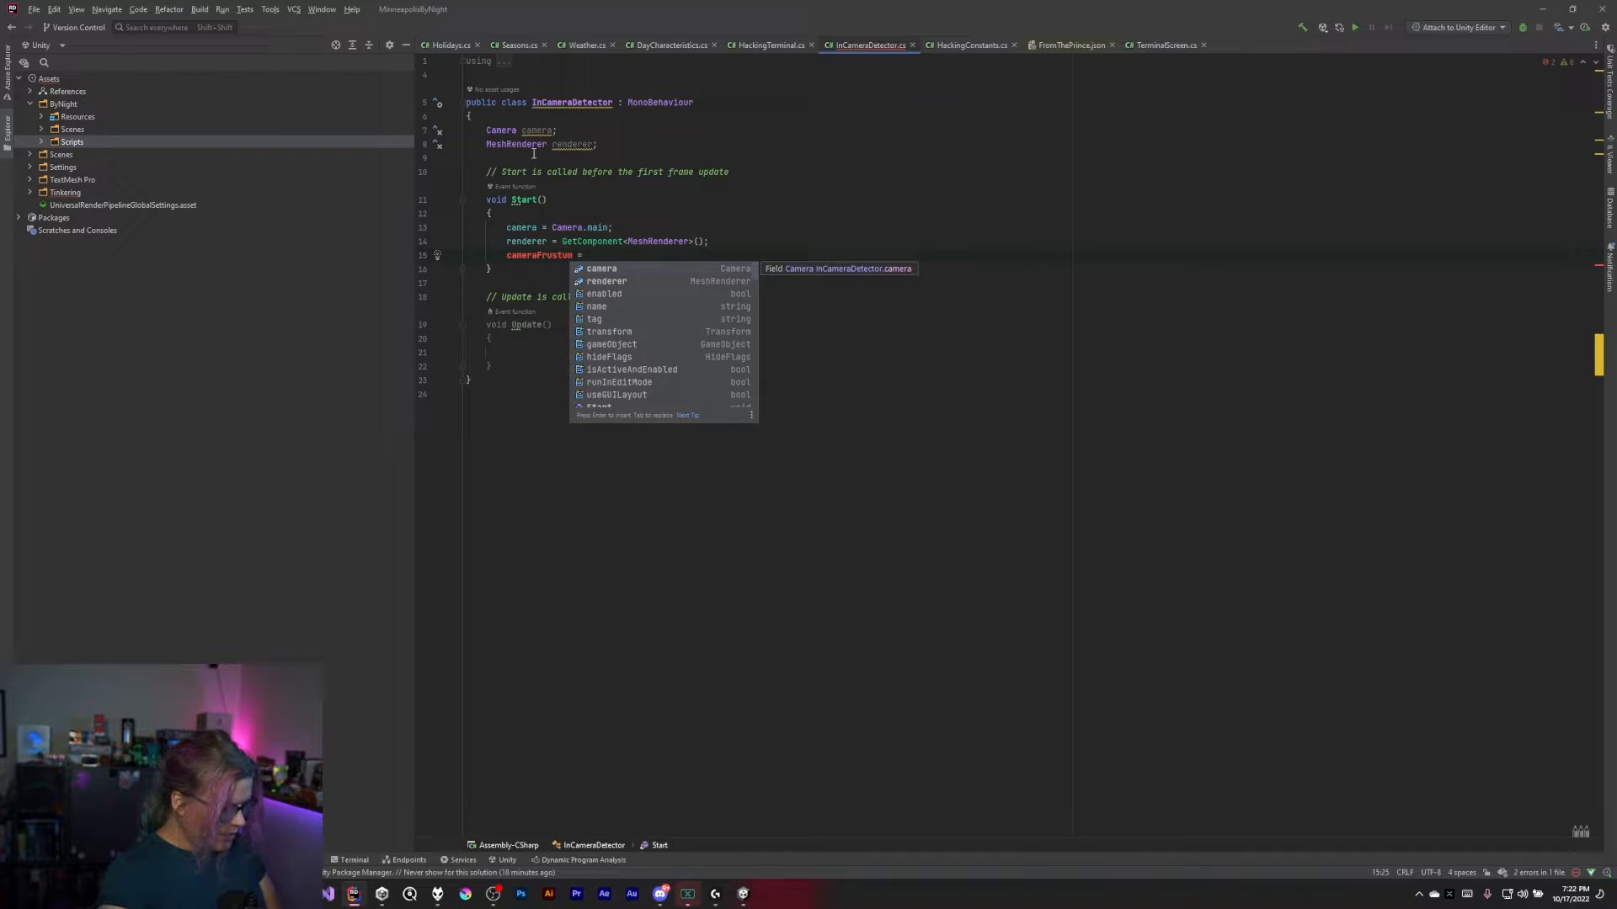
text(GeometryUtility.)
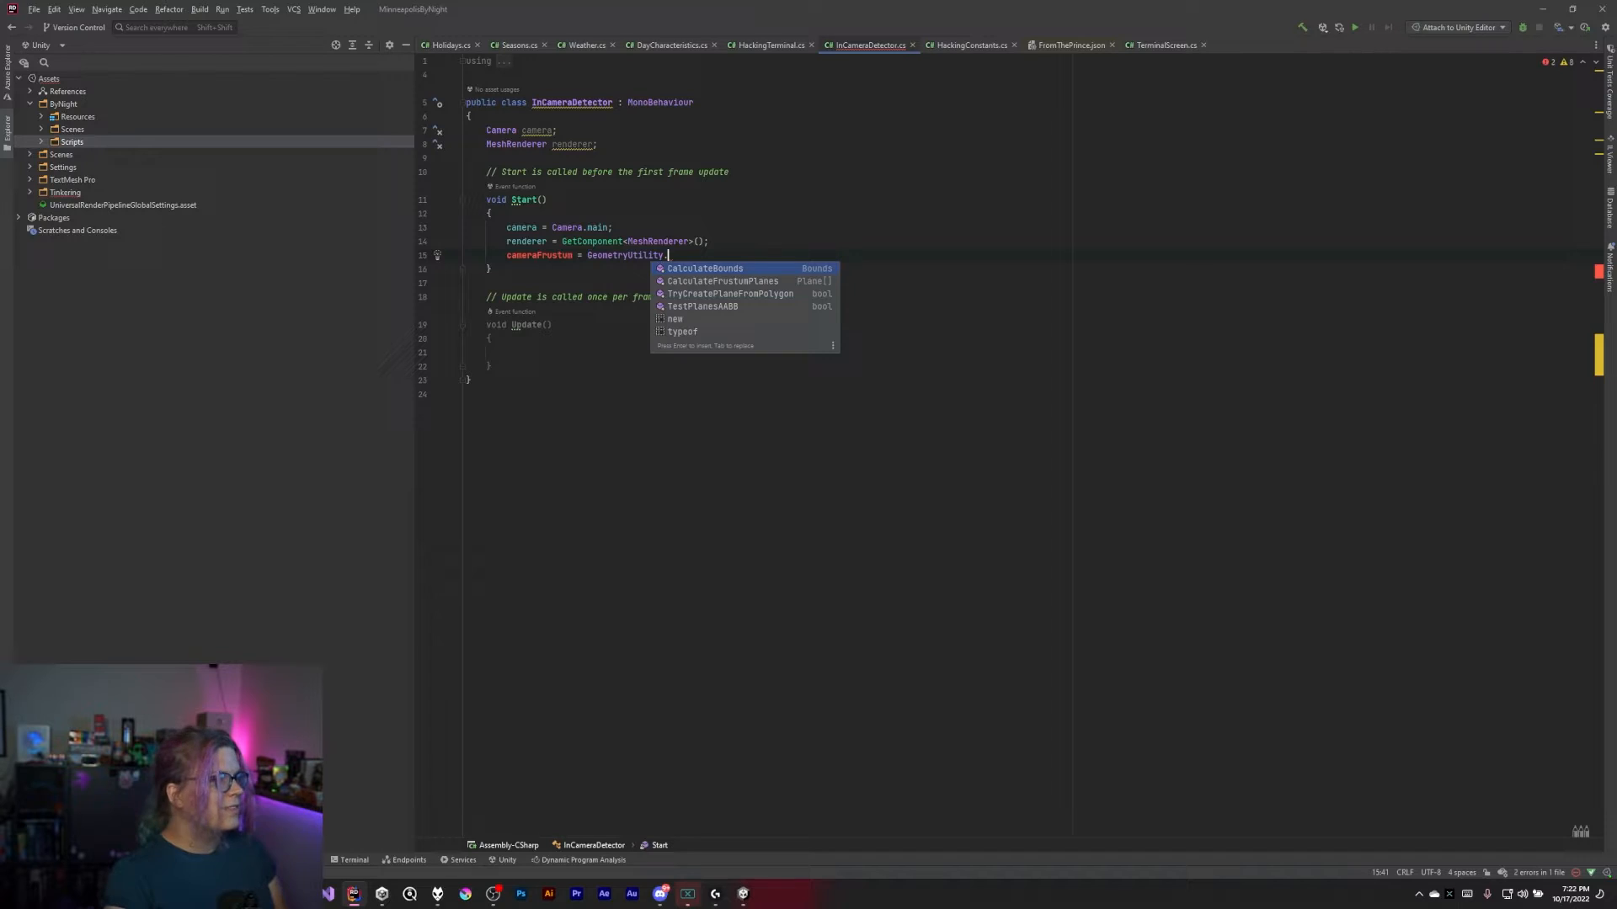
key(down)
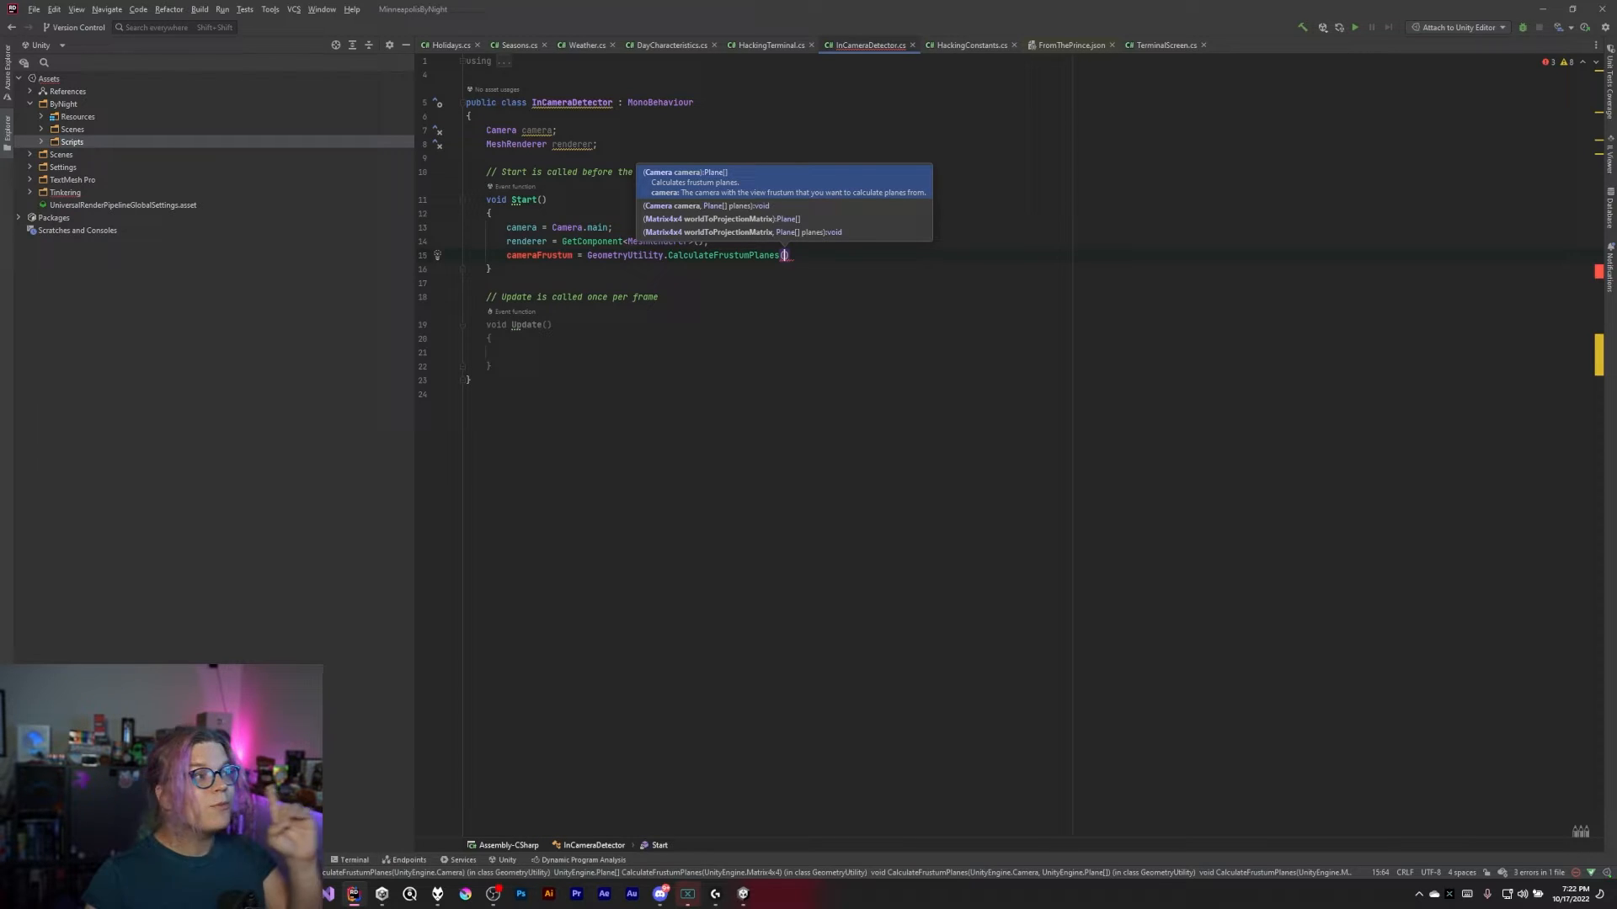
text(camera)
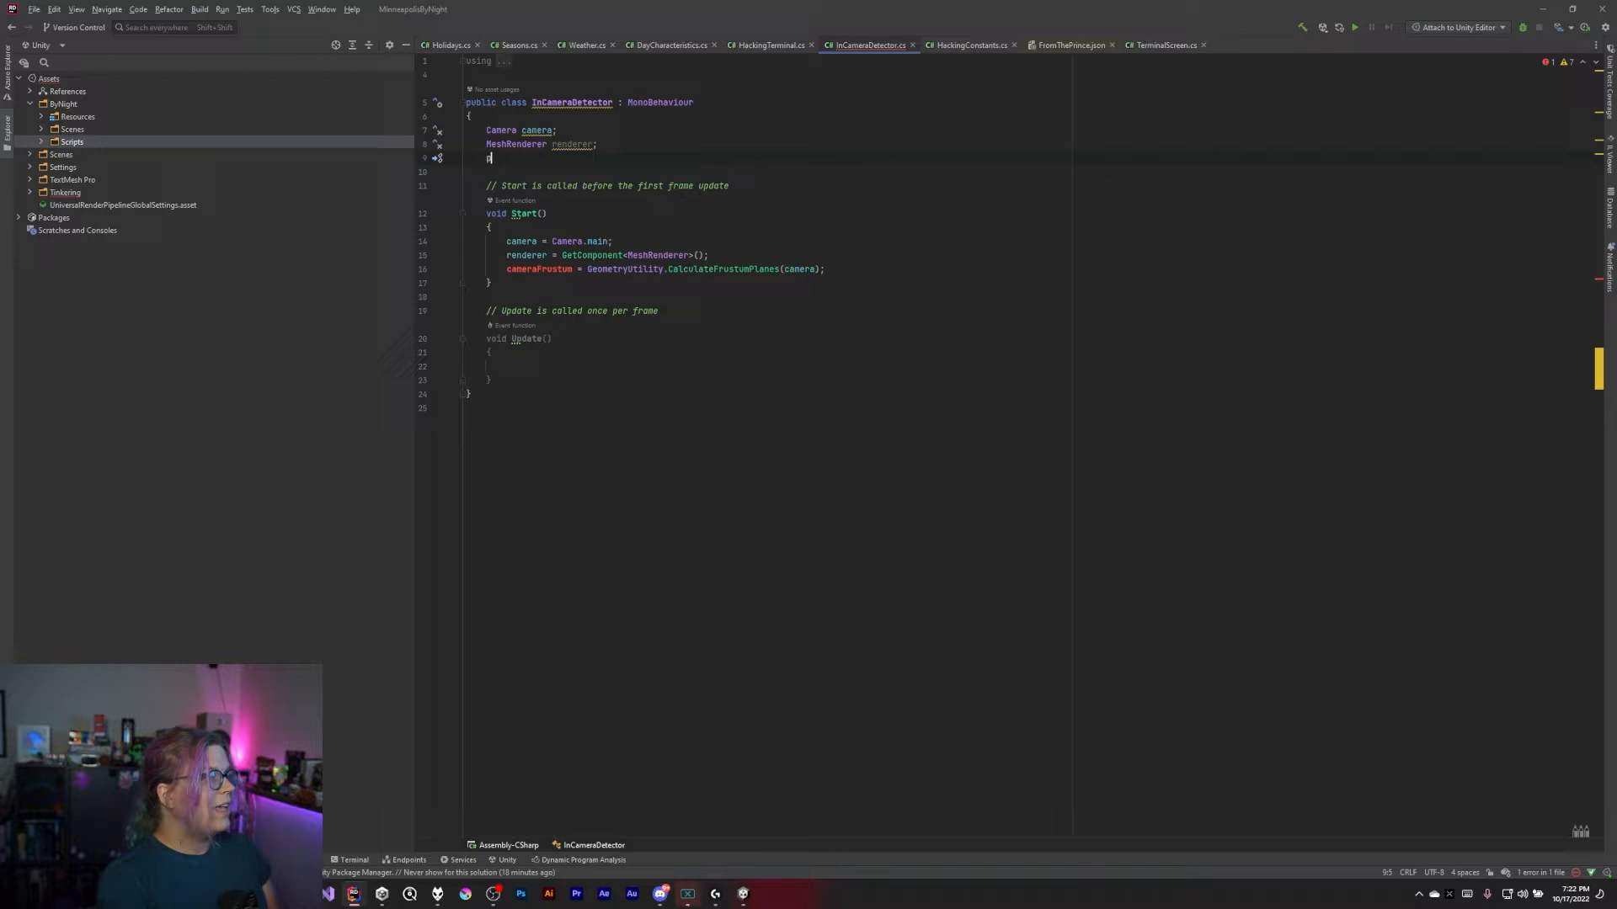
text(camera)
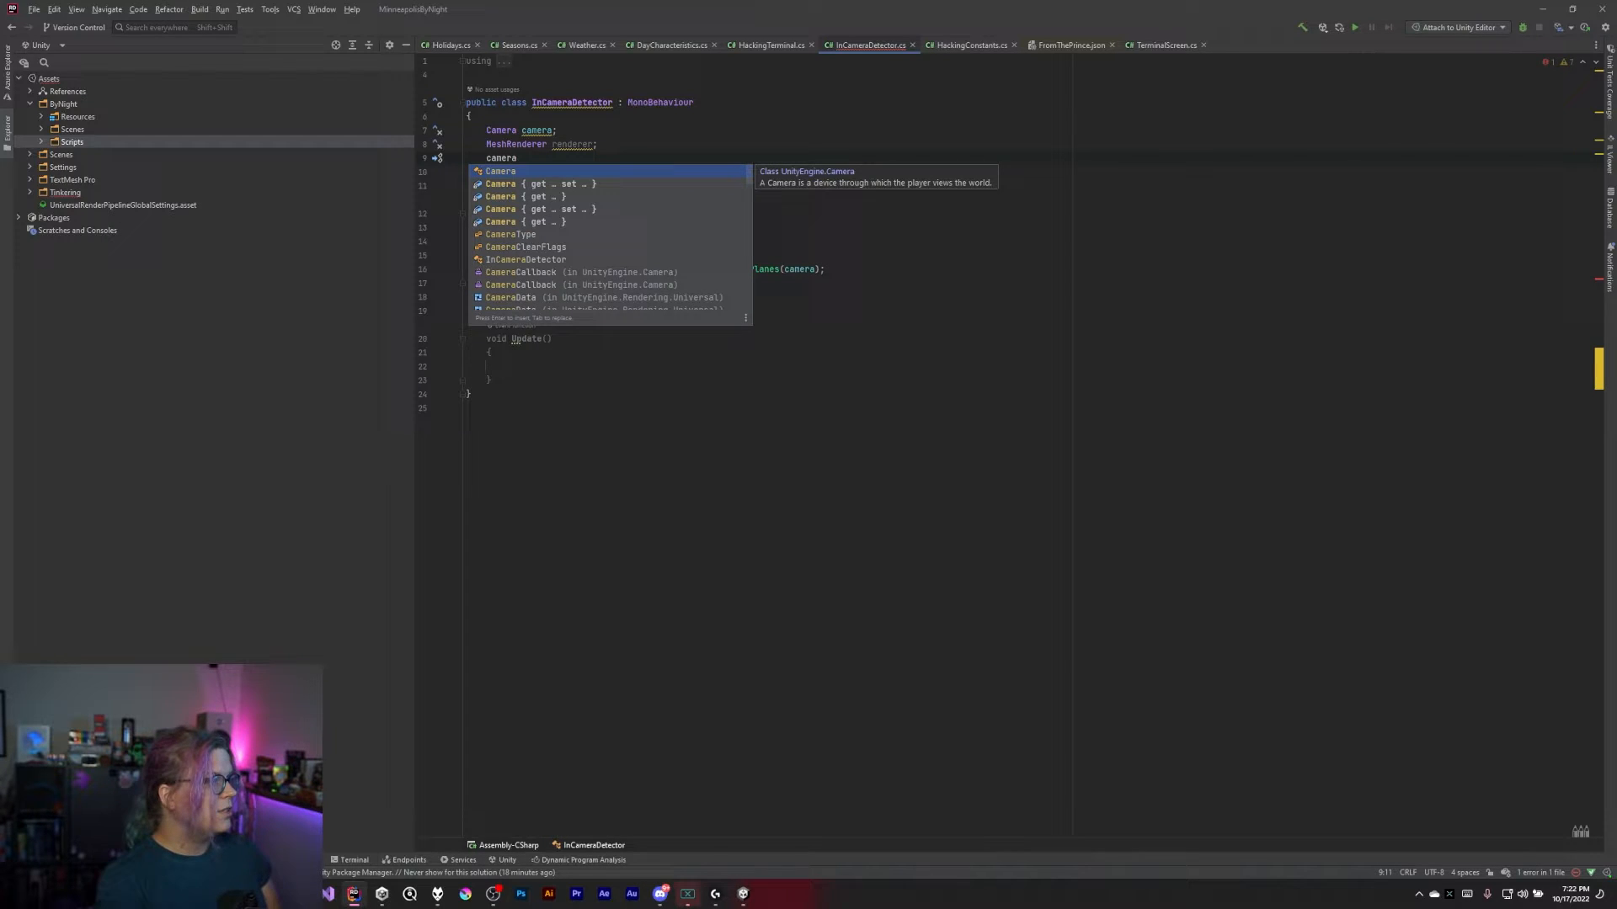
text(Frustum)
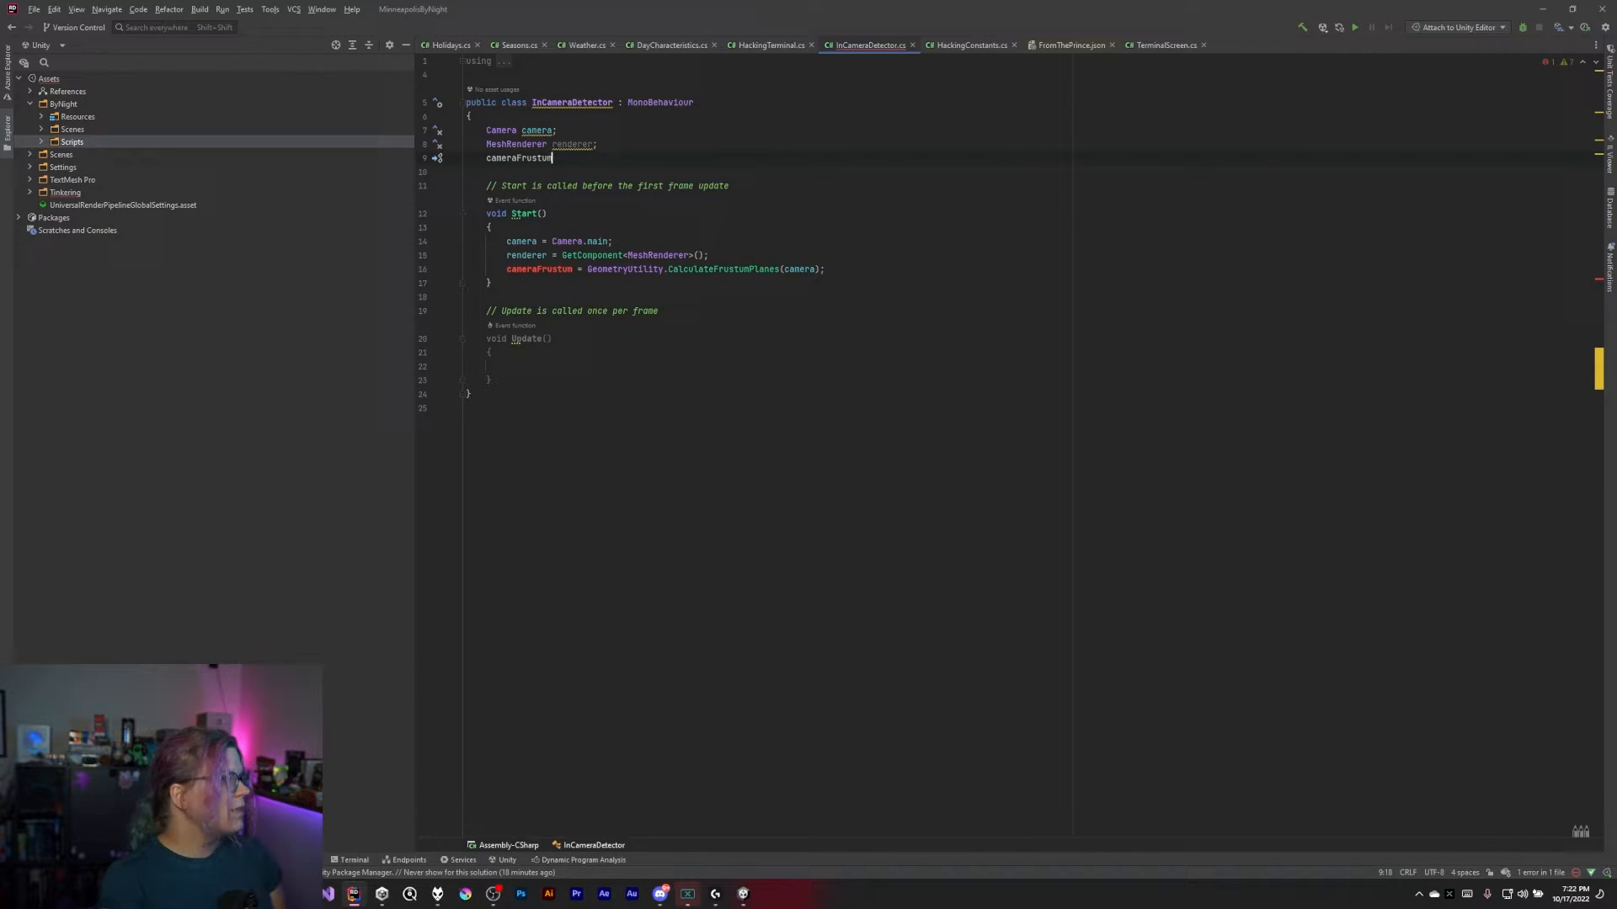
text(;)
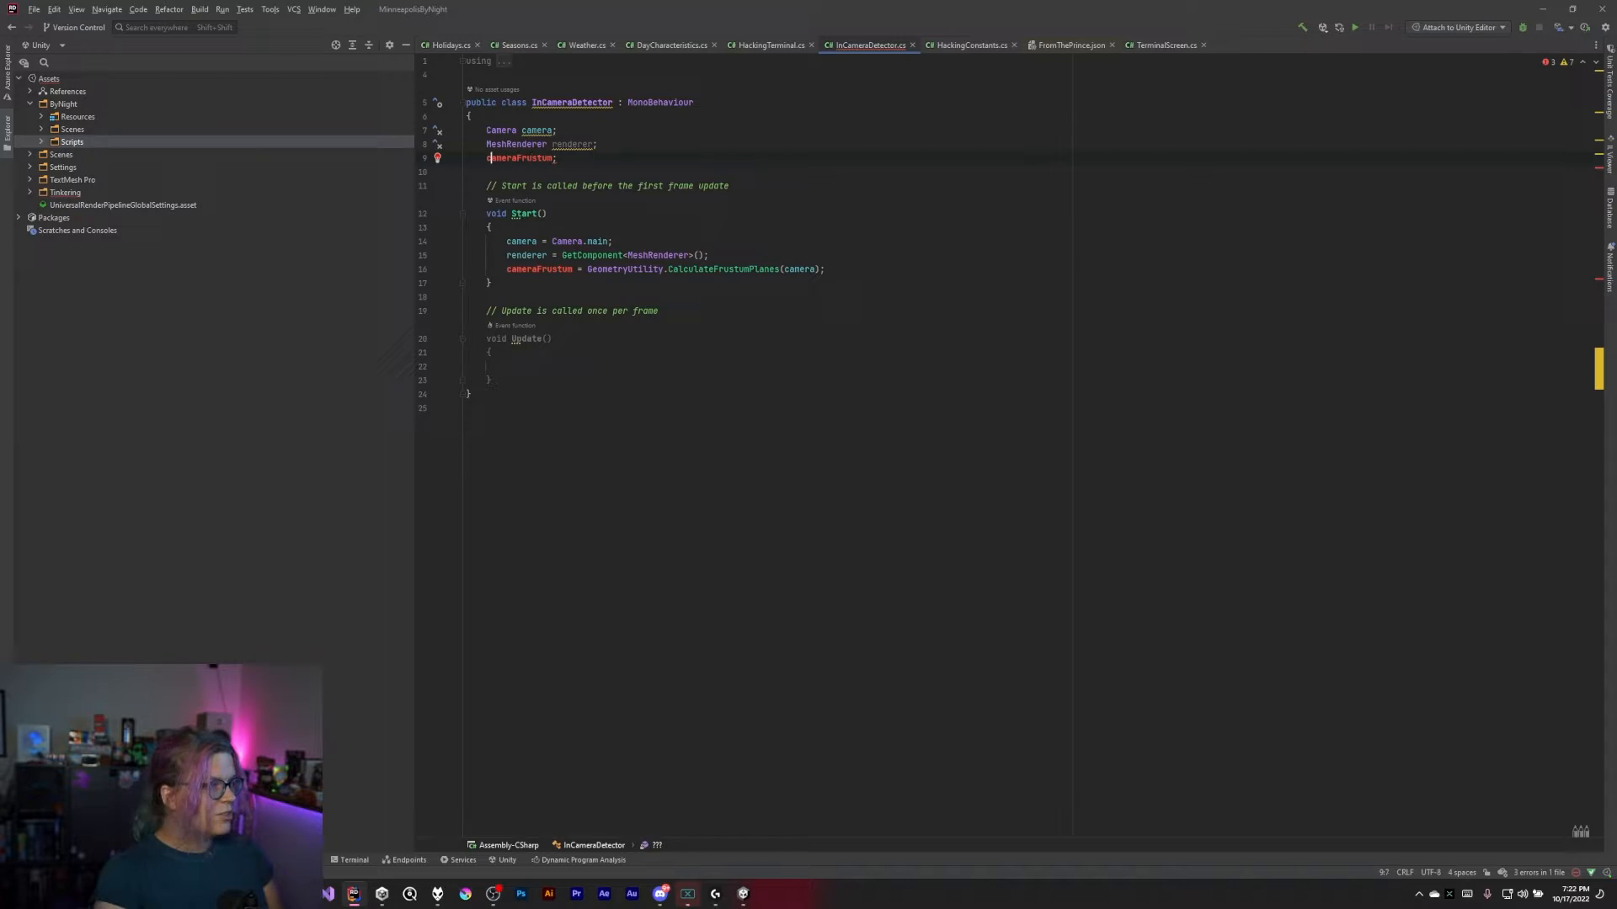
text(Plane[)
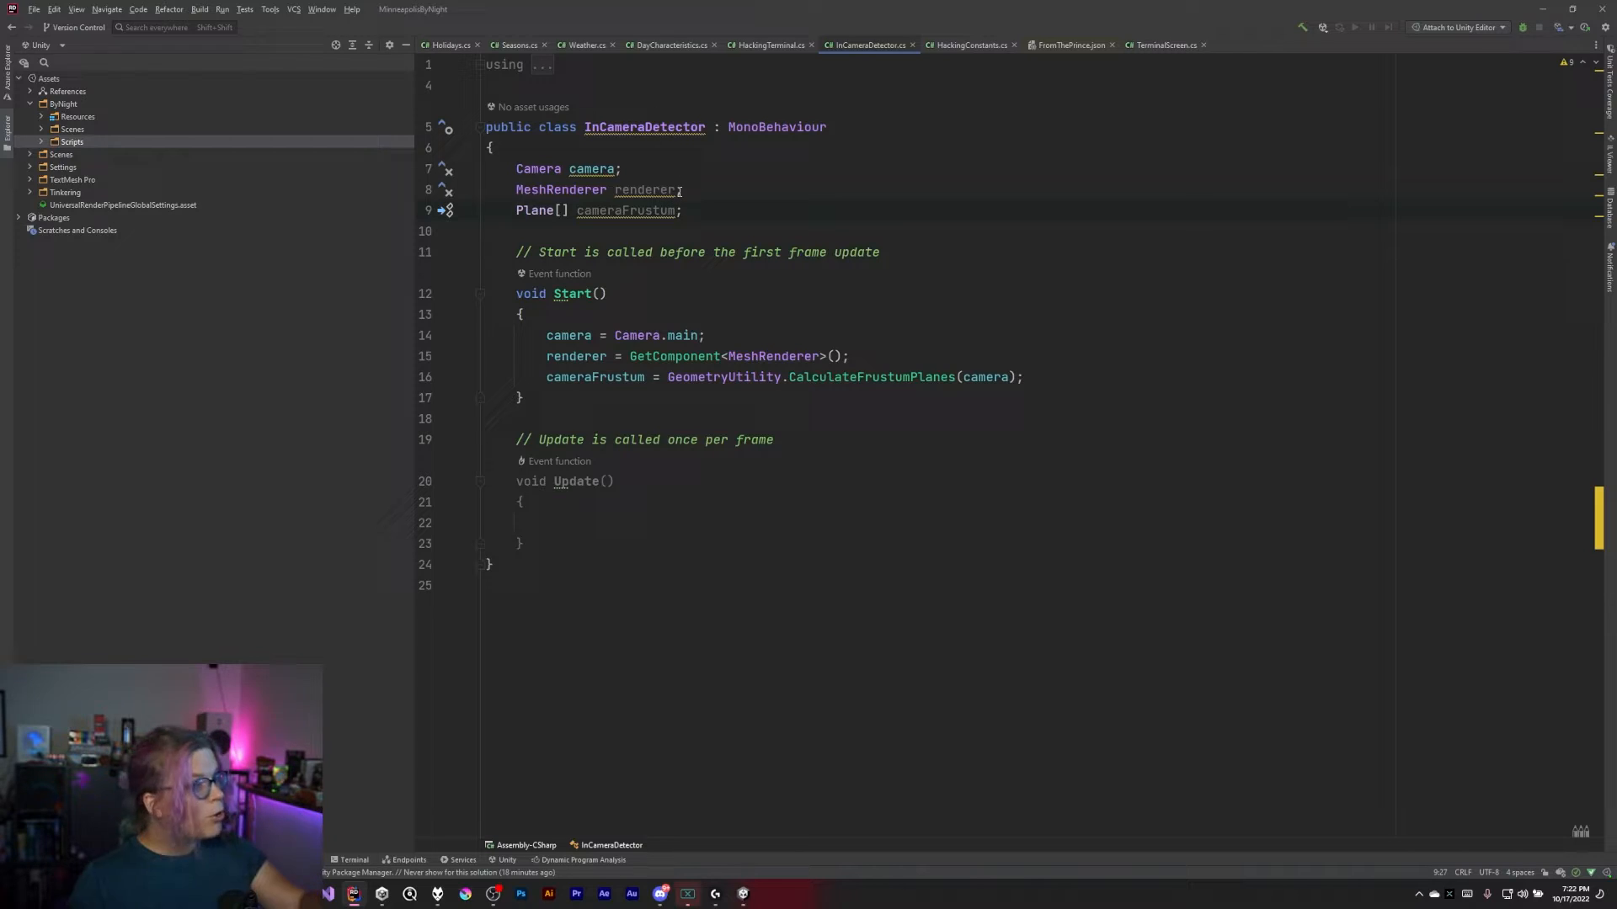
mouse_move(644, 189)
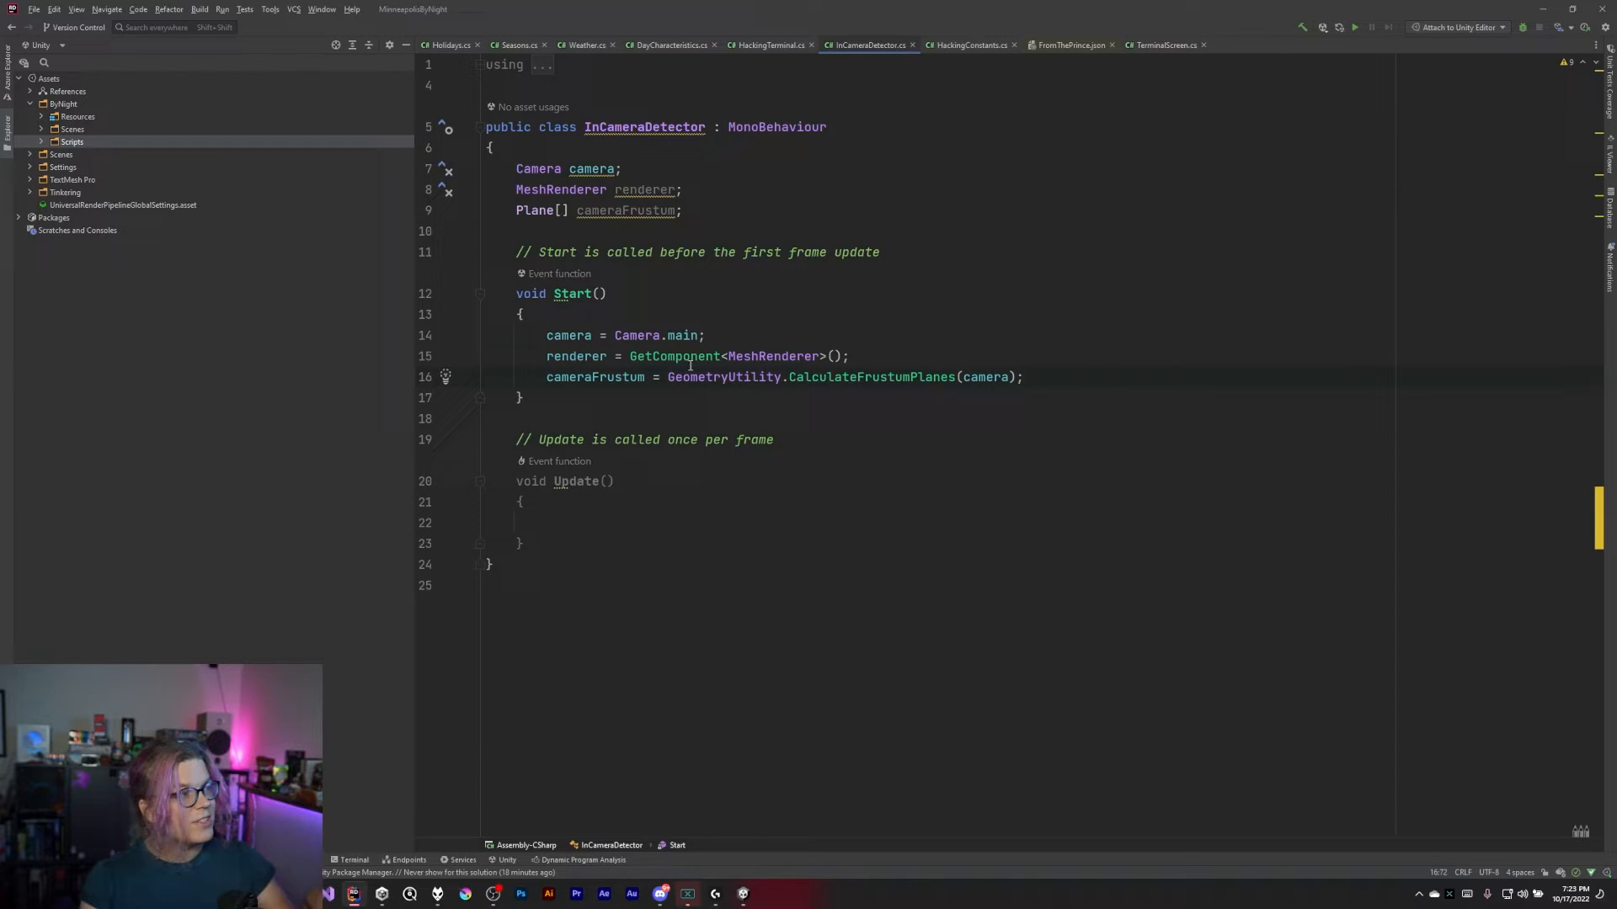
Cut the CalculateFrustumPlanes line from Start and paste it into Update
double_click(571, 294)
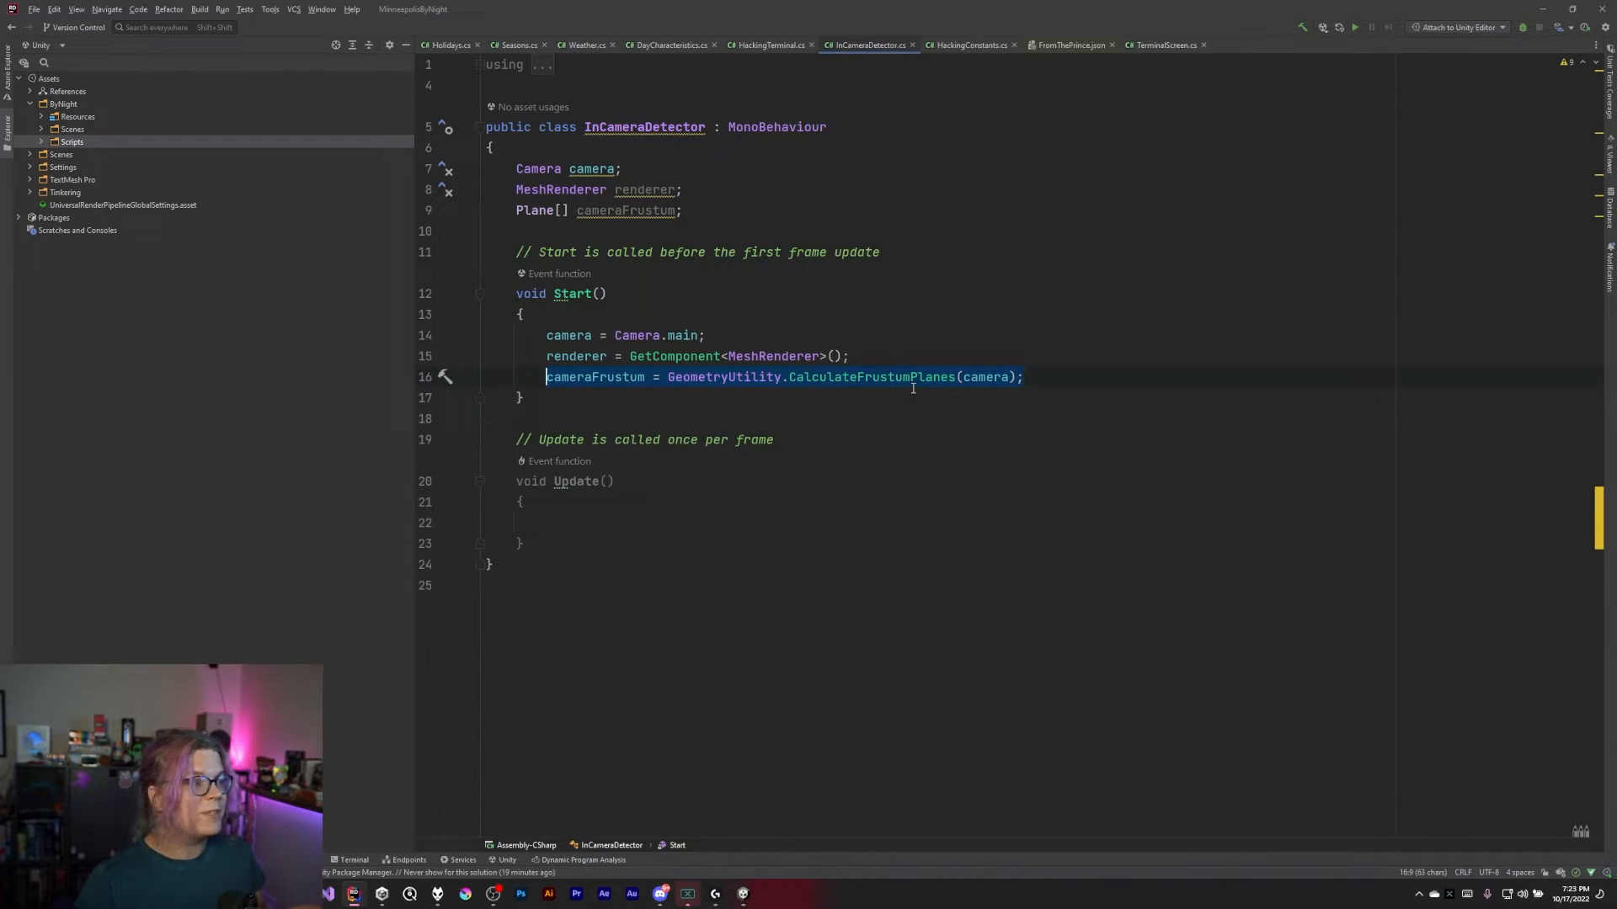
click(1021, 377)
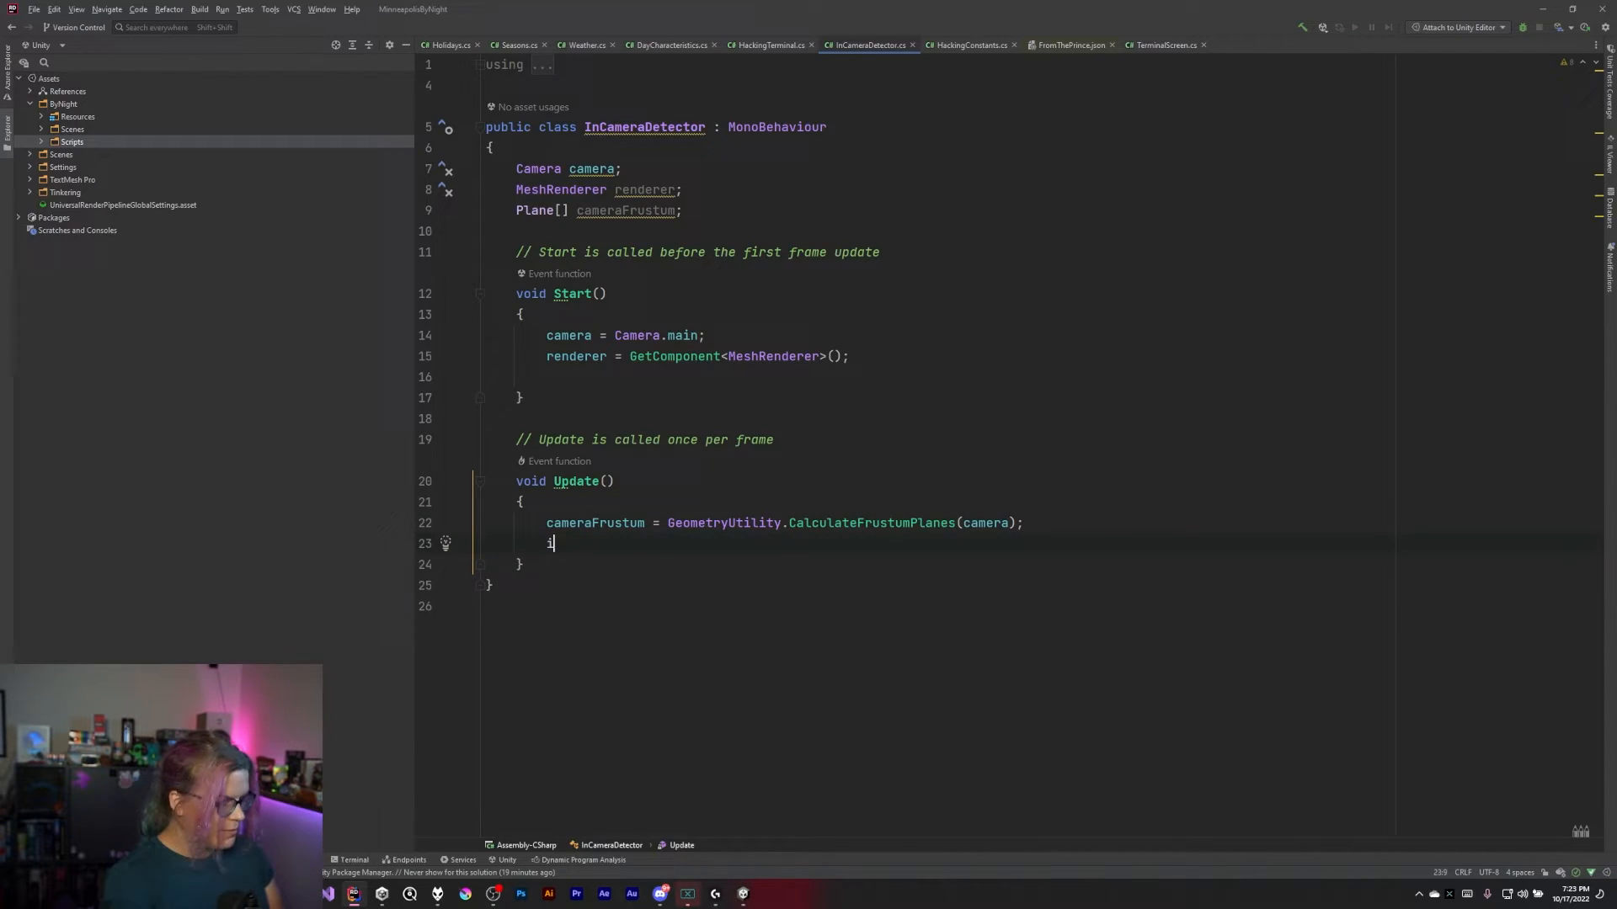
In Update, begin 'if (GeometryUtility.TestPlanesAABB(cameraFrustum, ' and start a Bounds field
text(if ()
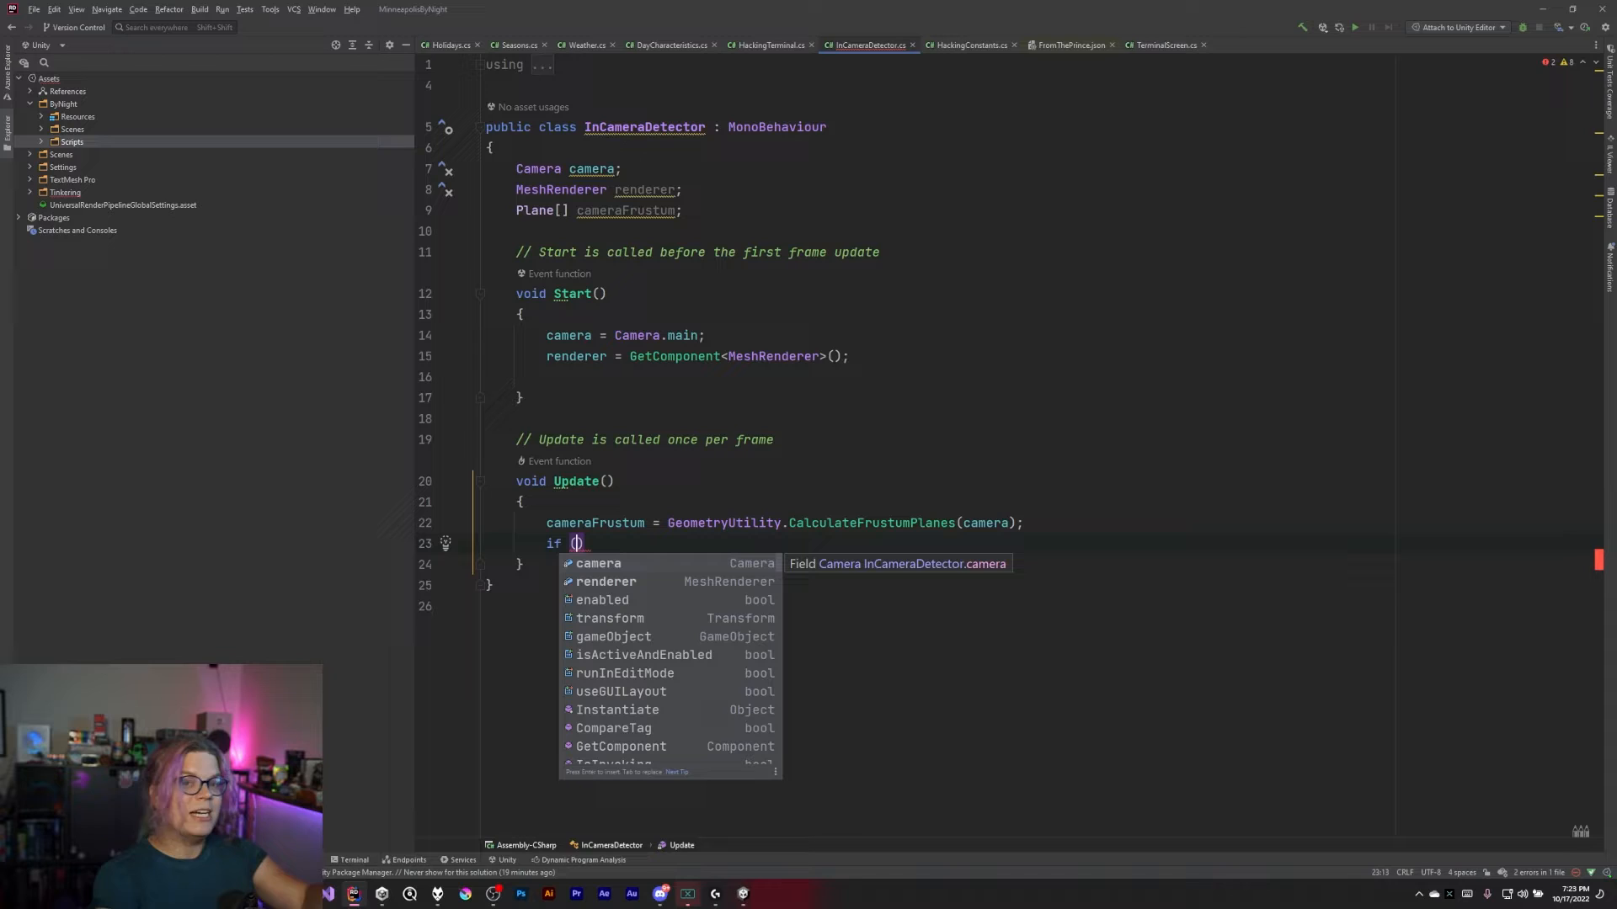
text(GeometryUtility.)
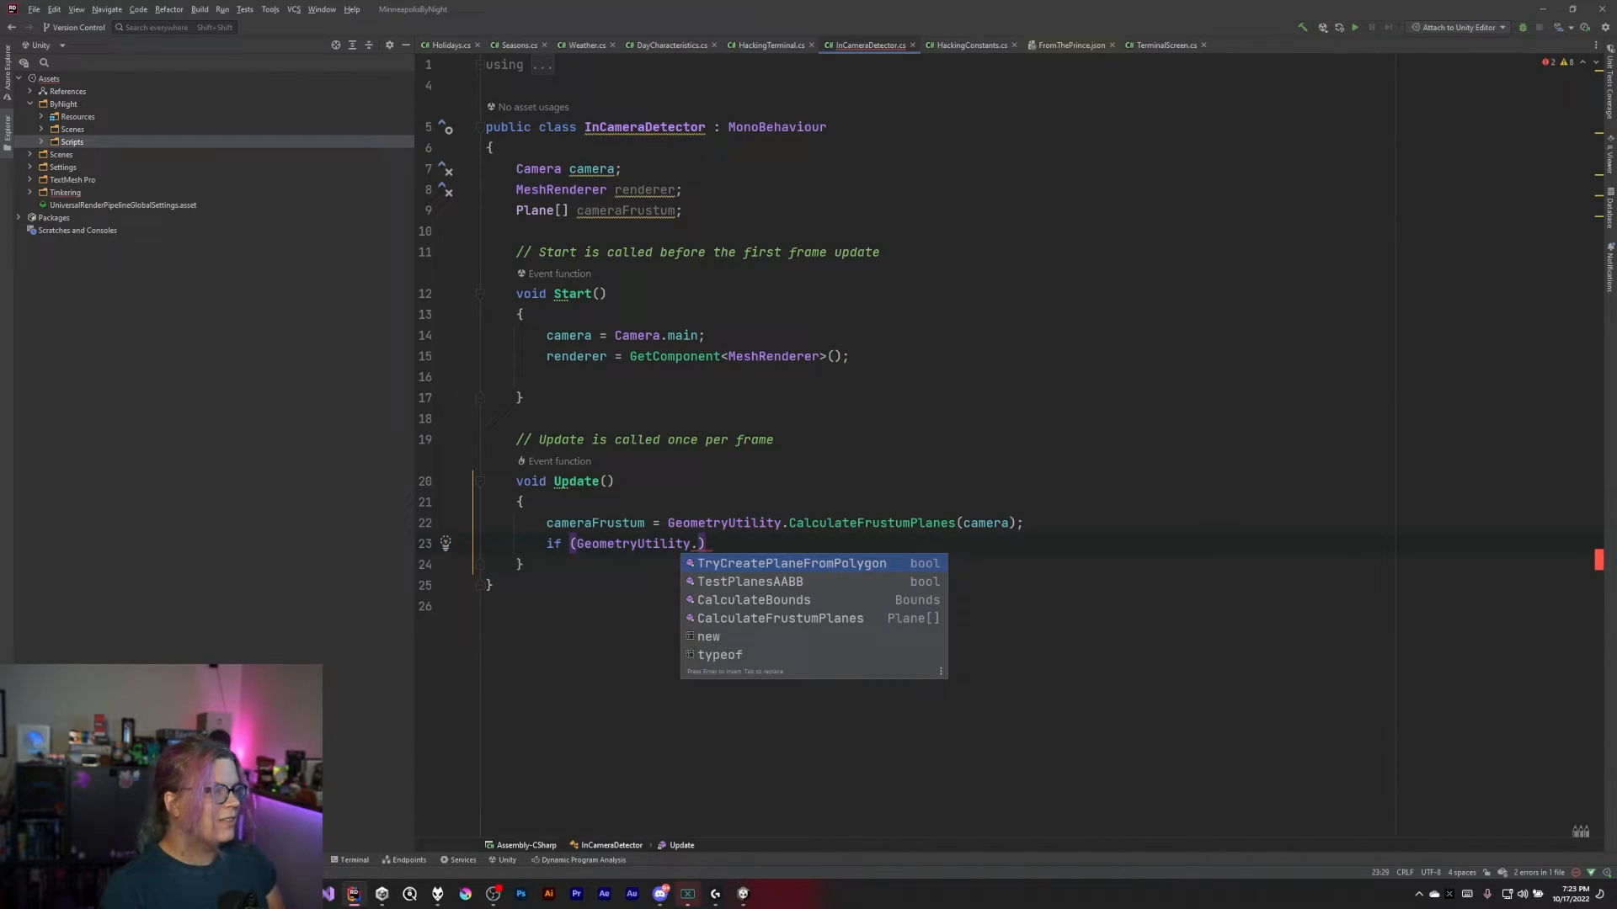
key(Down)
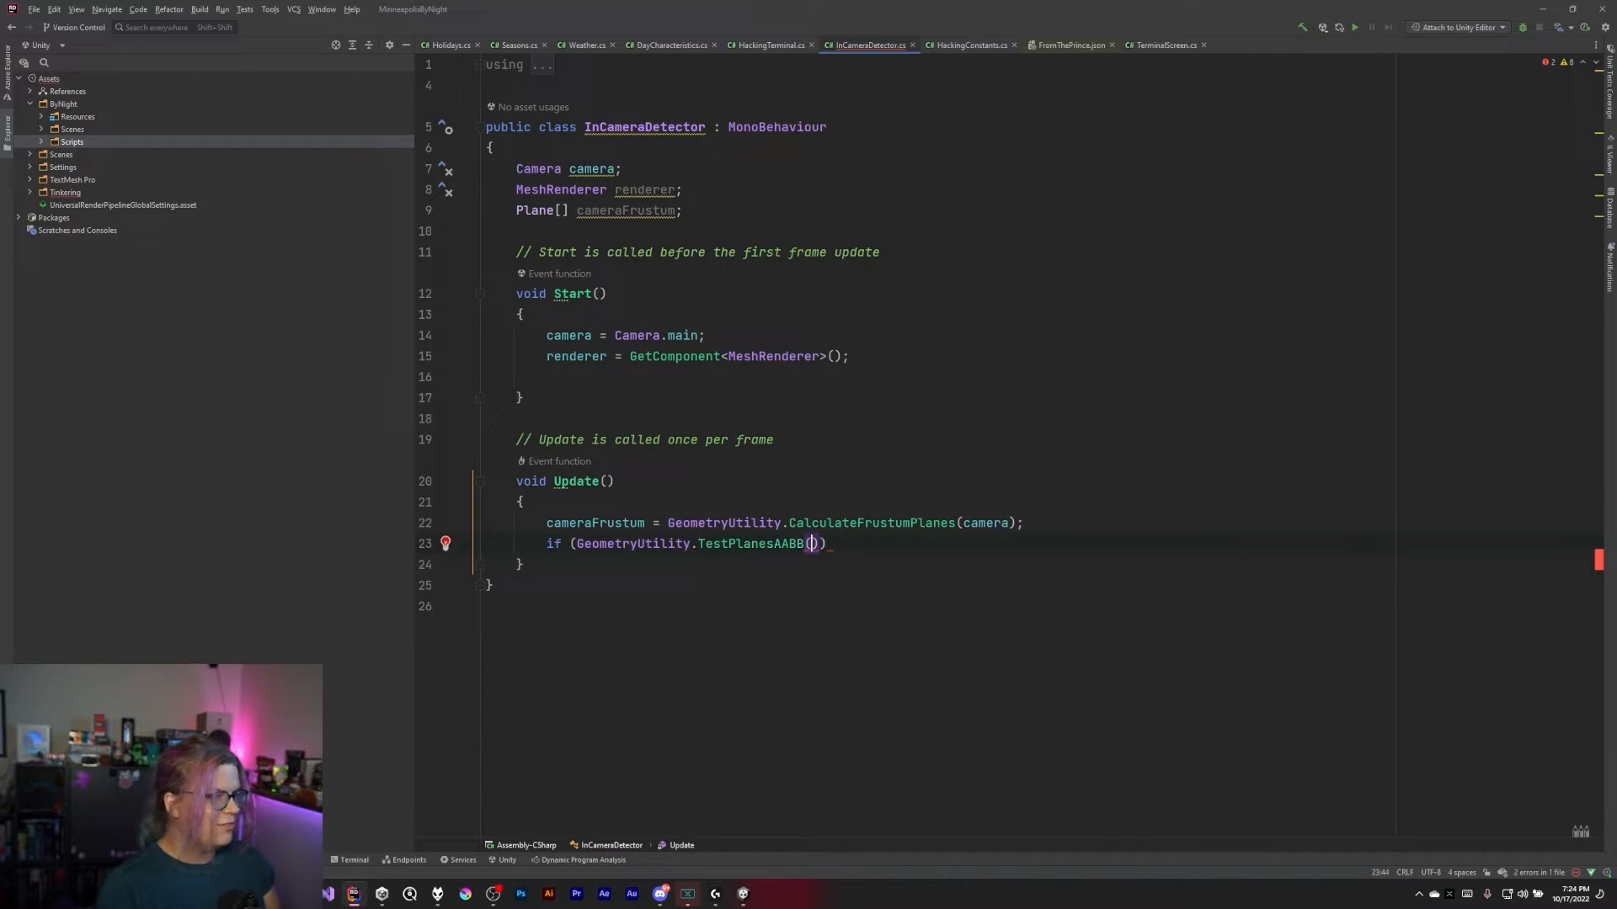
mouse_move(809, 543)
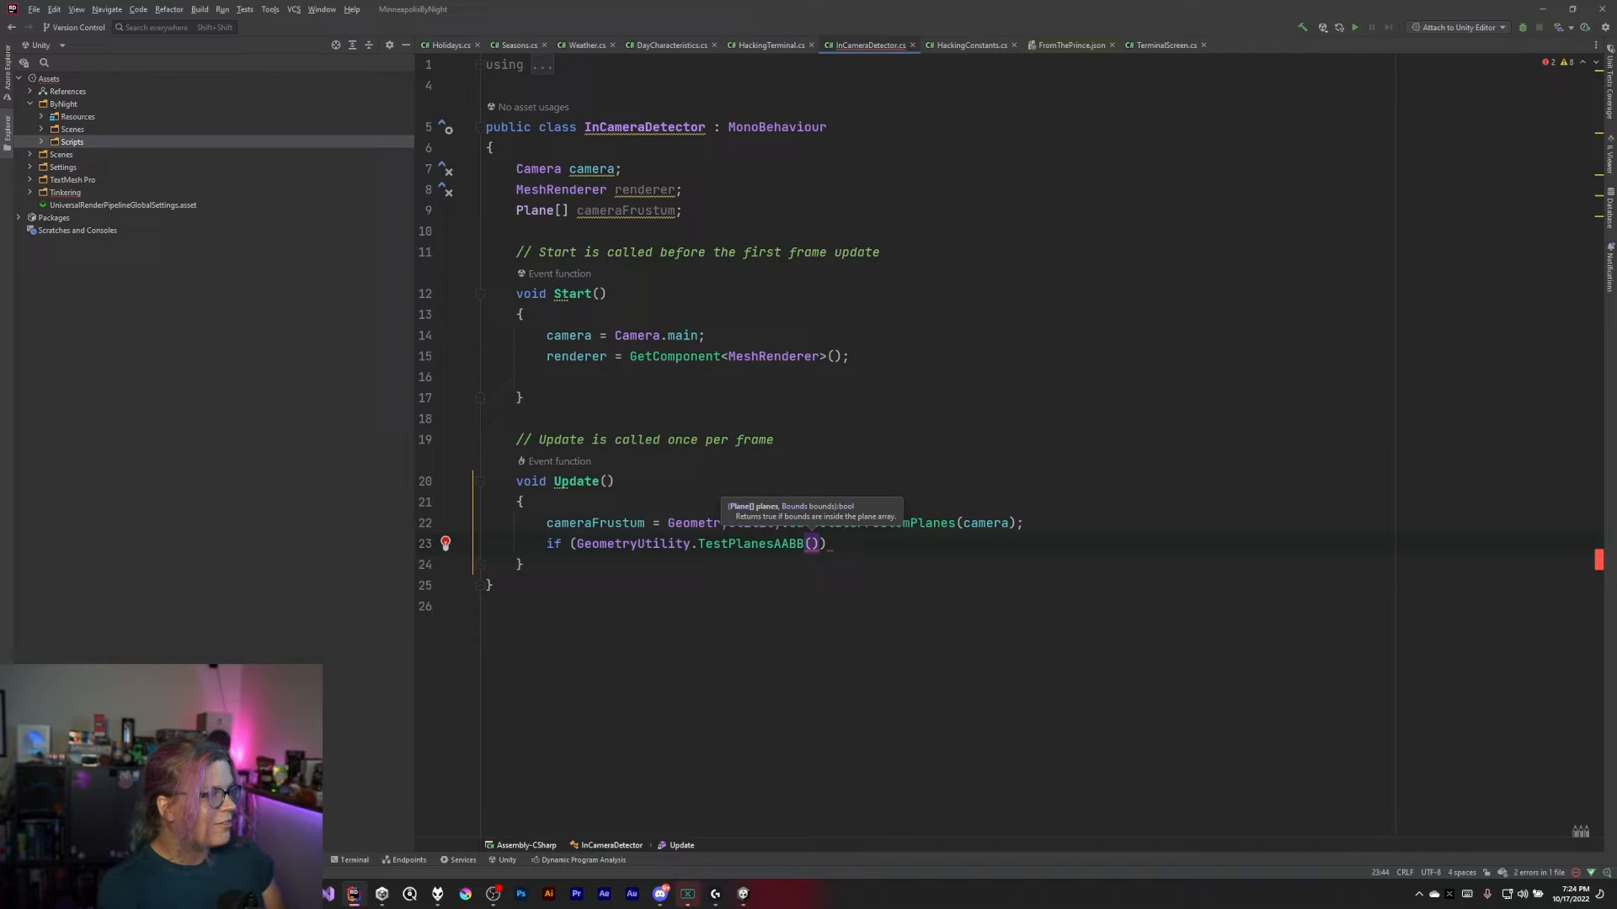
text(cameraFrustum)
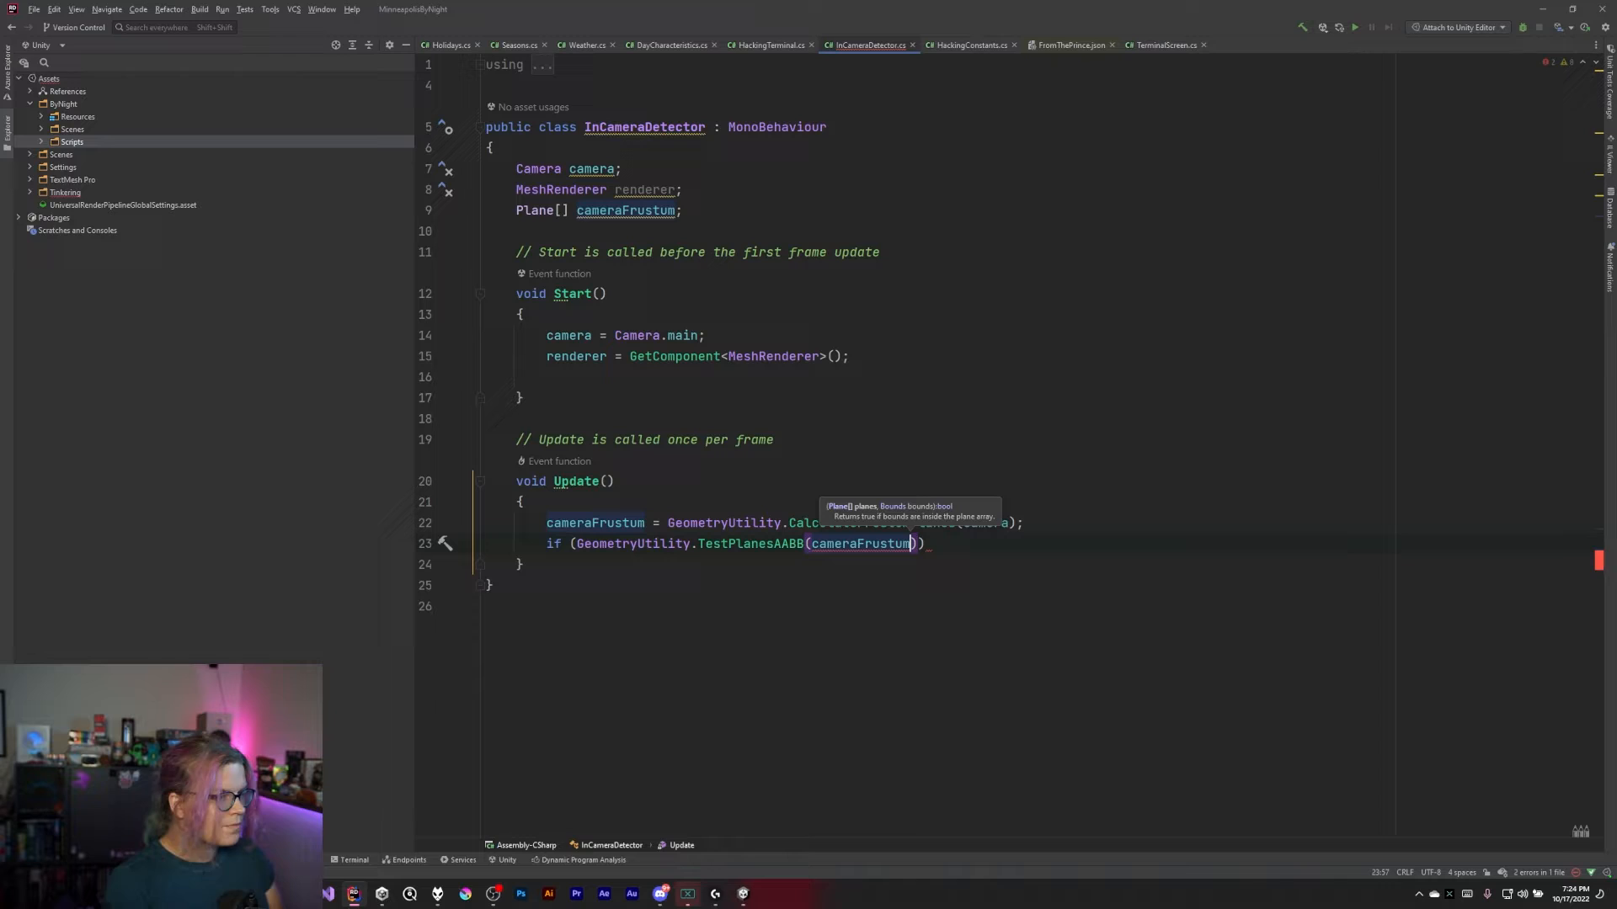
text(,)
click(1038, 231)
text(Bounds)
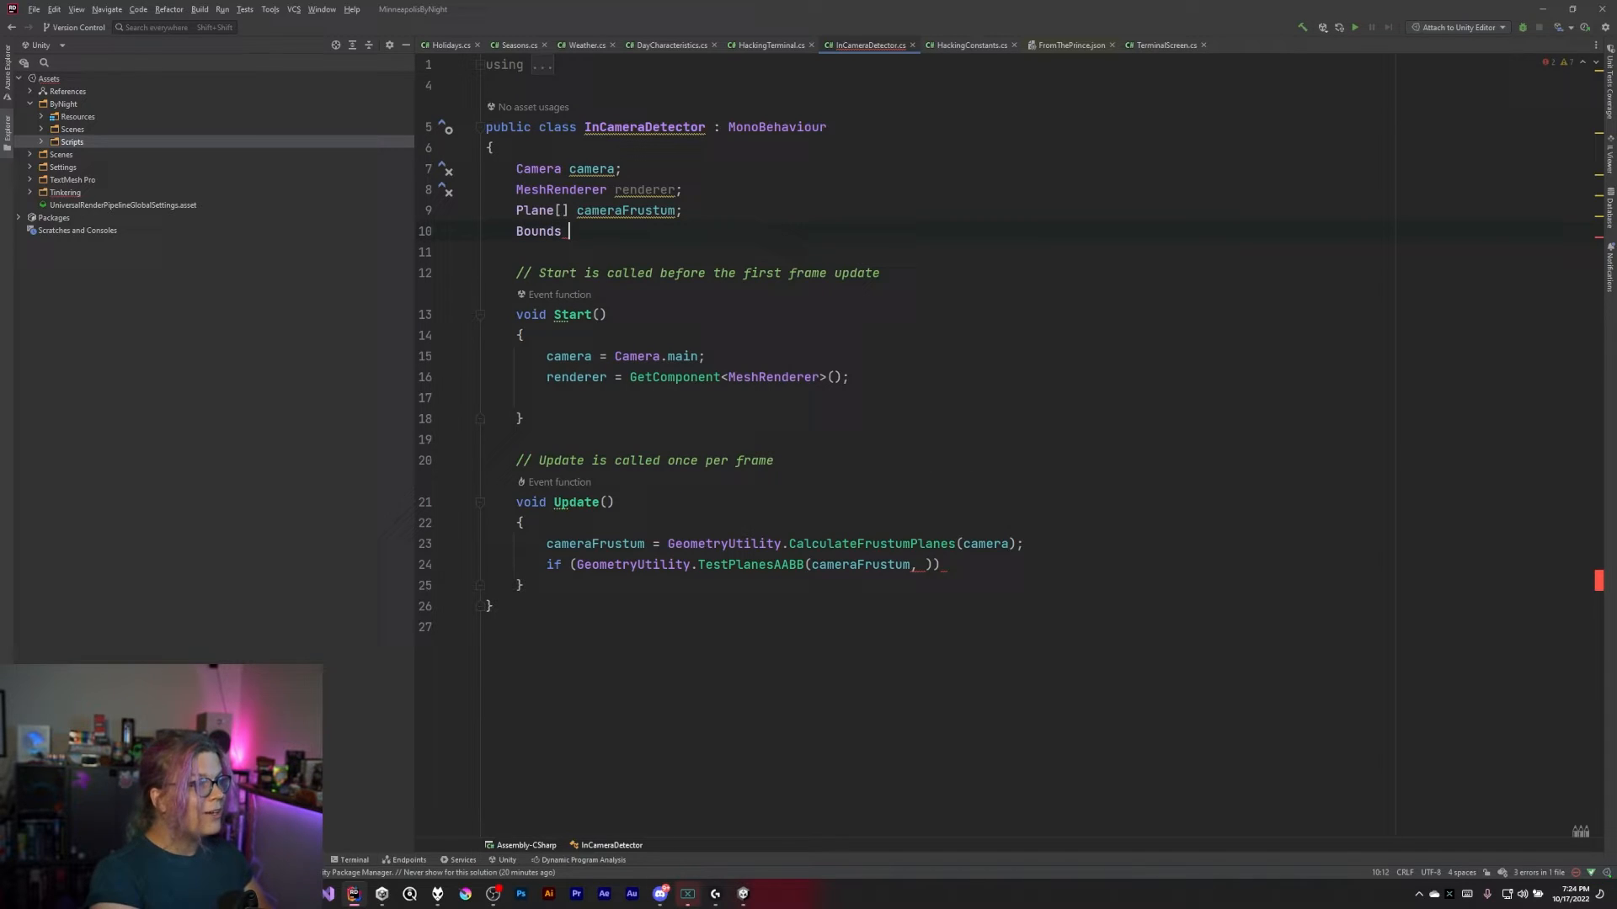
Declare a Bounds bounds field and set it to GetComponent<Collider>().bounds in Start
text(bounds;)
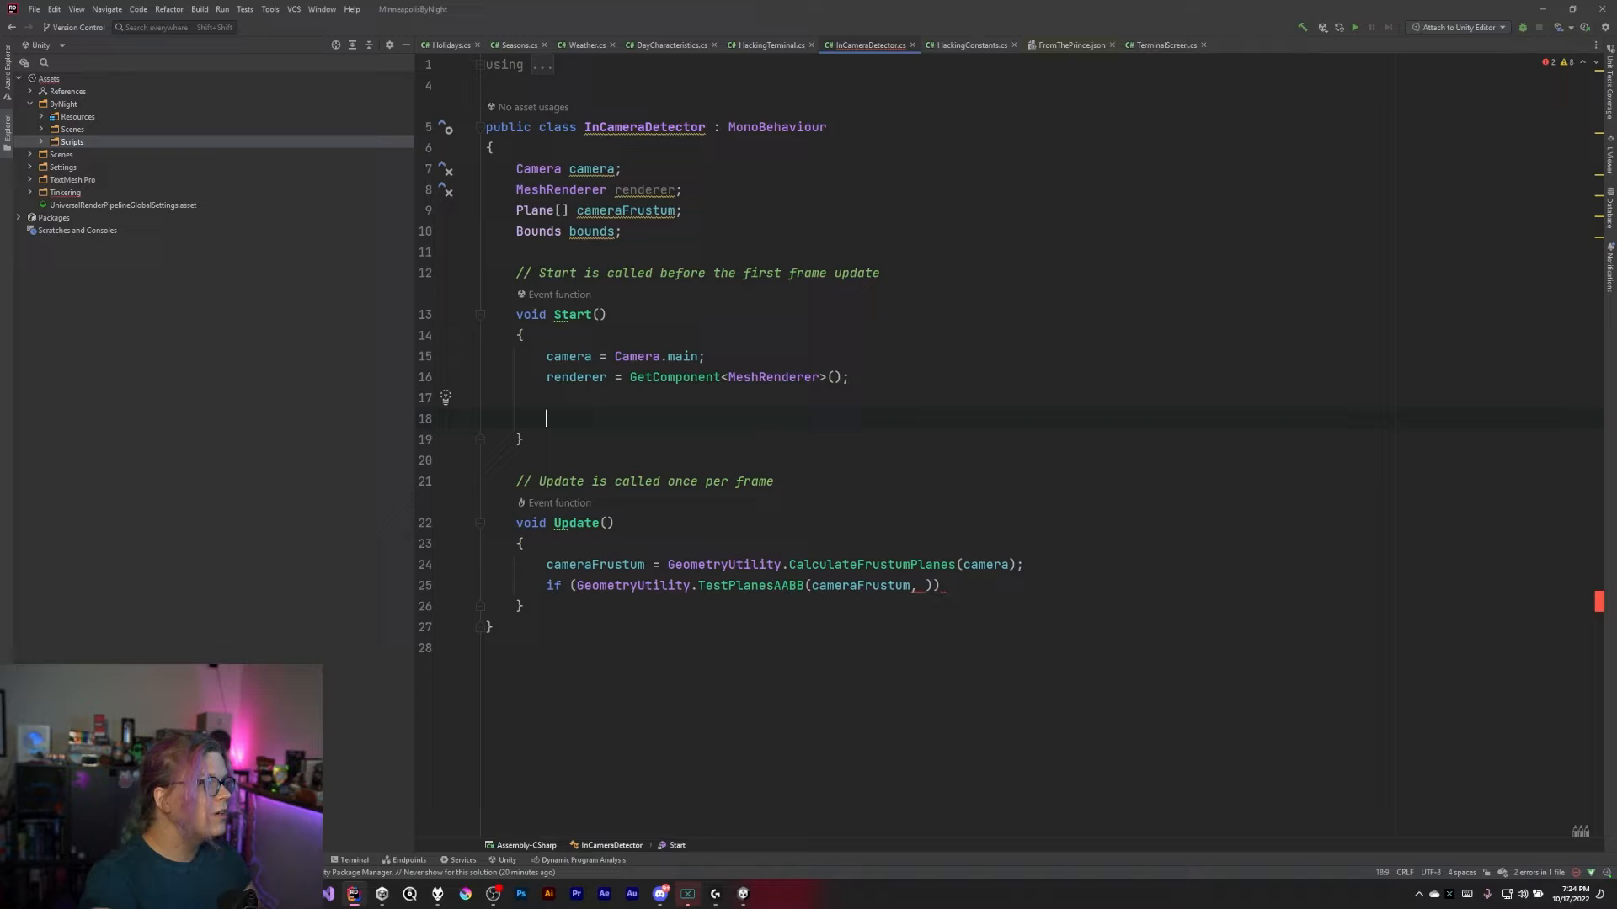
text(bou)
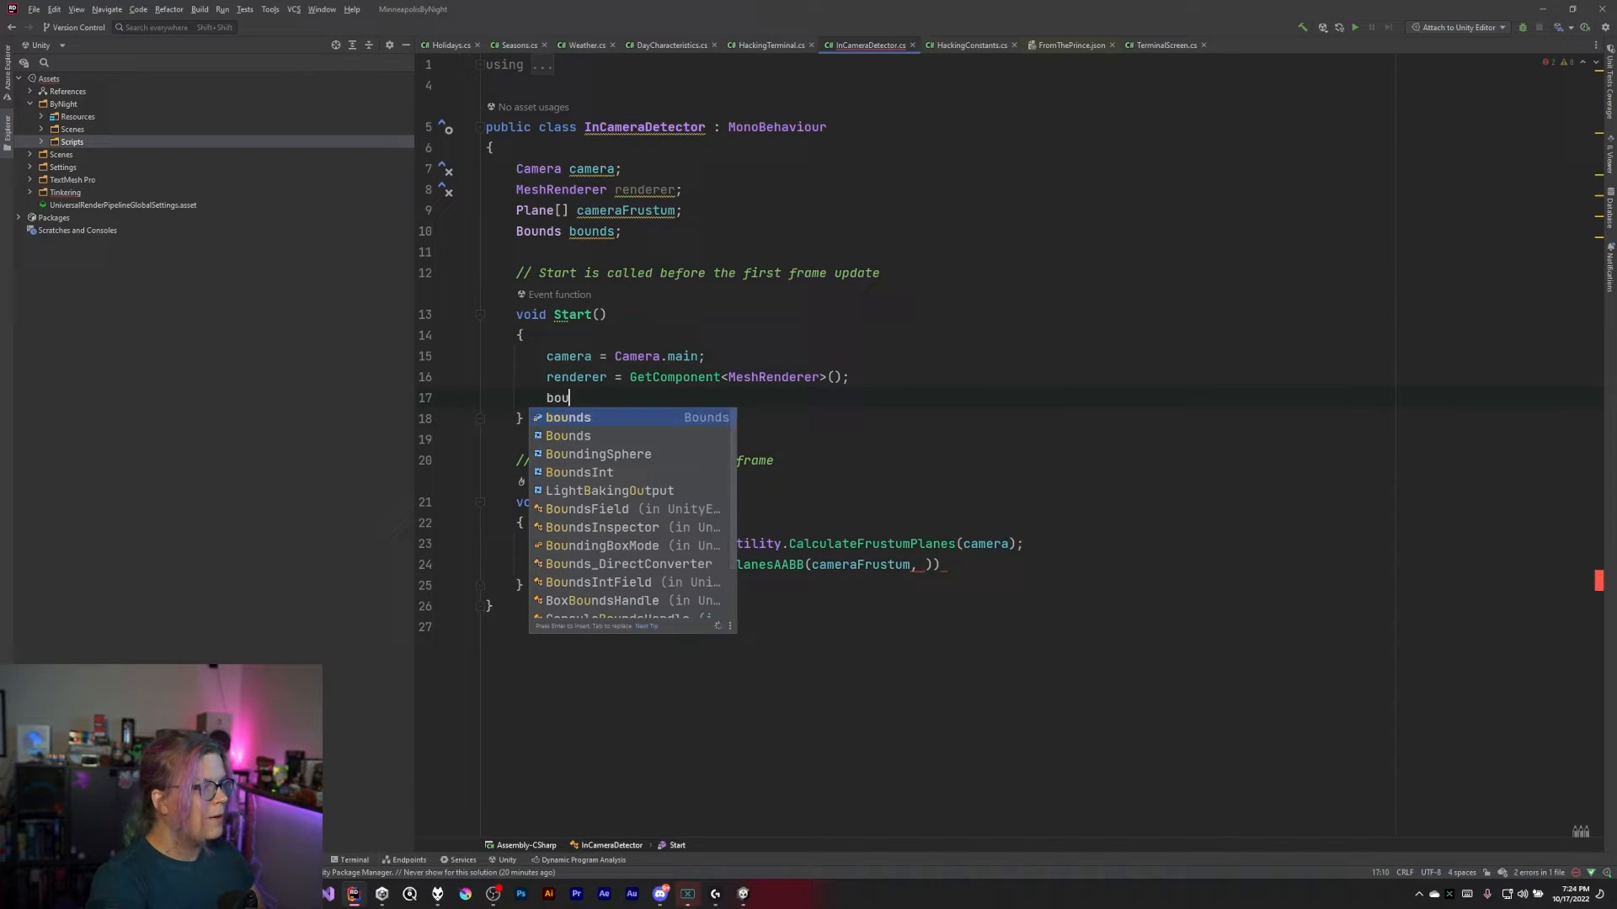
text(nds = Get)
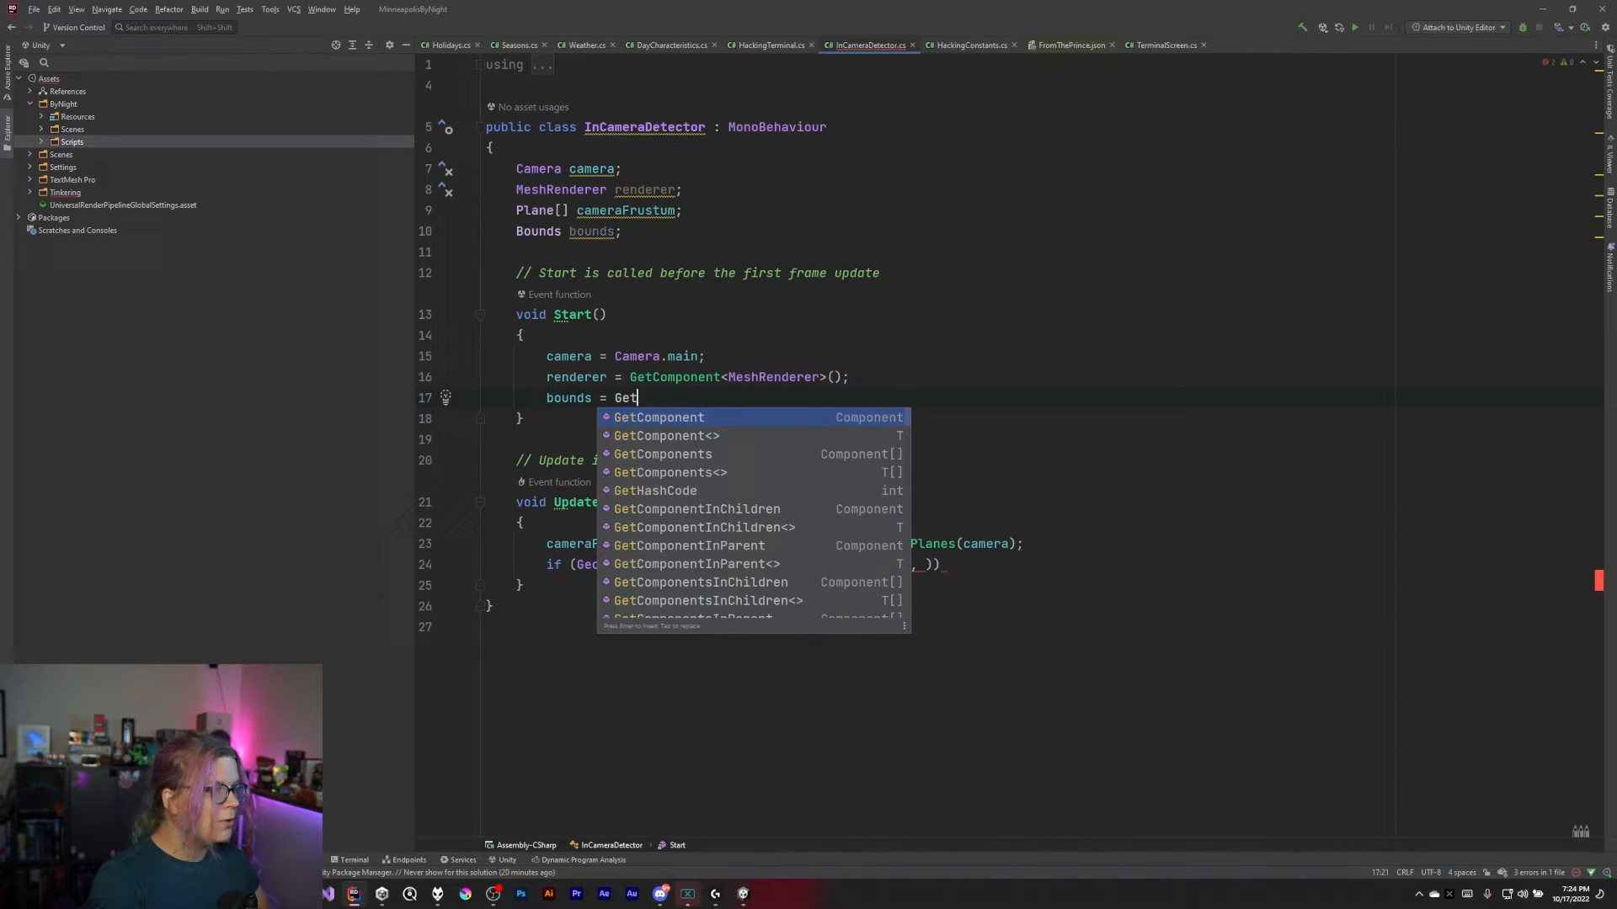
key(tab)
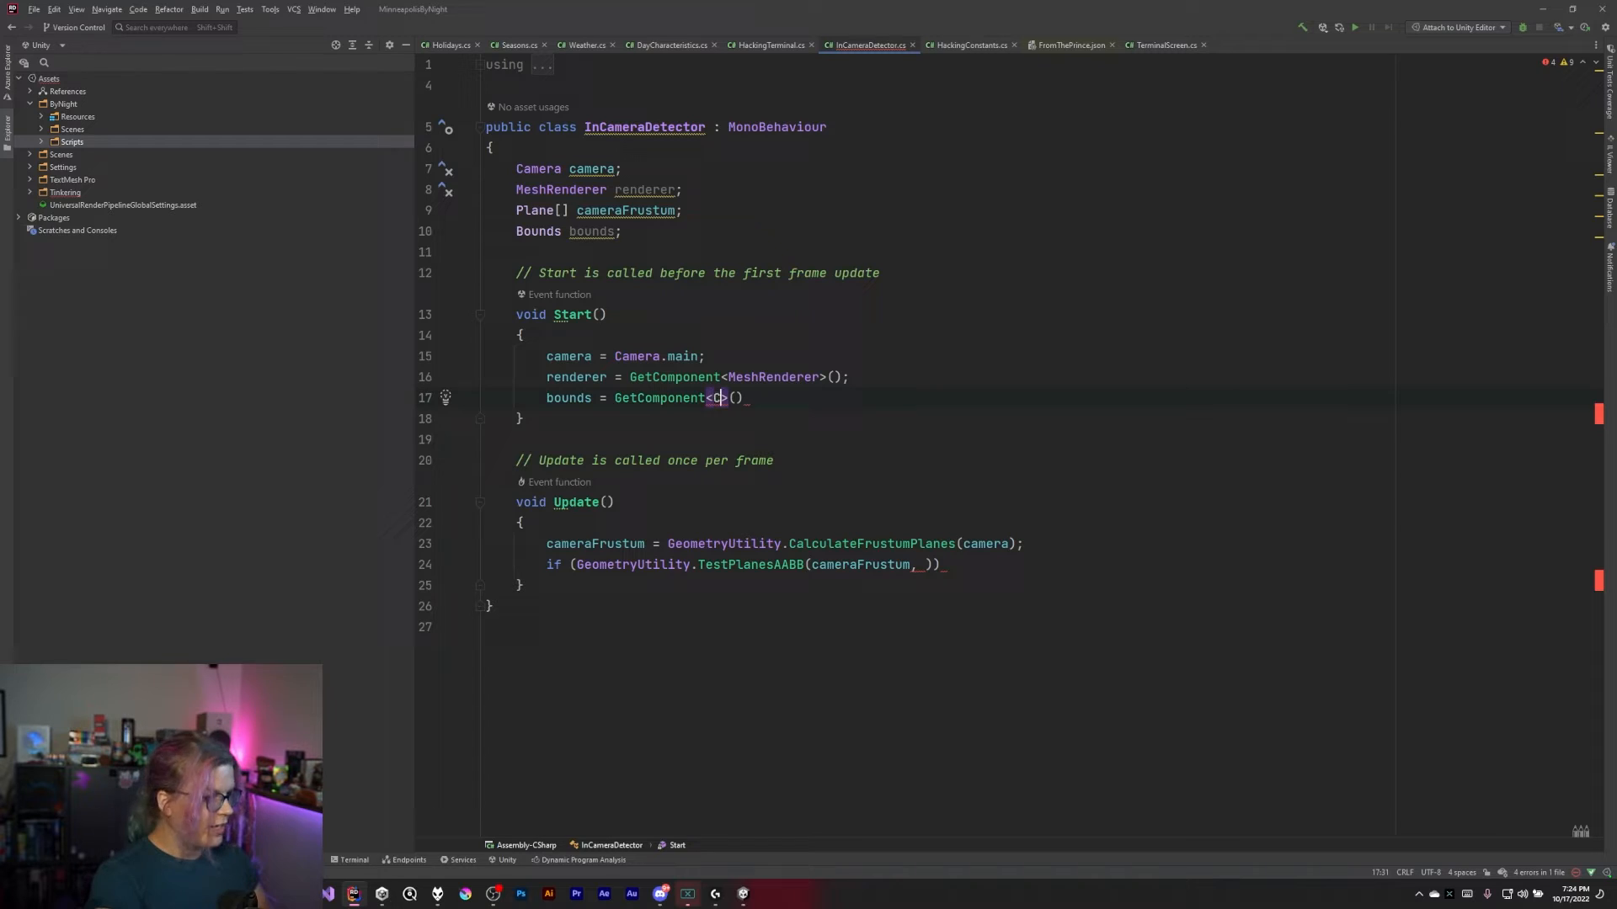
text(Collider)
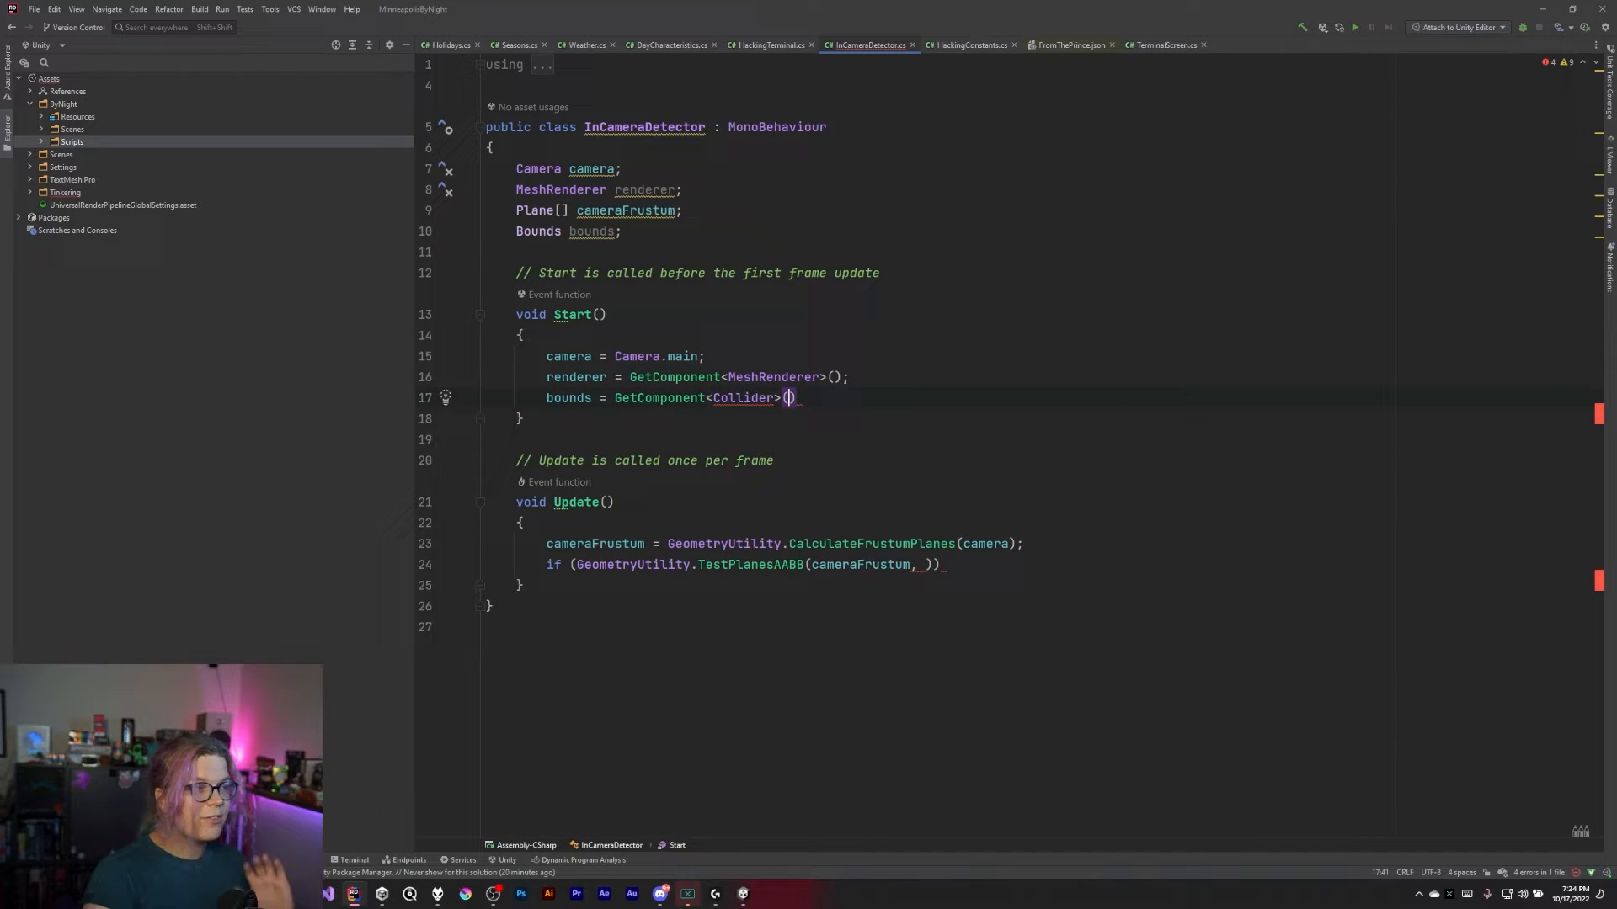
text(.bounds;)
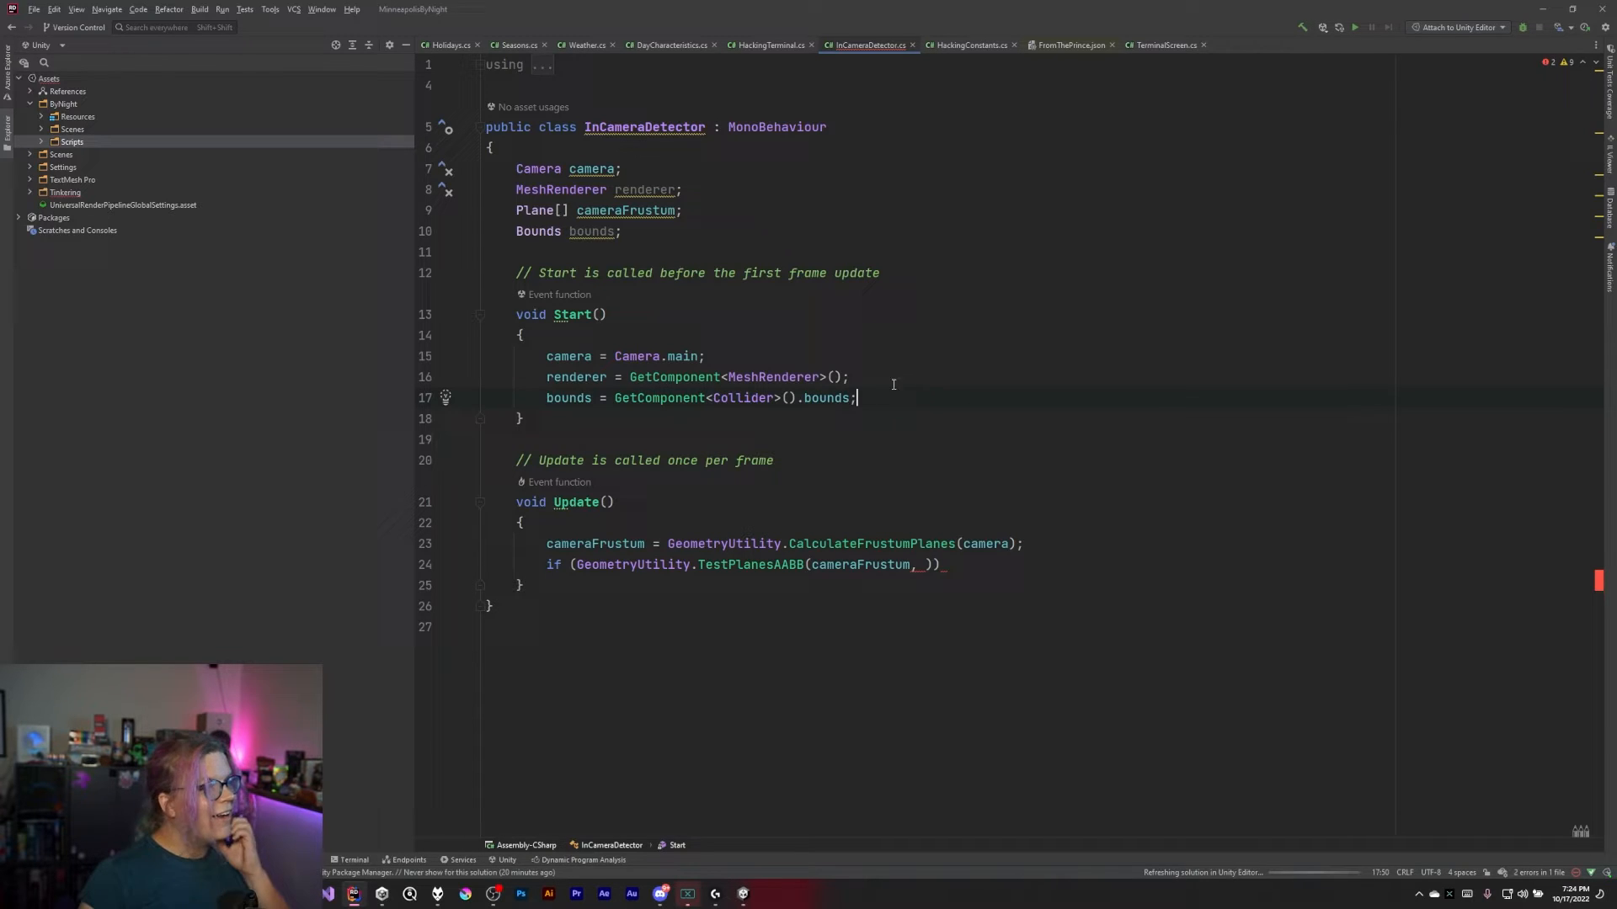
mouse_move(773, 377)
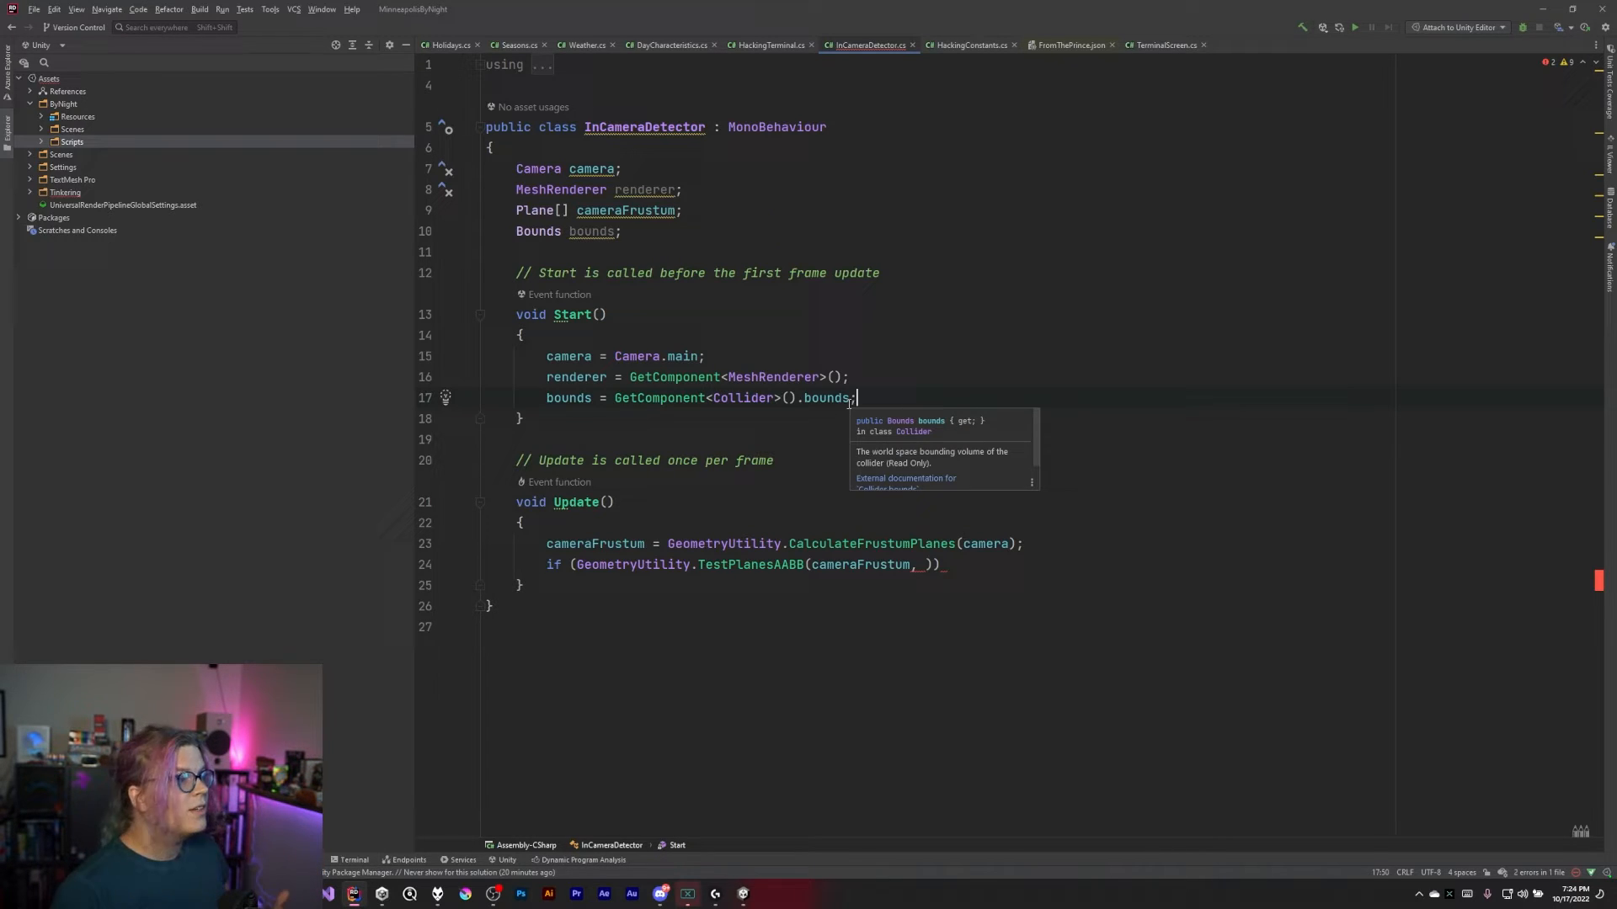
Pass bounds as TestPlanesAABB's second argument and add an empty if block
double_click(741, 396)
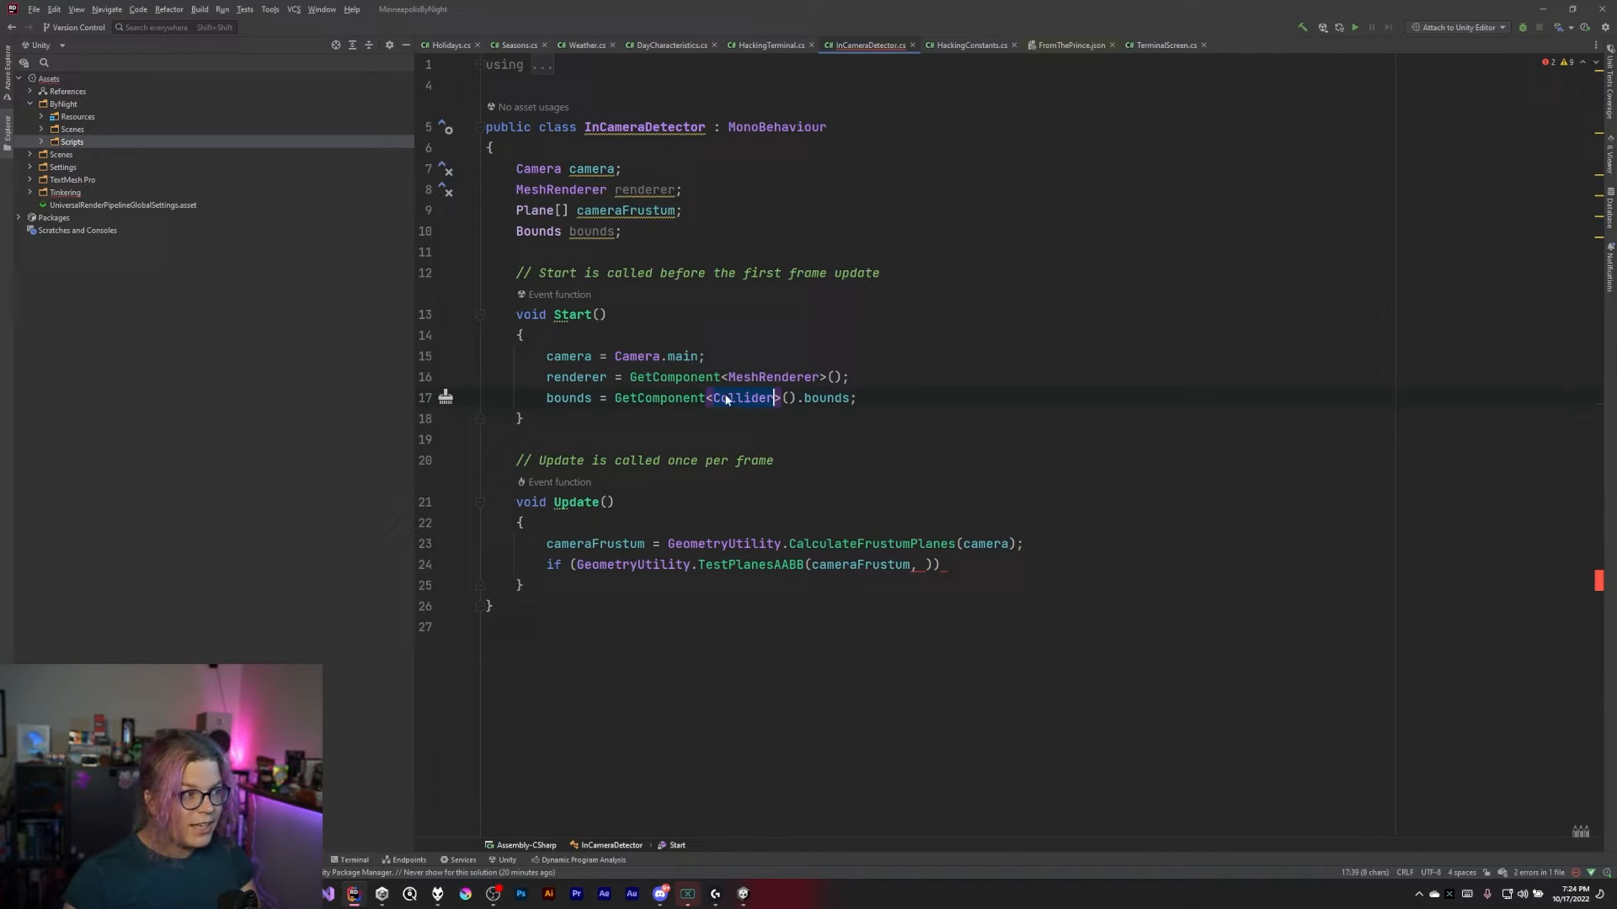
mouse_move(743, 399)
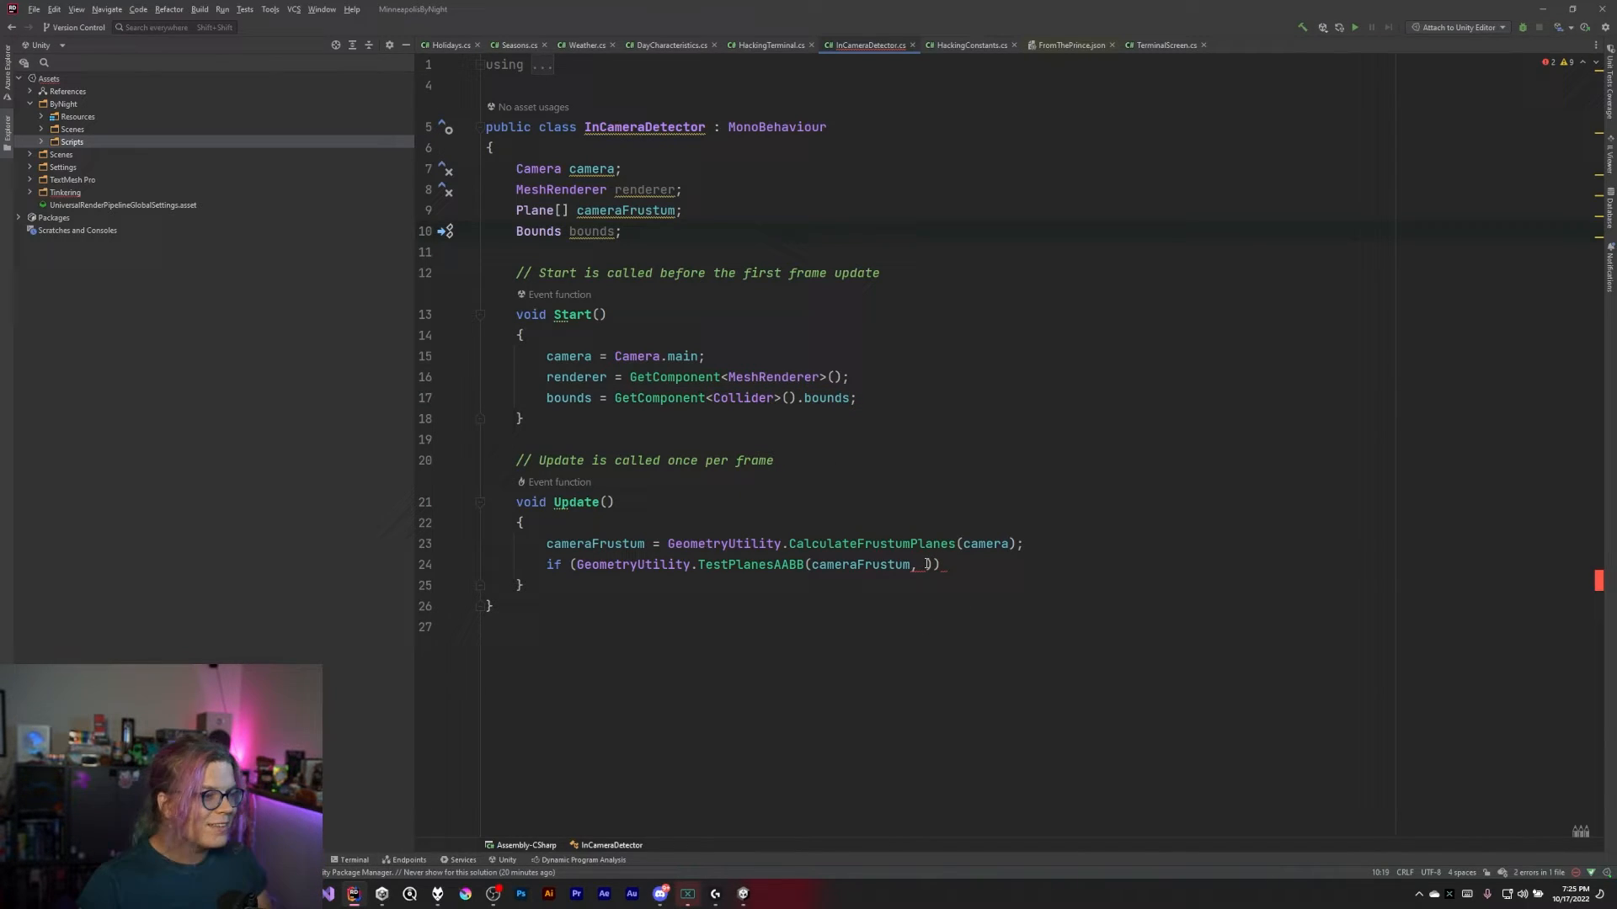
text(bounds)
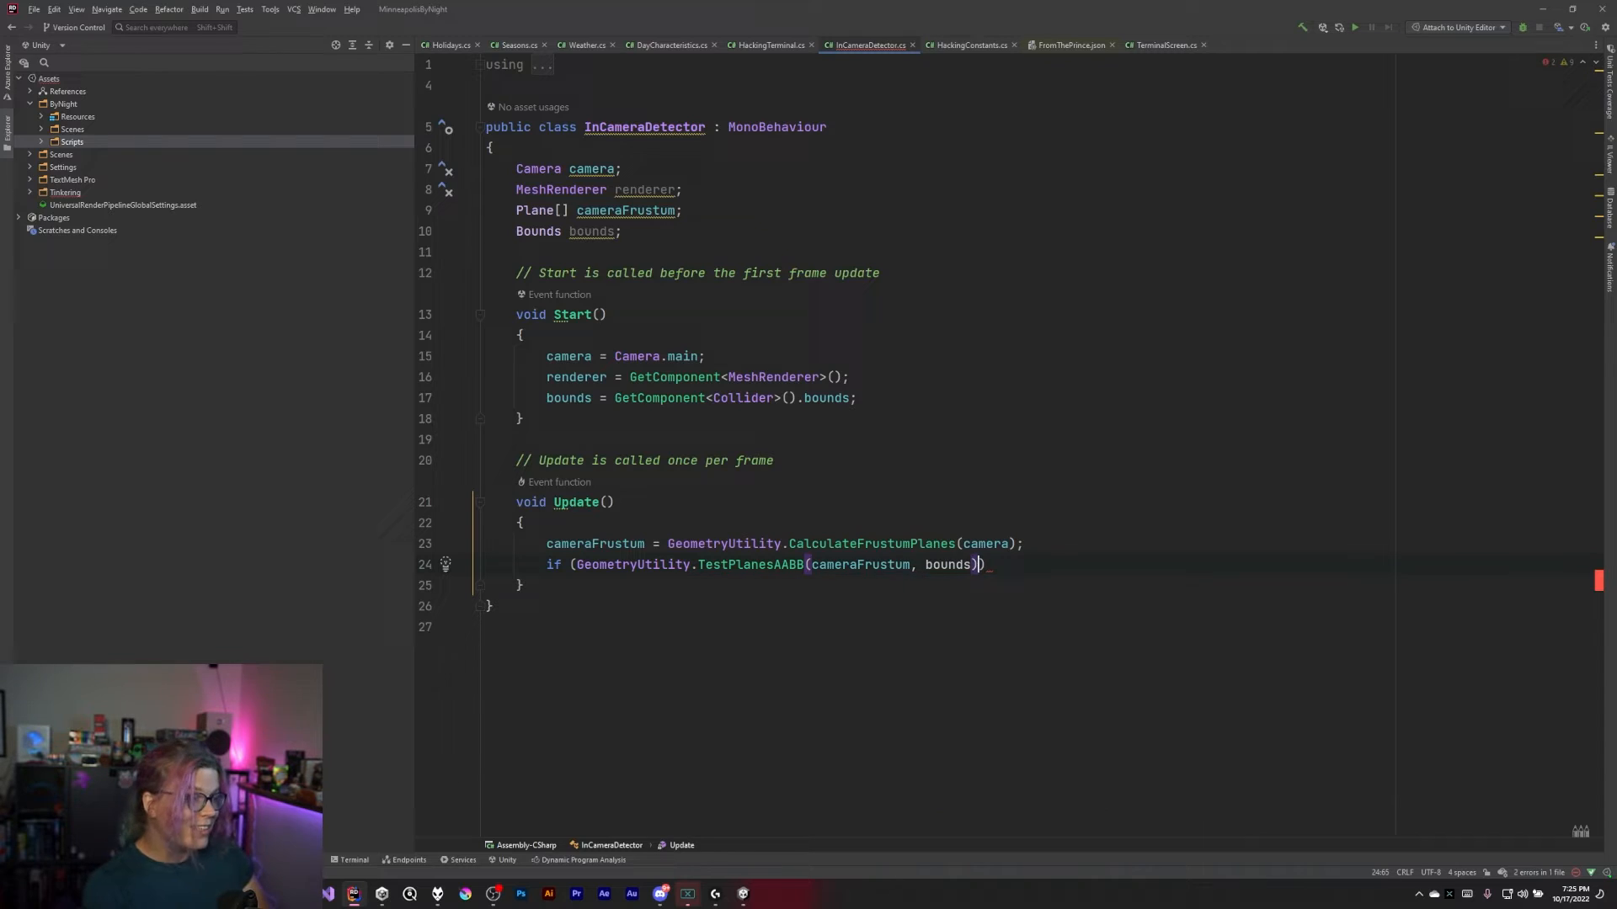
text(R)
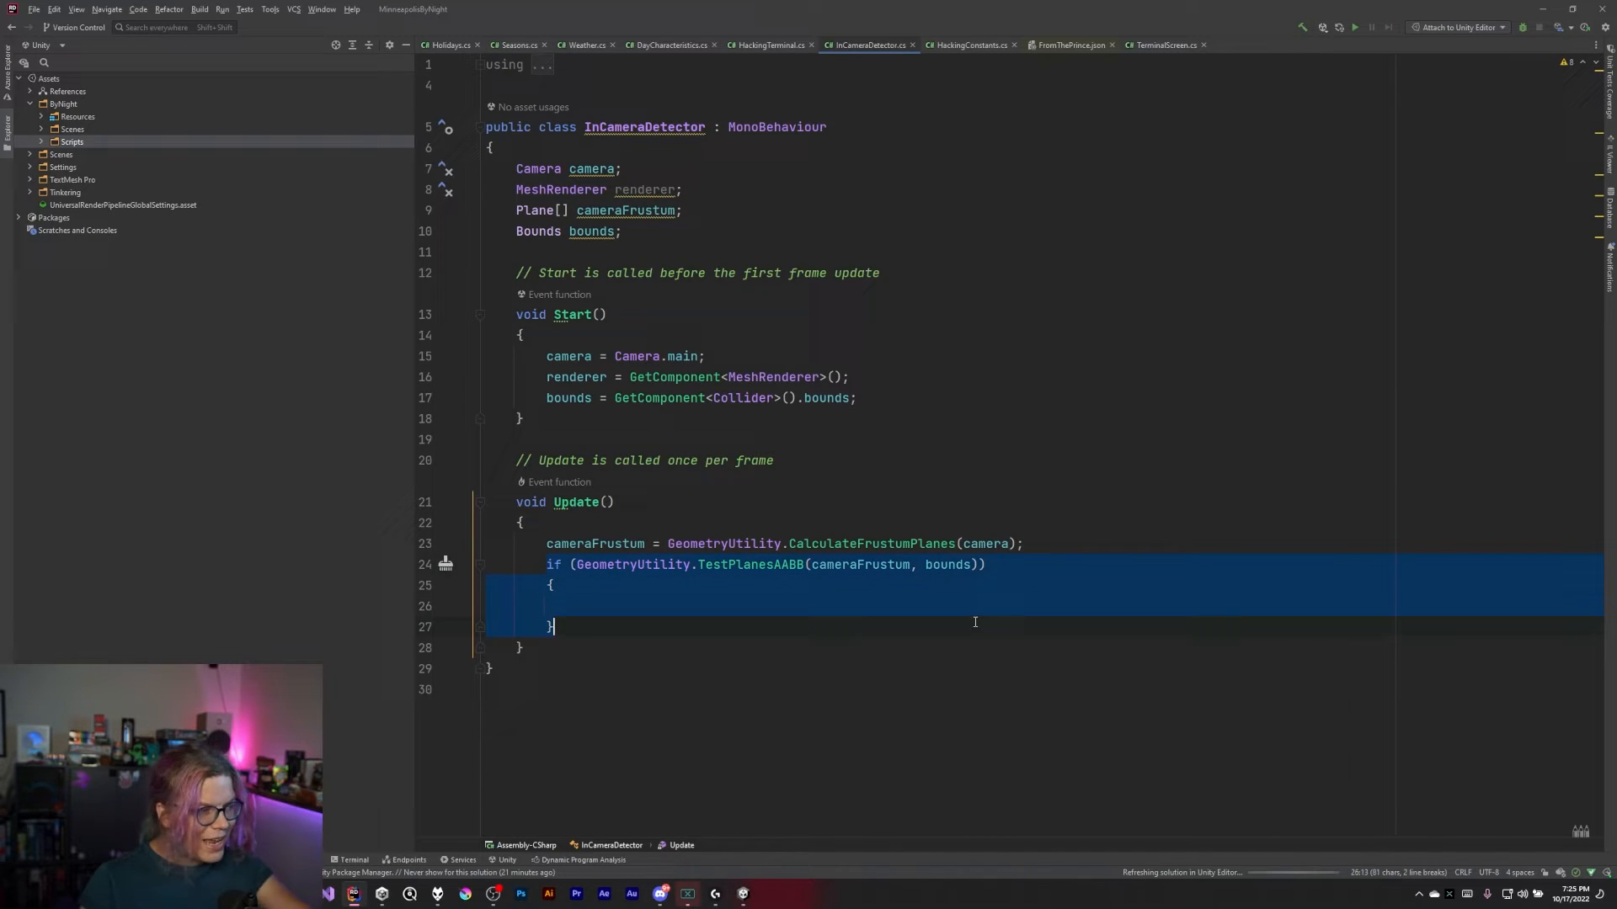
Set renderer.sharedMaterial.color to Color.green inside the if, and Color.red in an else
click(609, 588)
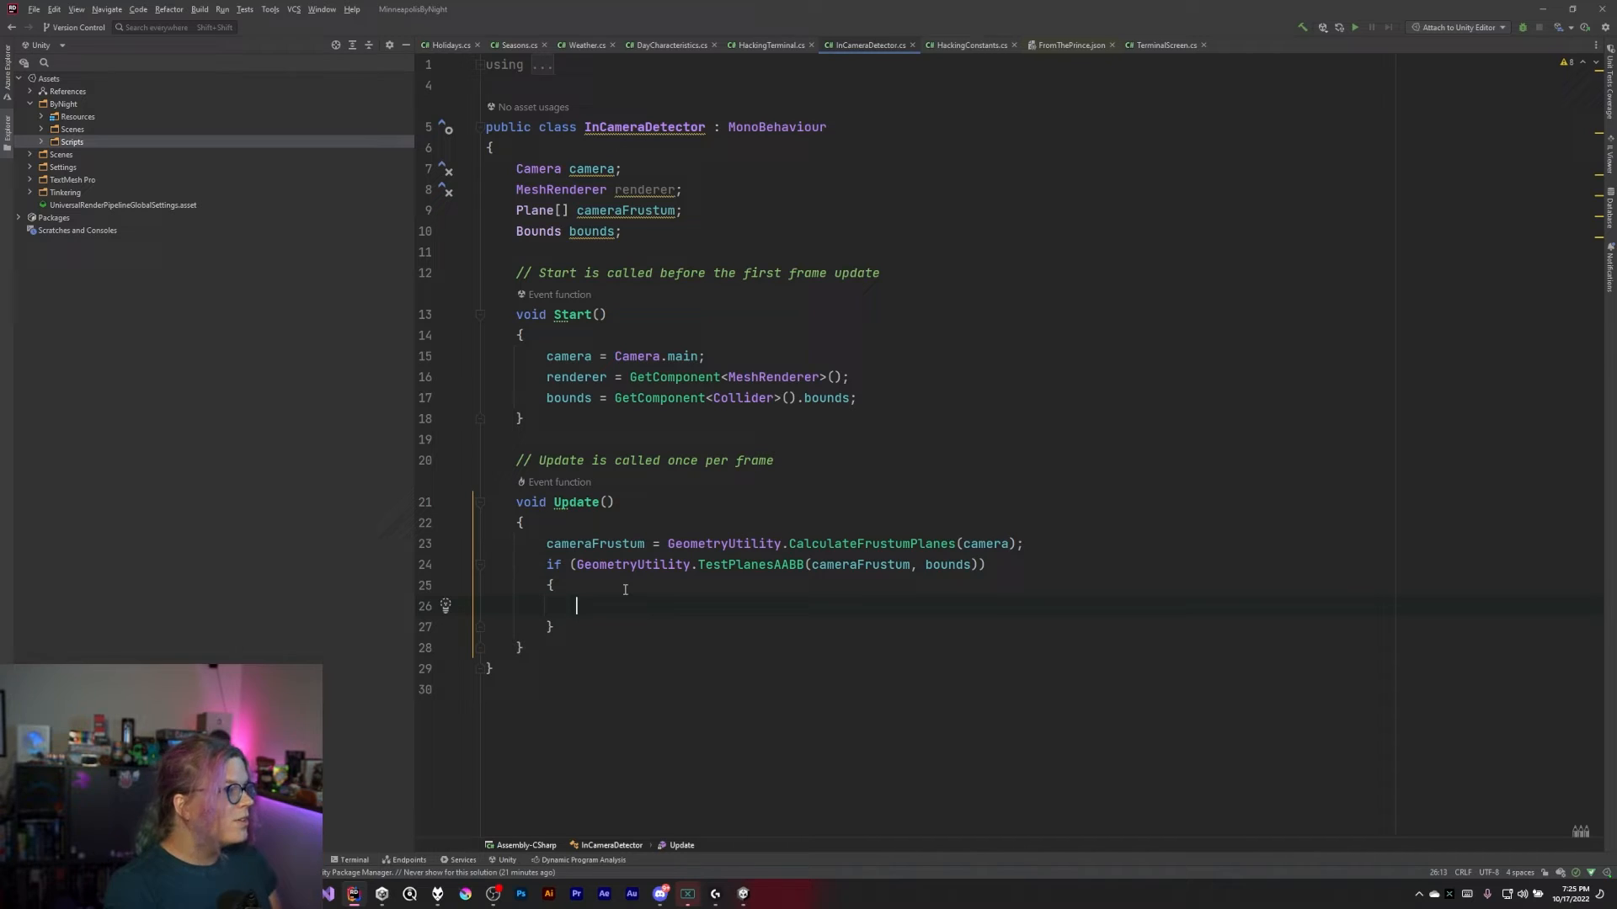
text(renderer.)
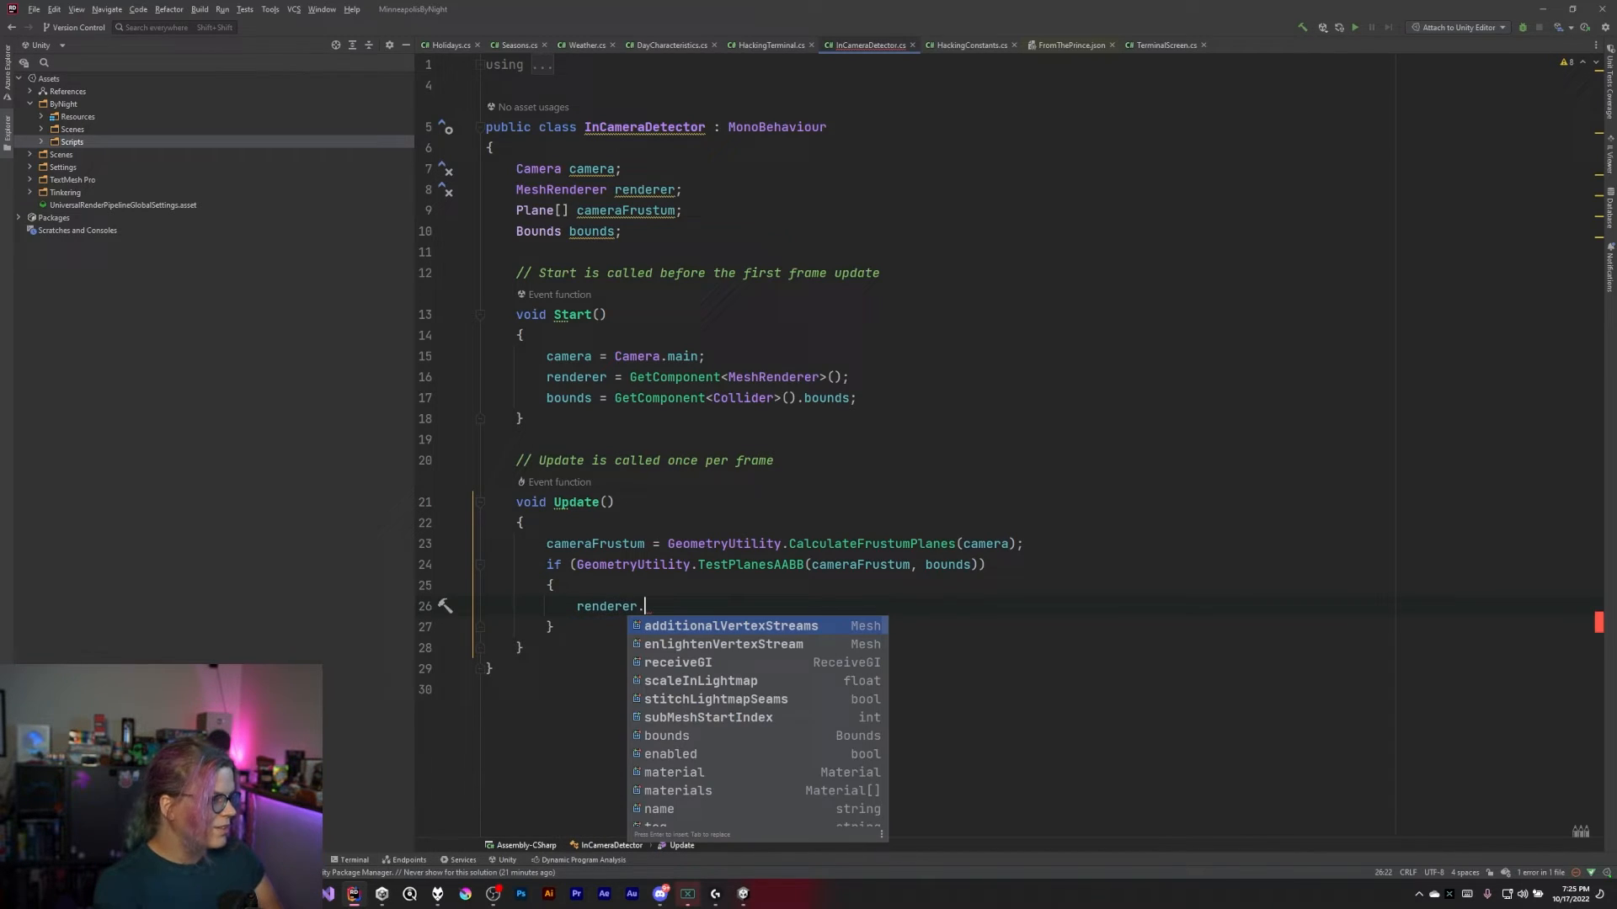
text(shared)
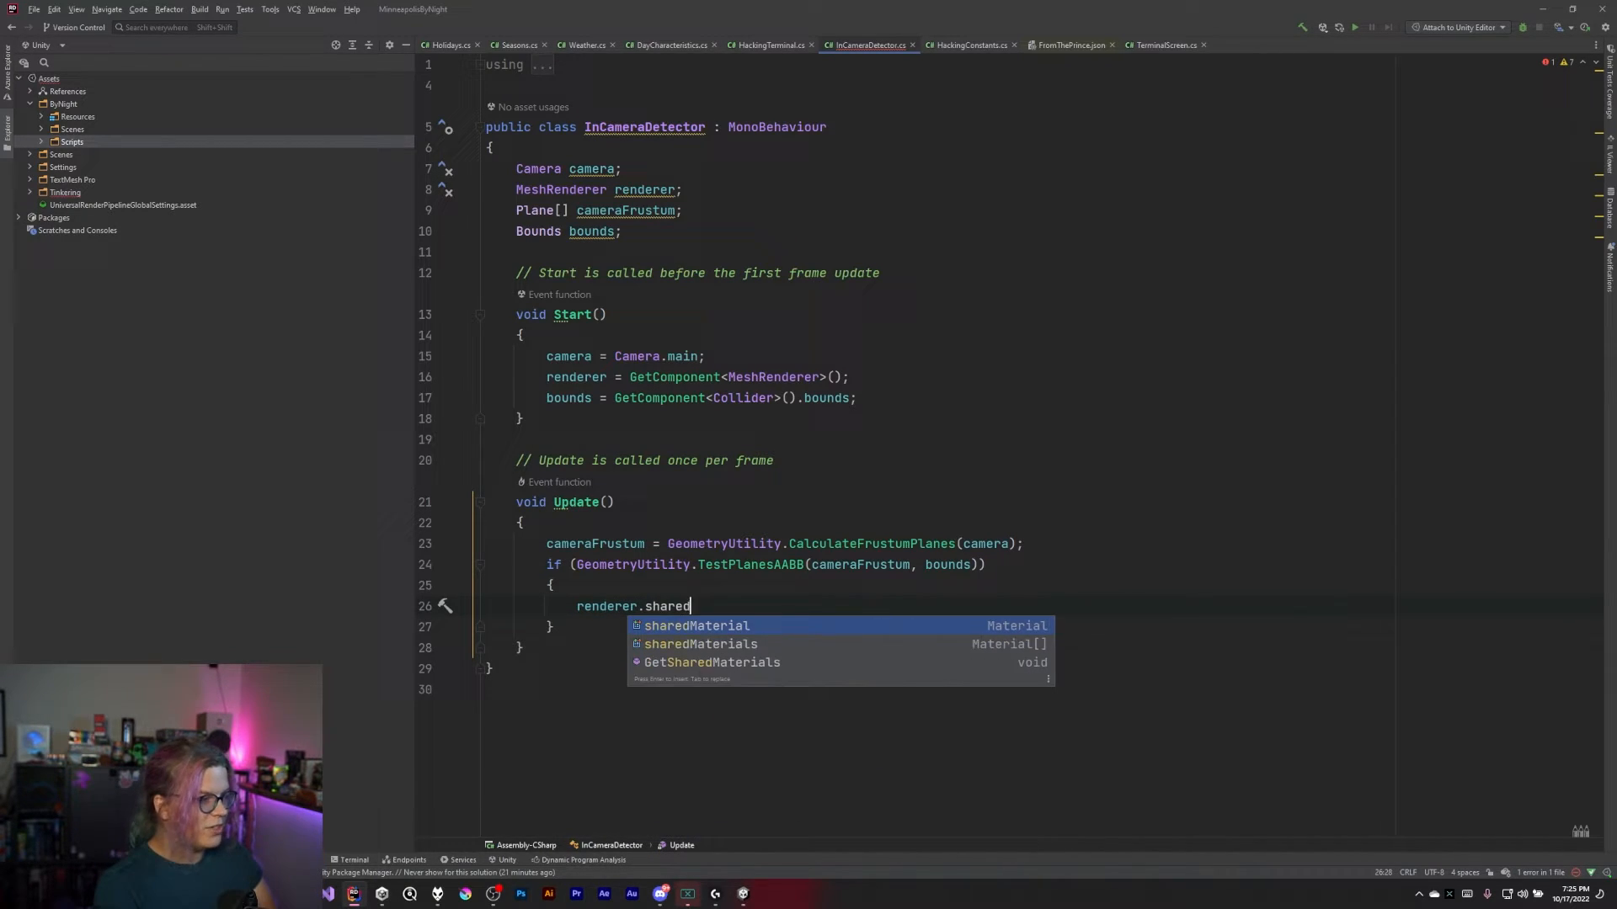
text(Material.color =)
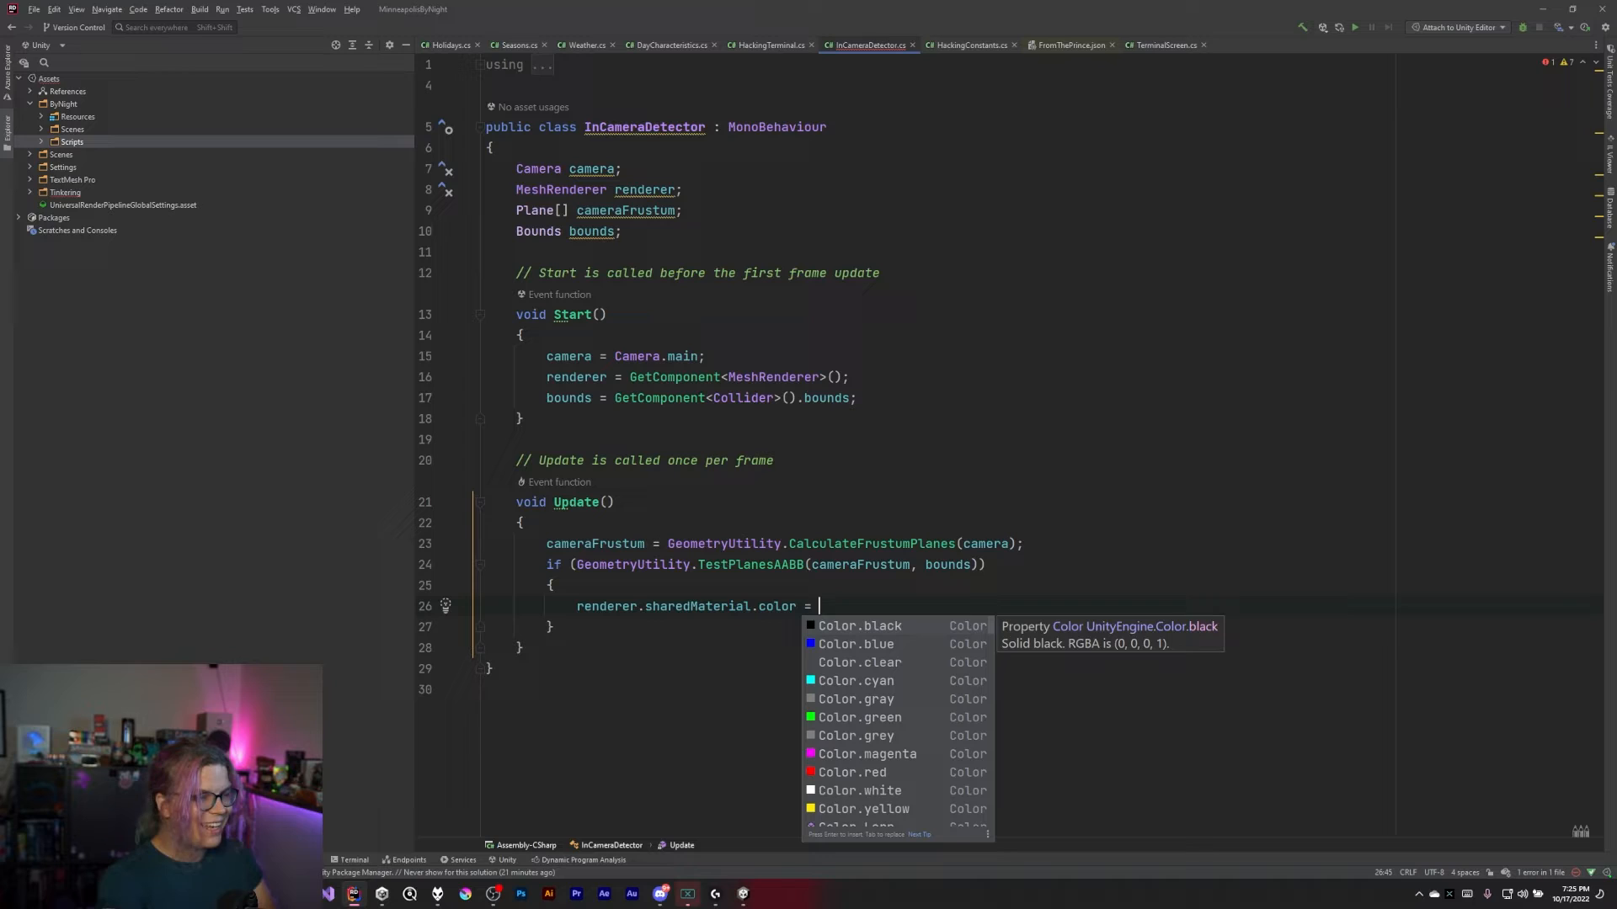
text(Color.)
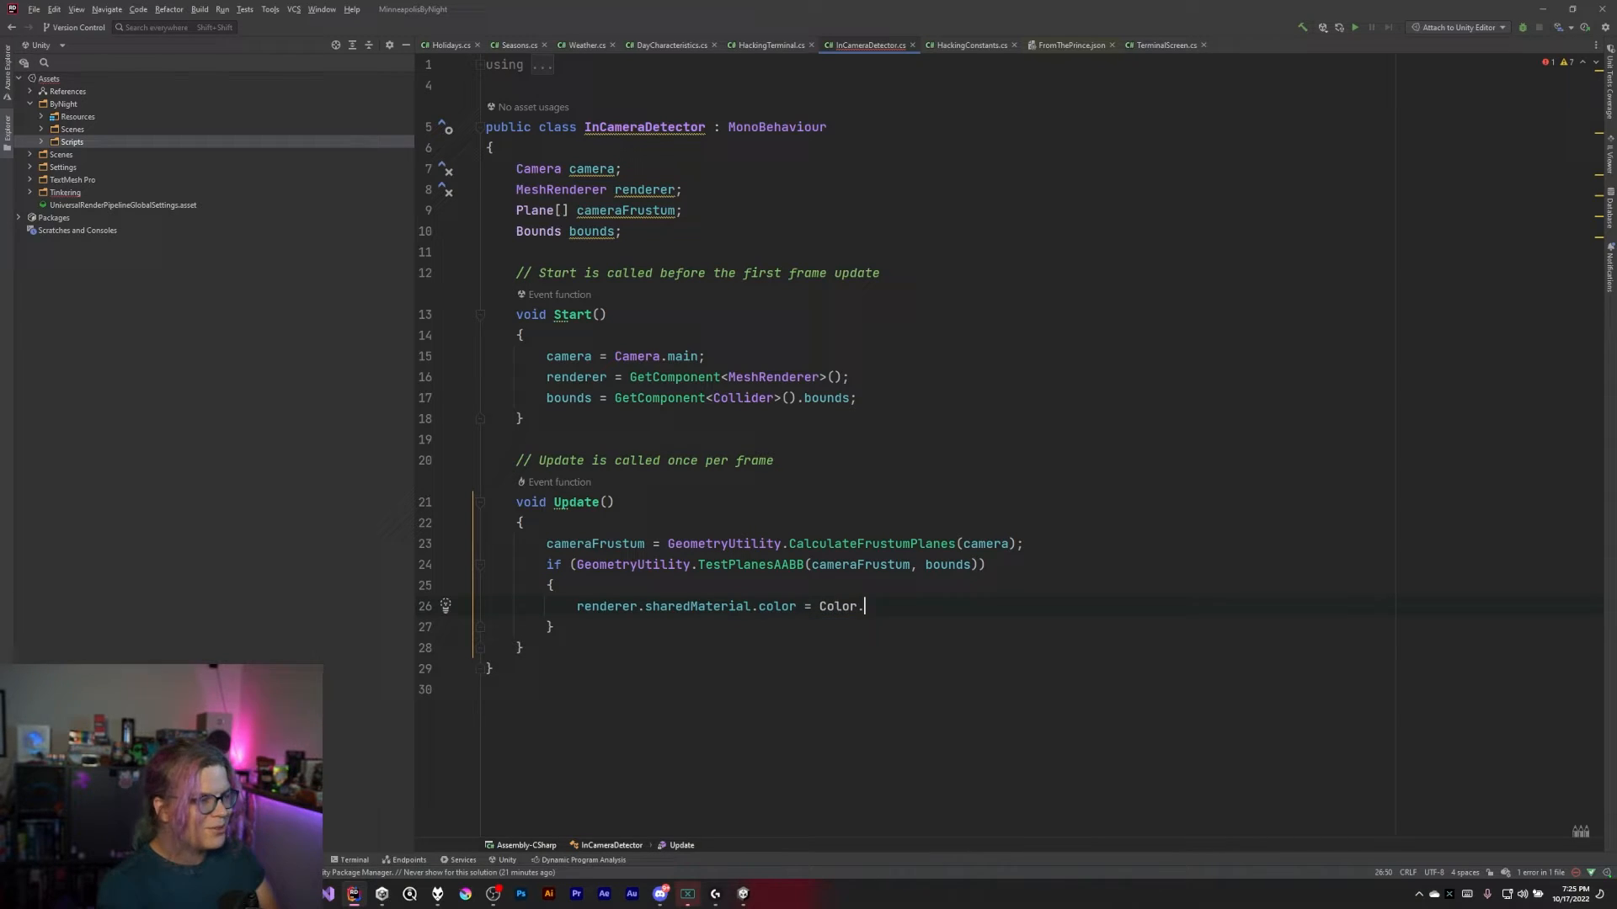
text(green;)
click(1038, 626)
text( else)
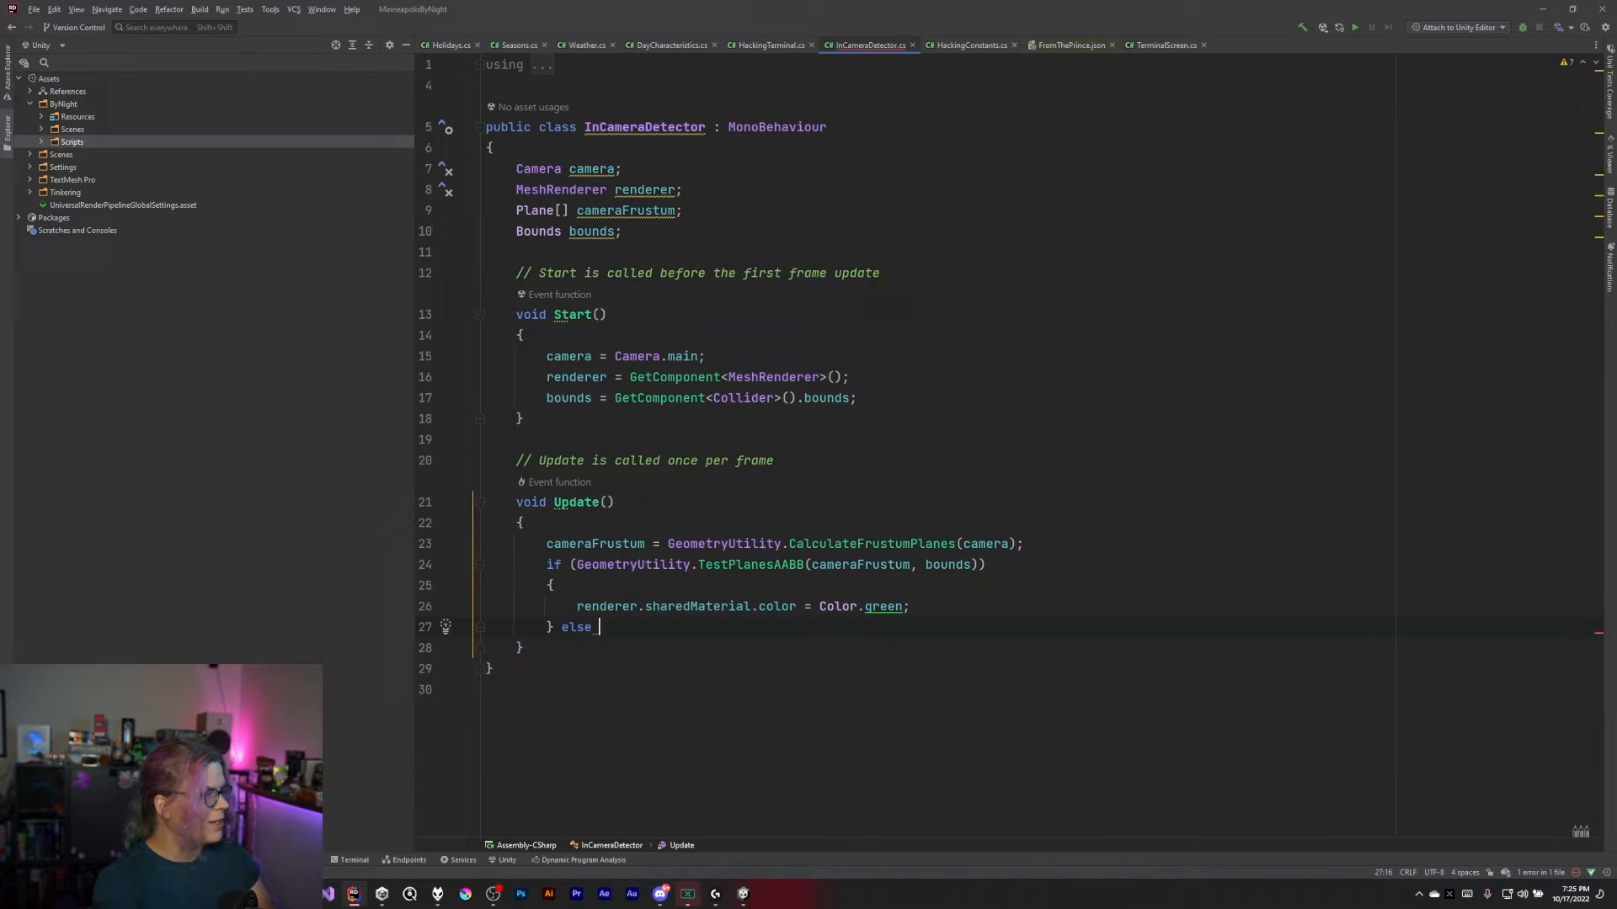
text(renderer.sharedMaterial.color =-)
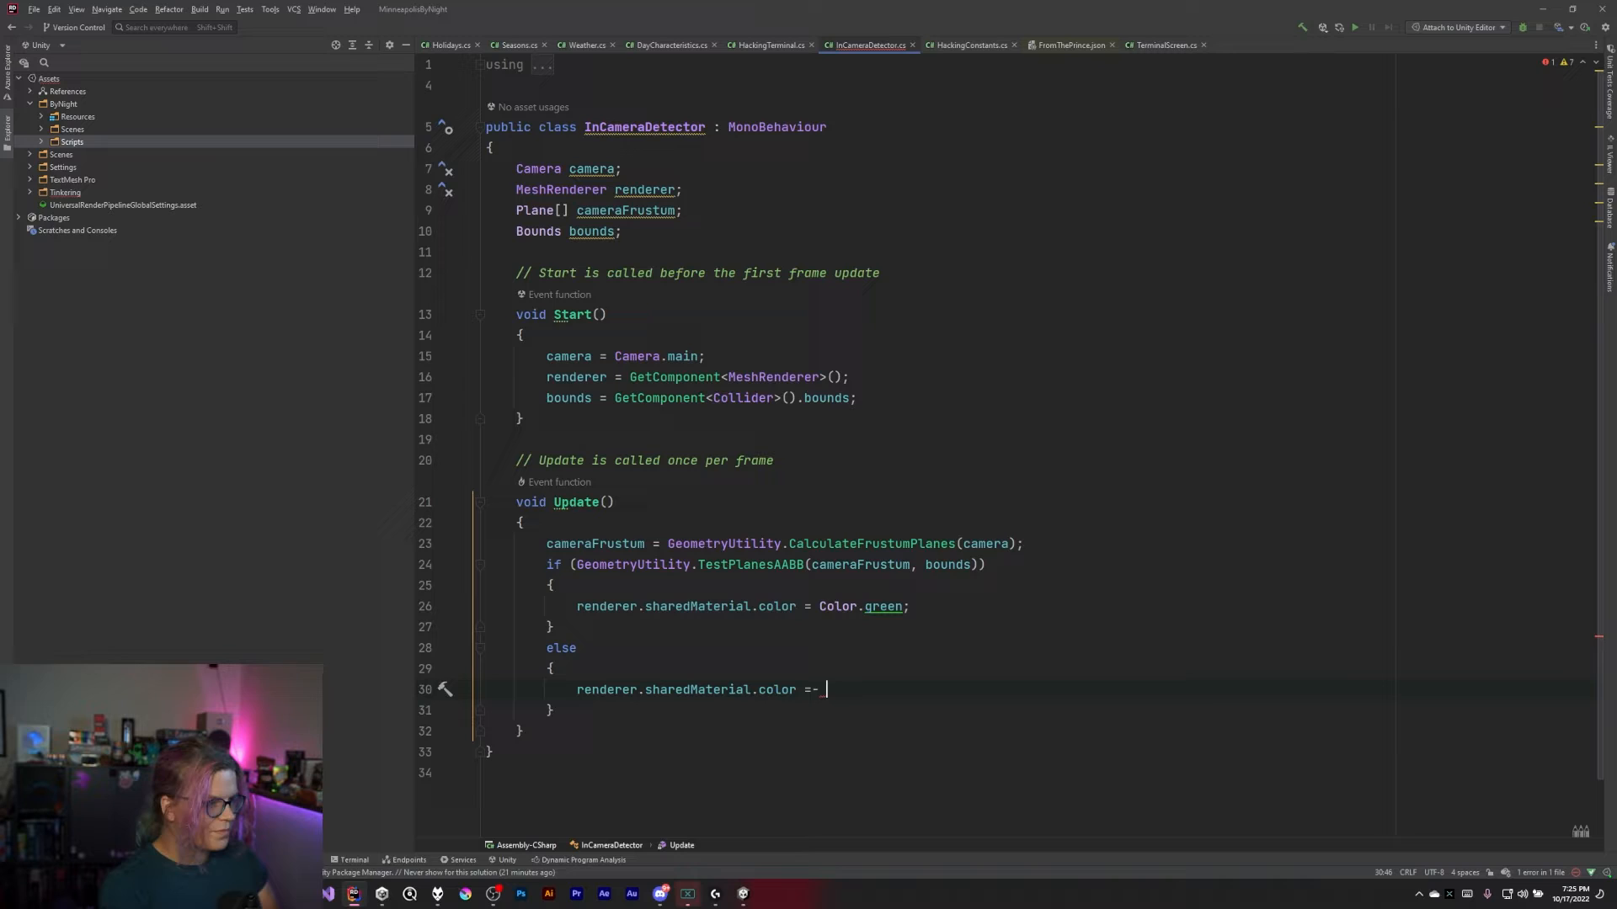
text(Color.red;)
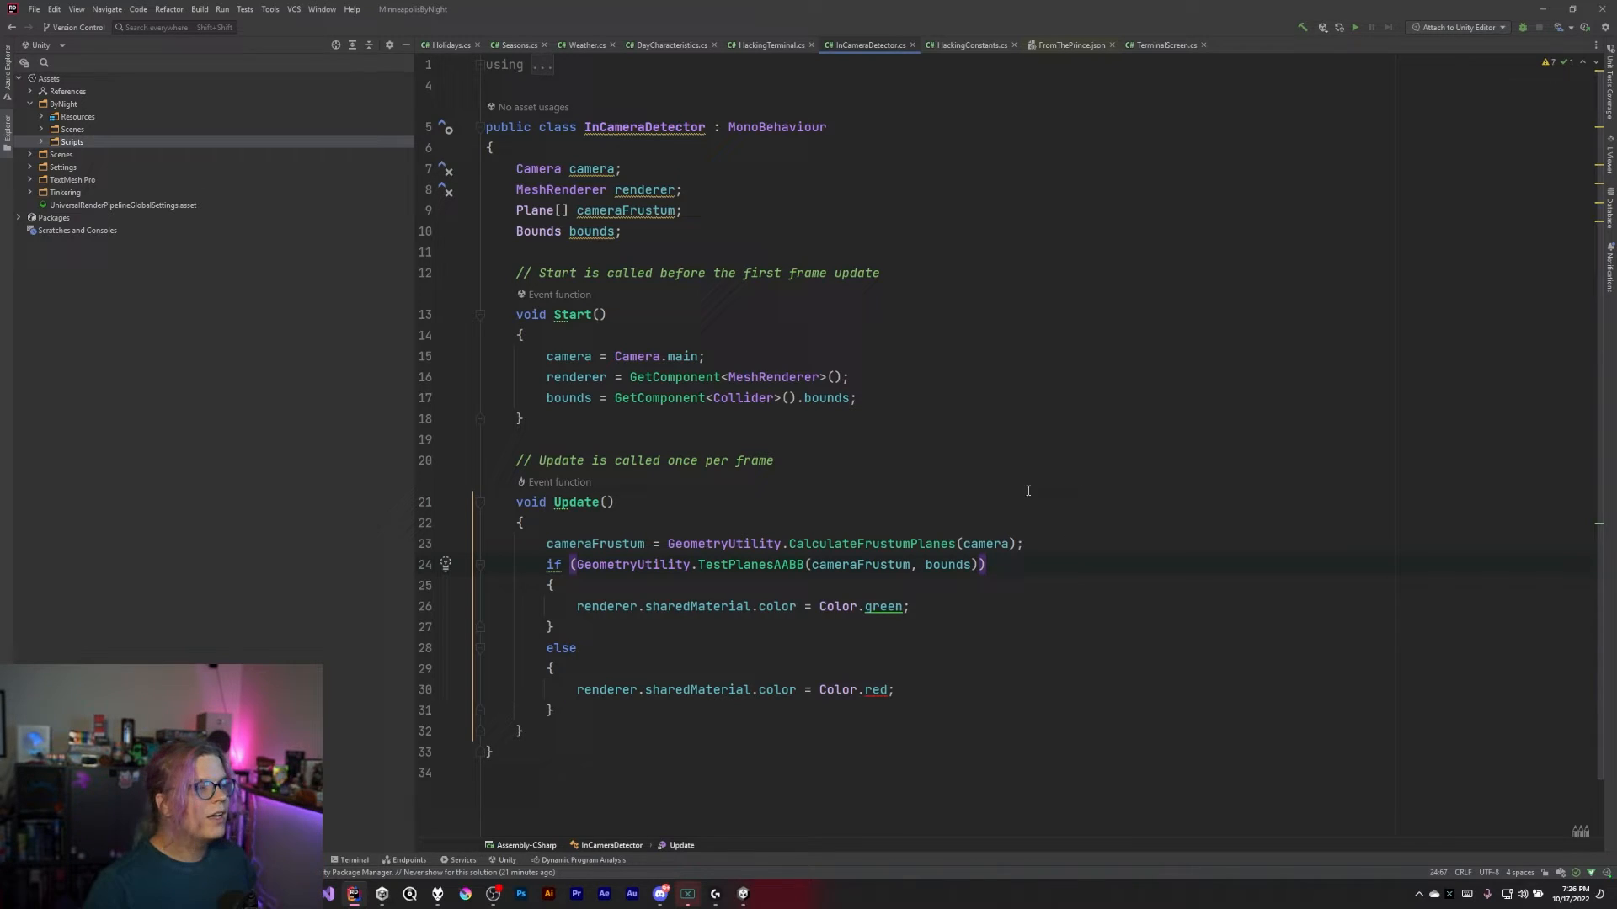
Highlight the CalculateFrustumPlanes call while reviewing the Update method
double_click(872, 543)
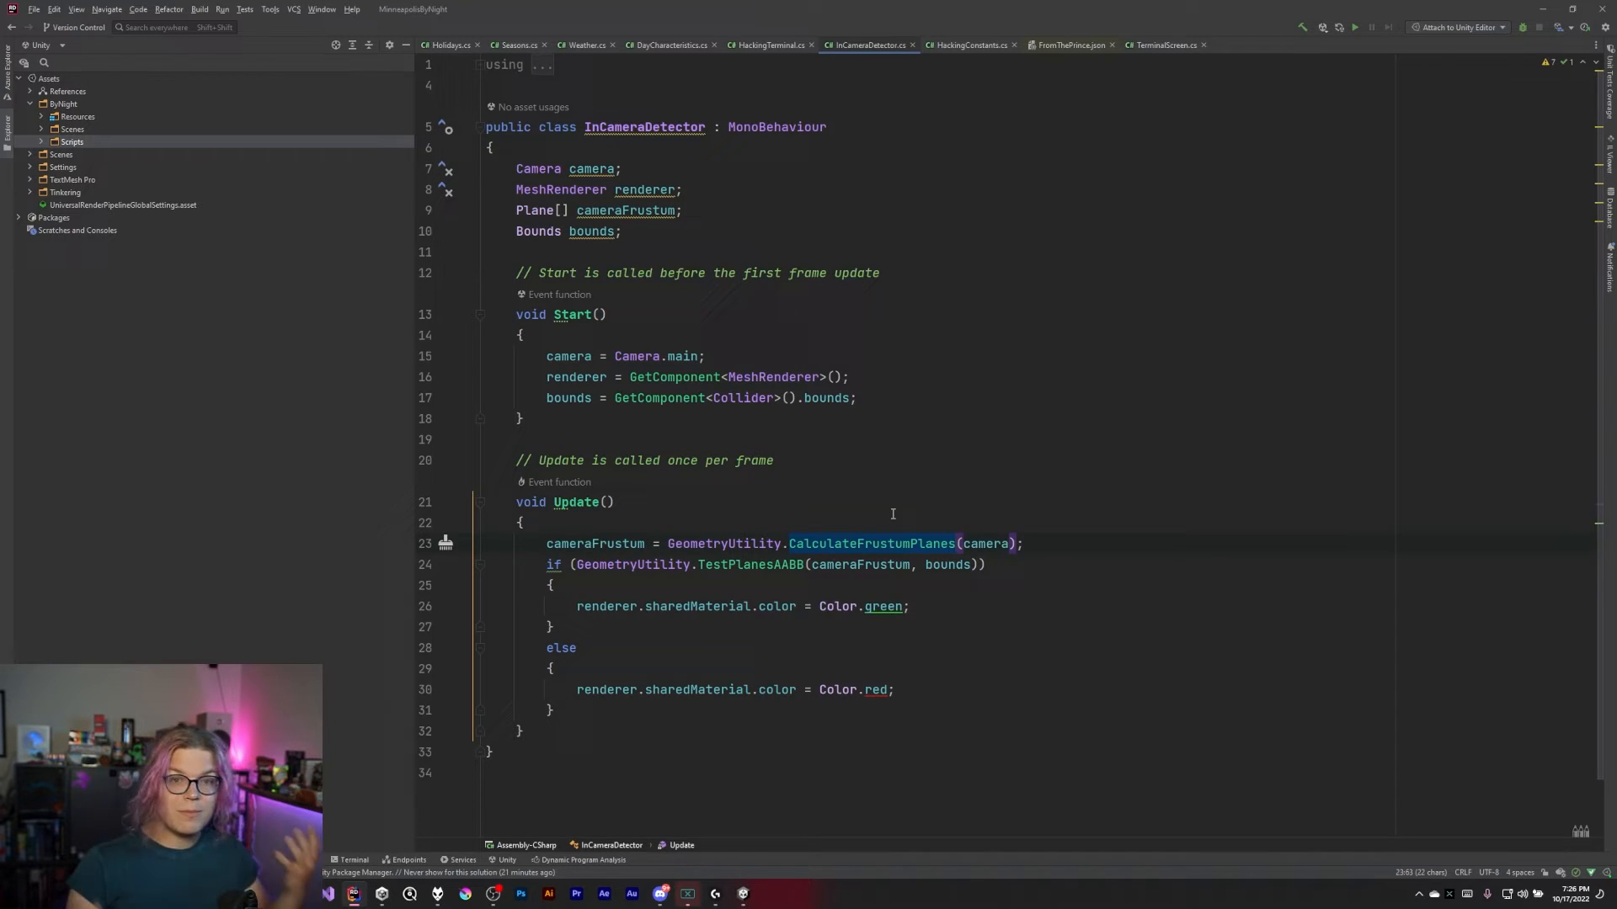
mouse_move(728, 501)
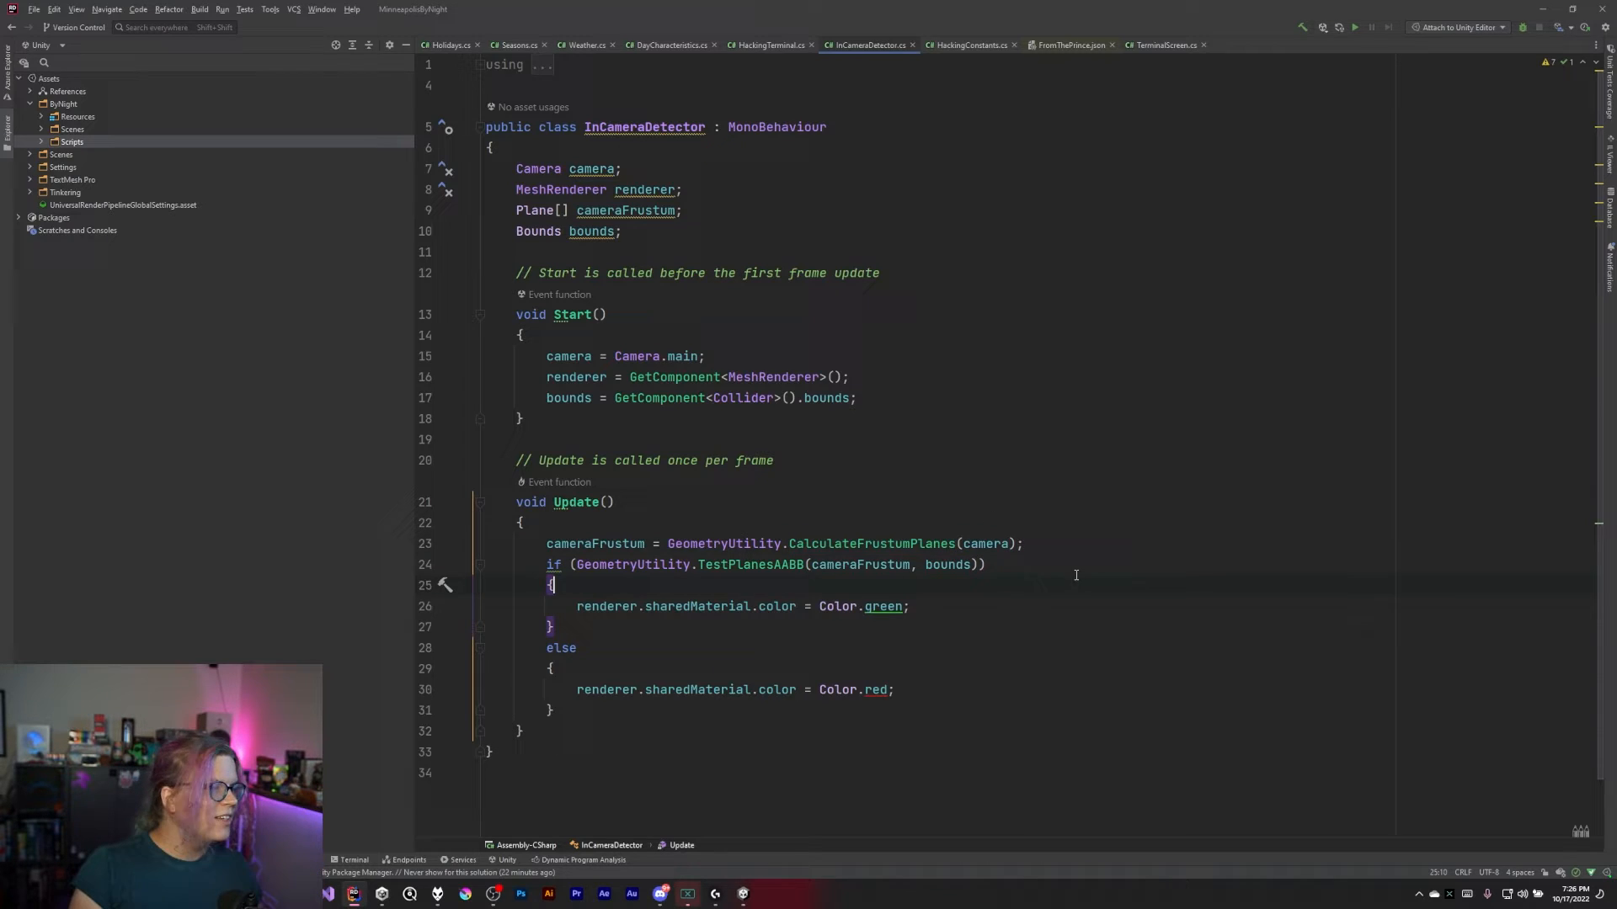
mouse_move(968, 487)
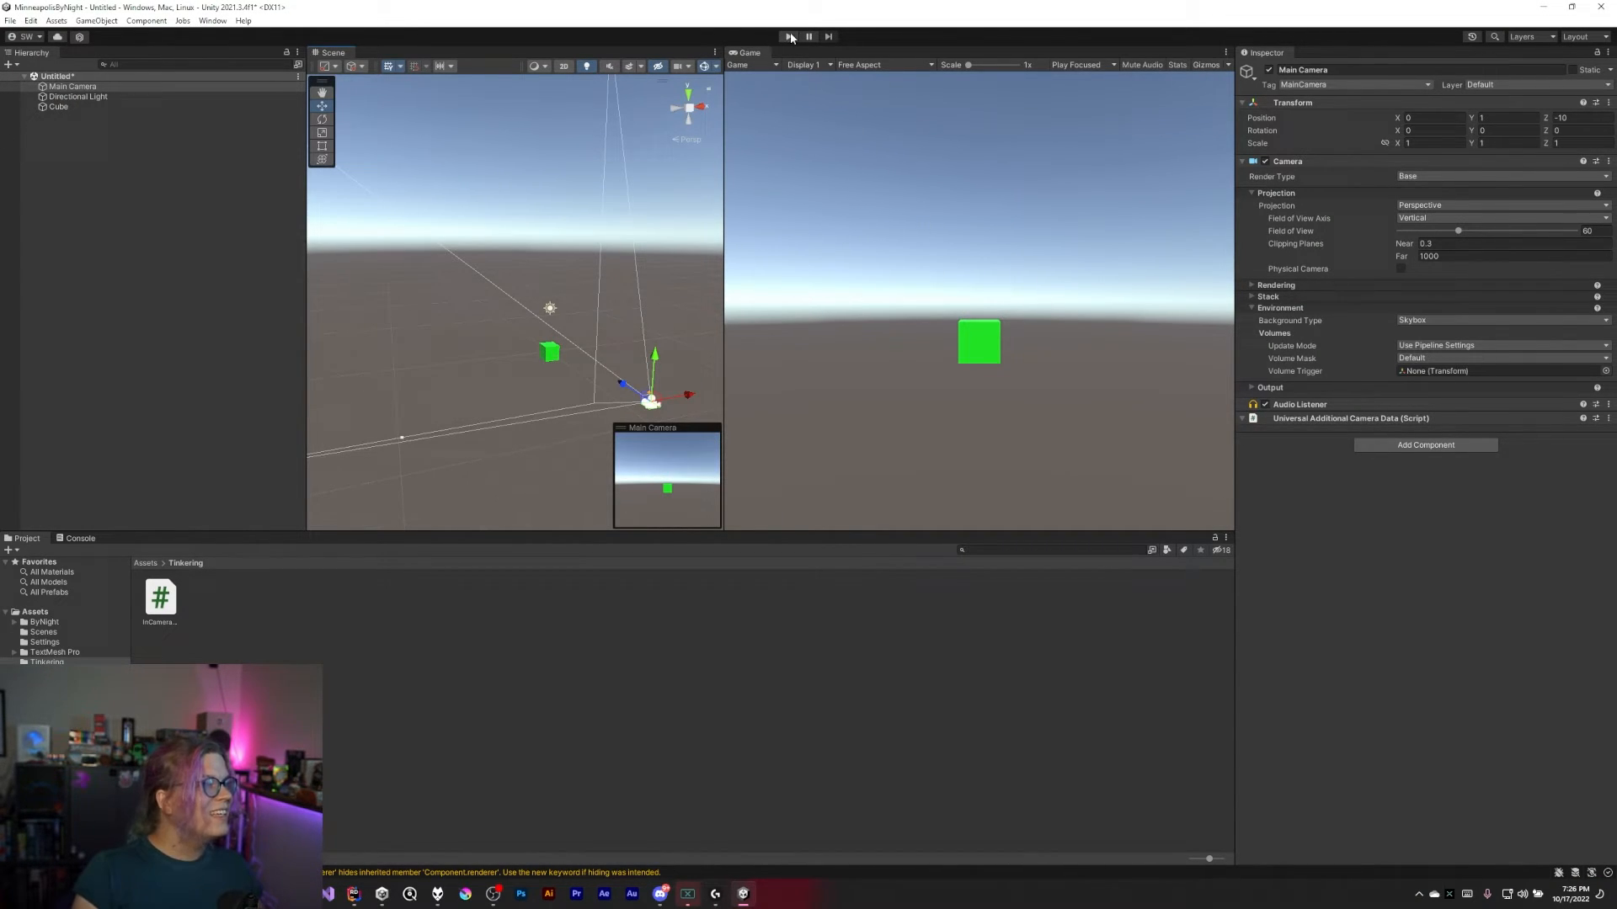
click(788, 36)
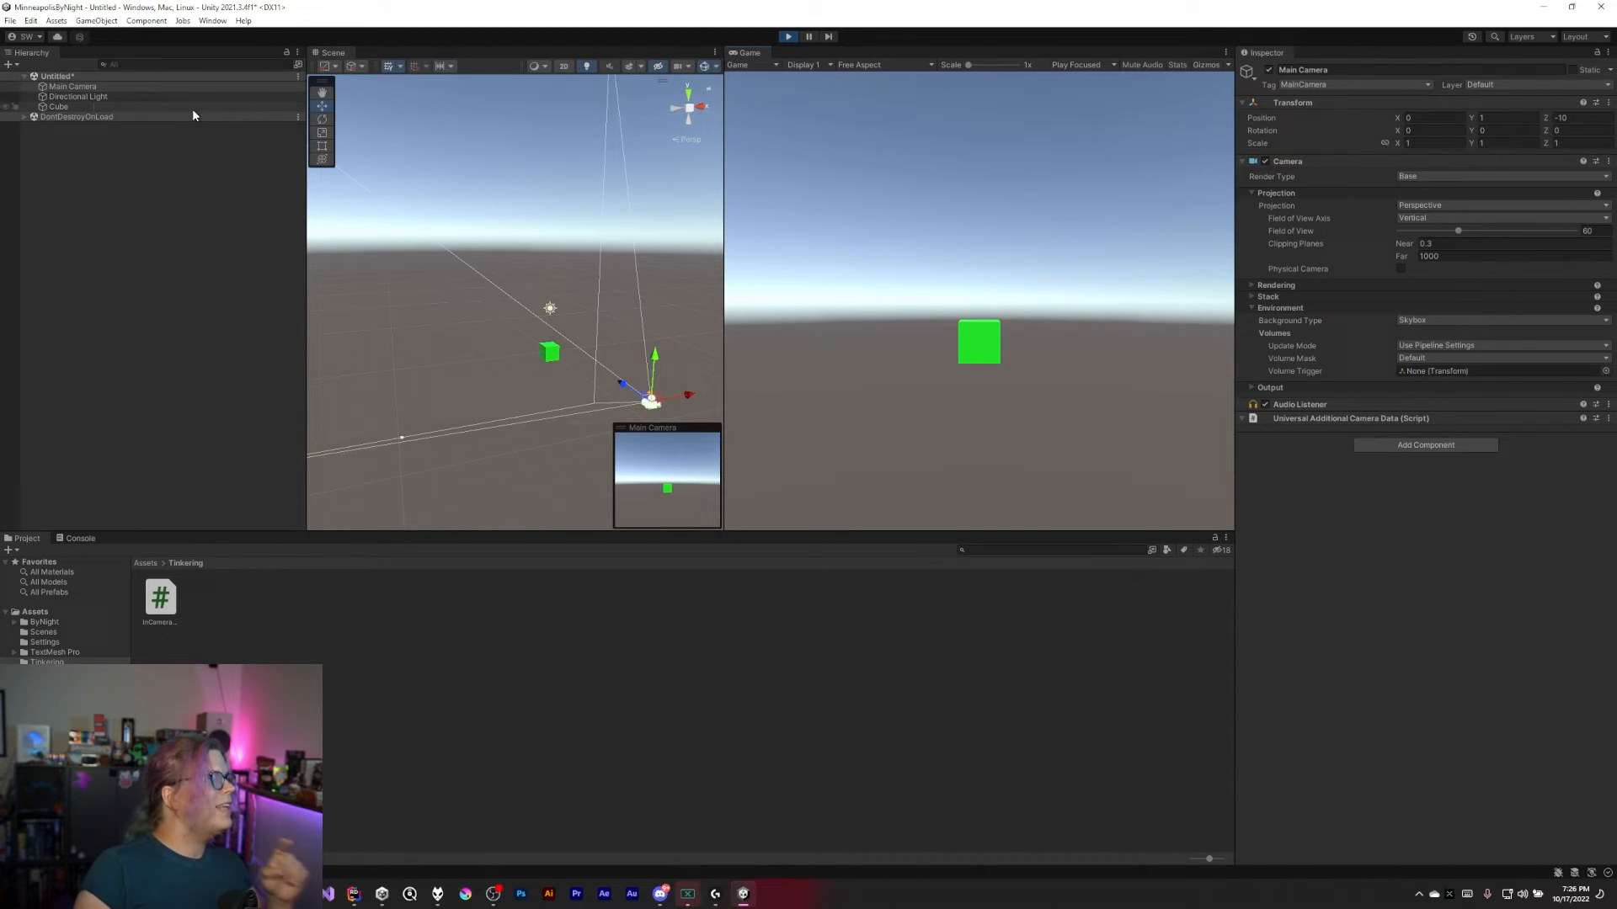
click(58, 106)
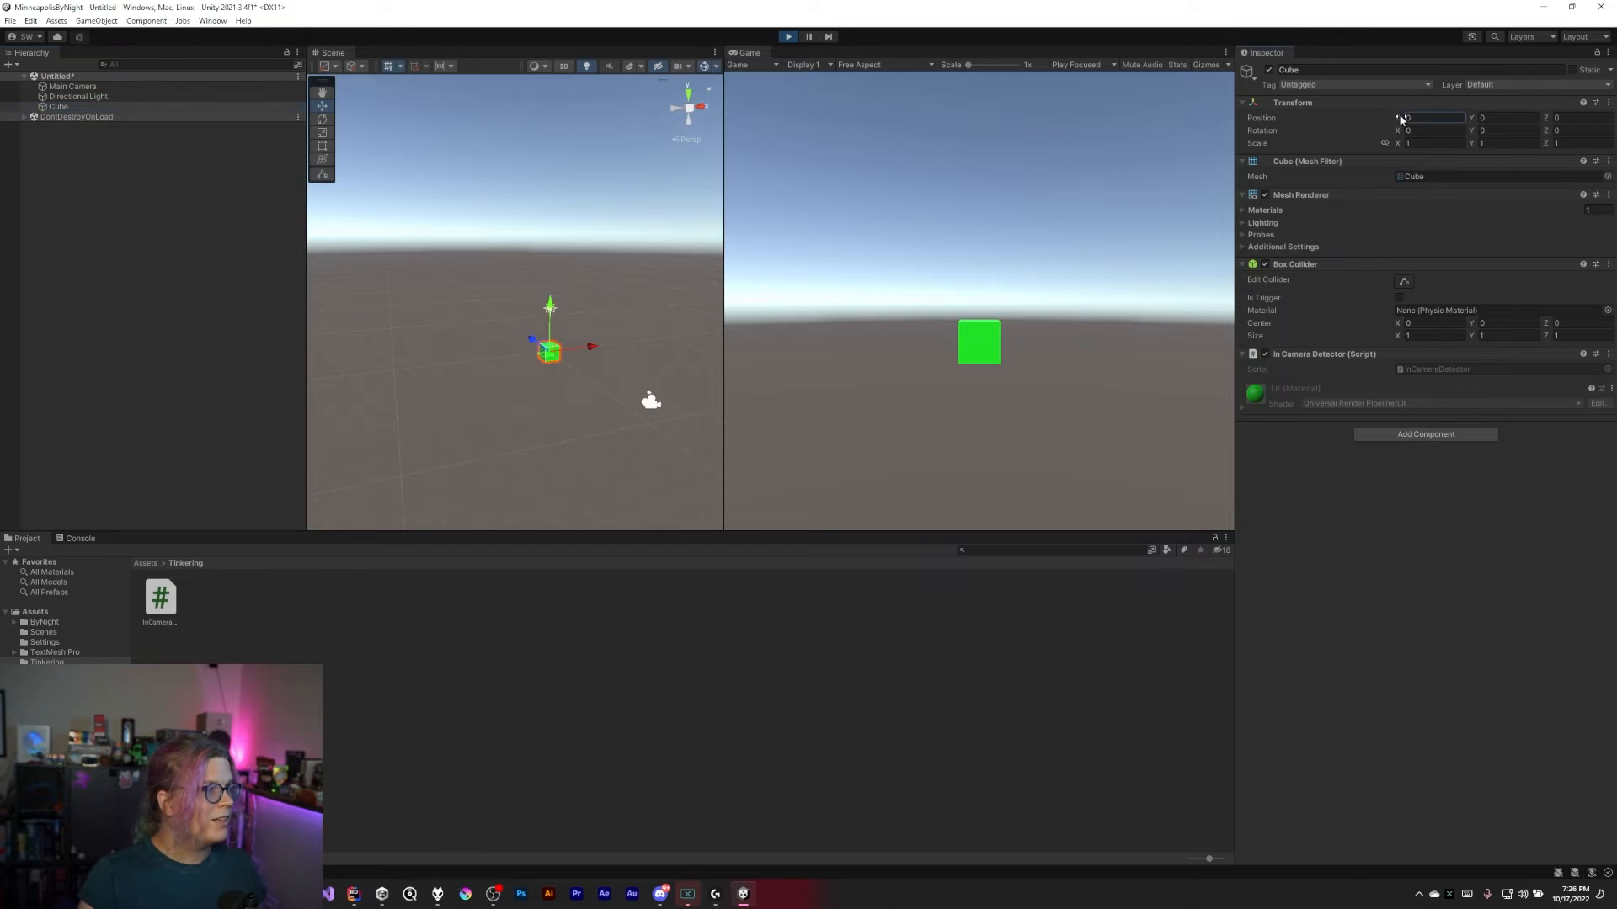
text(6.7)
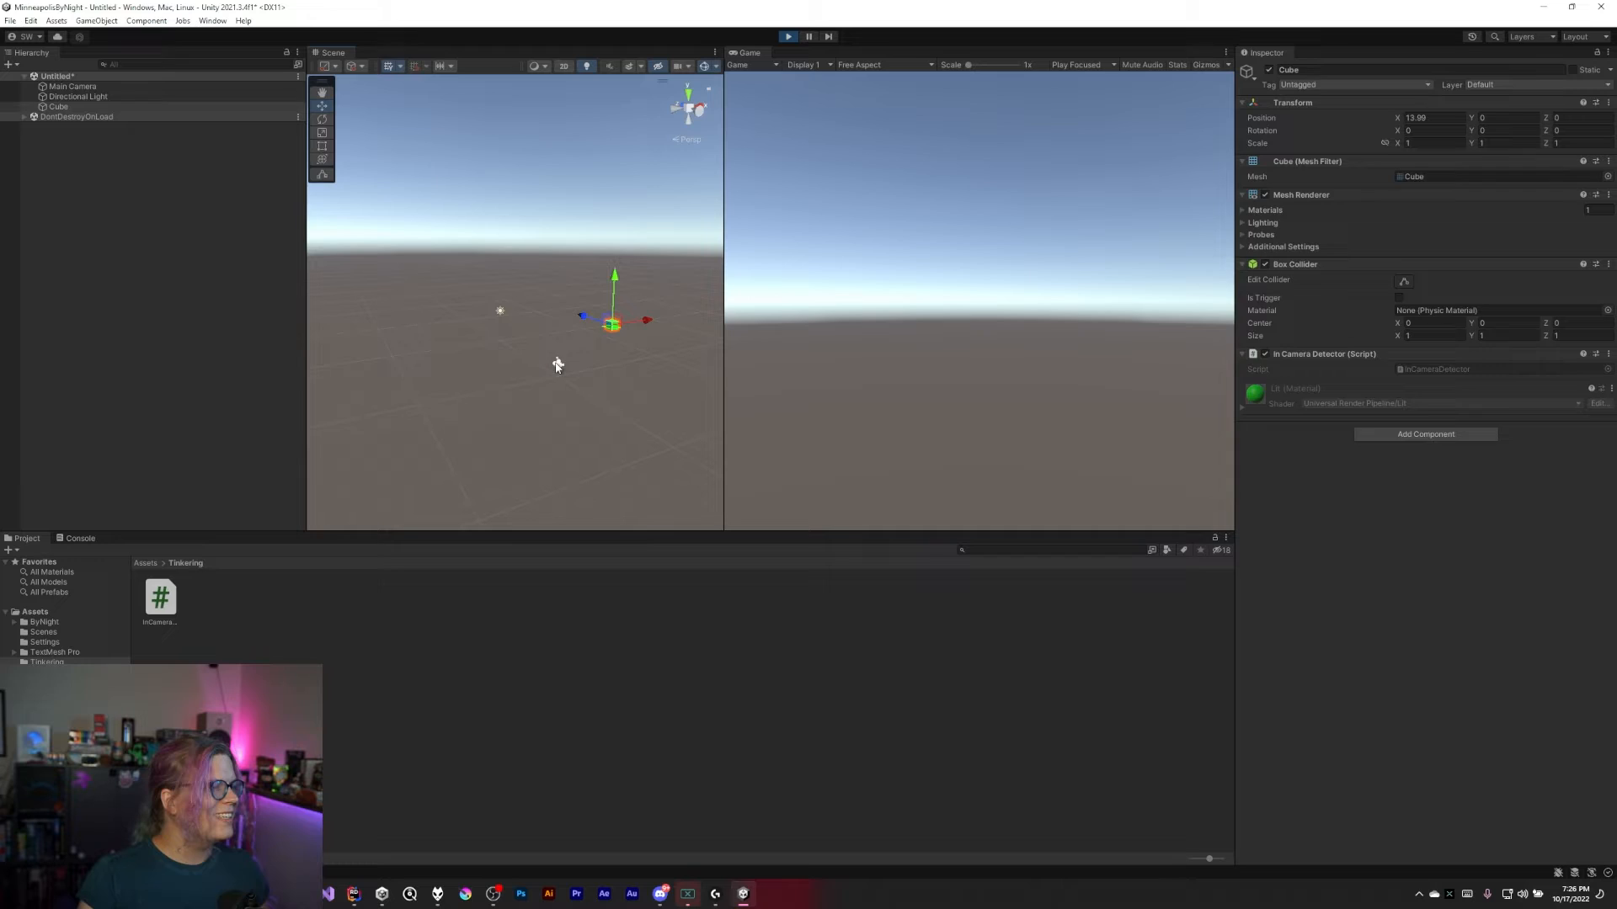
click(72, 86)
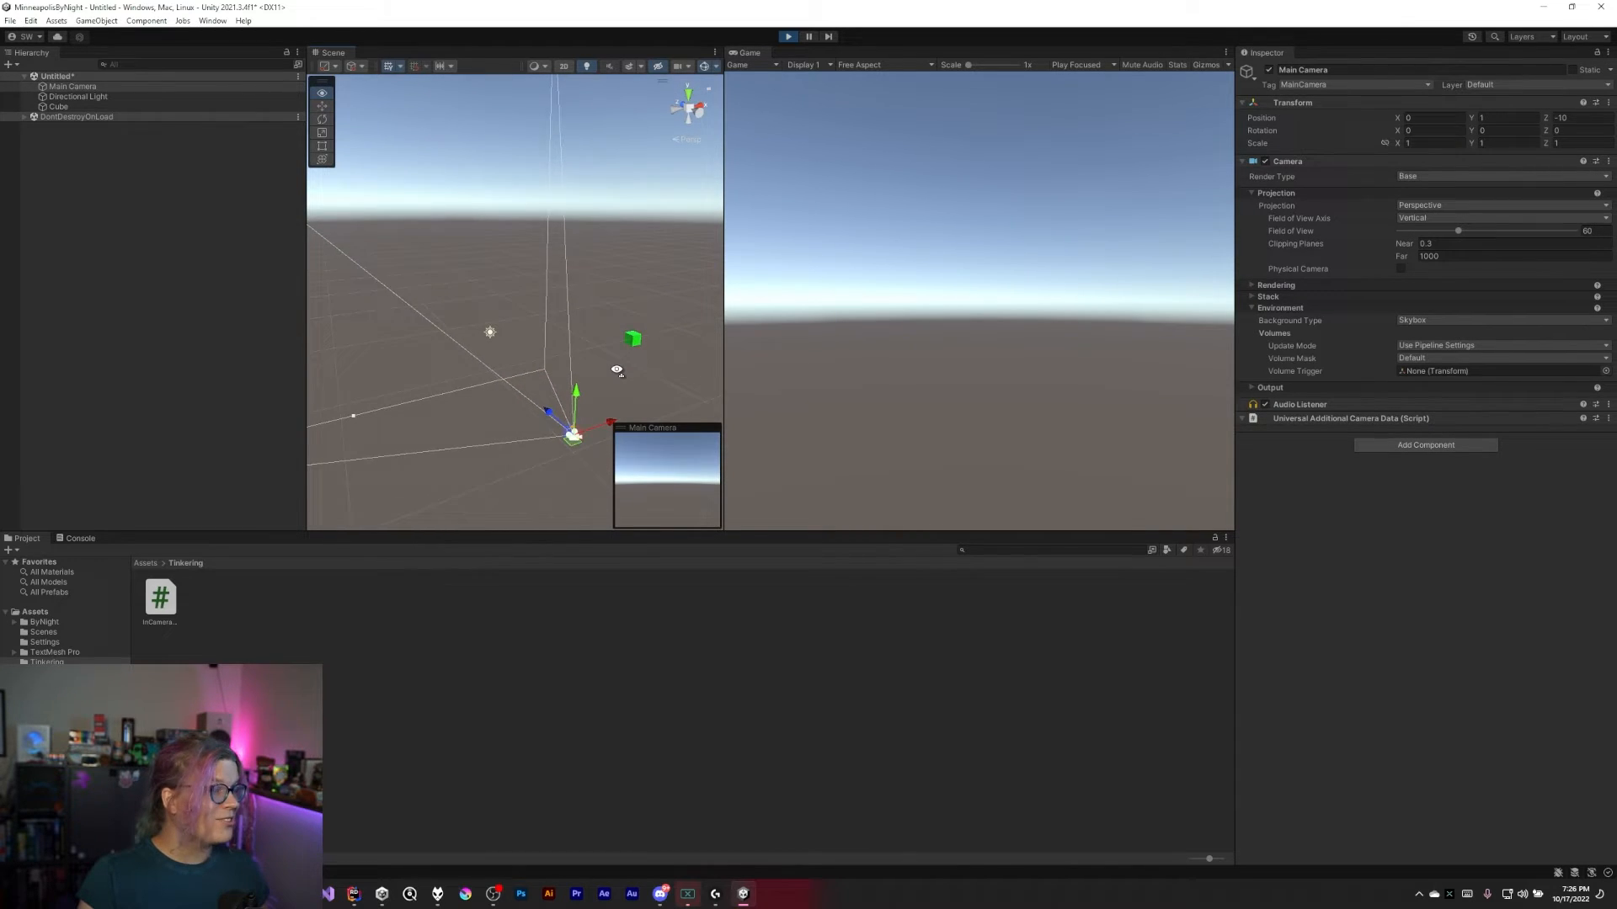
click(59, 106)
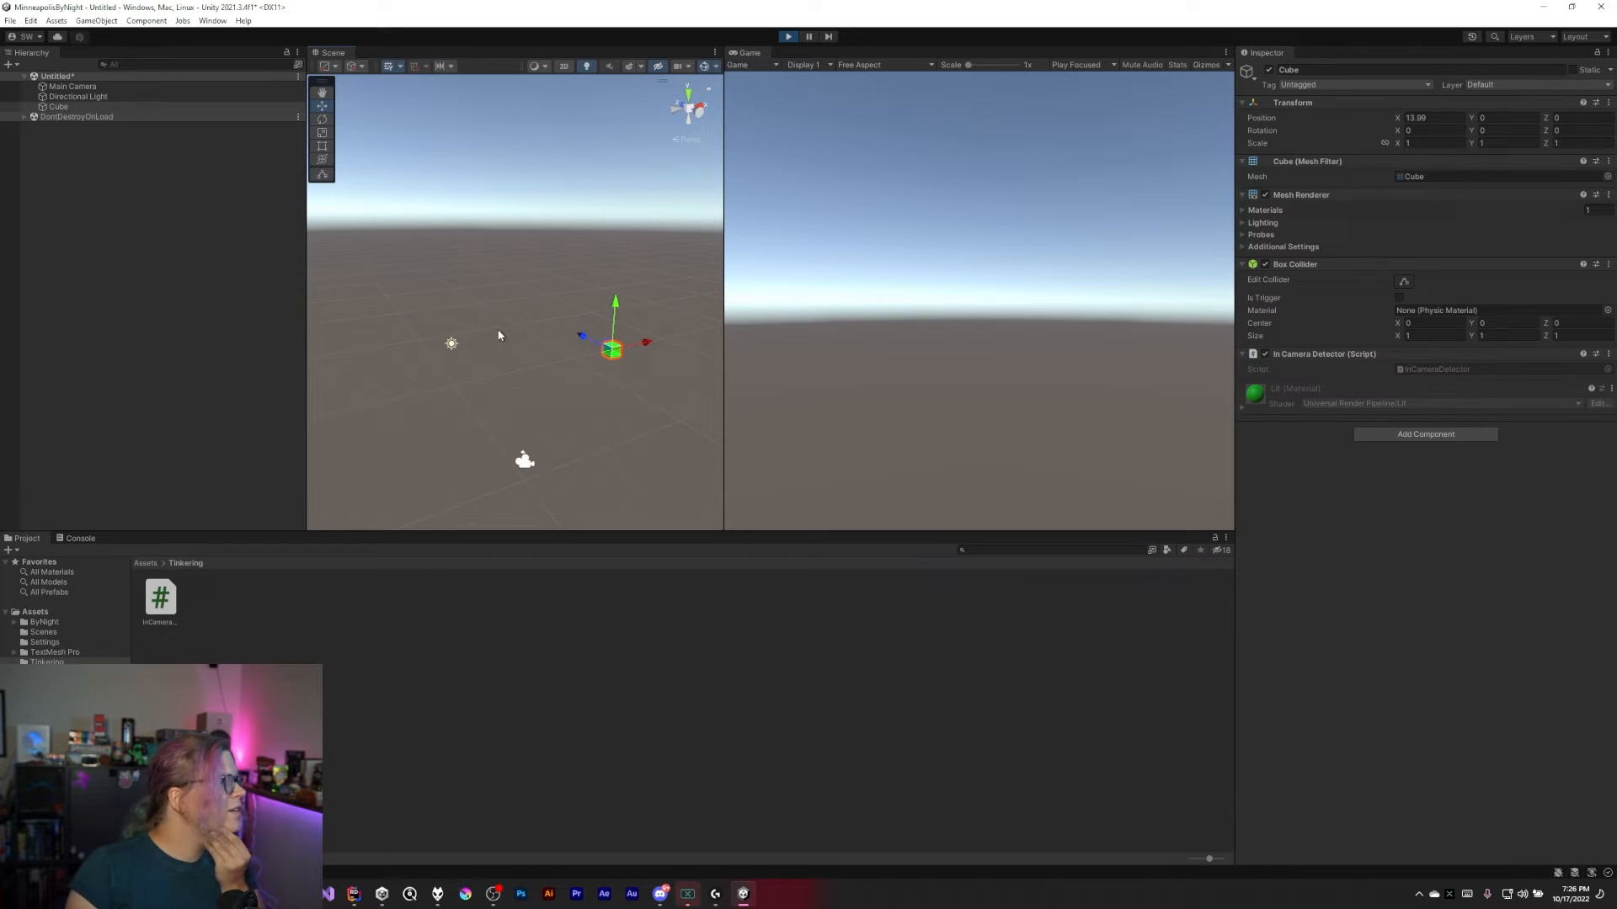
mouse_move(505, 374)
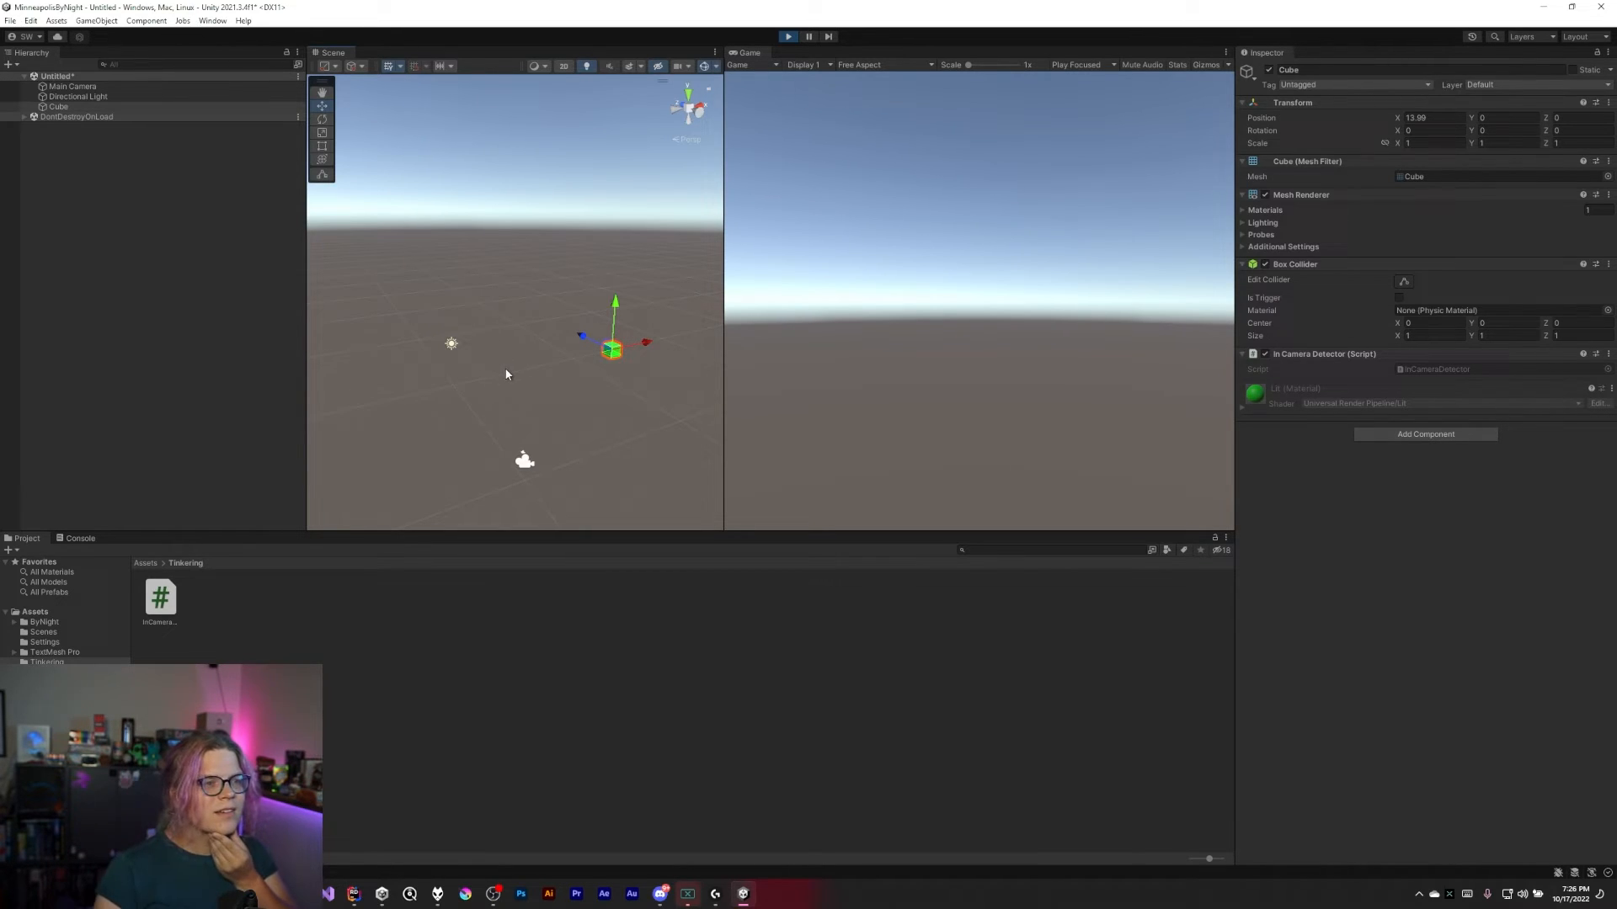
mouse_move(514, 336)
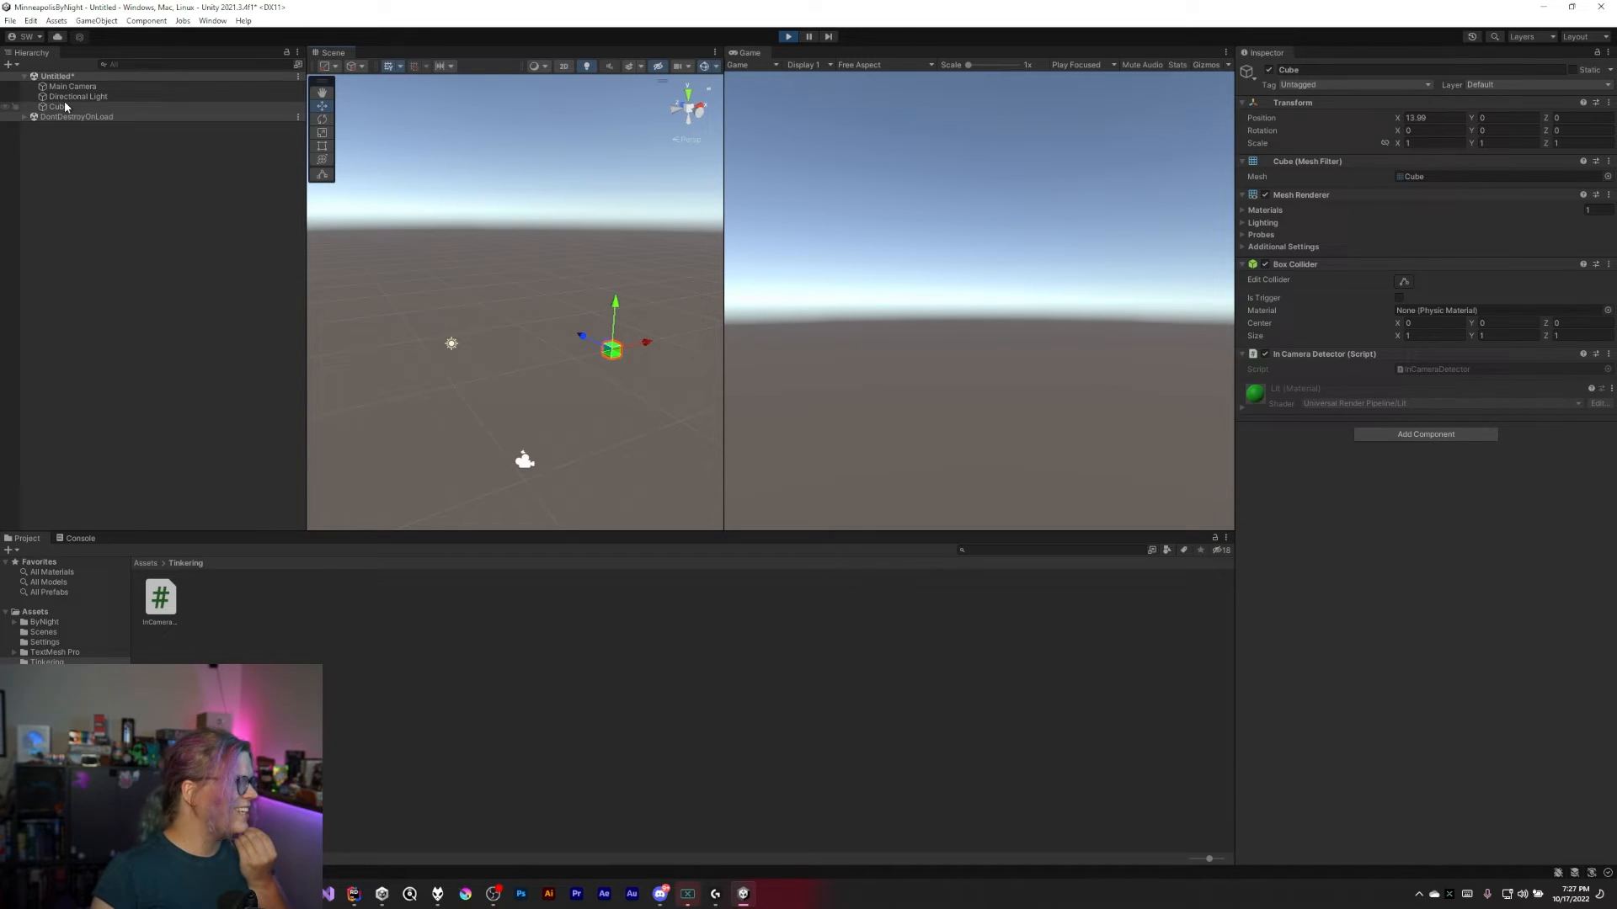
click(71, 86)
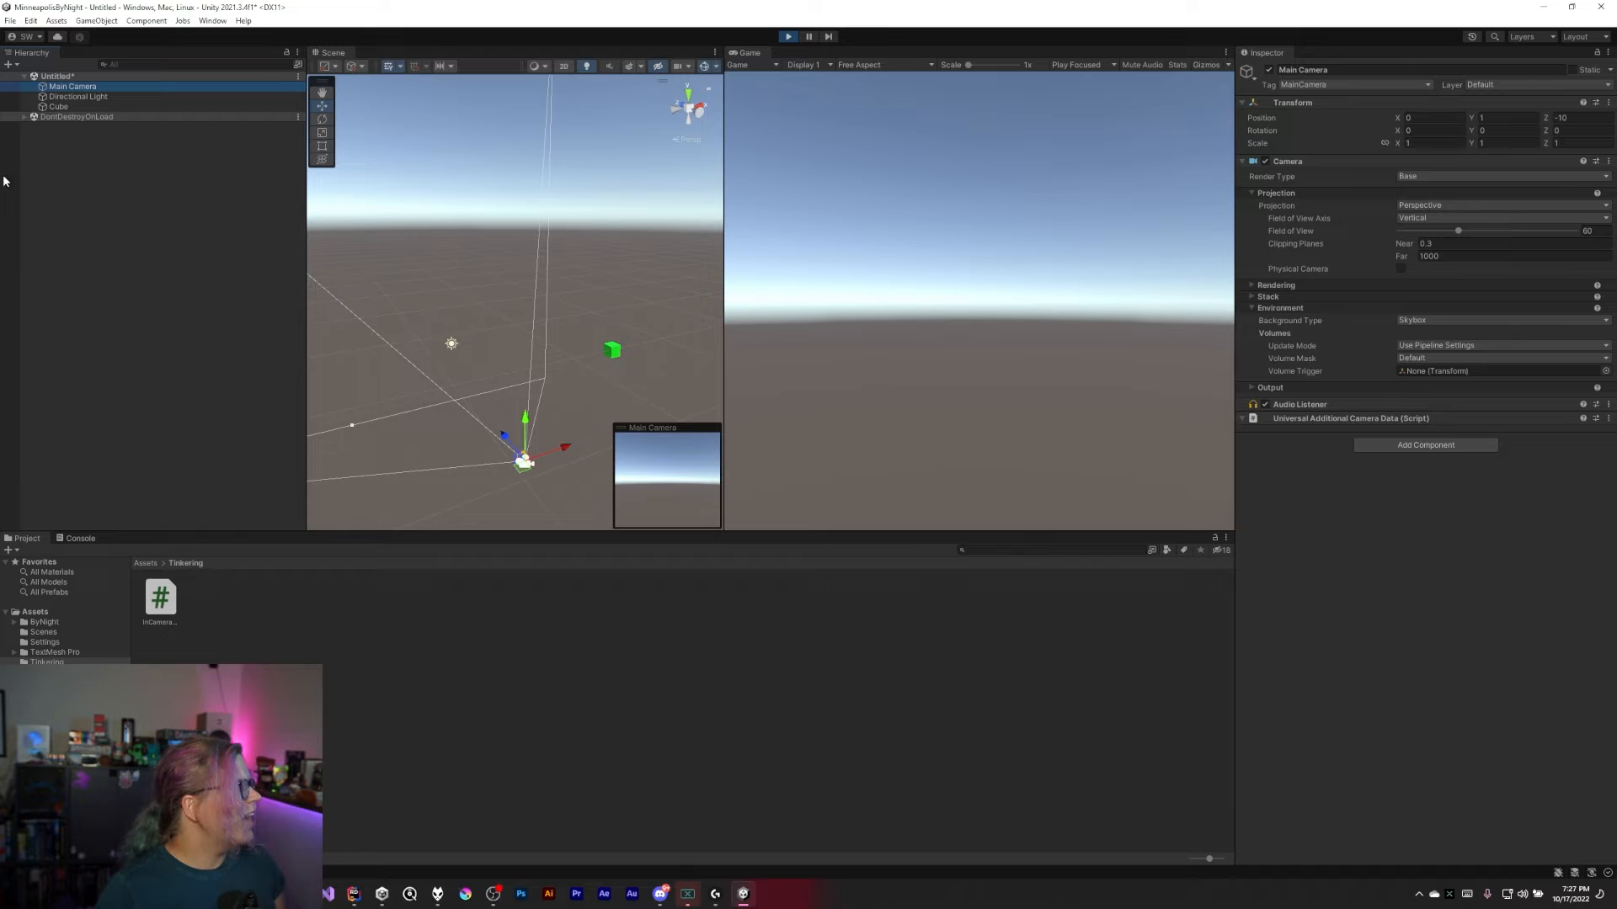
click(58, 106)
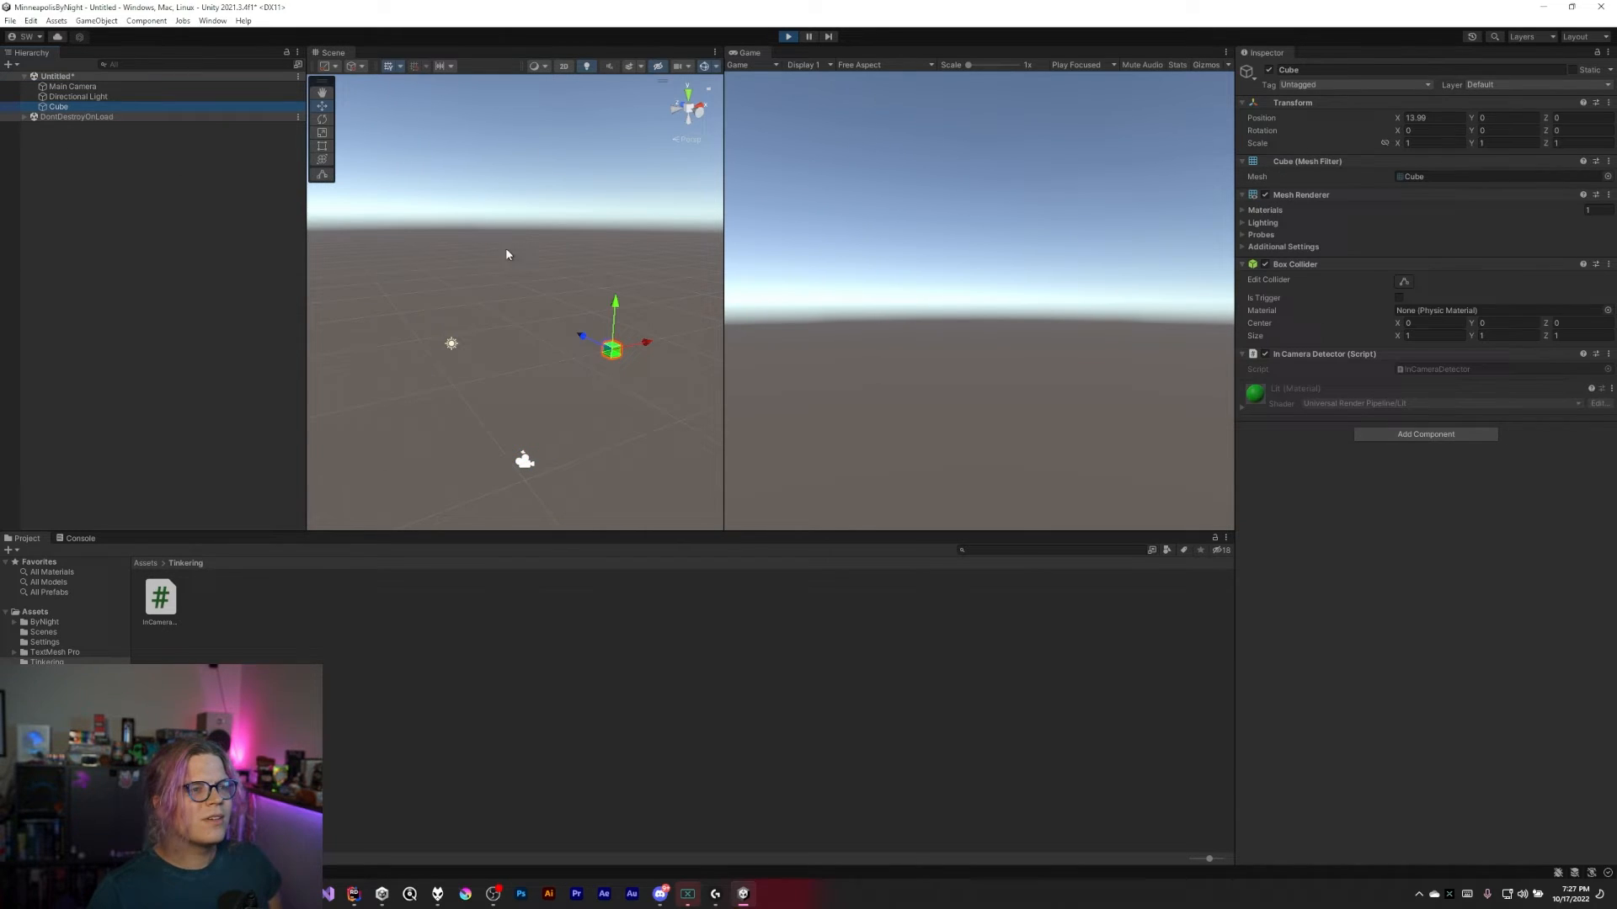
mouse_move(974, 241)
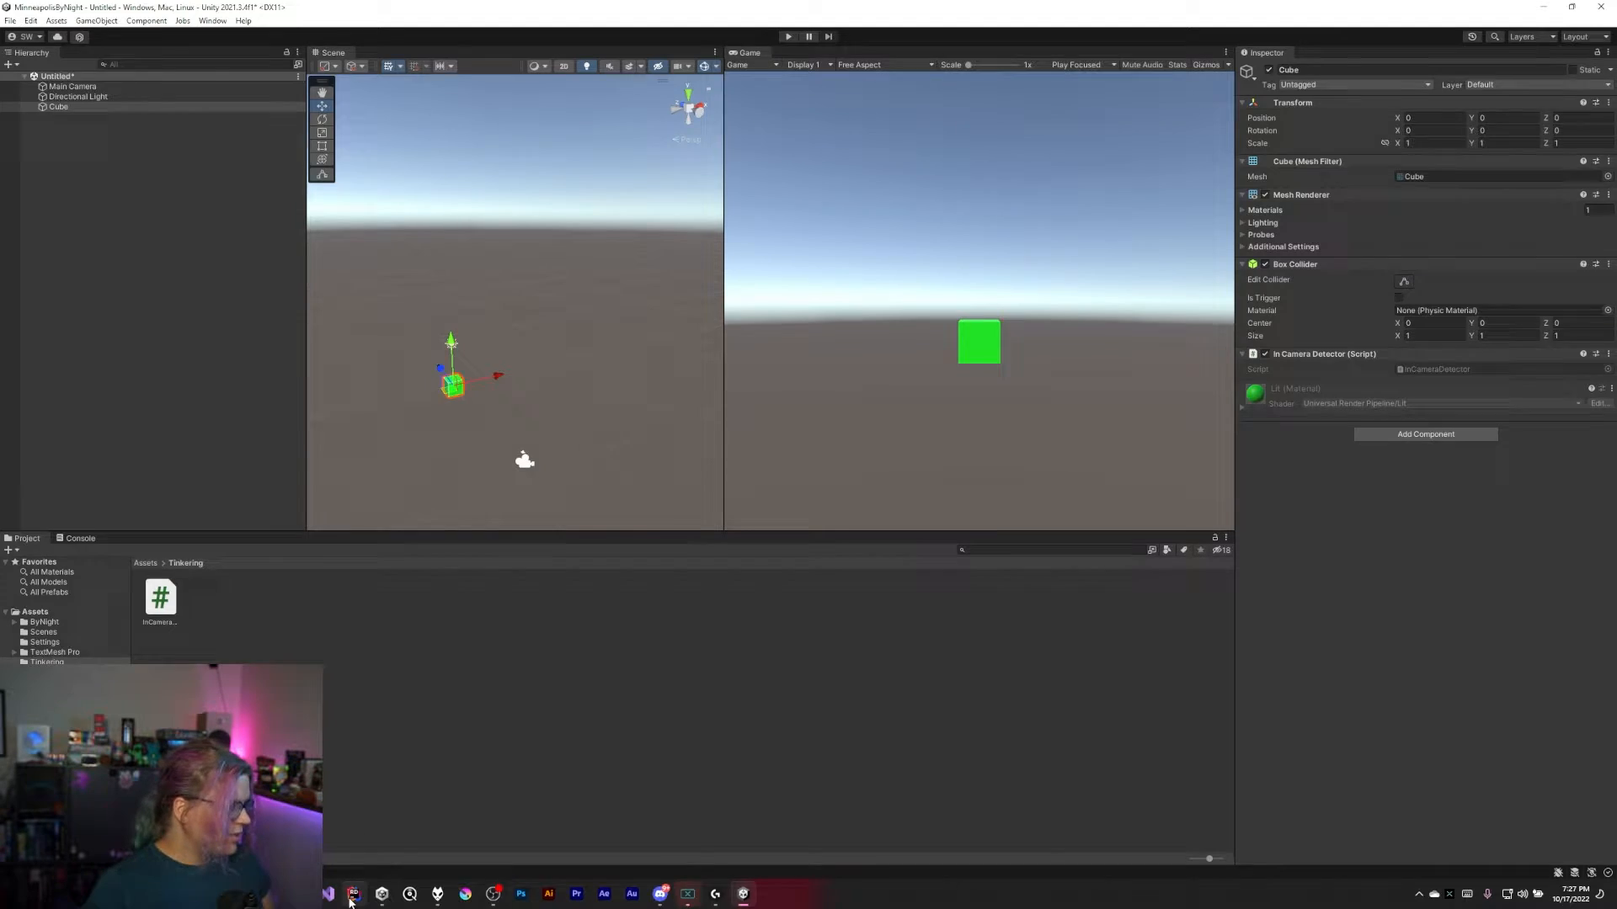
click(354, 895)
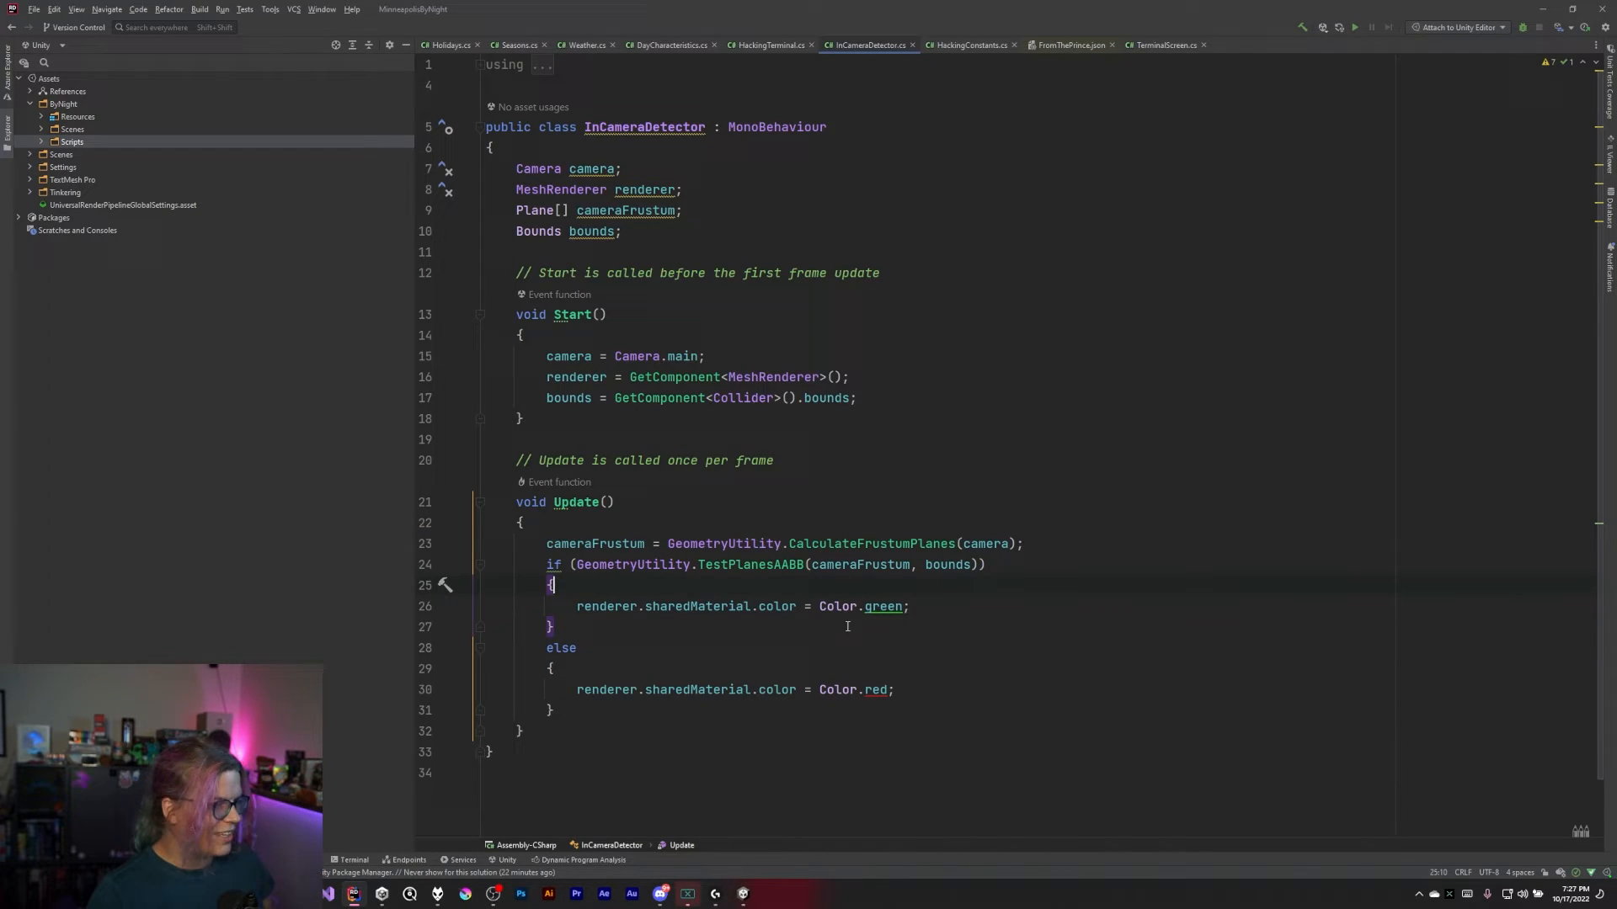
mouse_move(836, 648)
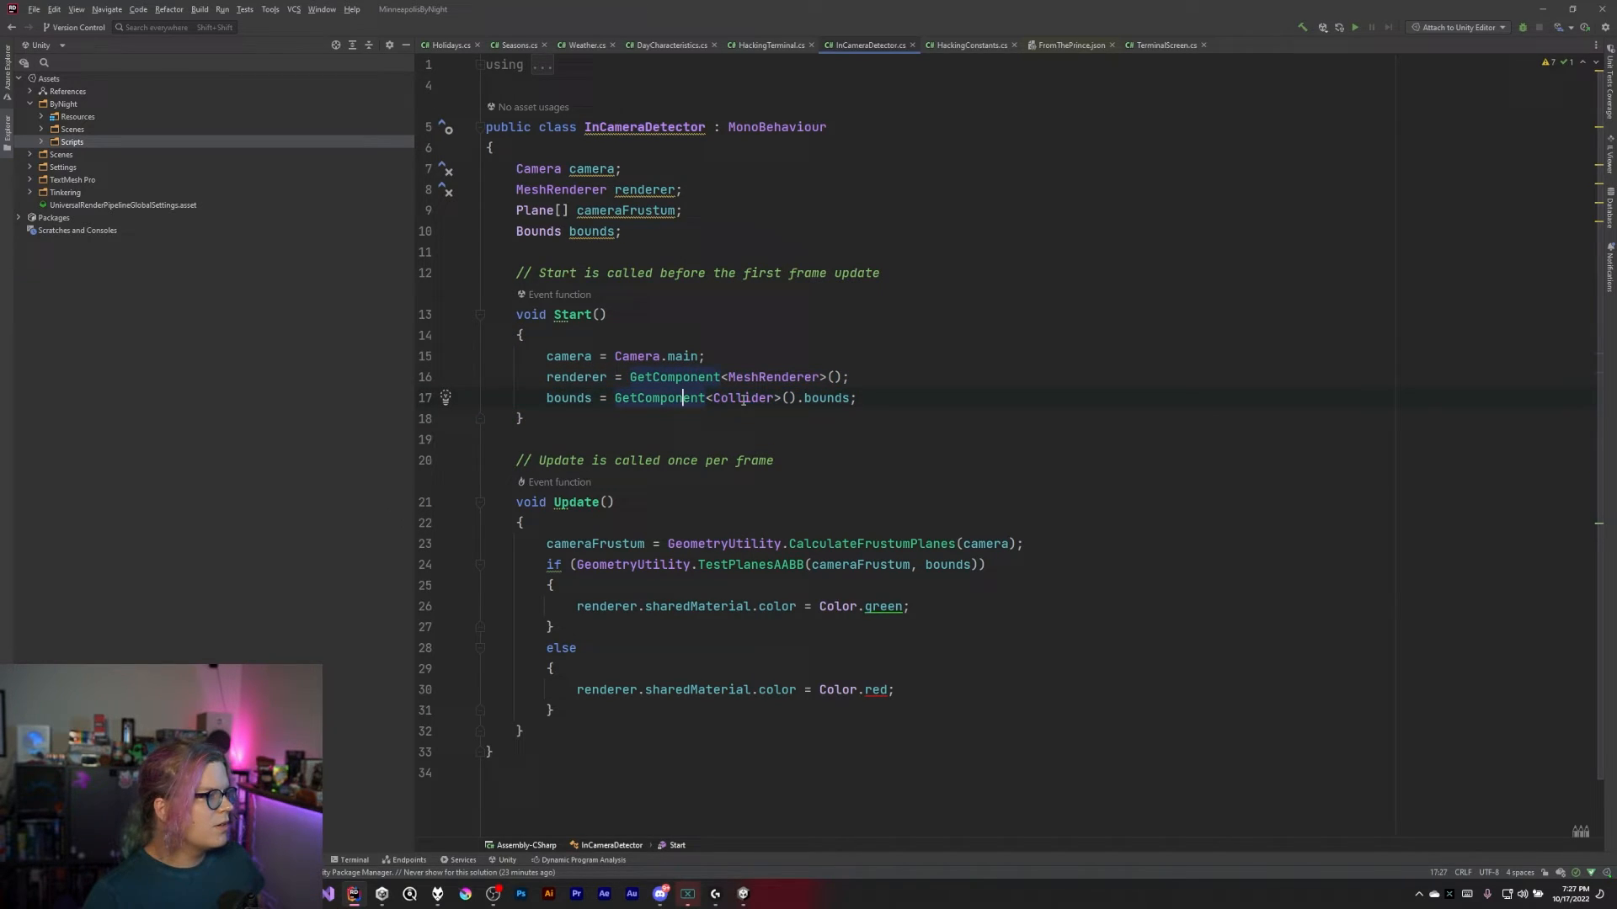
mouse_move(743, 398)
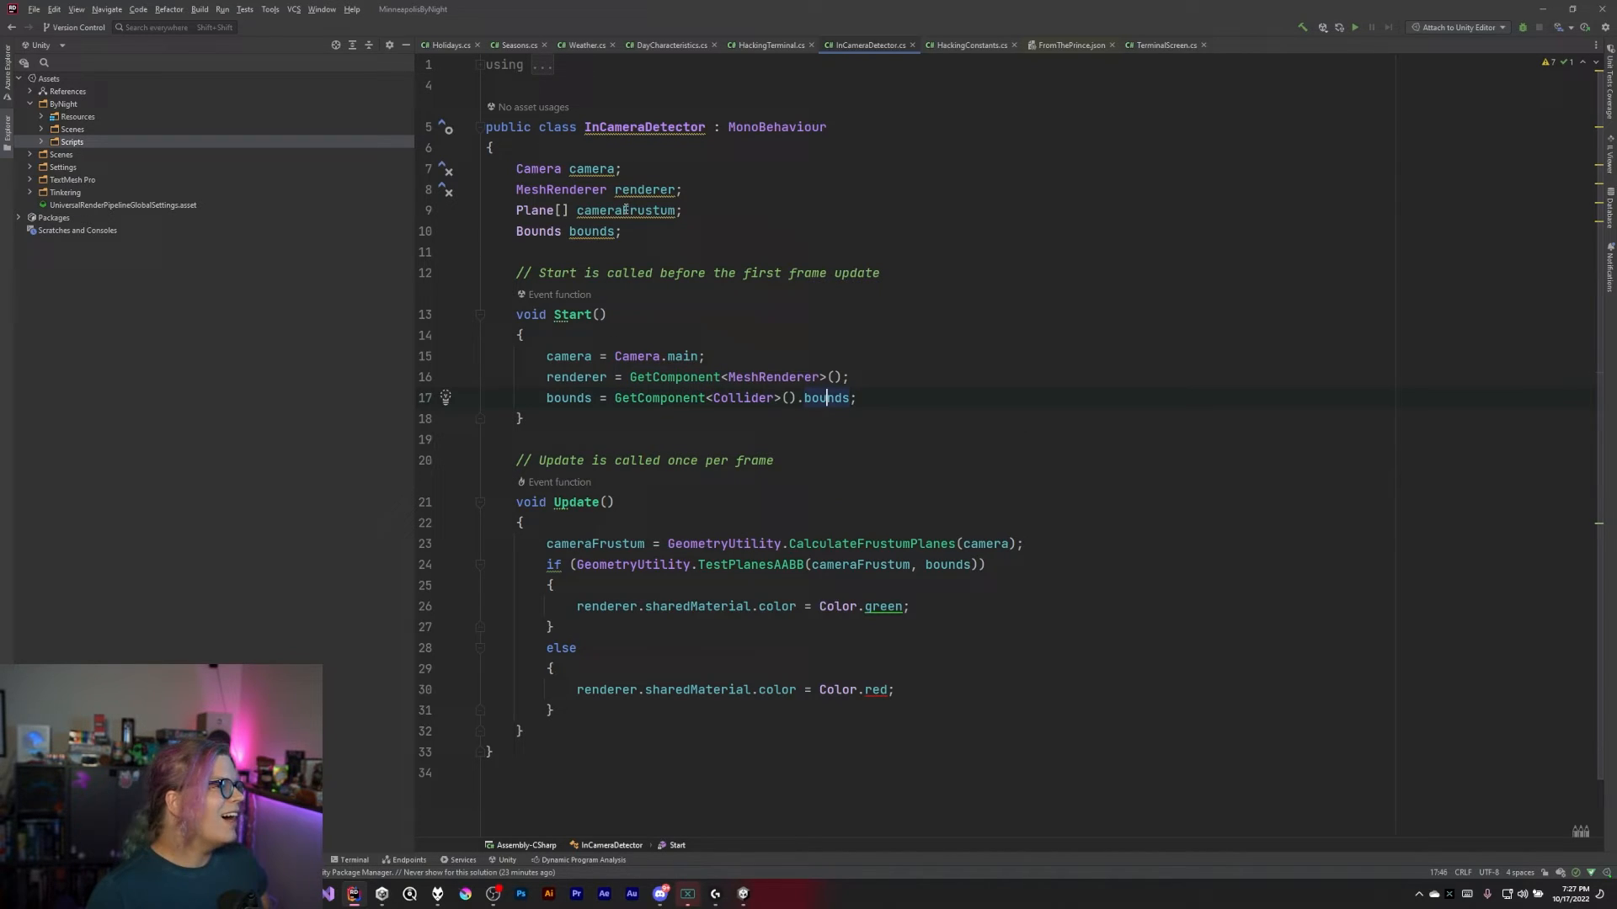
Change the Bounds field into a Collider field named collider
drag(826, 398, 873, 376)
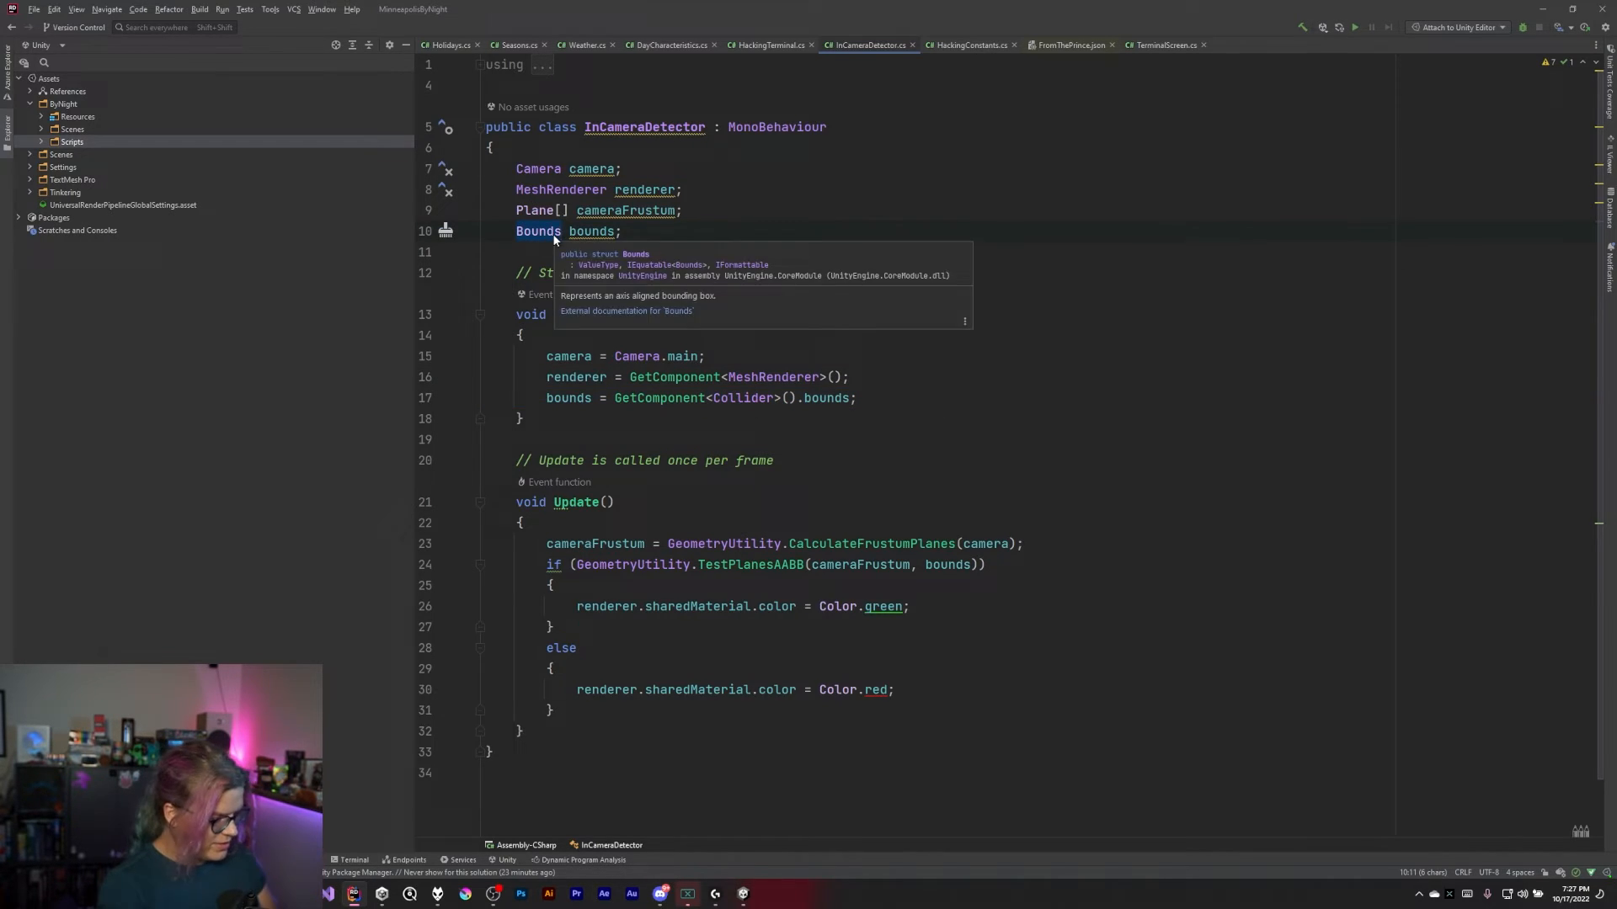
text(Collider)
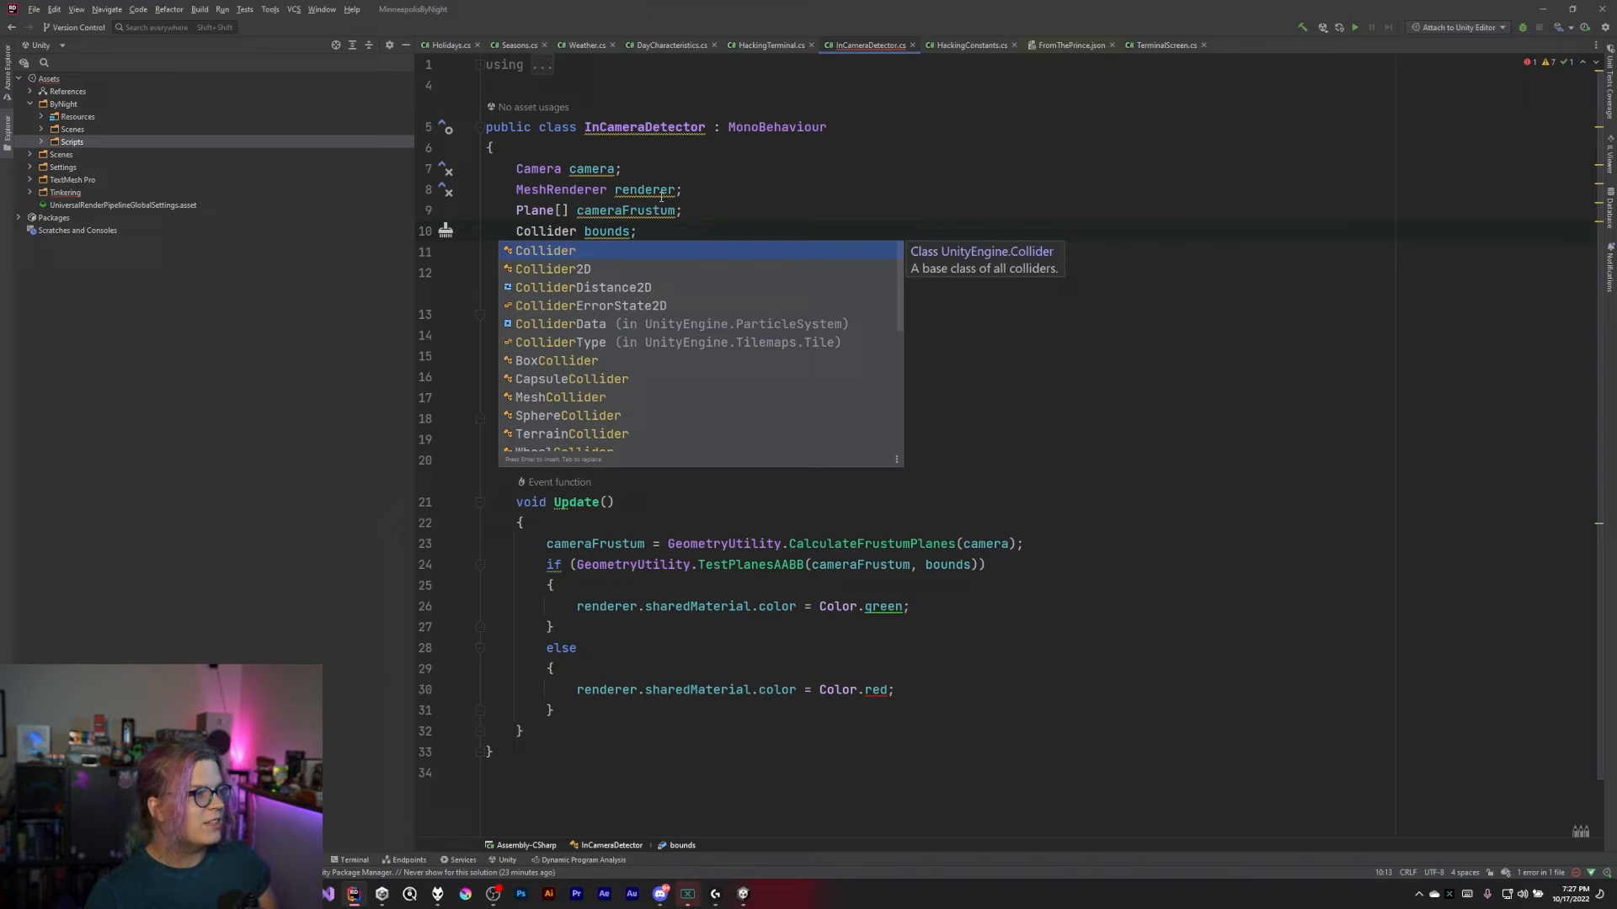
text(collider)
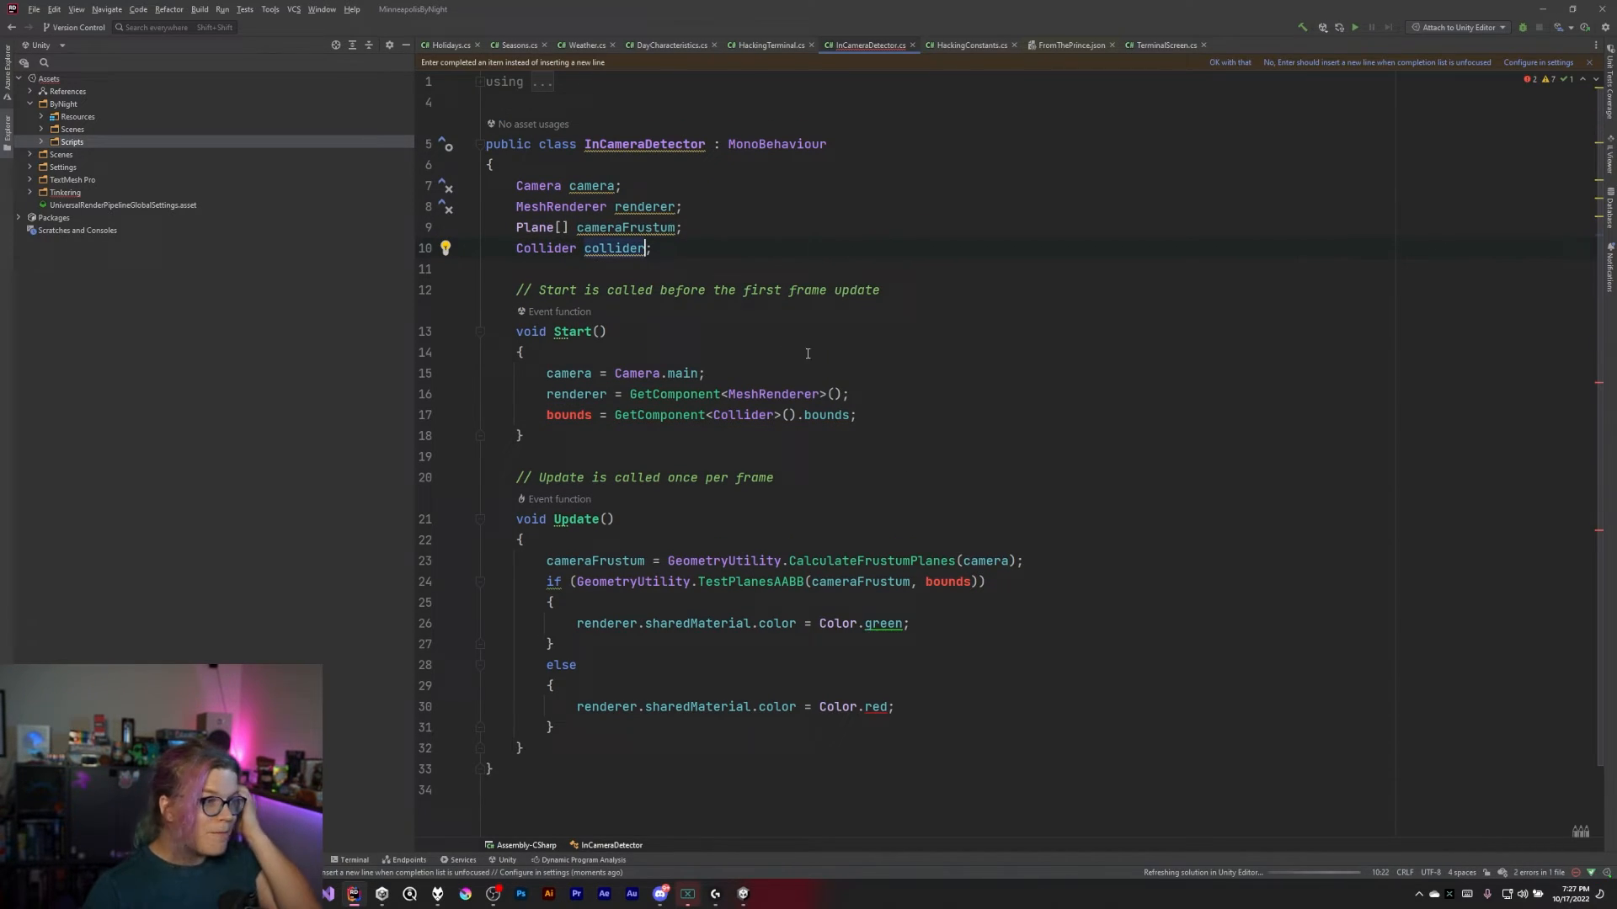
Assign the collider in Start and add var bounds = collider.bounds at the top of Update
double_click(826, 414)
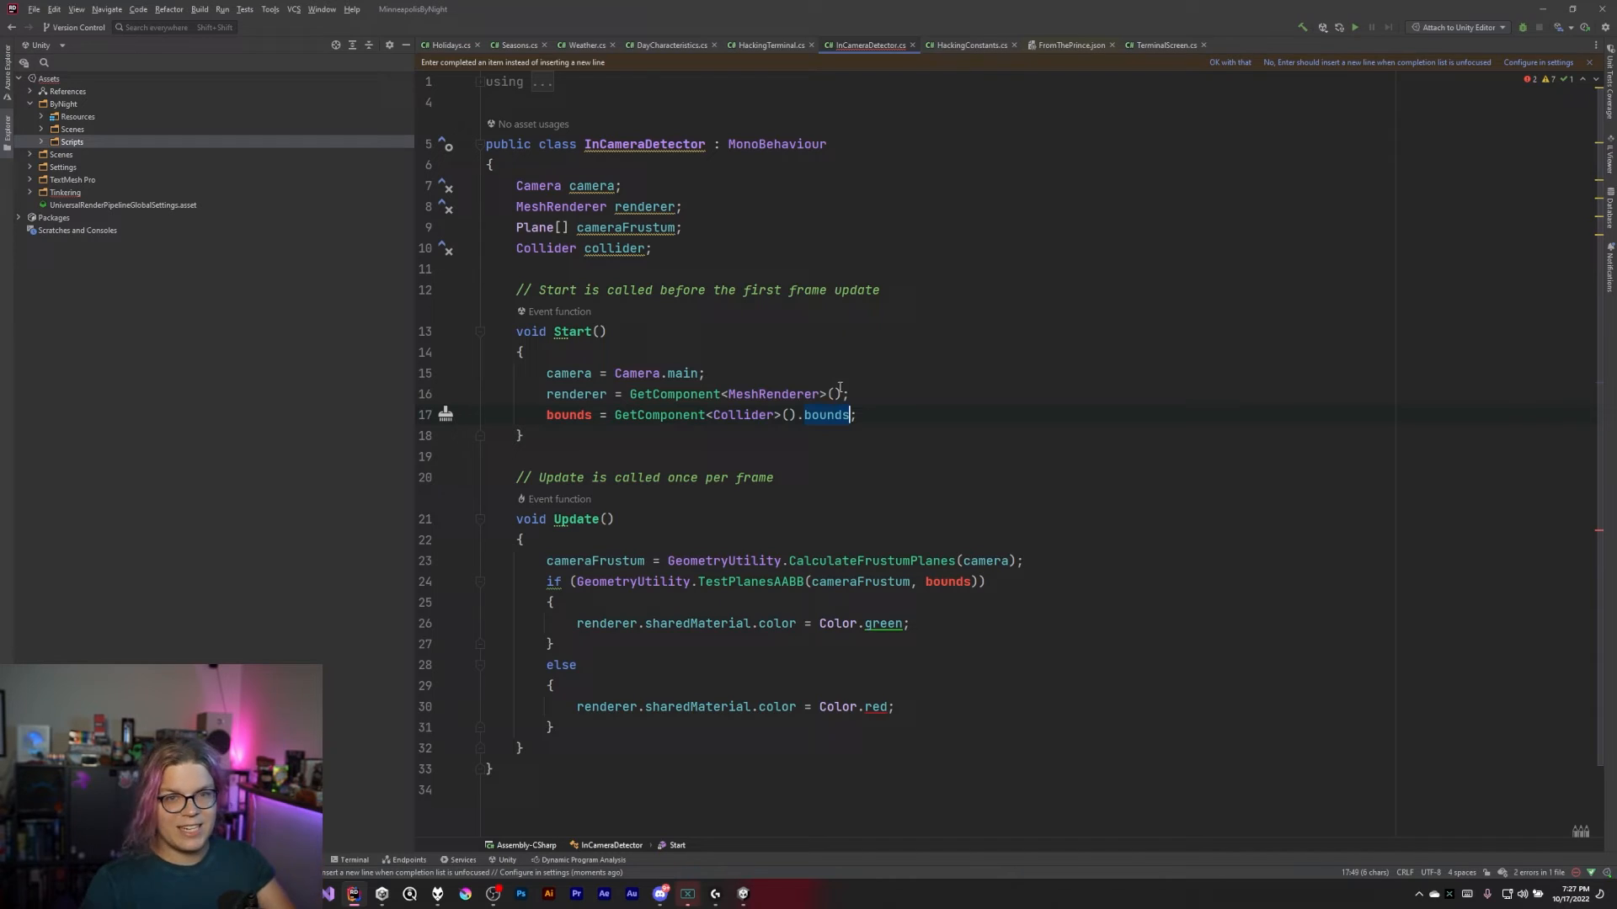
click(856, 415)
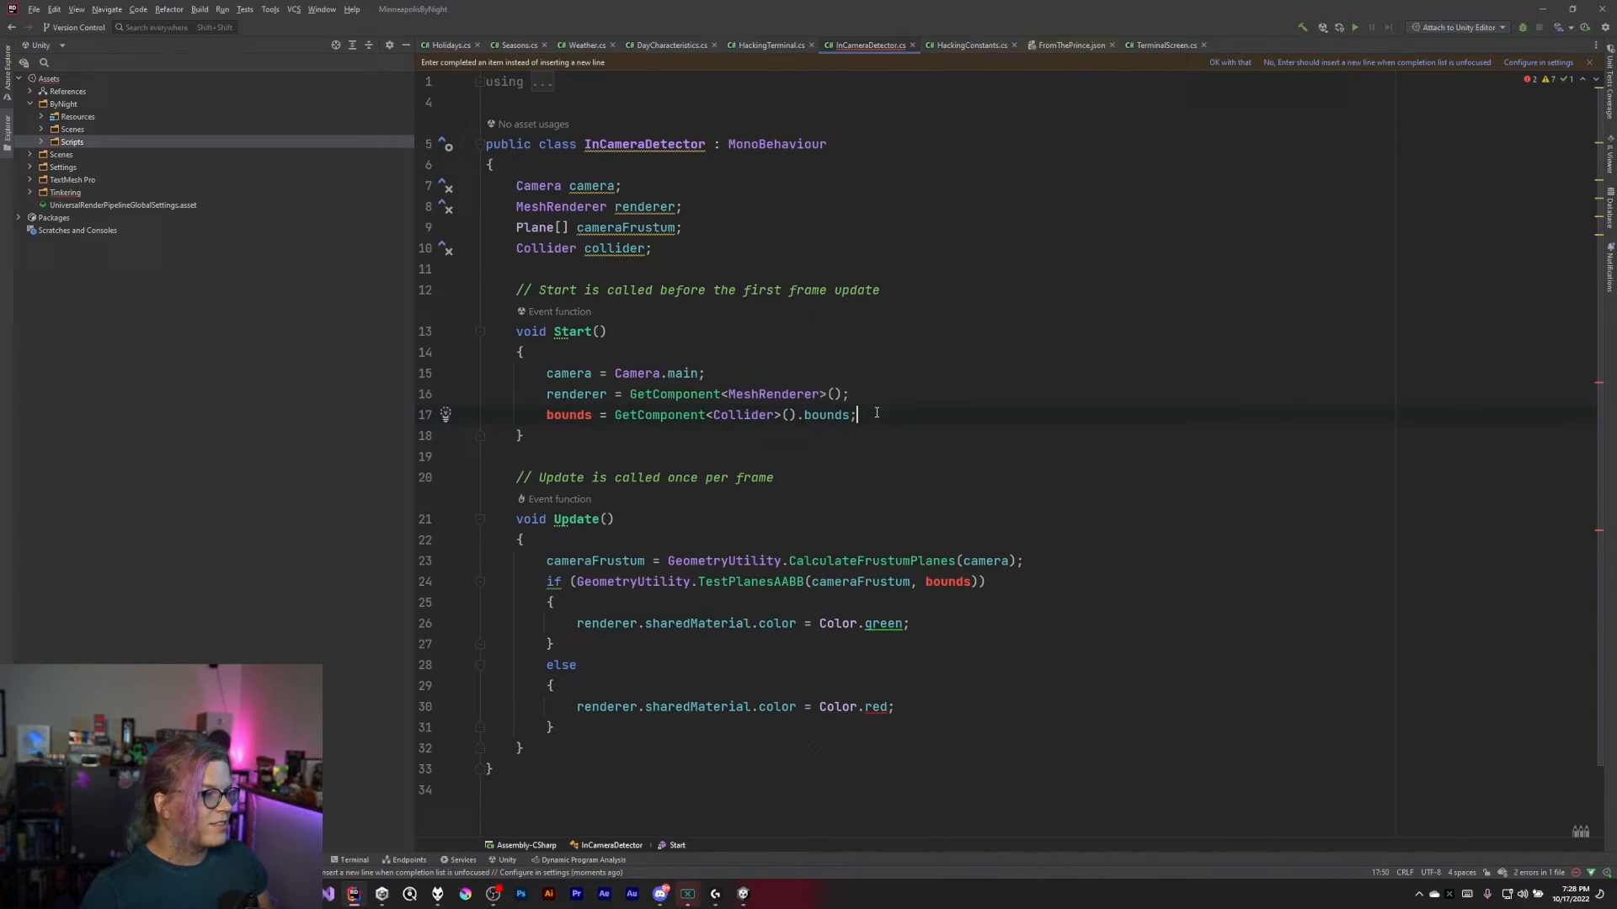
text(collider)
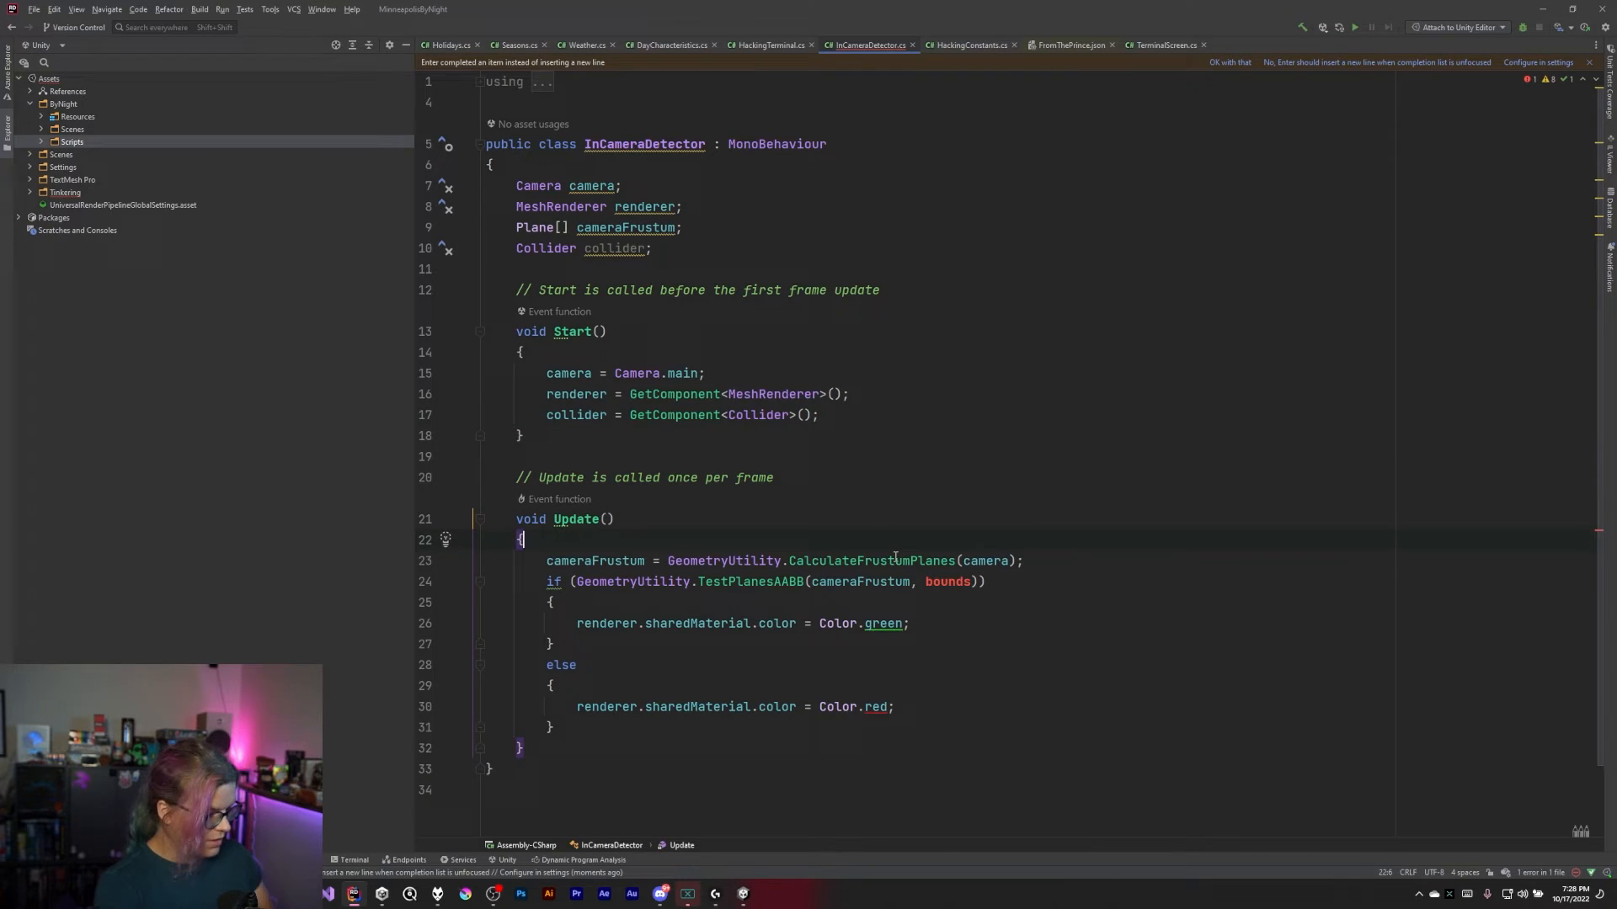
text(var_bounds = collider.bounds;)
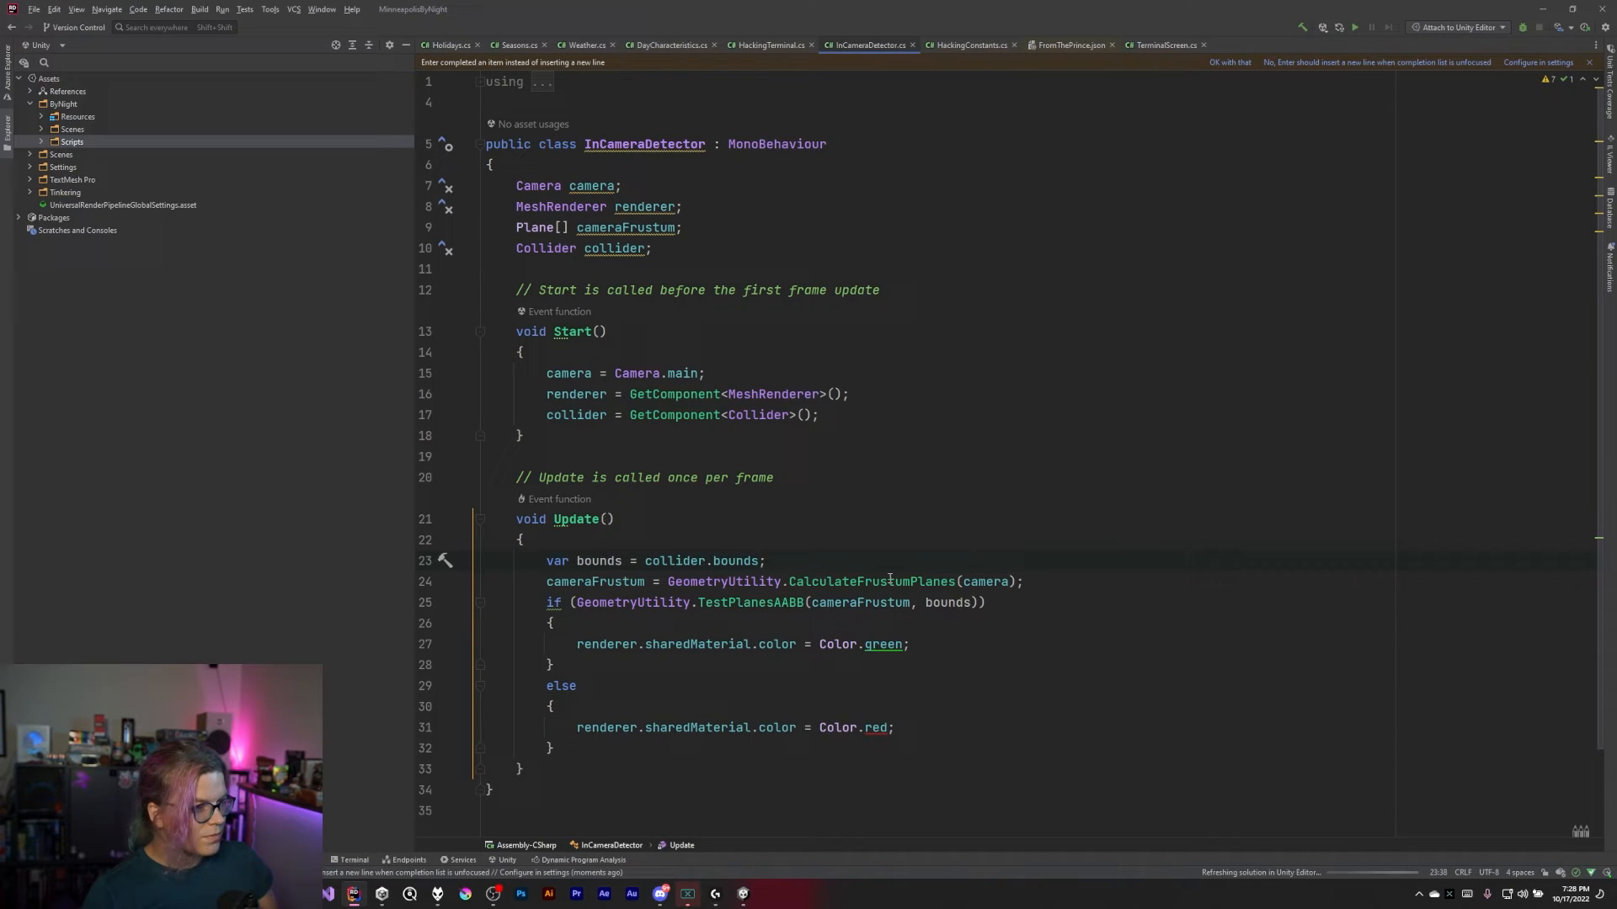
mouse_move(744, 893)
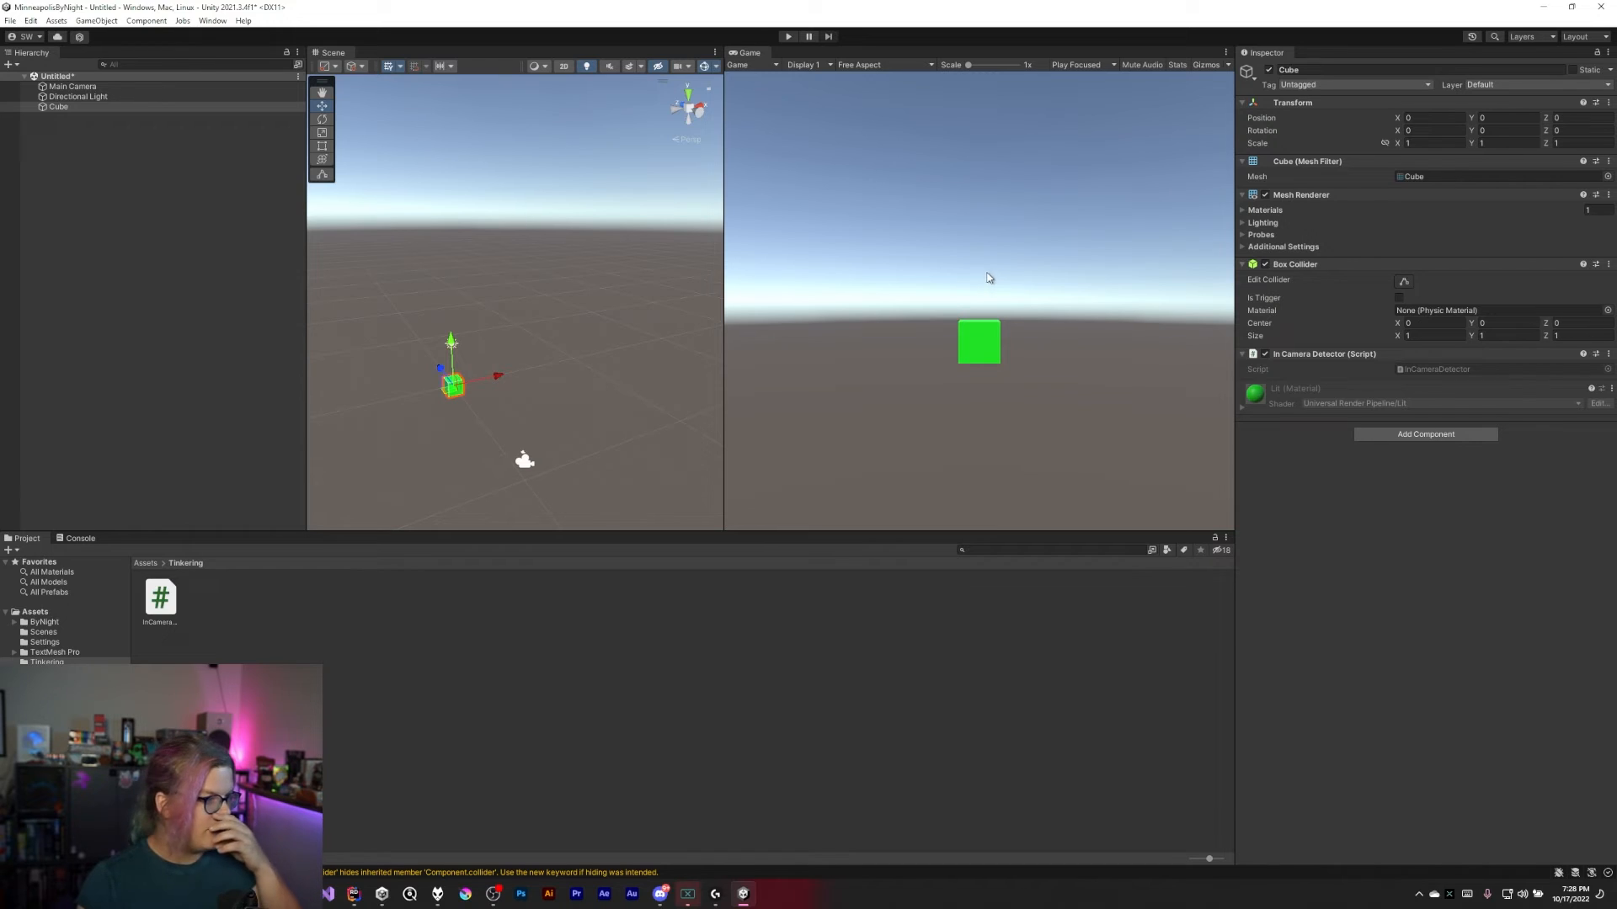
mouse_move(1083, 138)
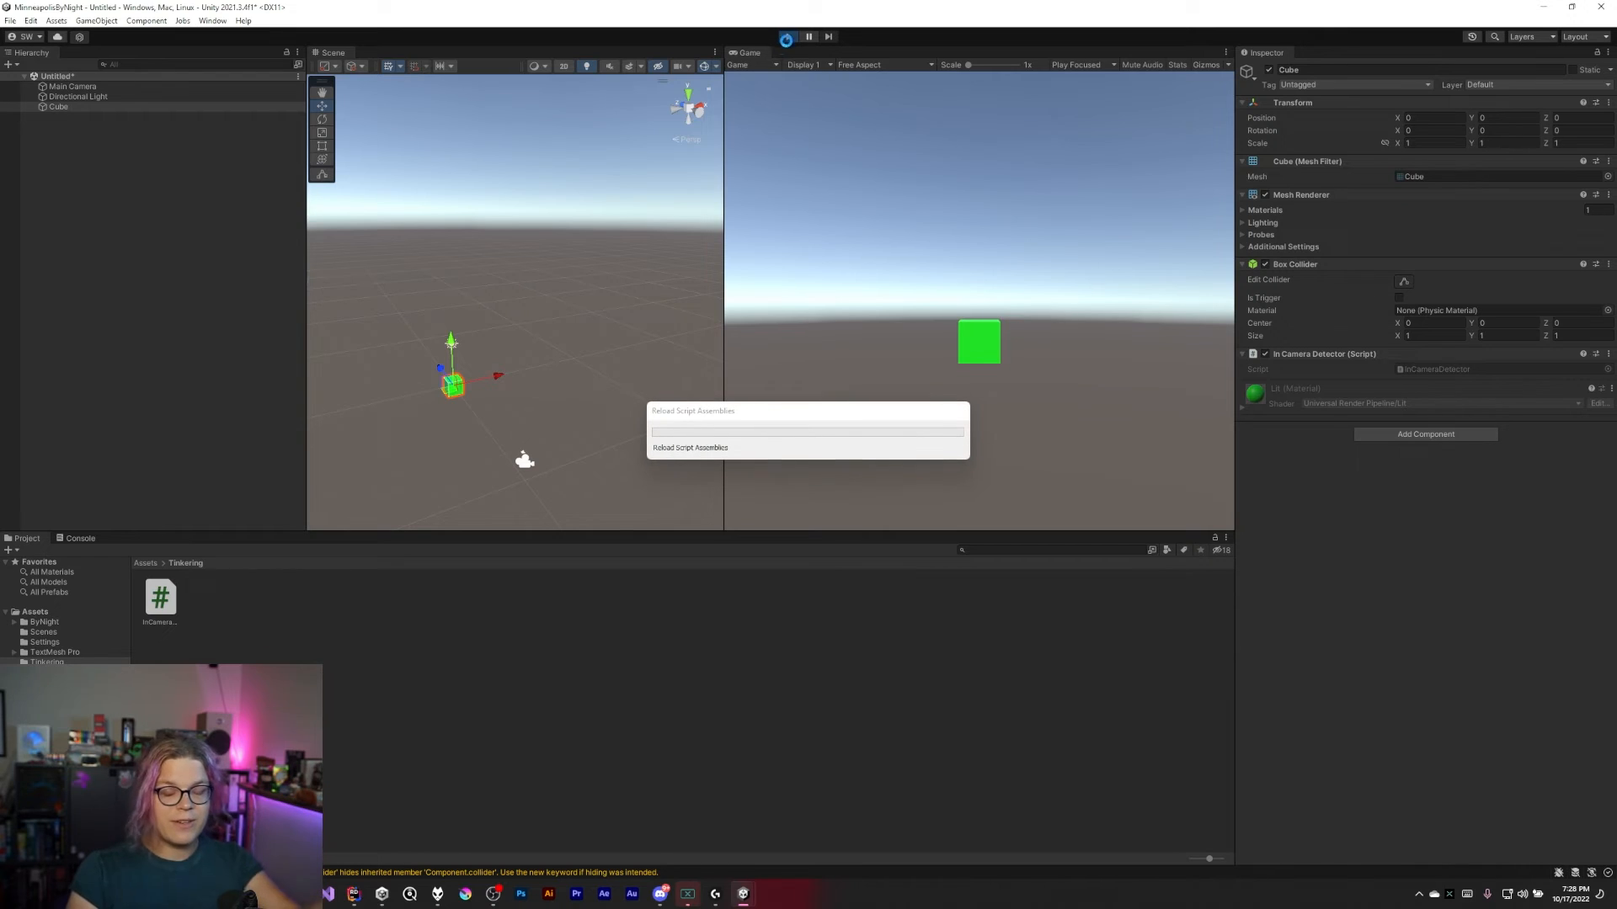
Play the scene and move the Cube through positions 5.92, 0.85 and 4.33 until it turns red
click(786, 36)
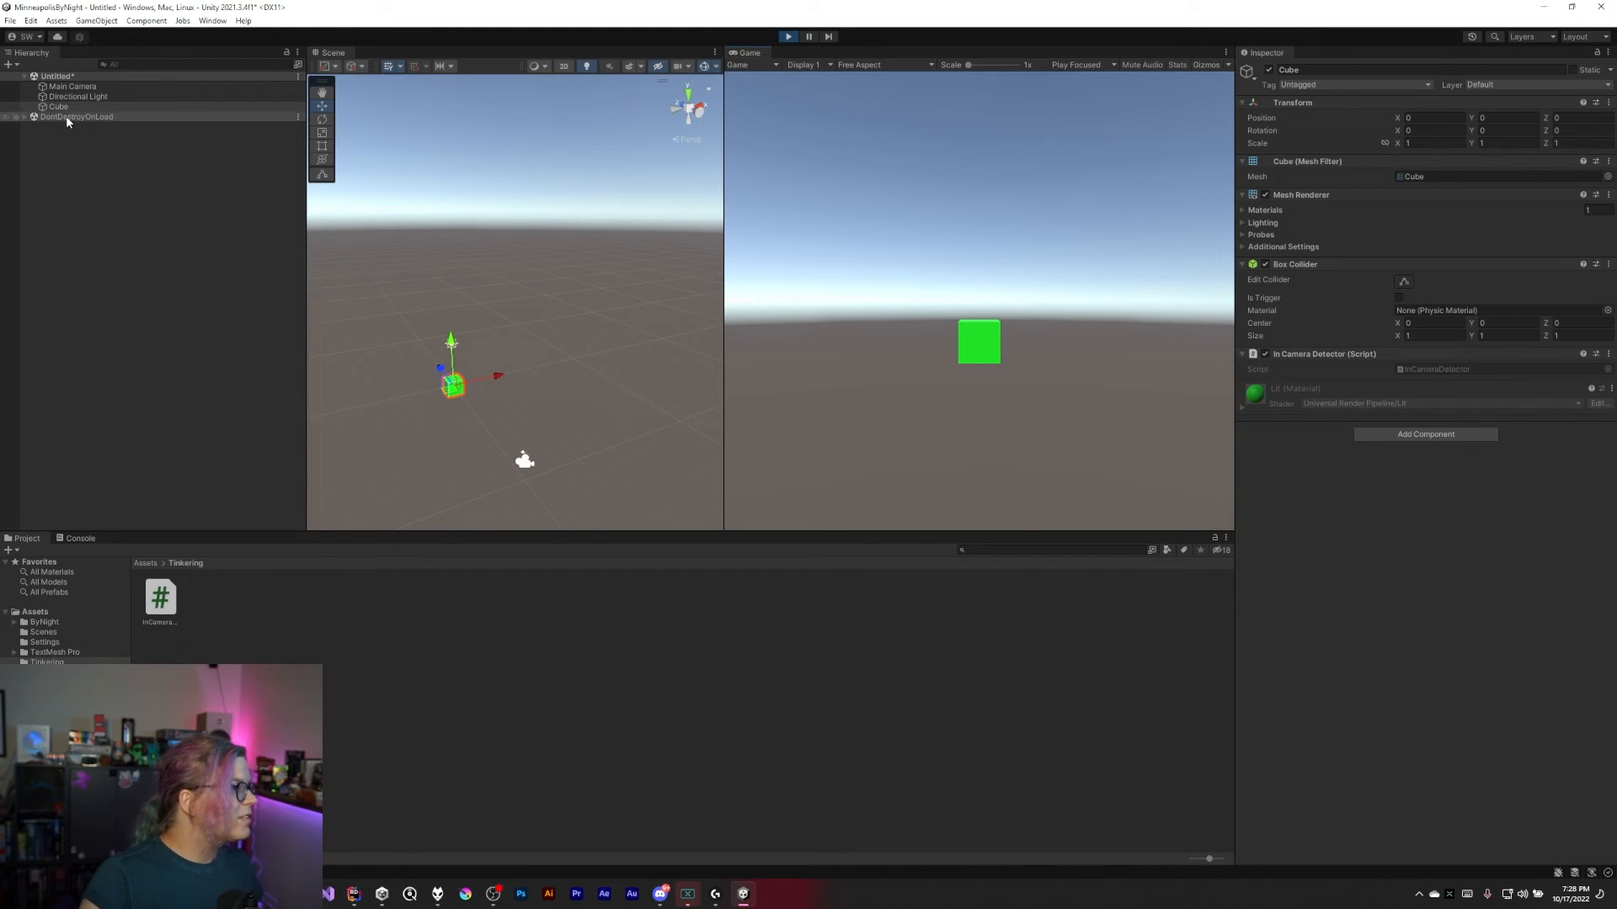
click(58, 106)
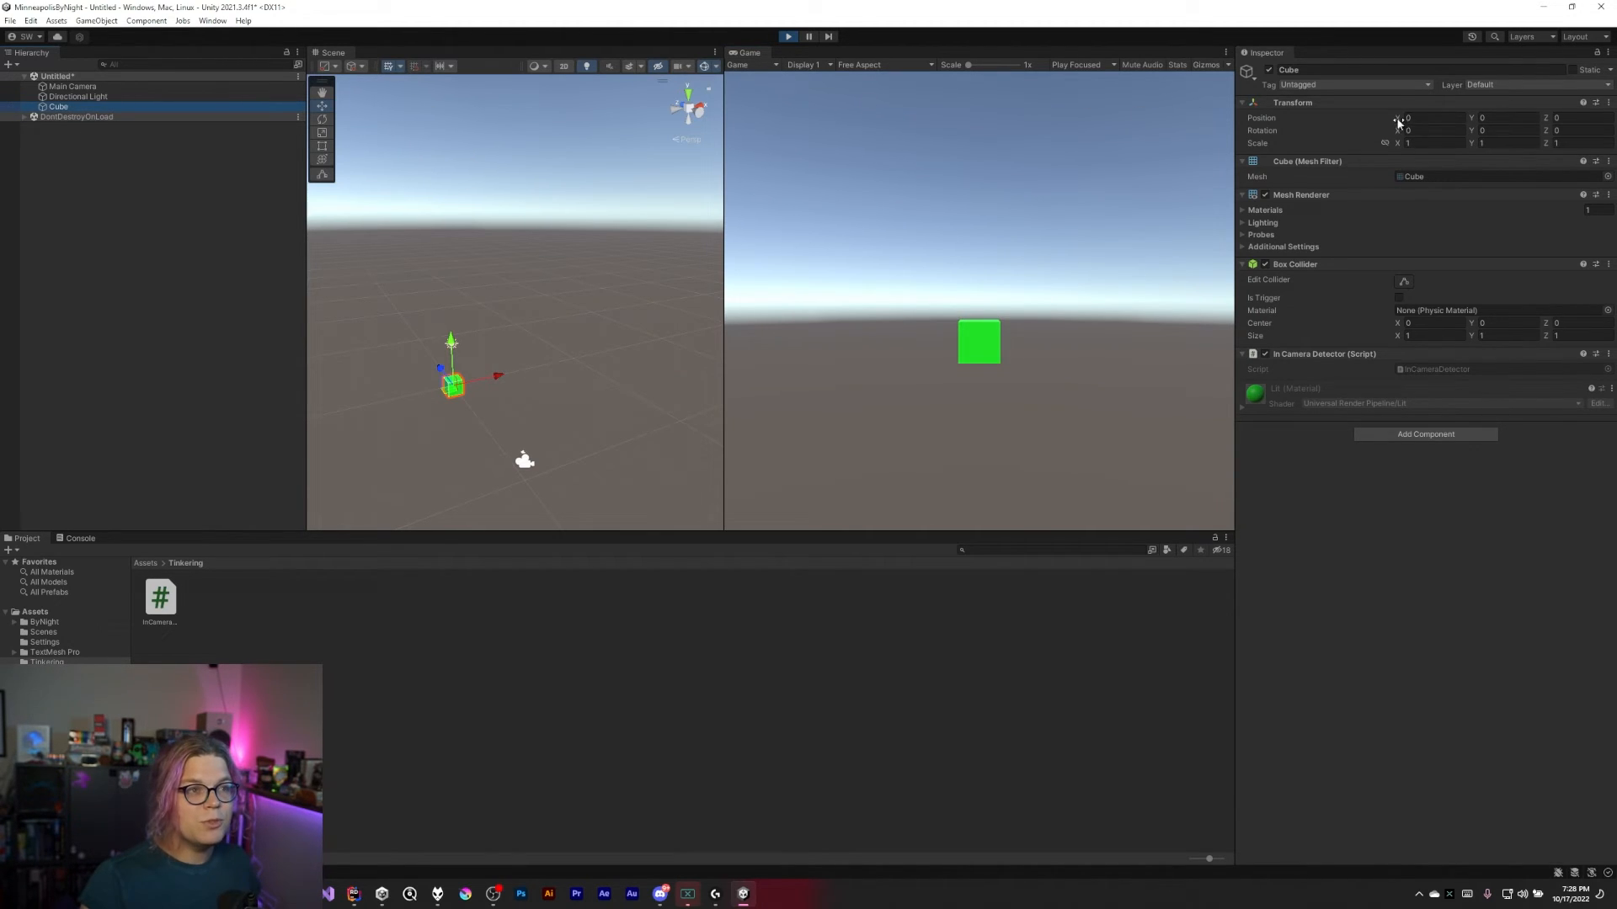
text(5.92)
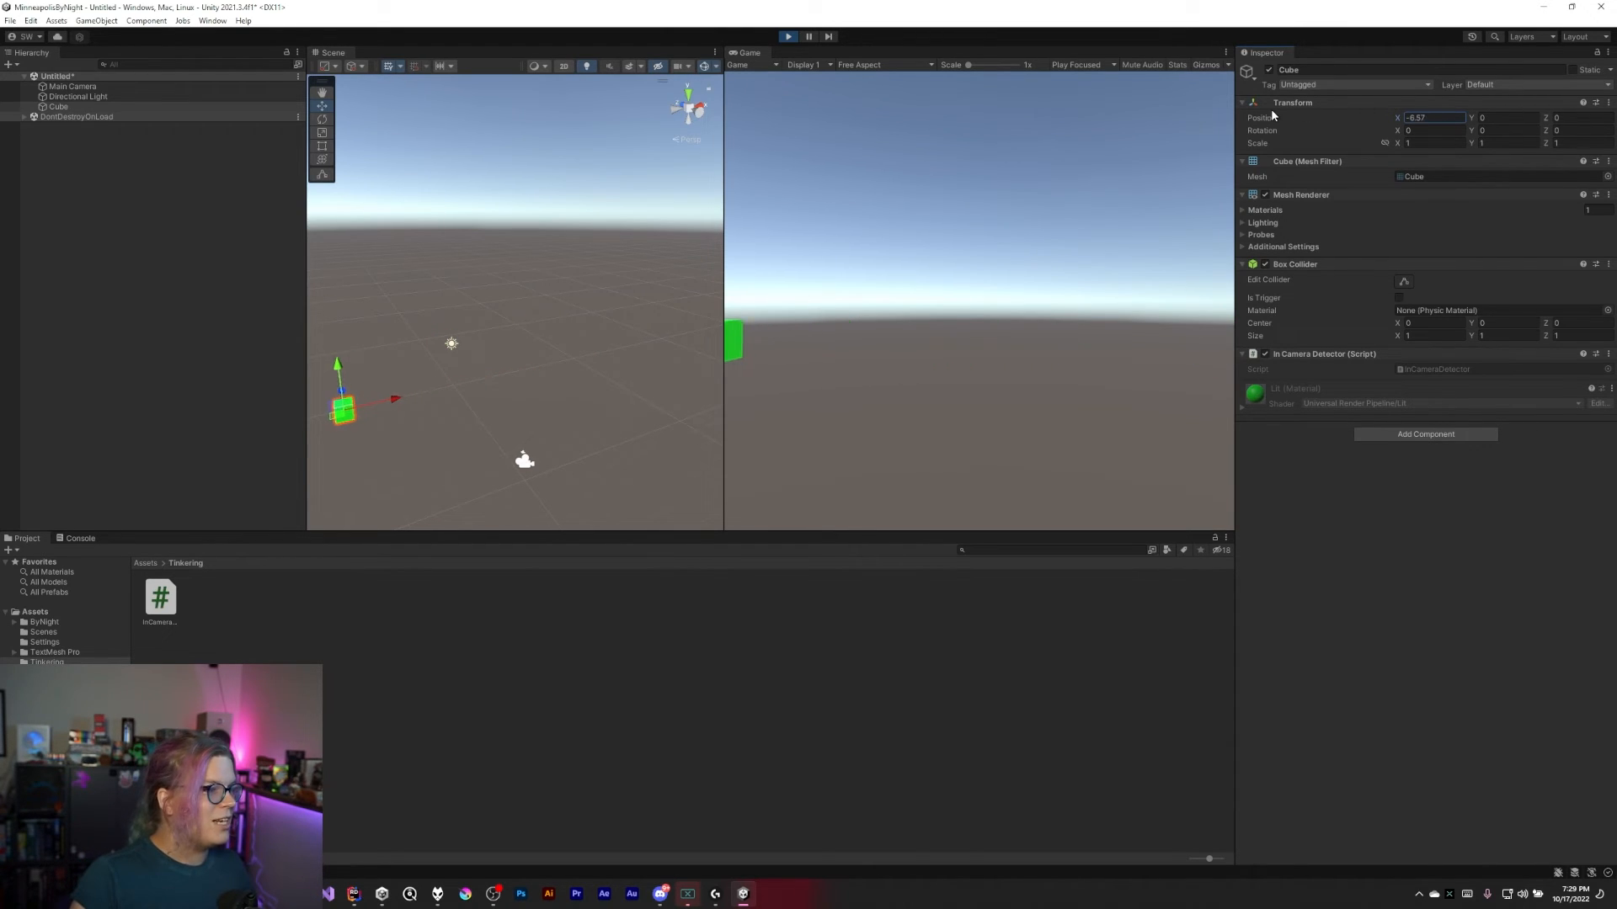
text(0.85)
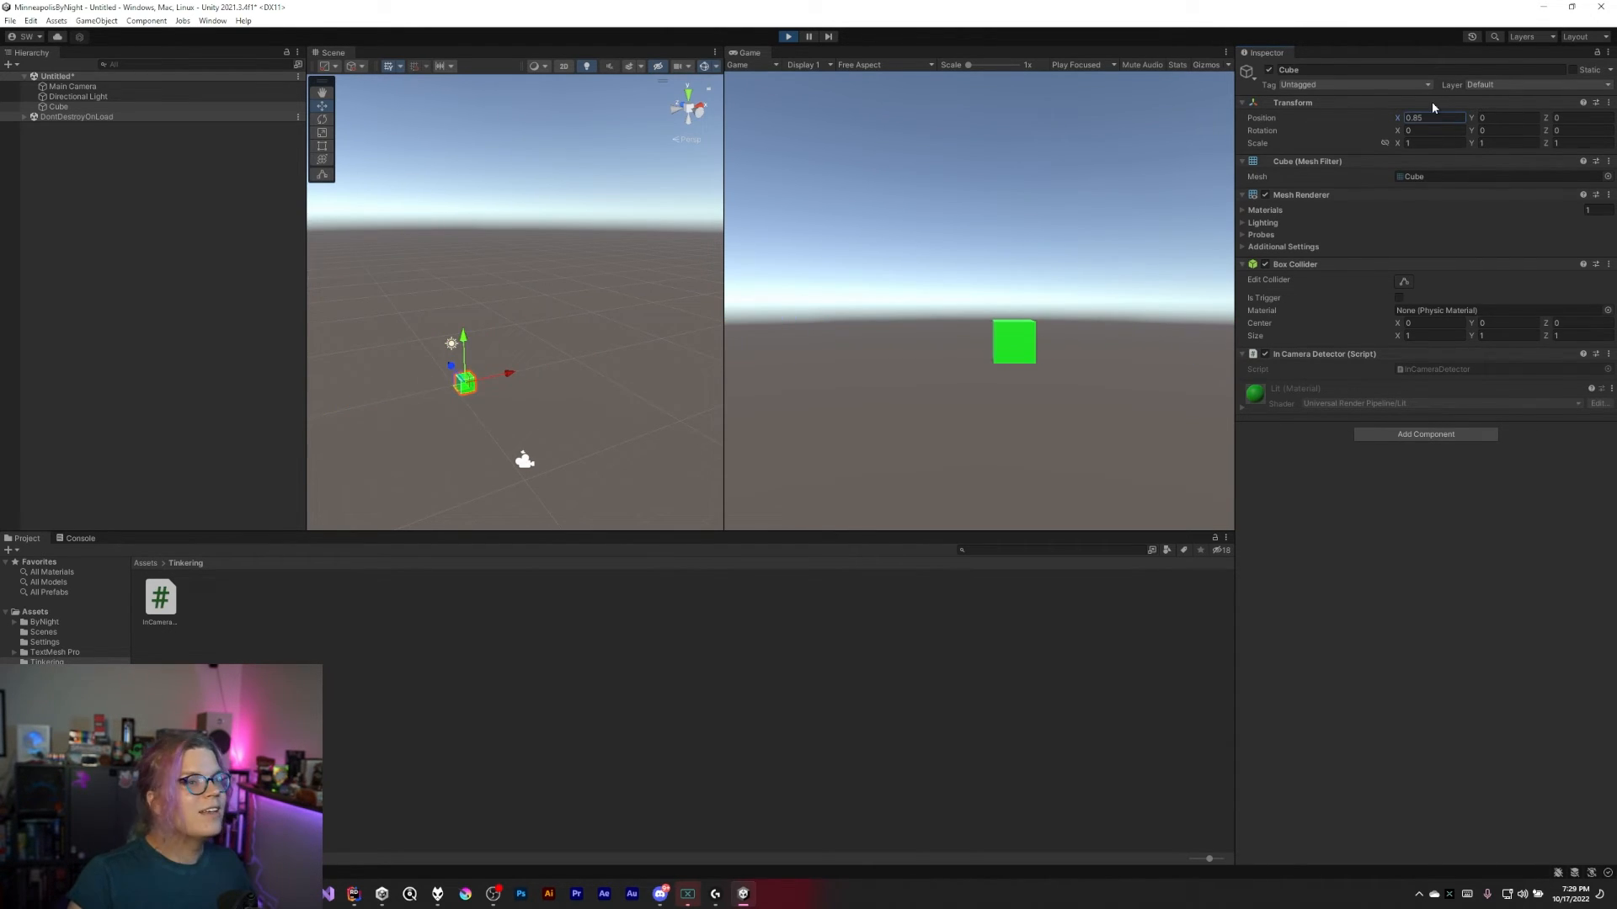
text(4.33)
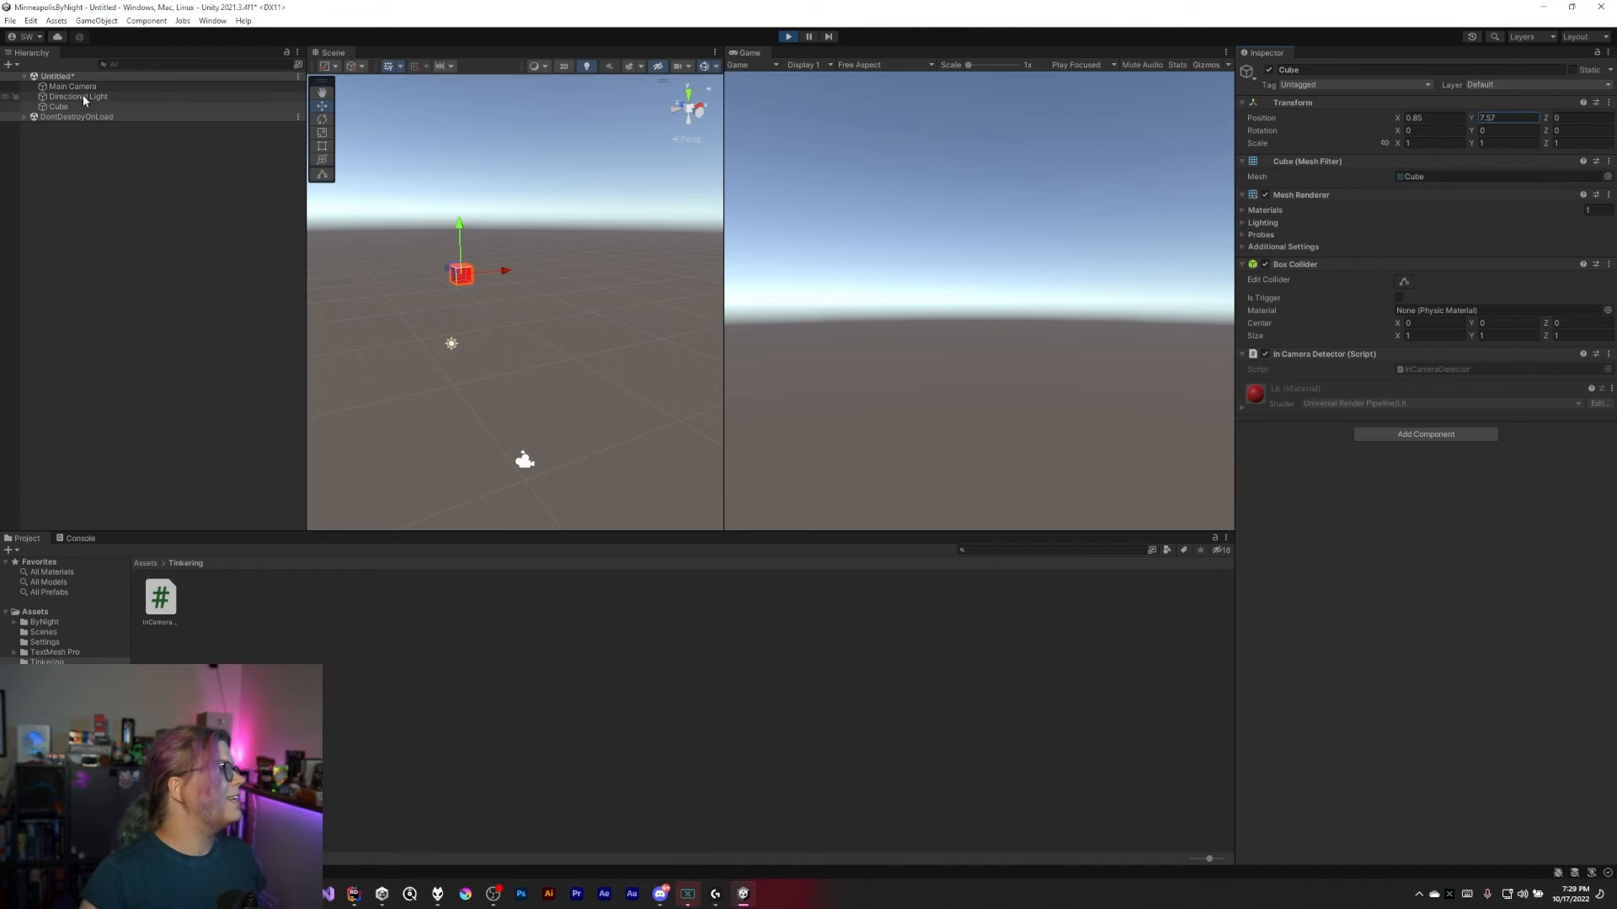
click(72, 86)
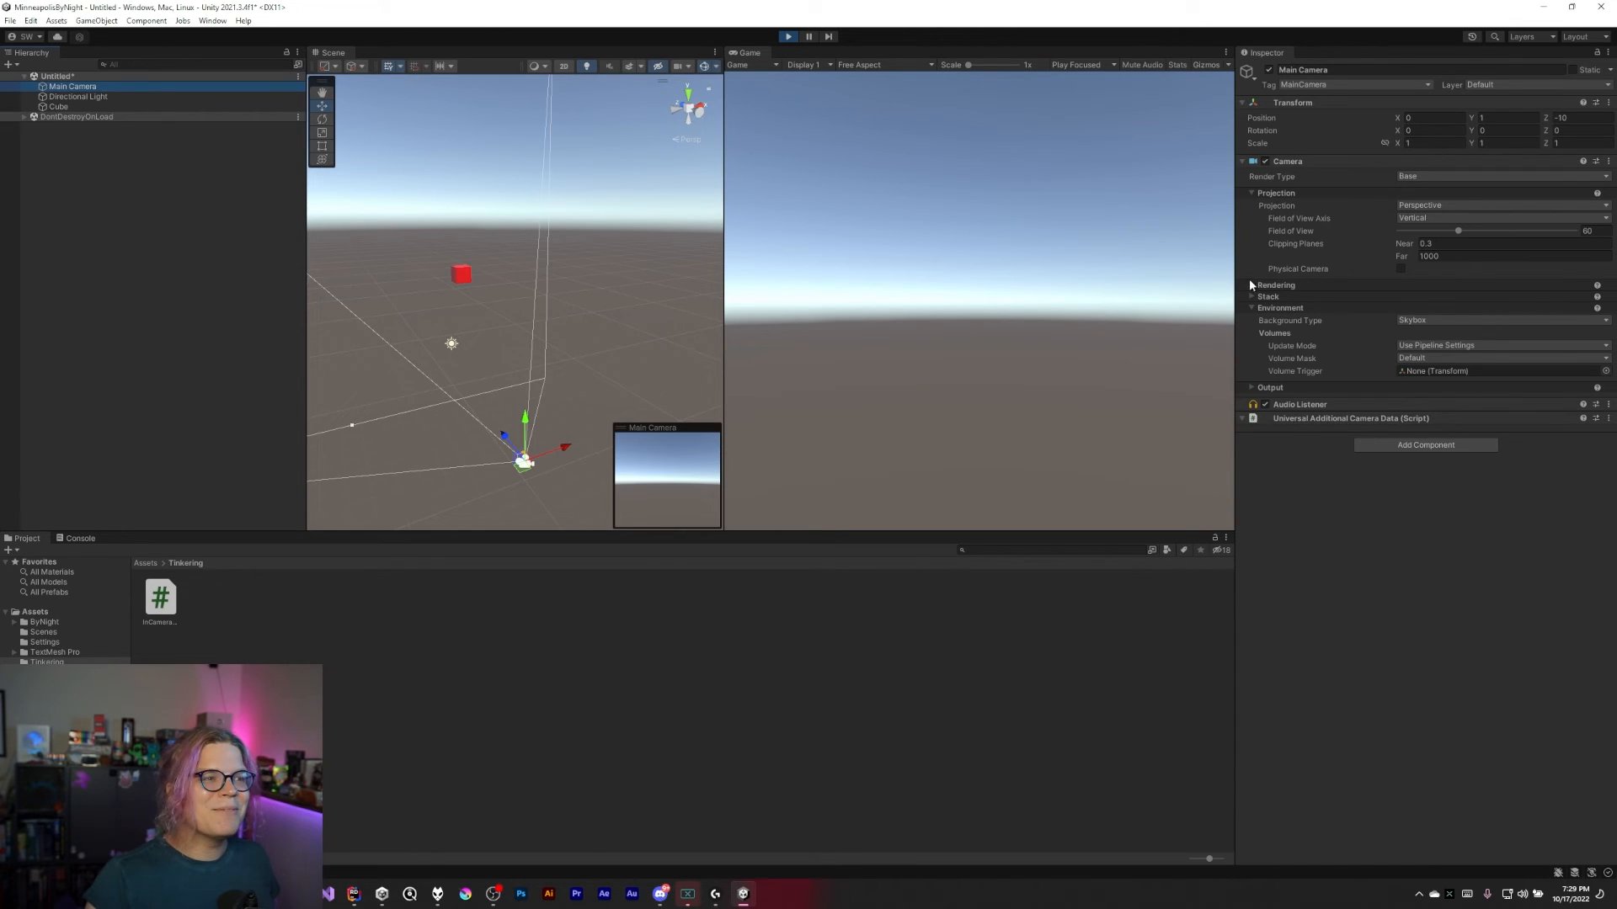
Keep Perspective projection, widen Field of View until the cube is green, then narrow it to 43.2
click(1250, 285)
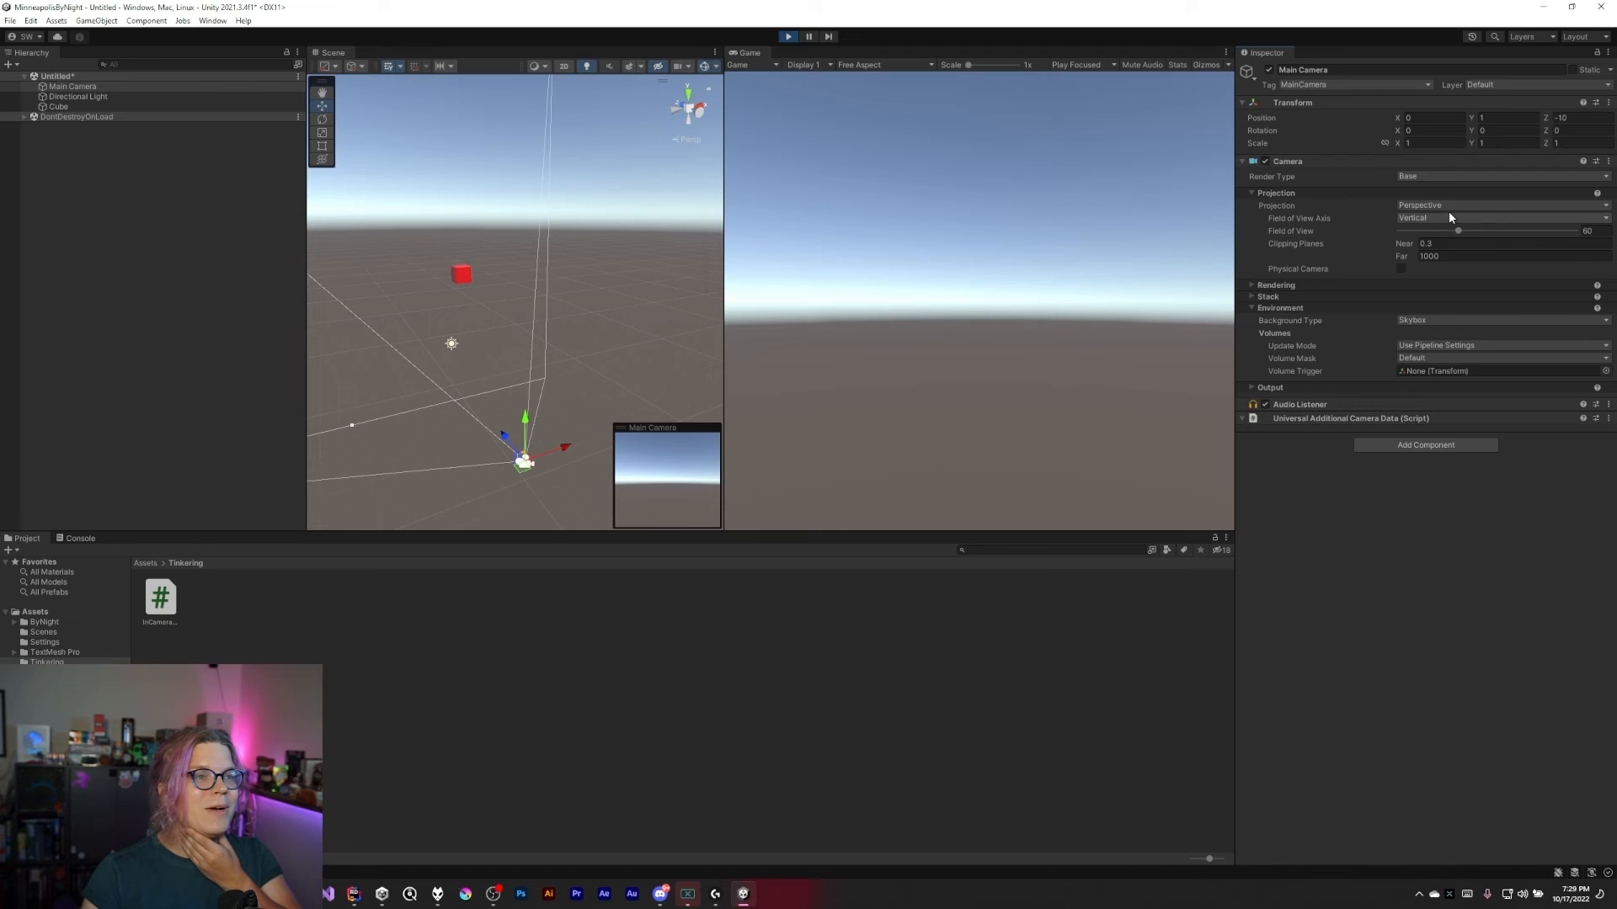
click(1495, 206)
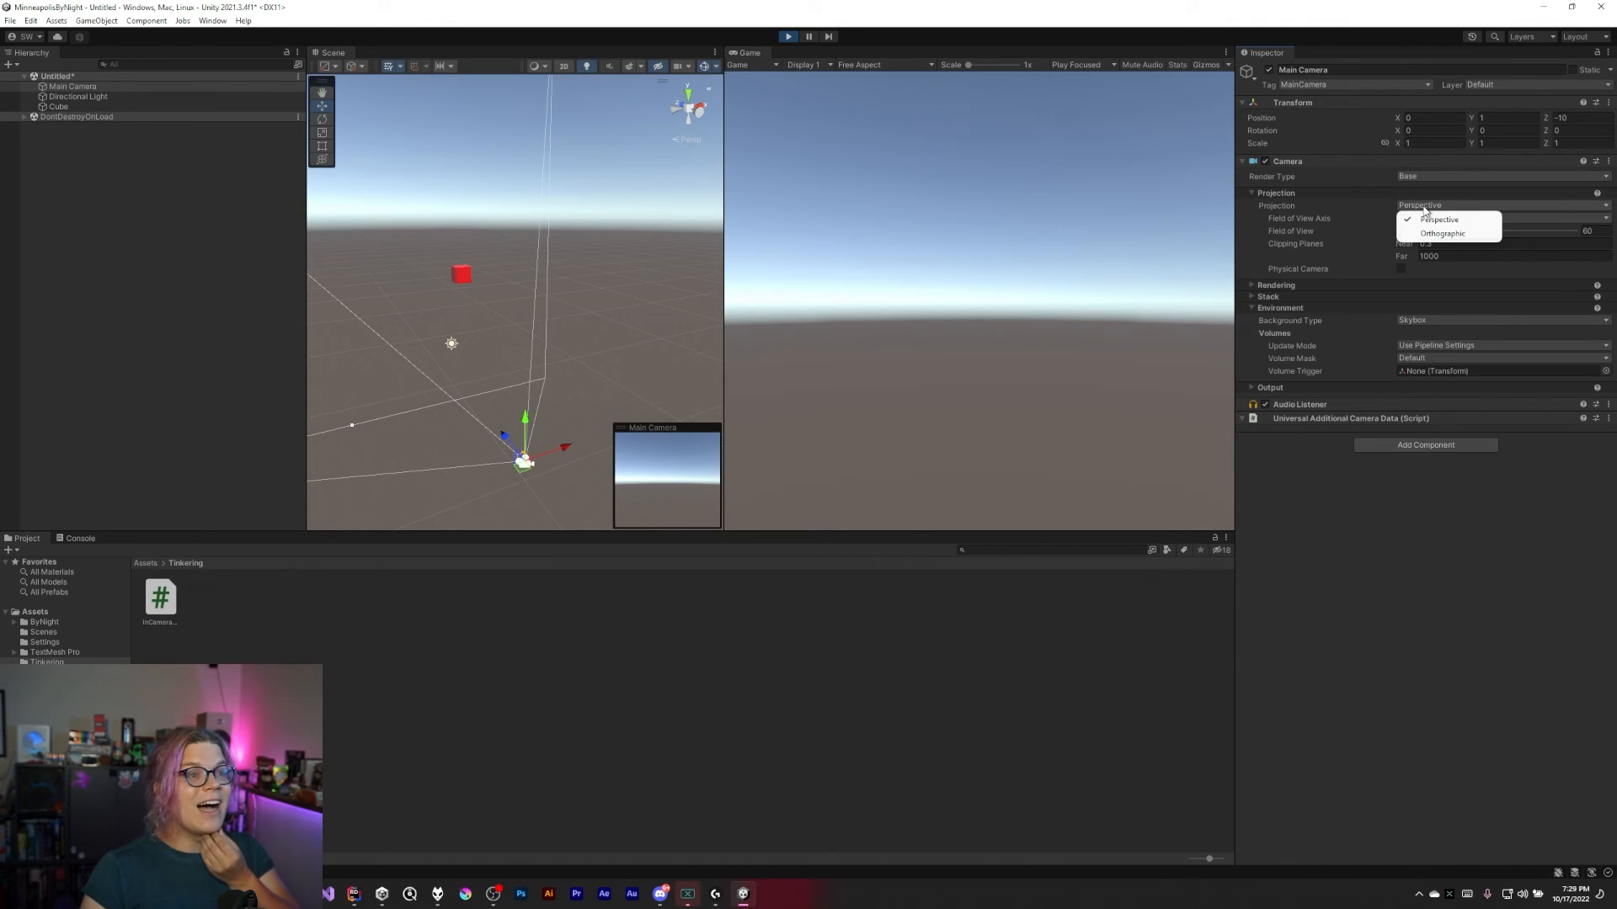
click(1438, 220)
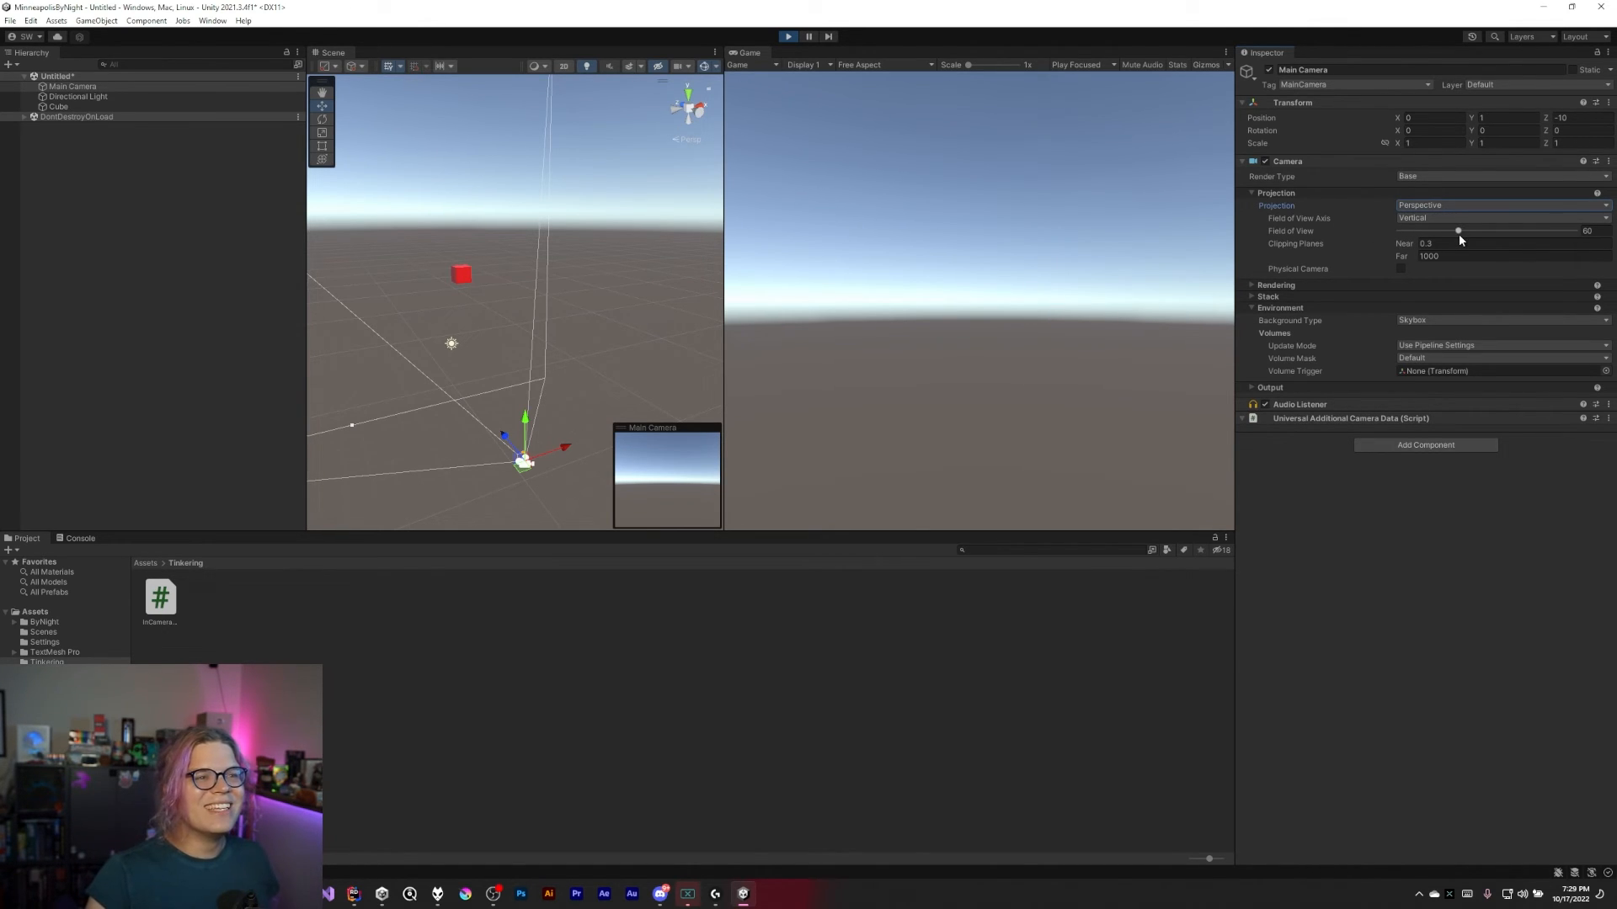
drag(1457, 231, 1464, 231)
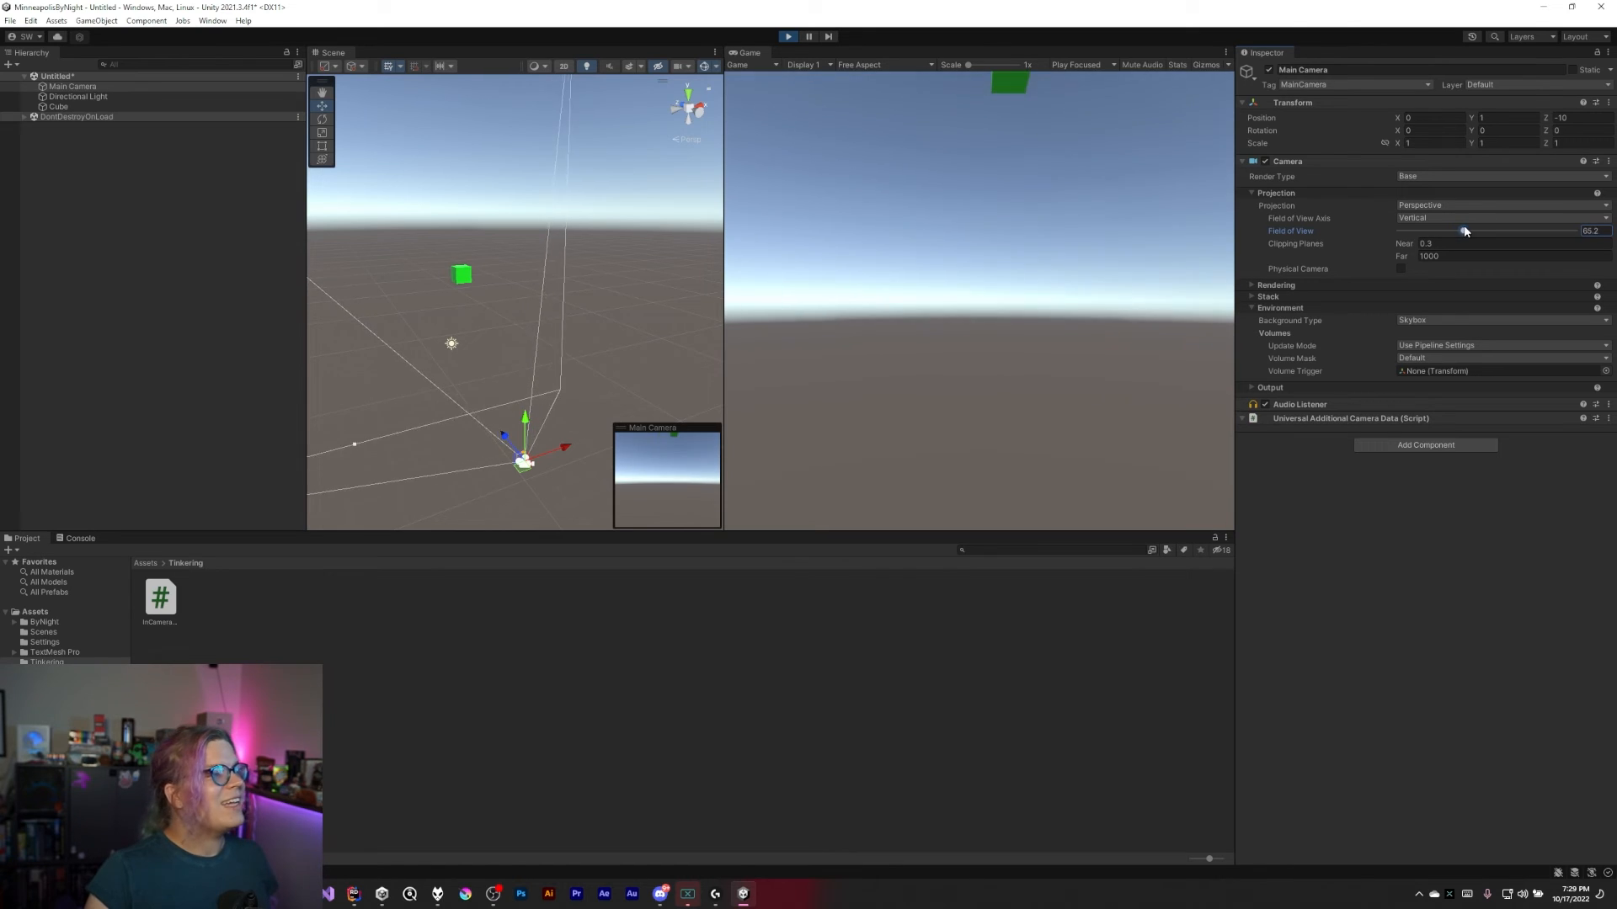
drag(1464, 231, 1480, 227)
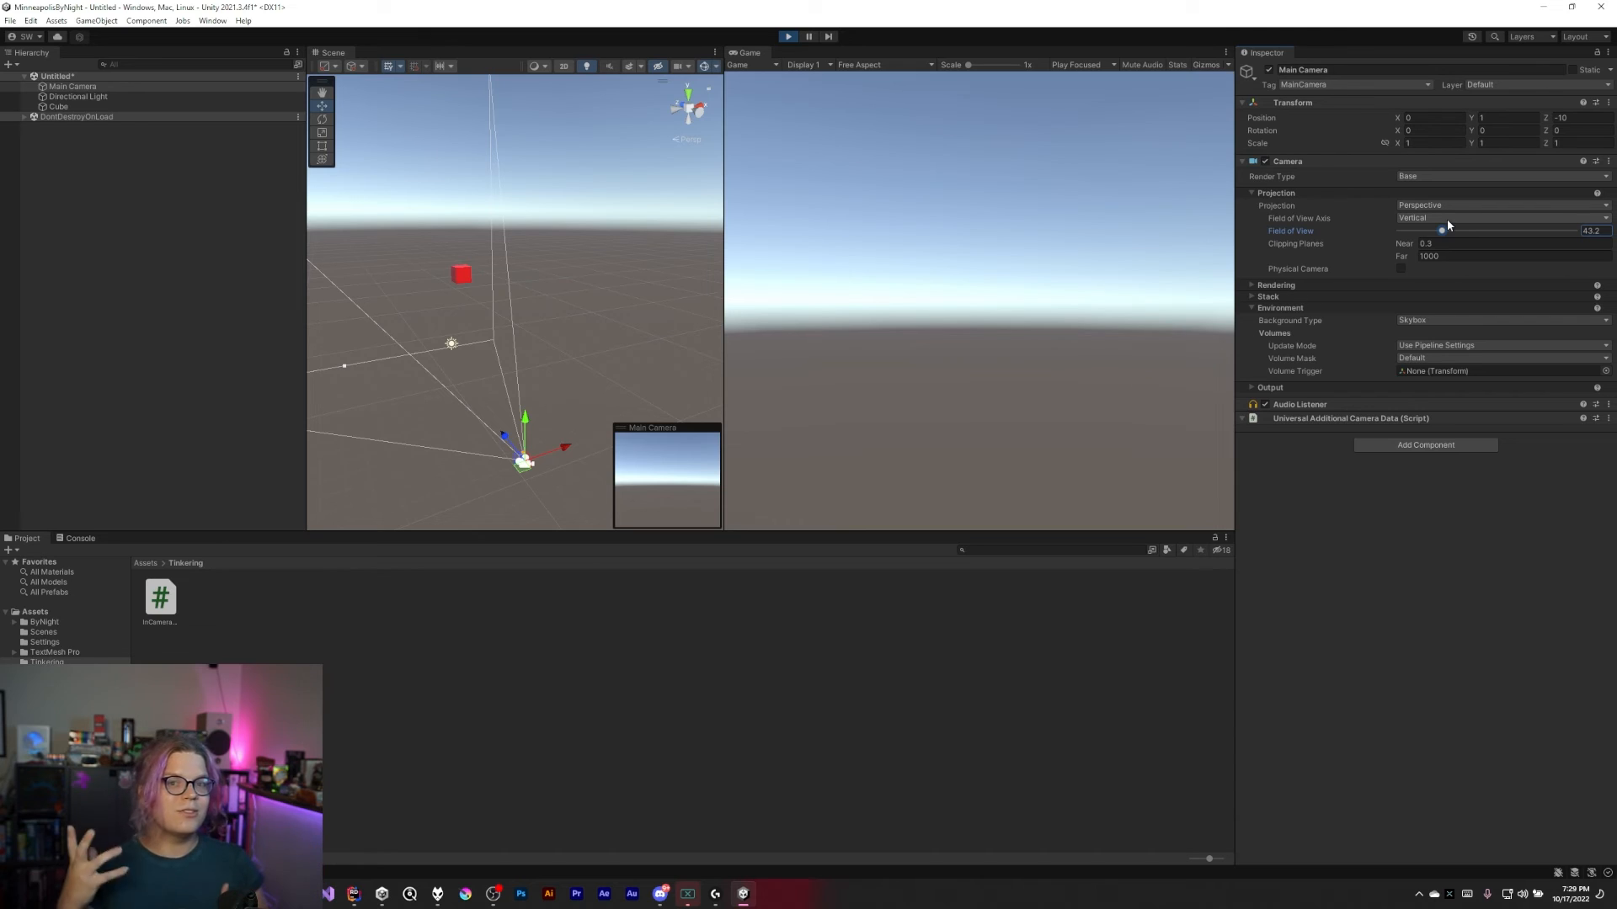
mouse_move(1347, 366)
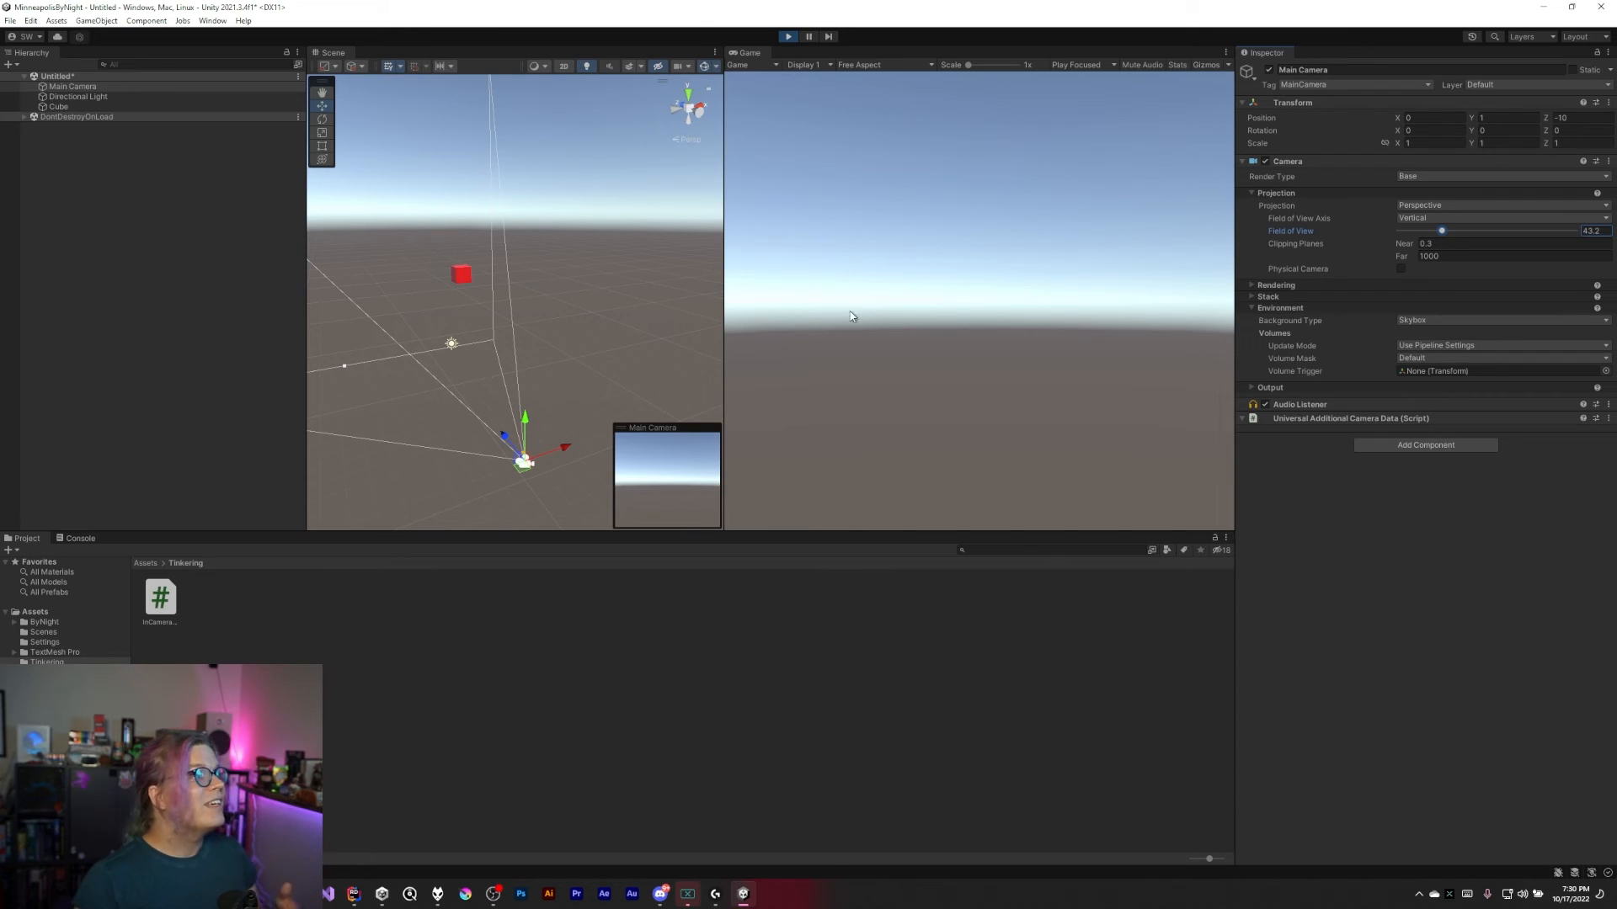
mouse_move(688, 316)
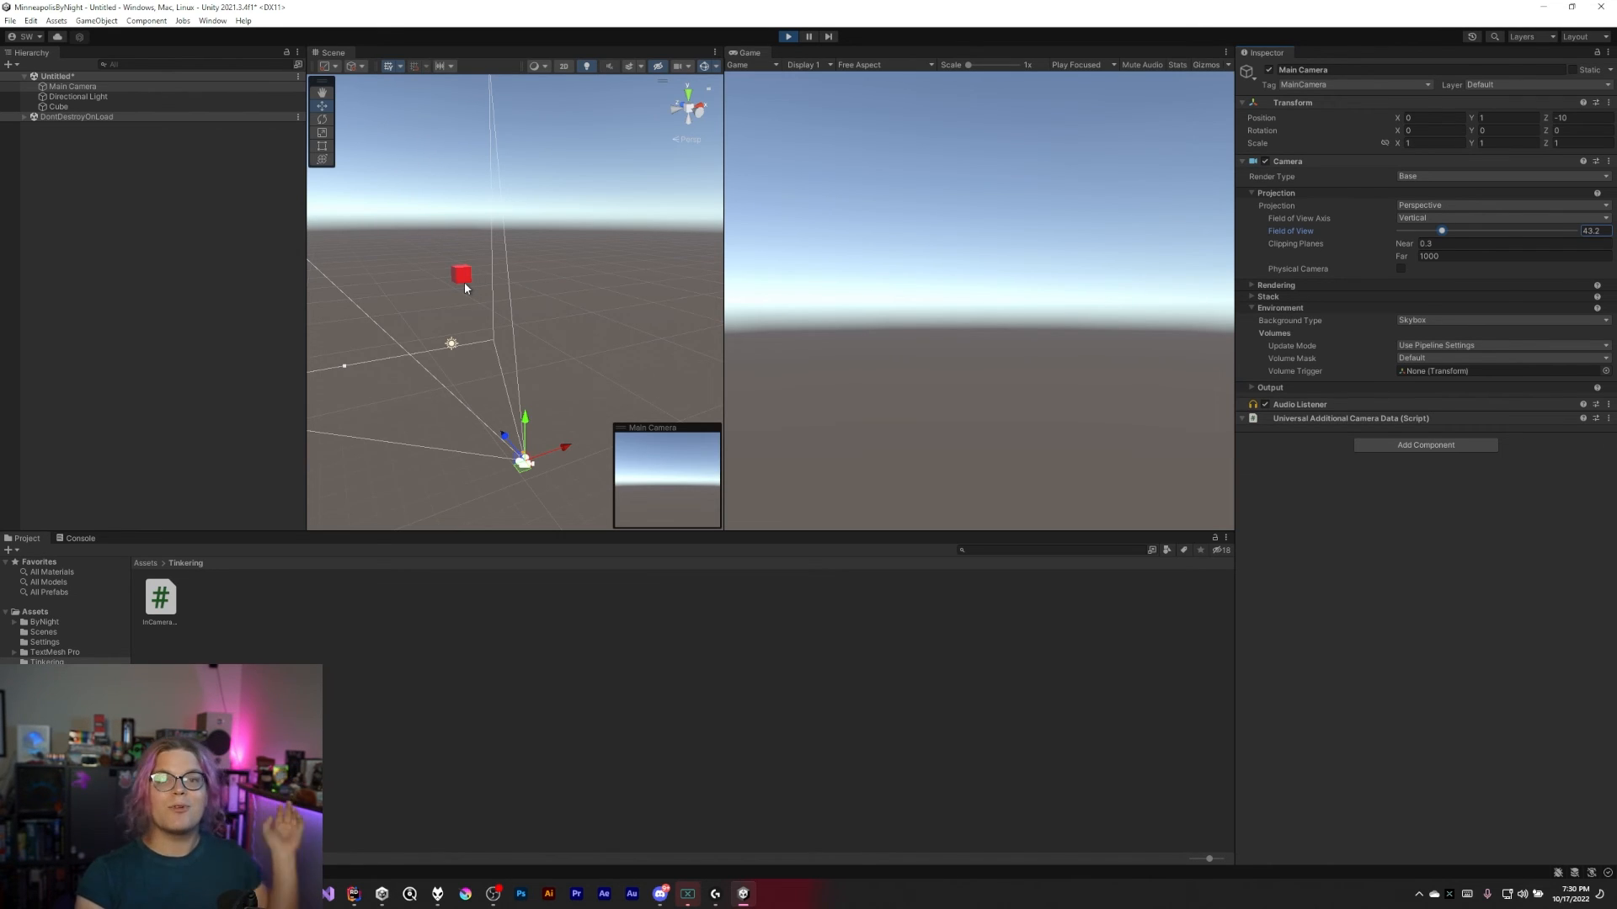
click(461, 275)
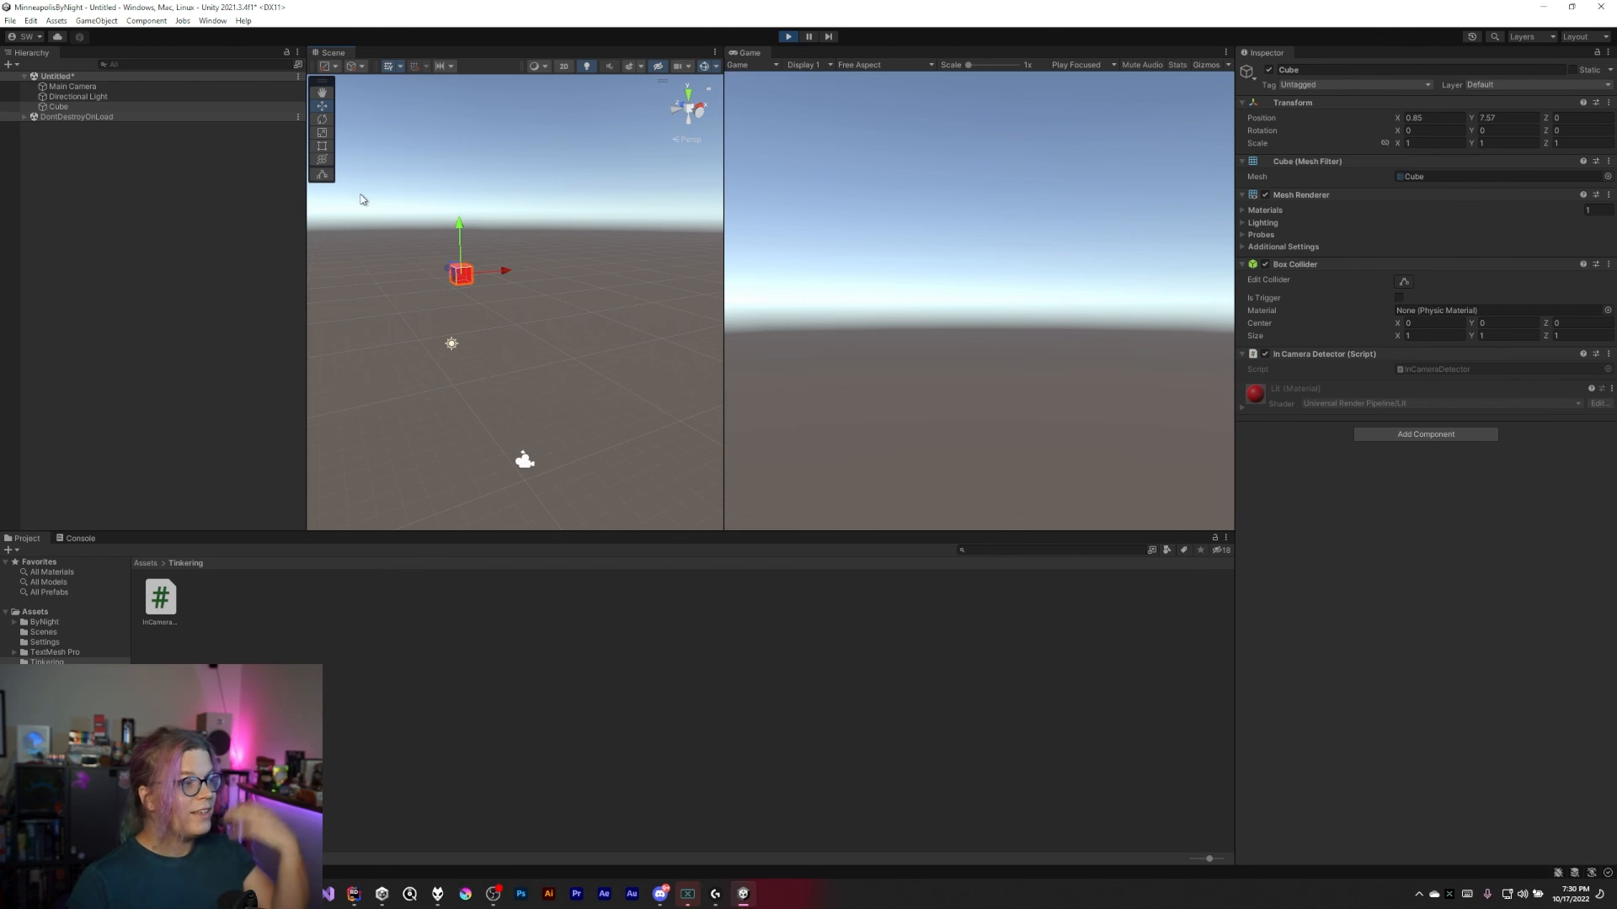
mouse_move(415, 243)
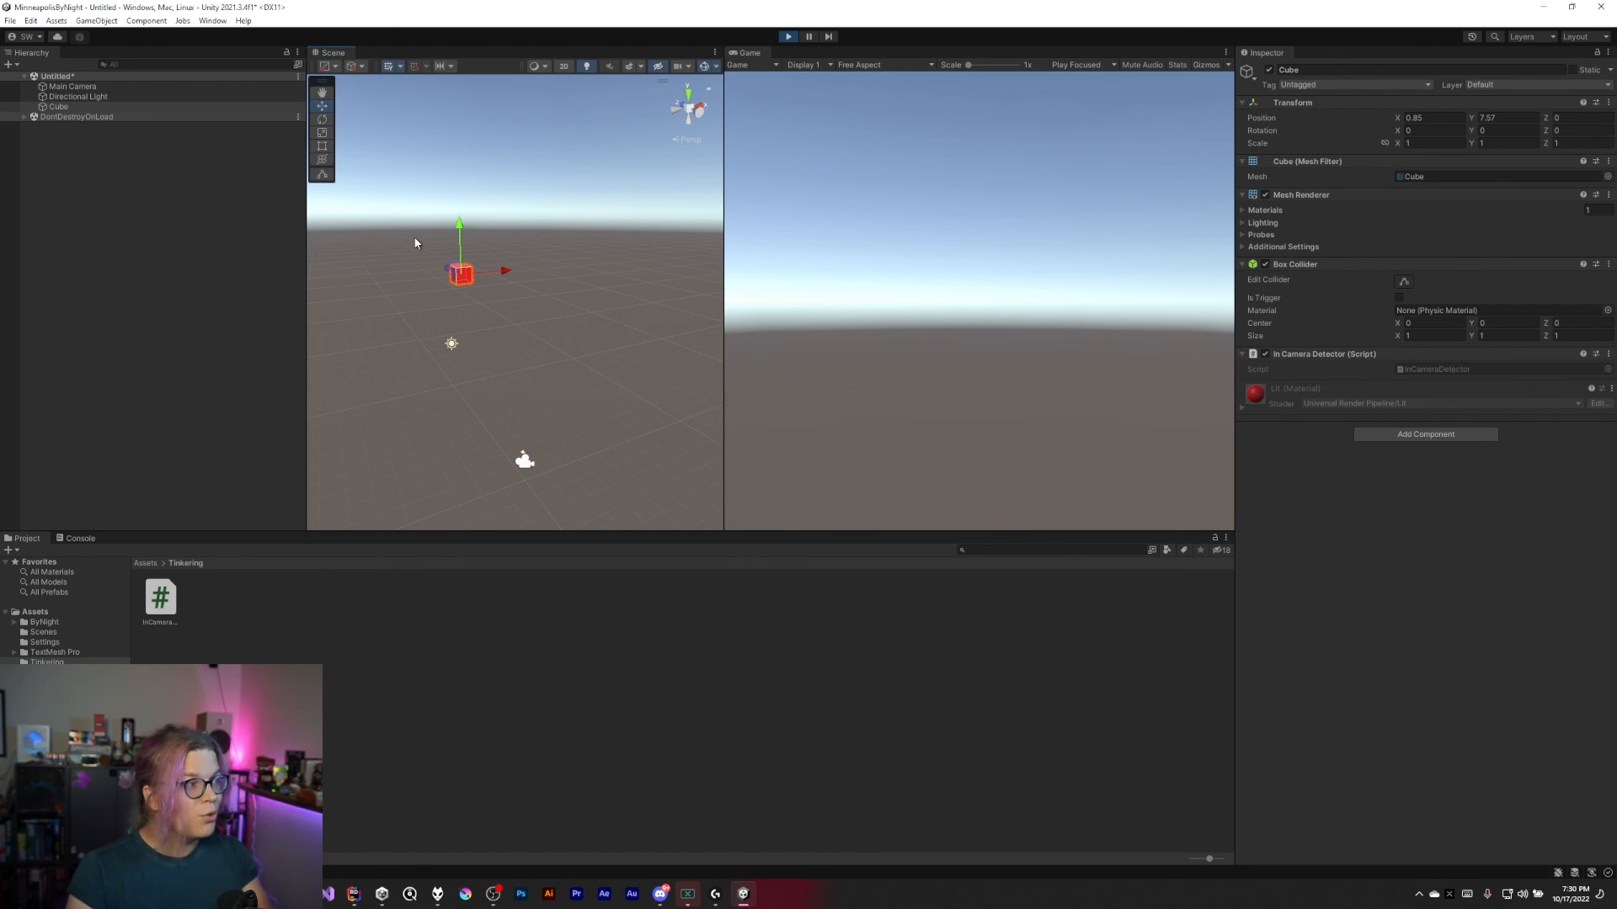